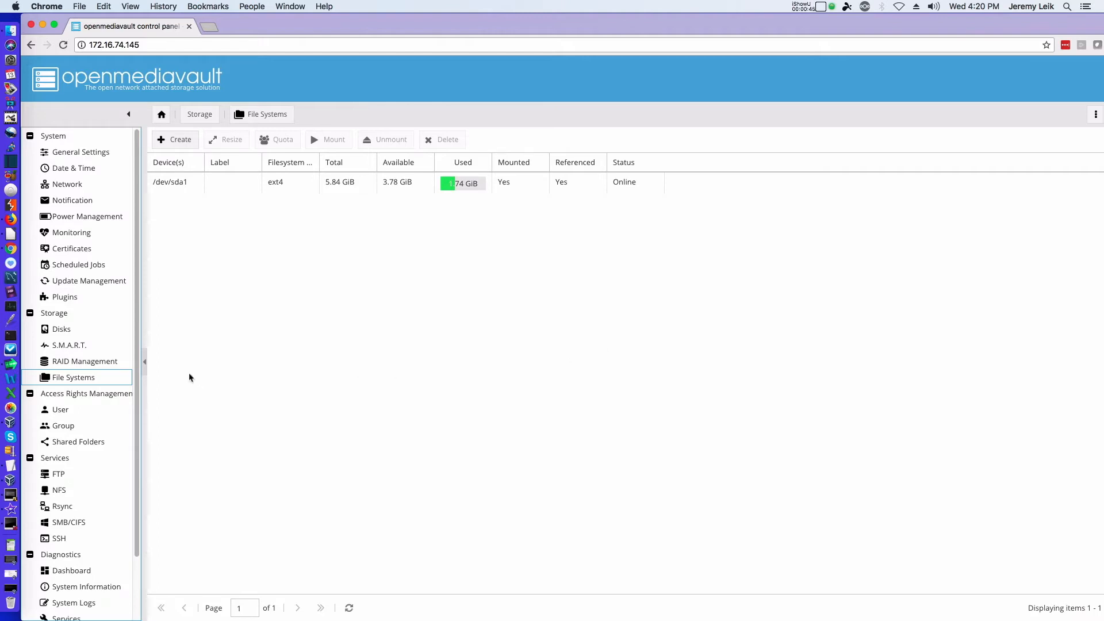
# Check the RAID arrays list for the OMV-Demo:BigStor RAID 5 array, then return to file systems
pyautogui.click(89, 361)
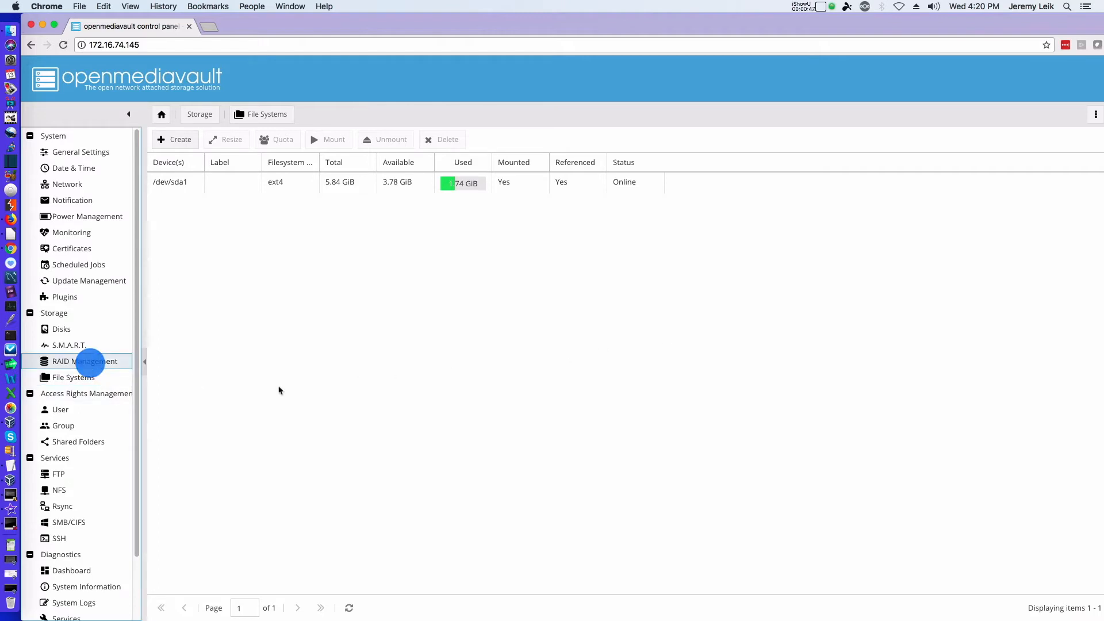
pyautogui.click(84, 362)
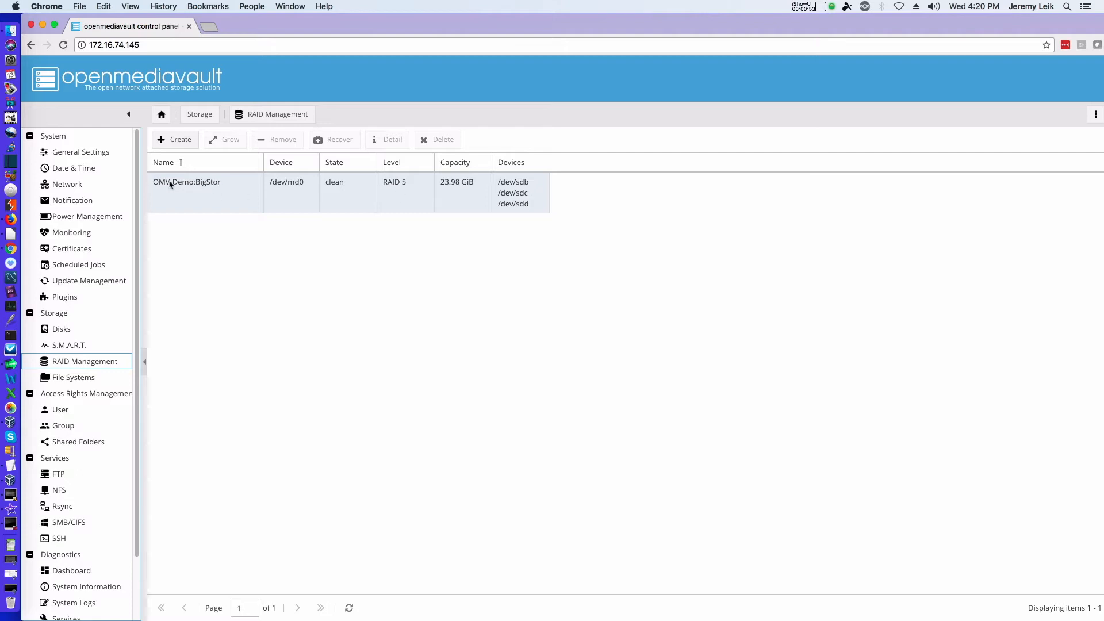
pyautogui.click(185, 182)
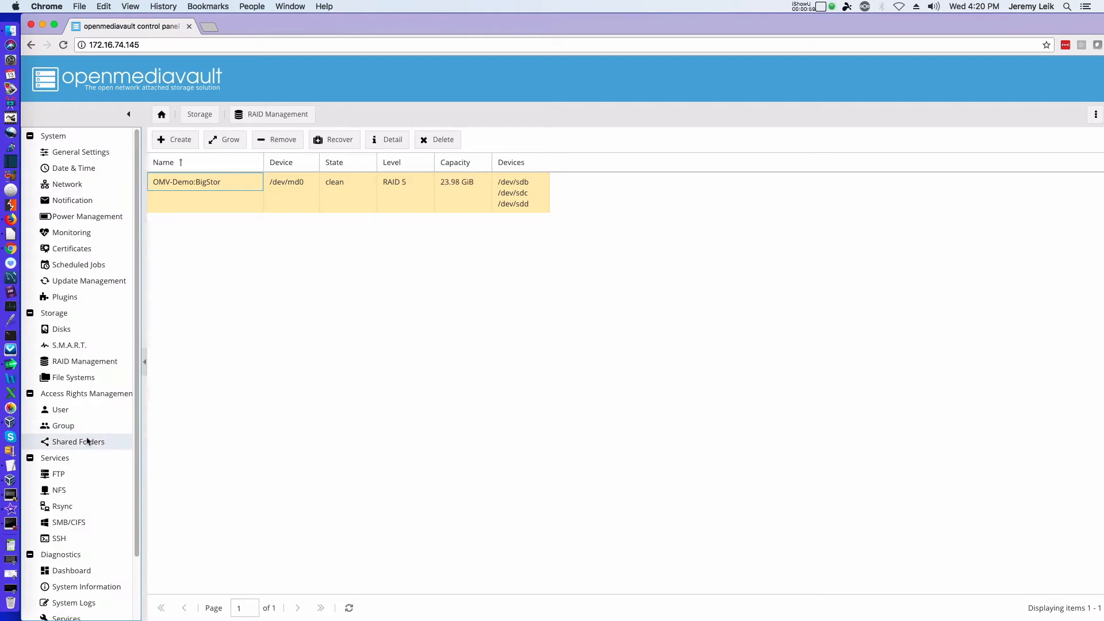
pyautogui.click(73, 377)
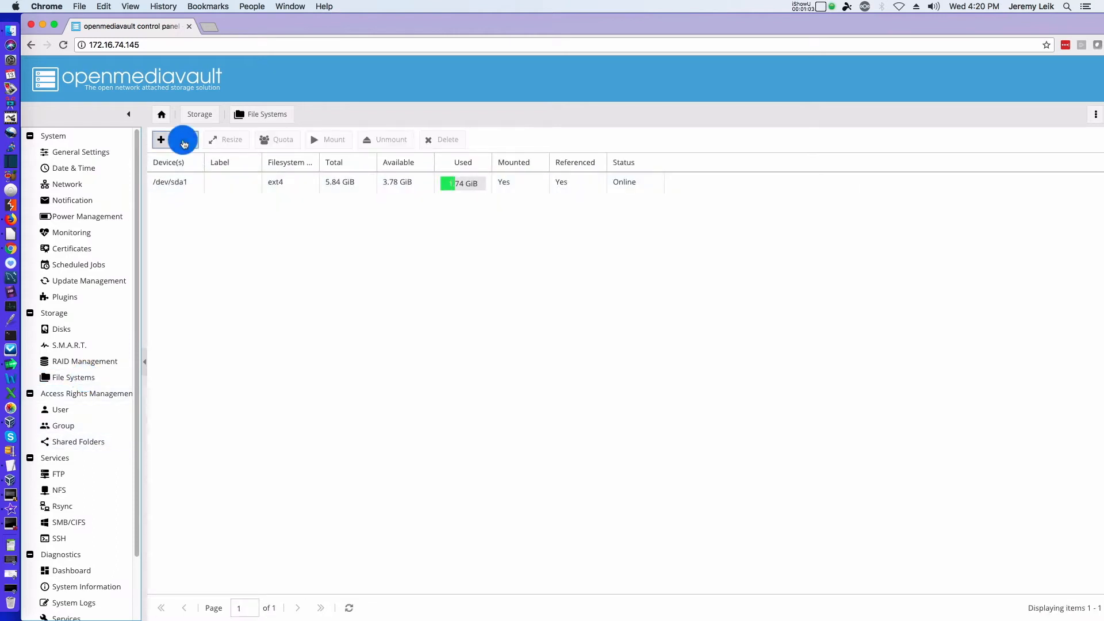
# Format the BigStor RAID 5 device as an ext4 file system labelled BigStorDemo
pyautogui.click(161, 139)
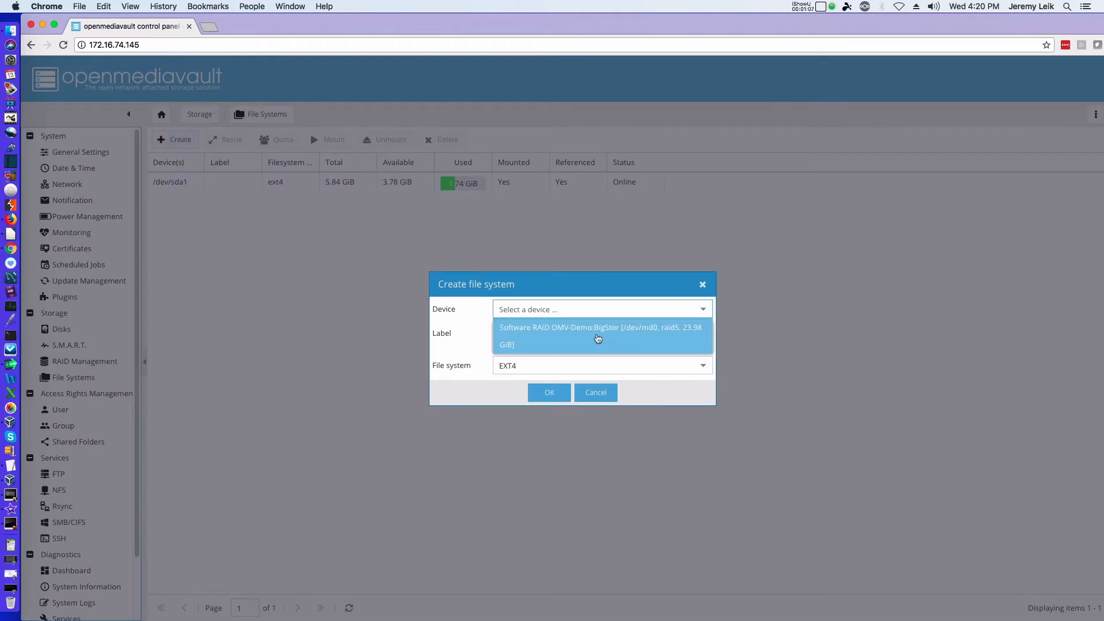
pyautogui.click(597, 335)
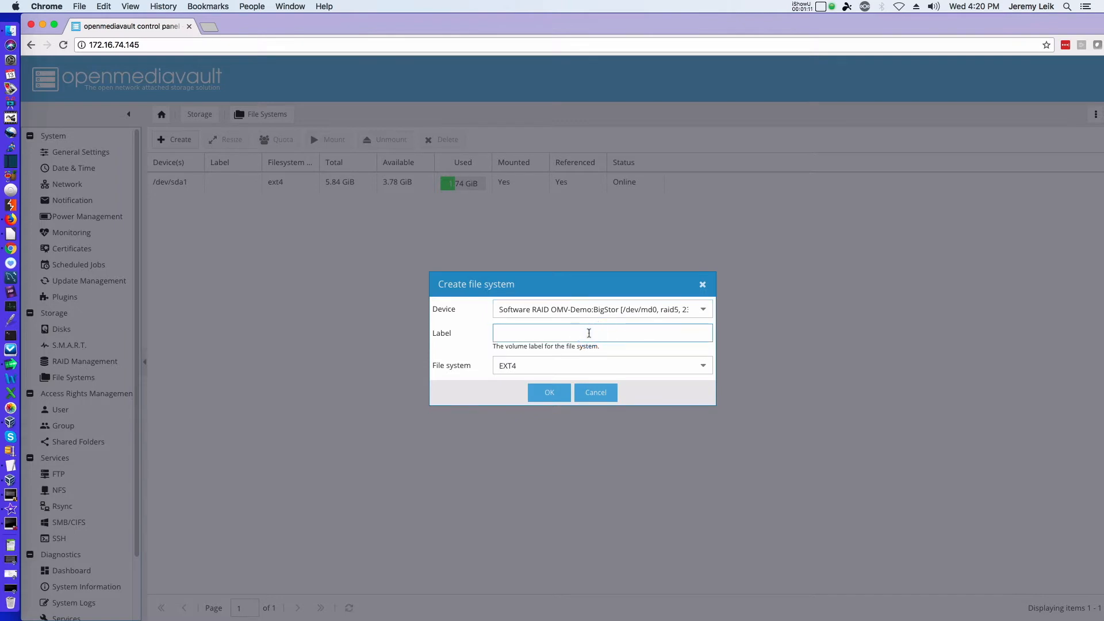
pyautogui.write('B')
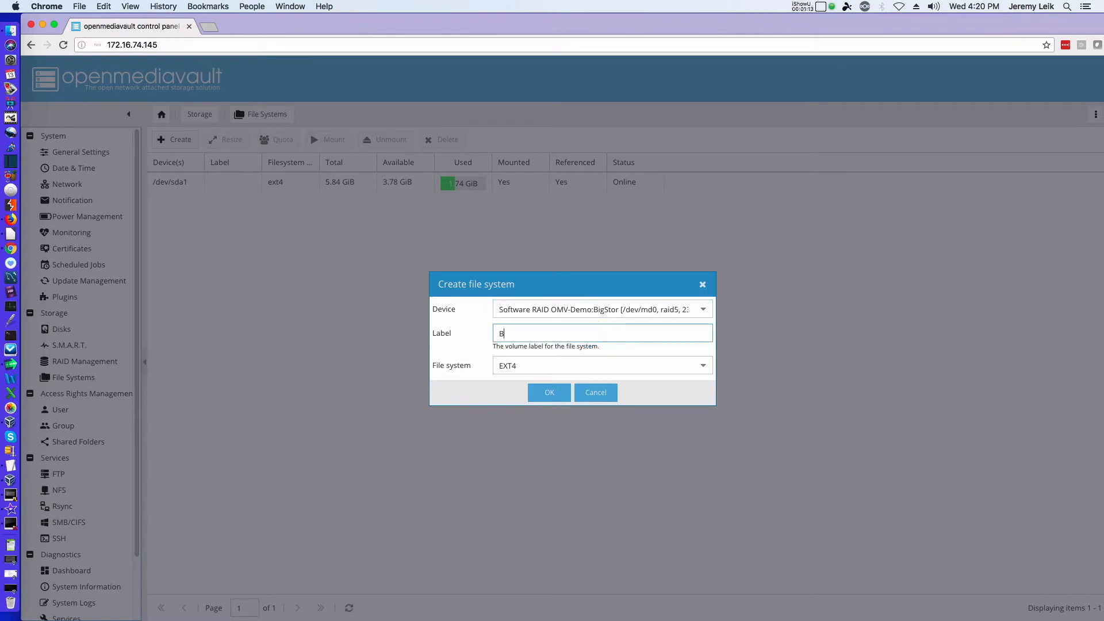
pyautogui.write('igStorDemo')
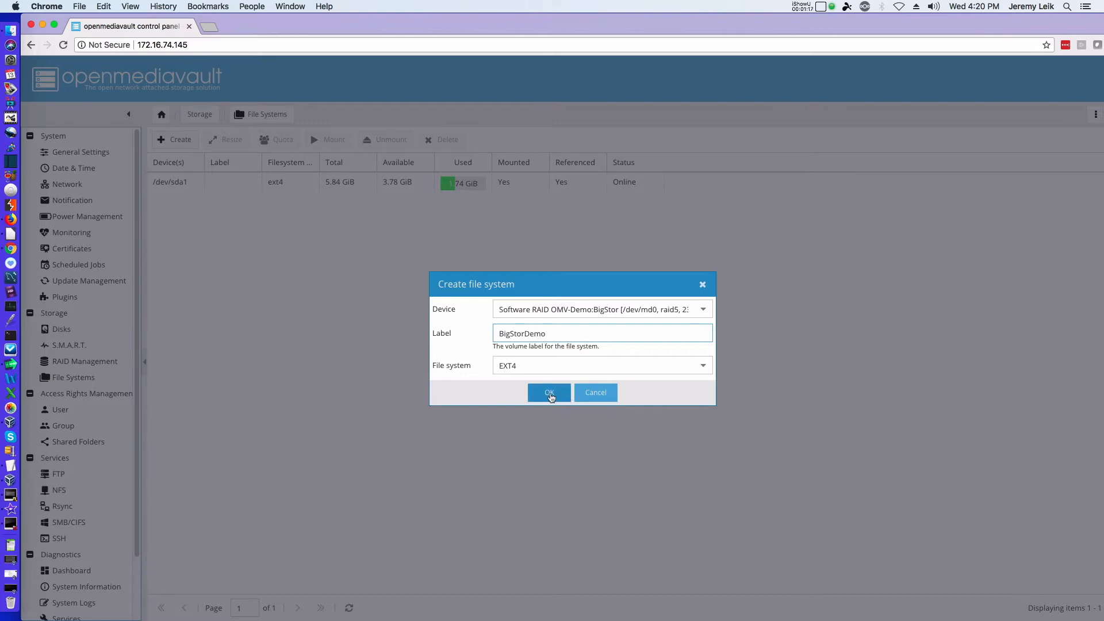
pyautogui.click(549, 392)
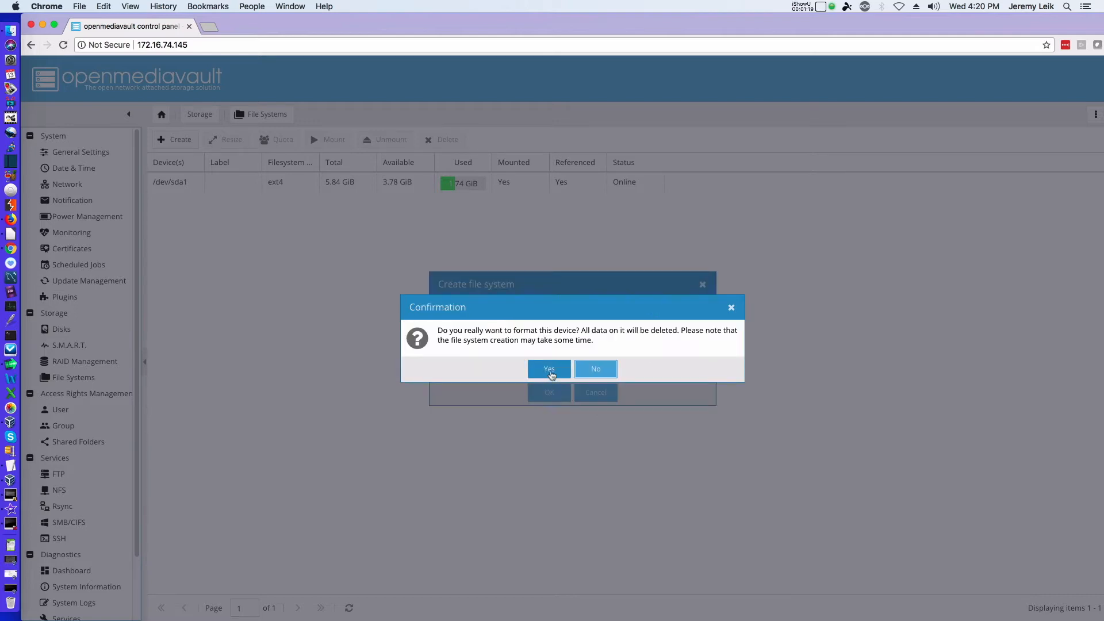
pyautogui.click(549, 368)
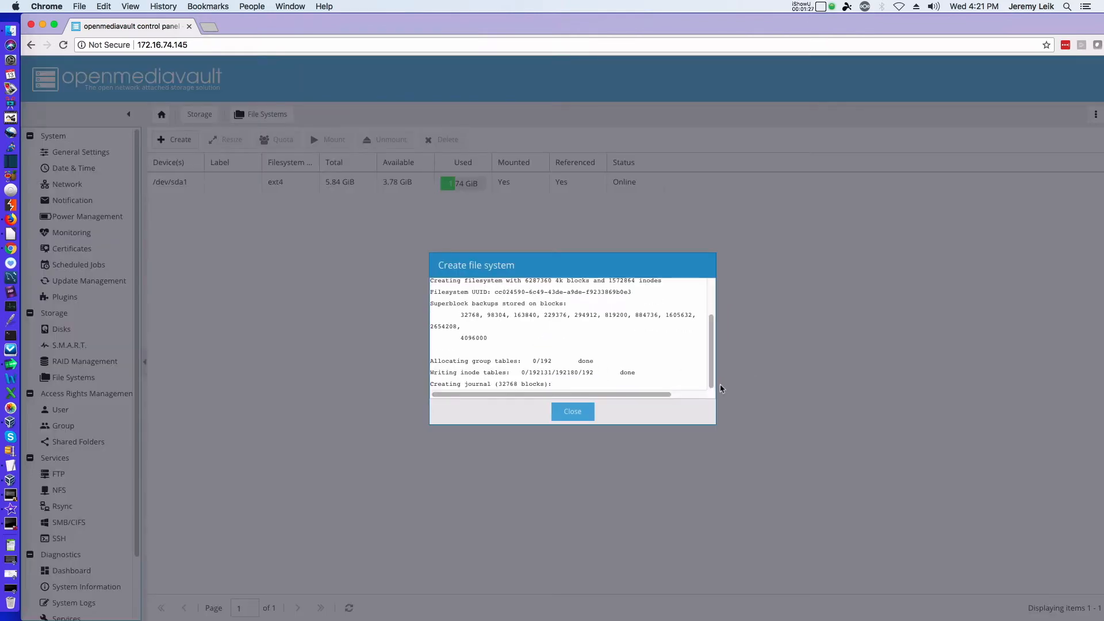
pyautogui.click(572, 411)
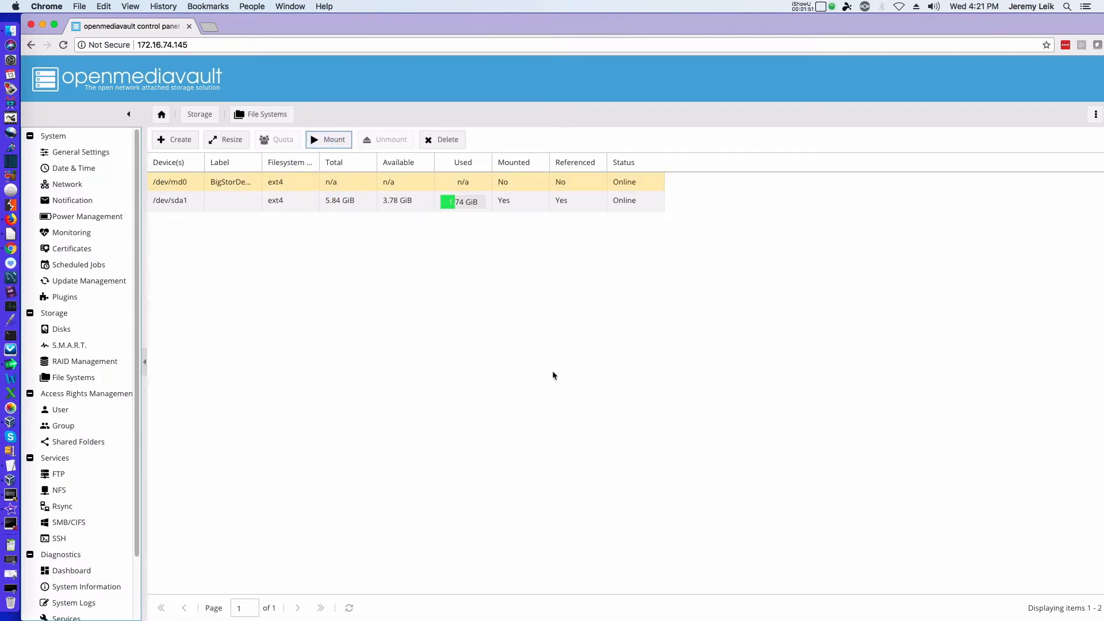
# Mount the BigStorDemo file system on /dev/md0 and apply the pending change
pyautogui.click(328, 139)
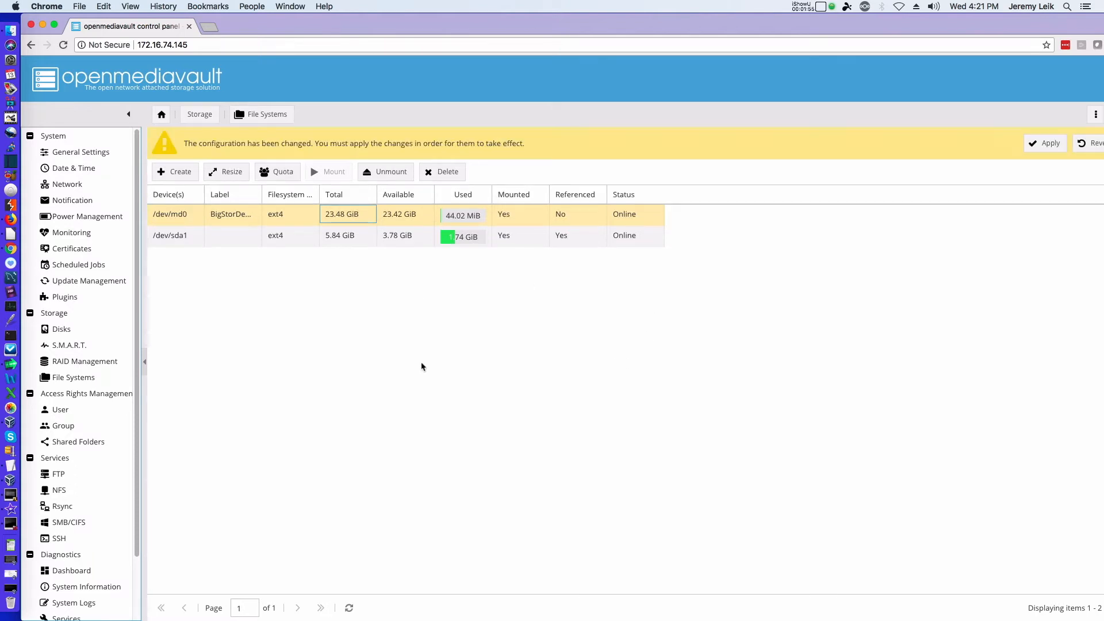
pyautogui.click(1045, 143)
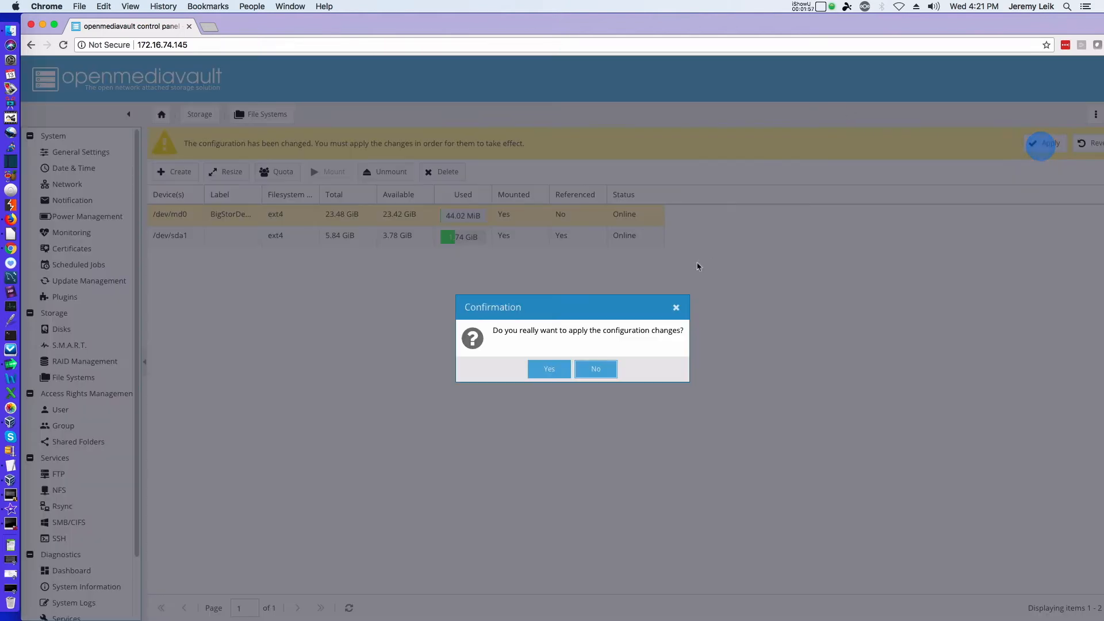
pyautogui.click(549, 368)
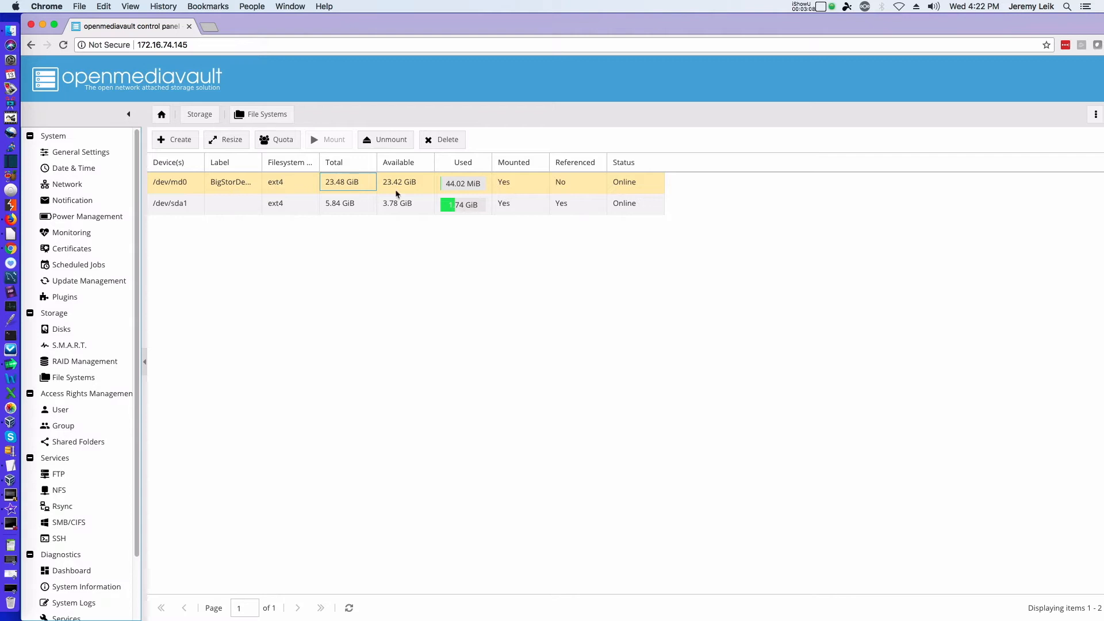
pyautogui.moveTo(463, 194)
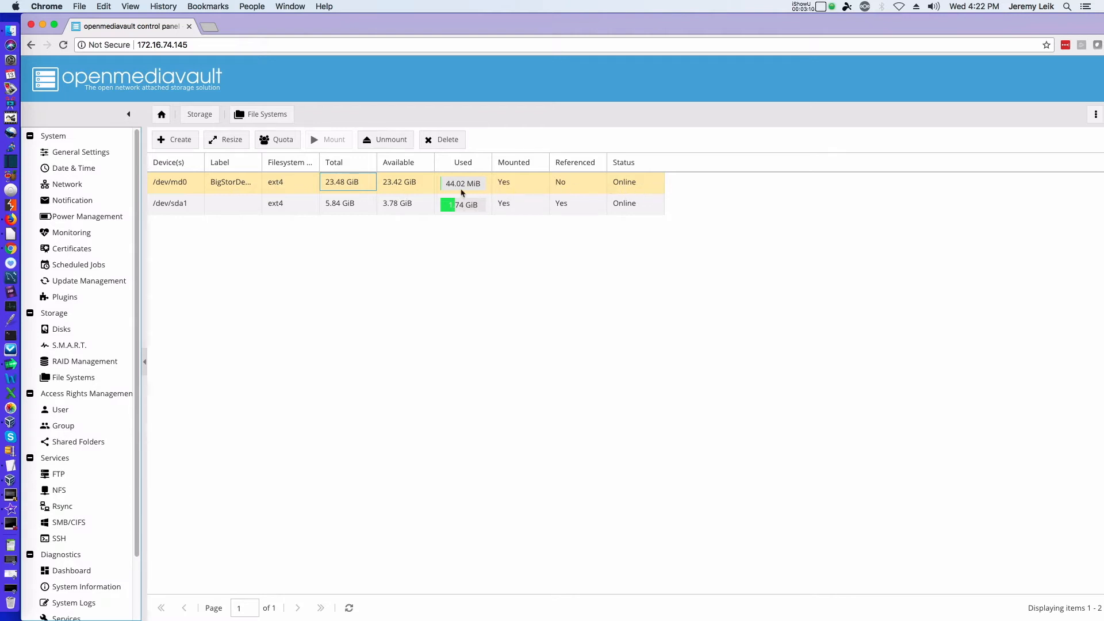
pyautogui.moveTo(344, 416)
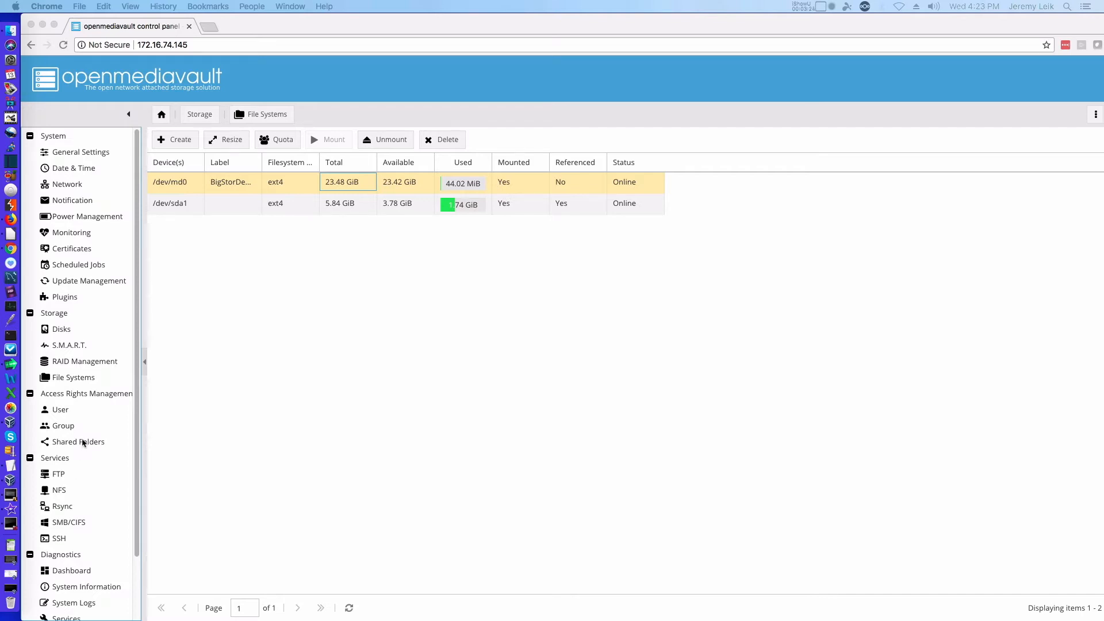
# Review the shared folders, dashboard, six users and groups hr, management and researchdev
pyautogui.click(77, 442)
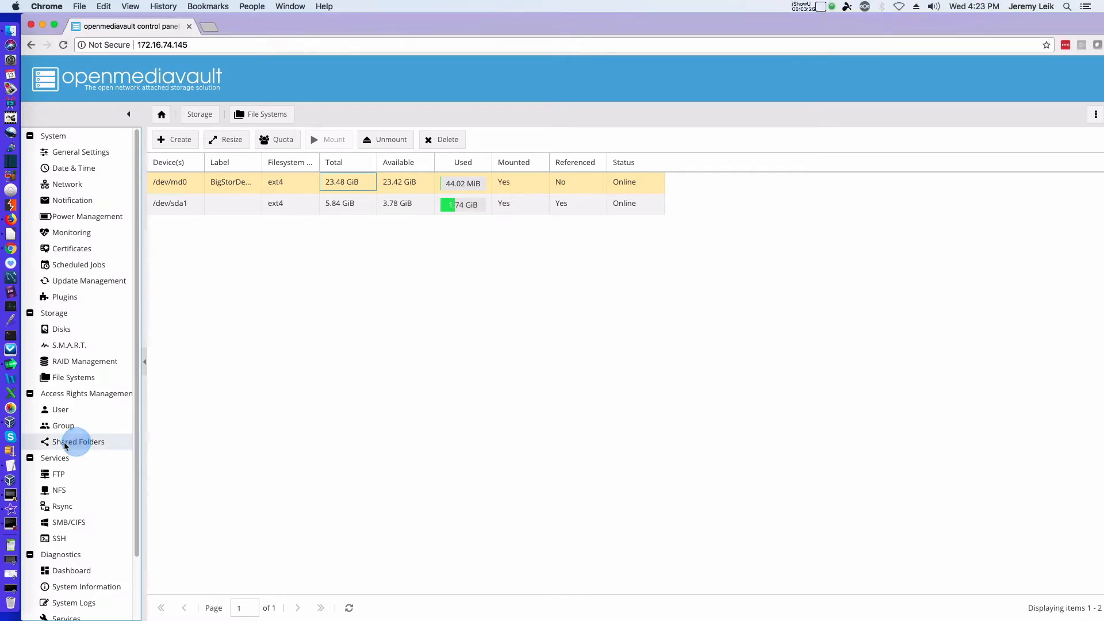
pyautogui.click(78, 441)
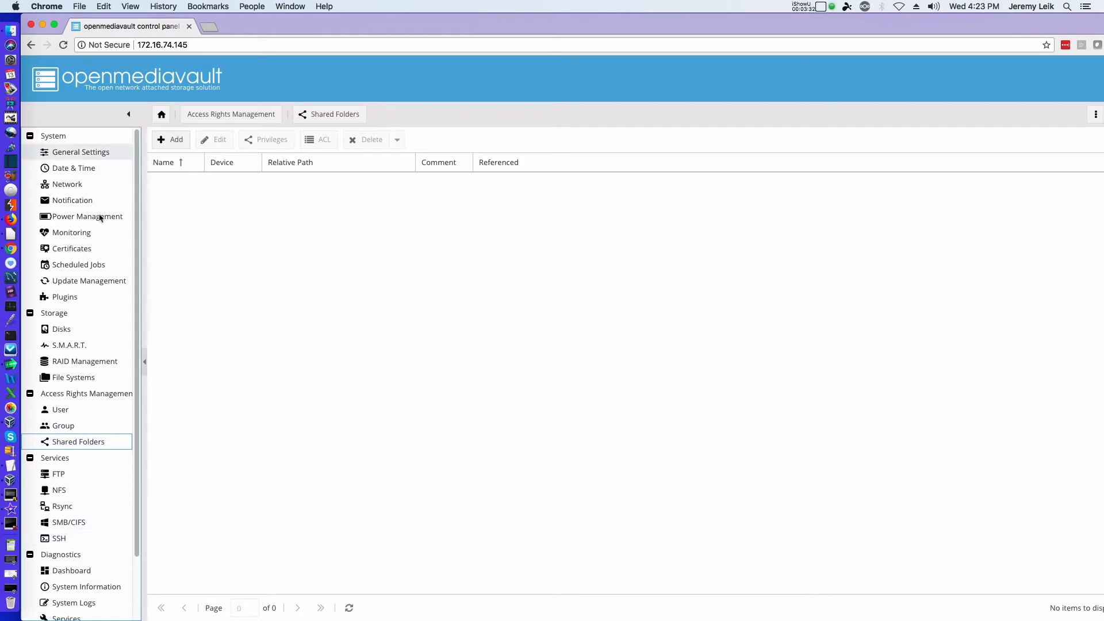
pyautogui.click(70, 570)
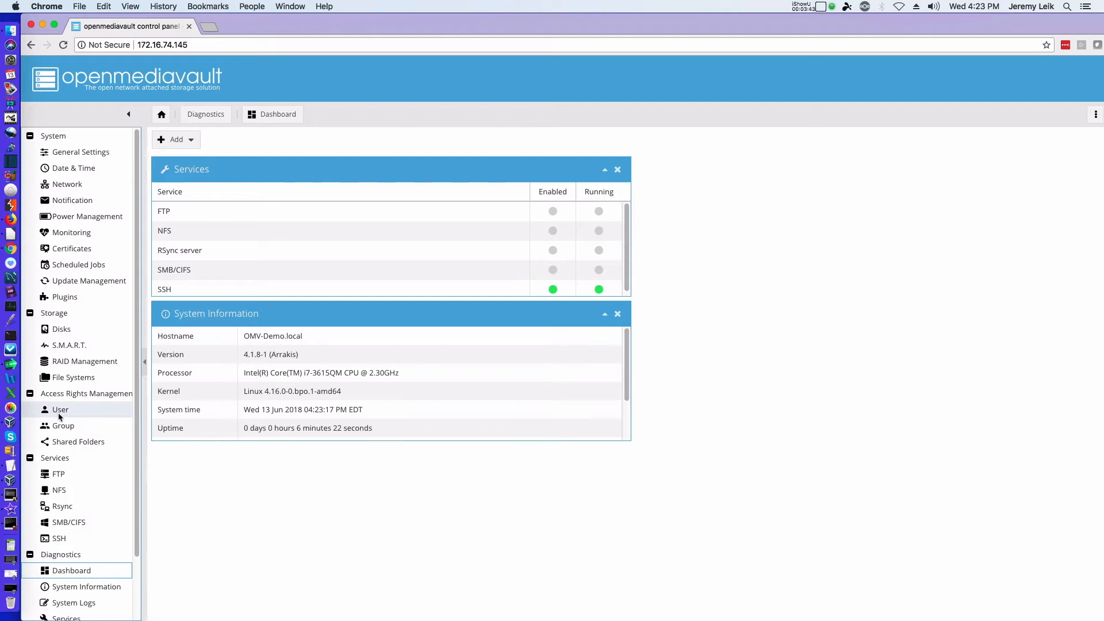
pyautogui.click(61, 409)
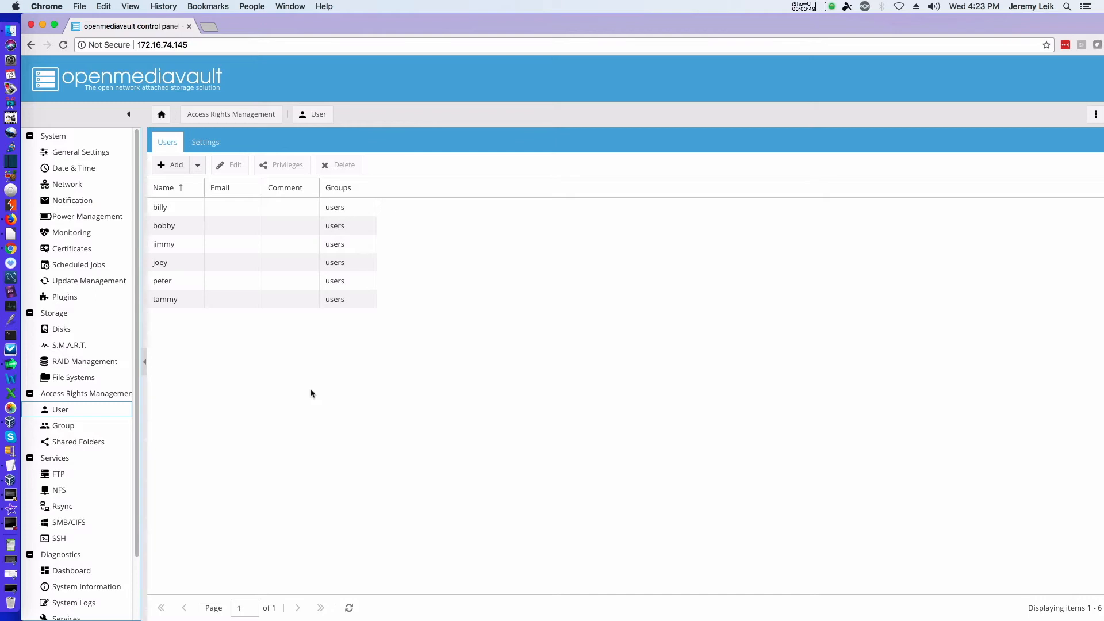
pyautogui.click(63, 426)
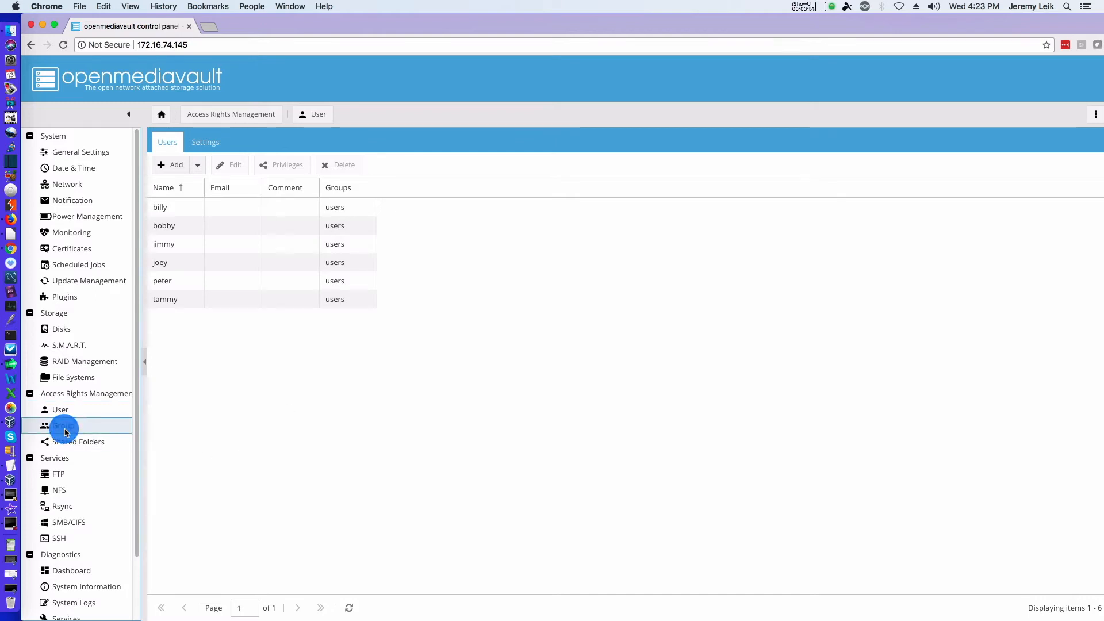
pyautogui.click(64, 426)
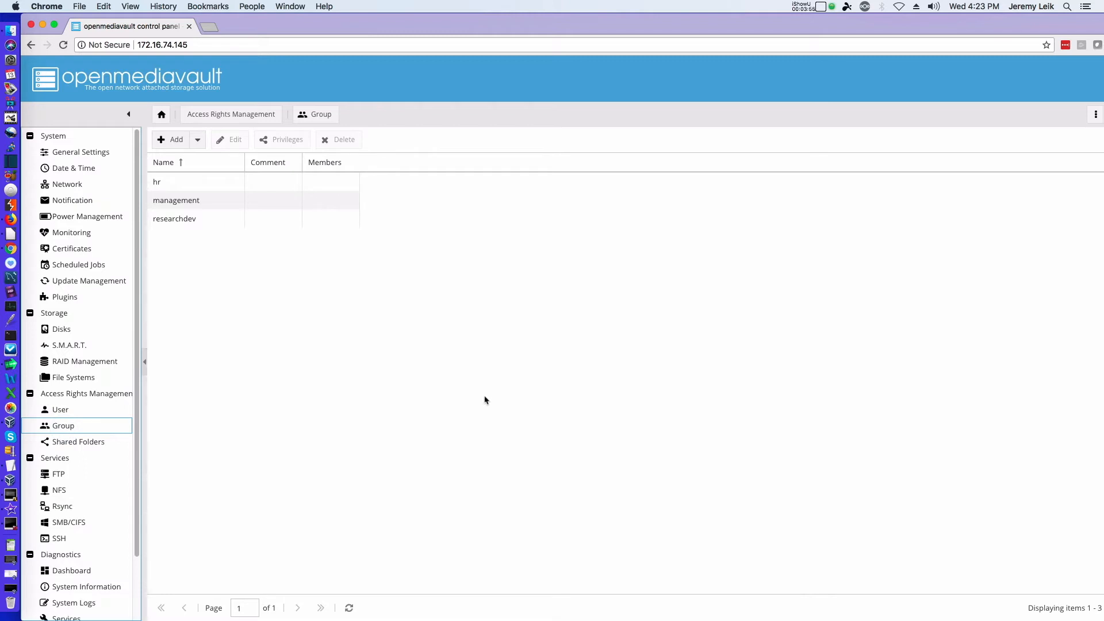
pyautogui.moveTo(539, 394)
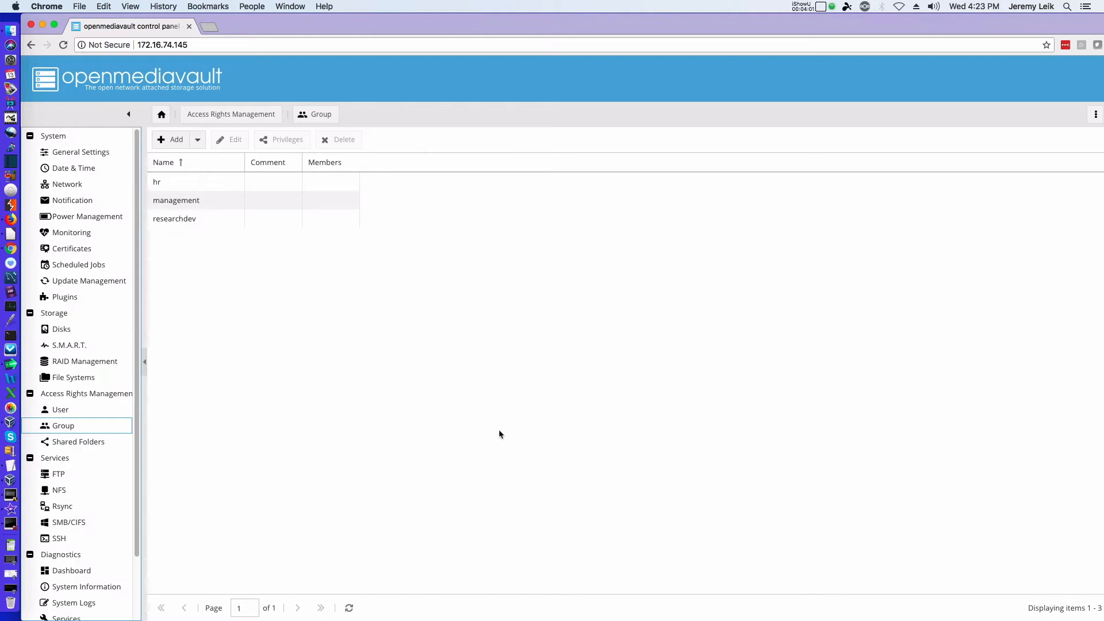
pyautogui.moveTo(506, 437)
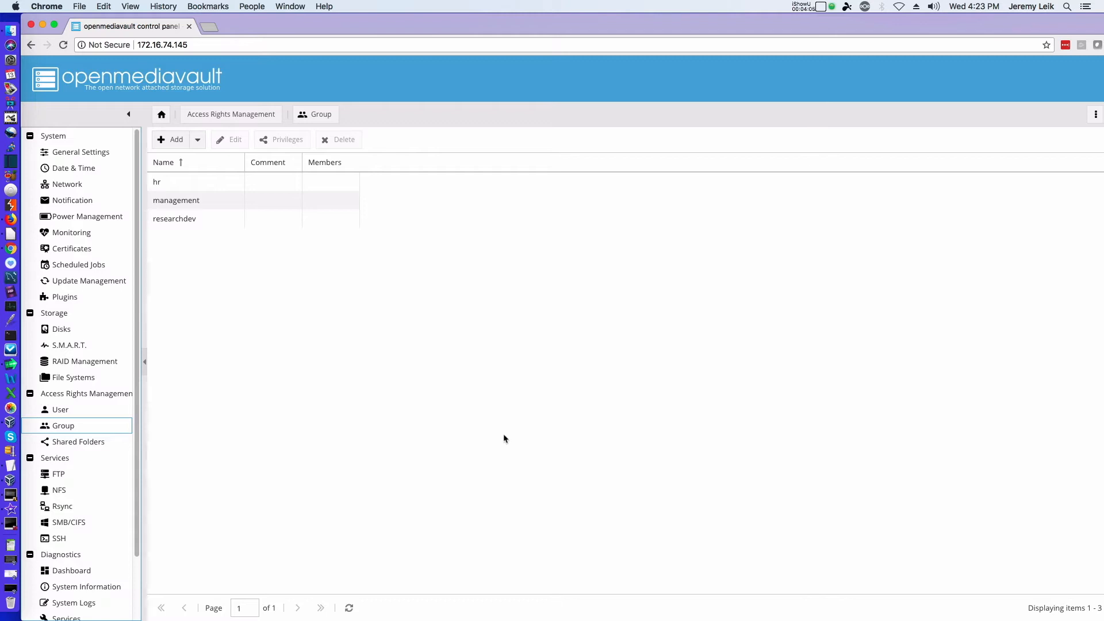
pyautogui.moveTo(476, 406)
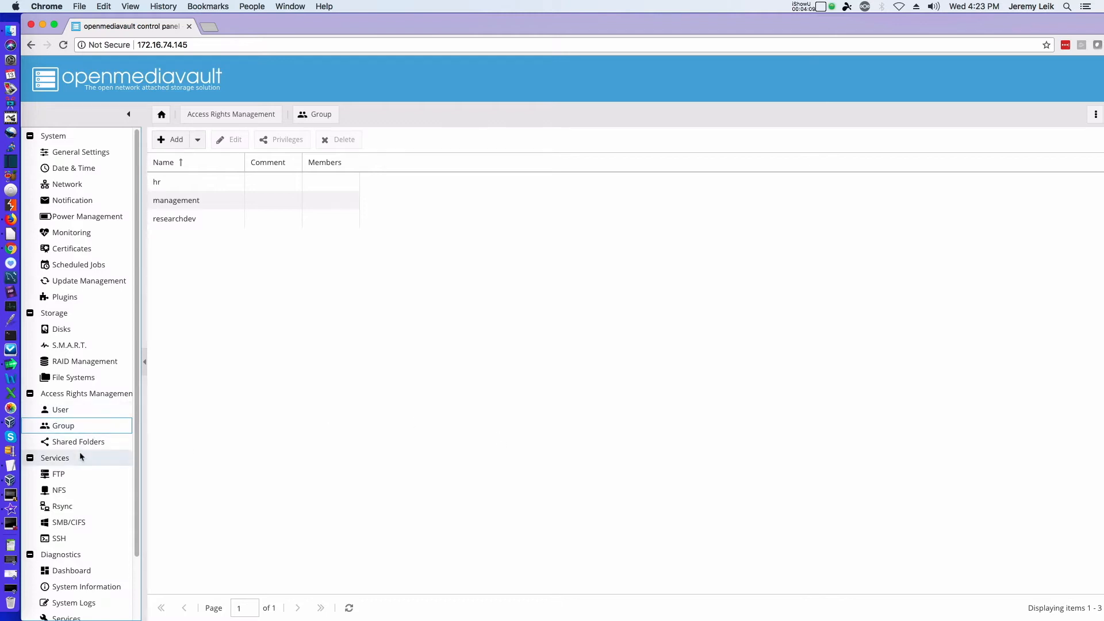
pyautogui.click(77, 441)
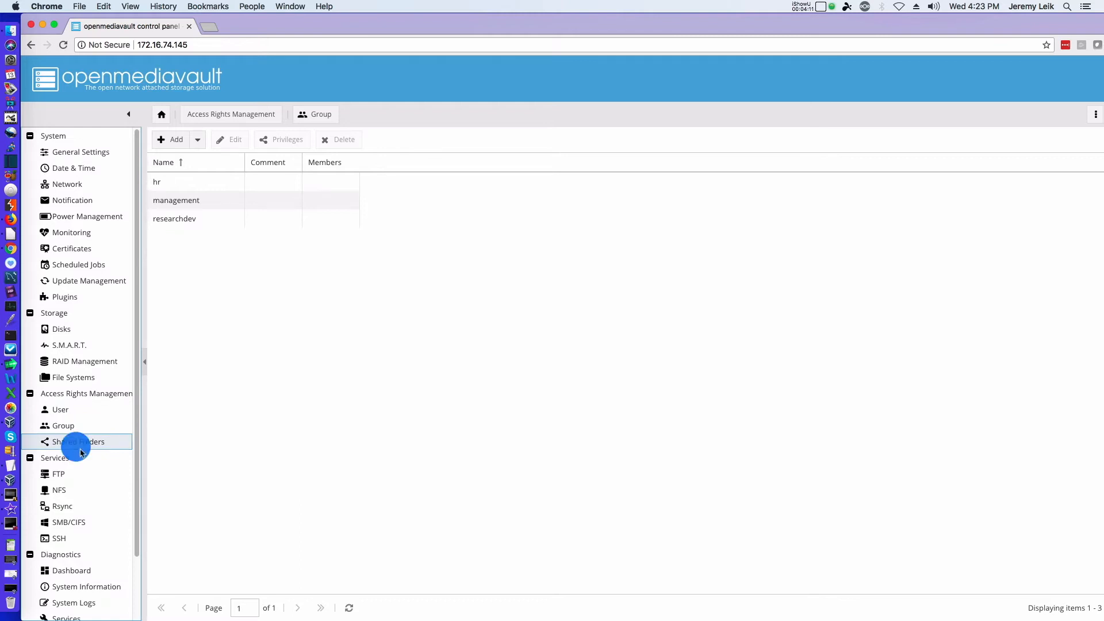
# Create the billy and bobby shared folders on BigStorDemo
pyautogui.click(77, 442)
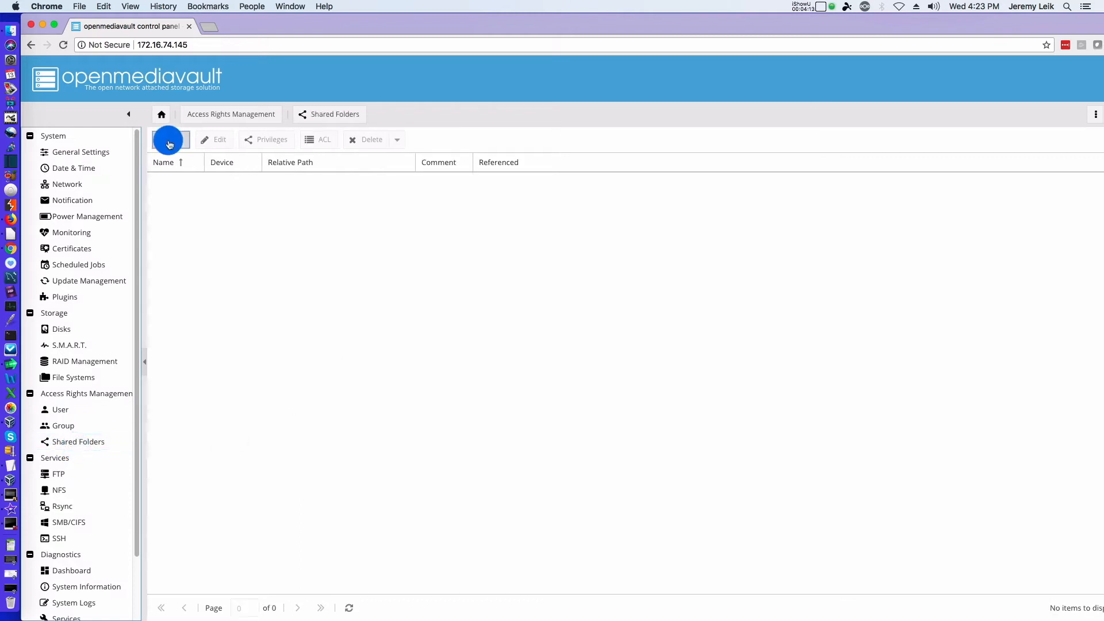
pyautogui.click(169, 140)
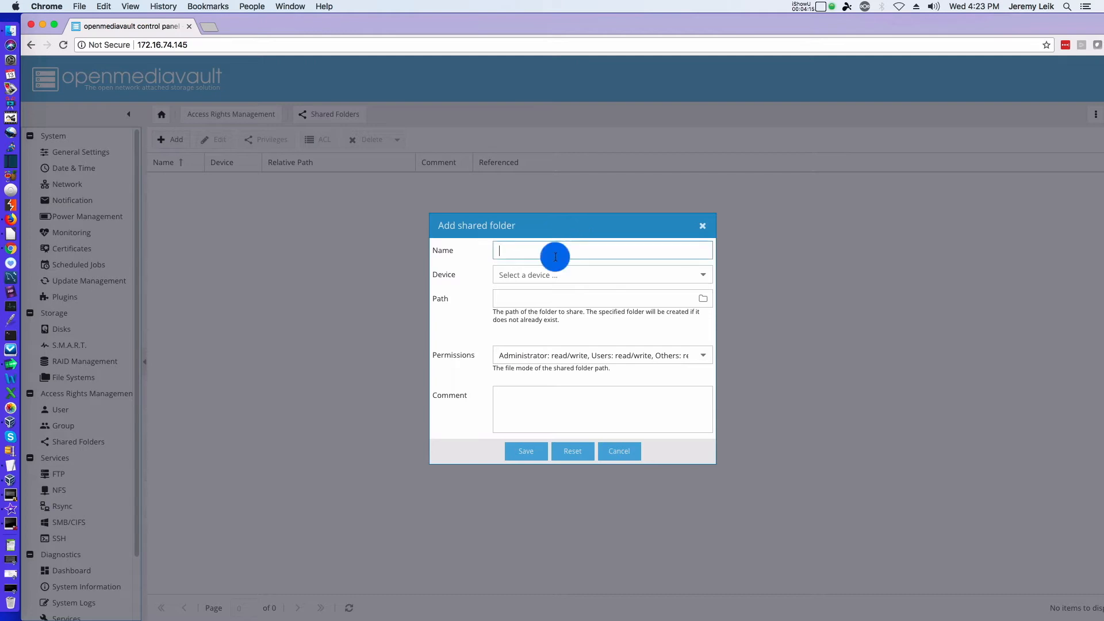
pyautogui.write('billy')
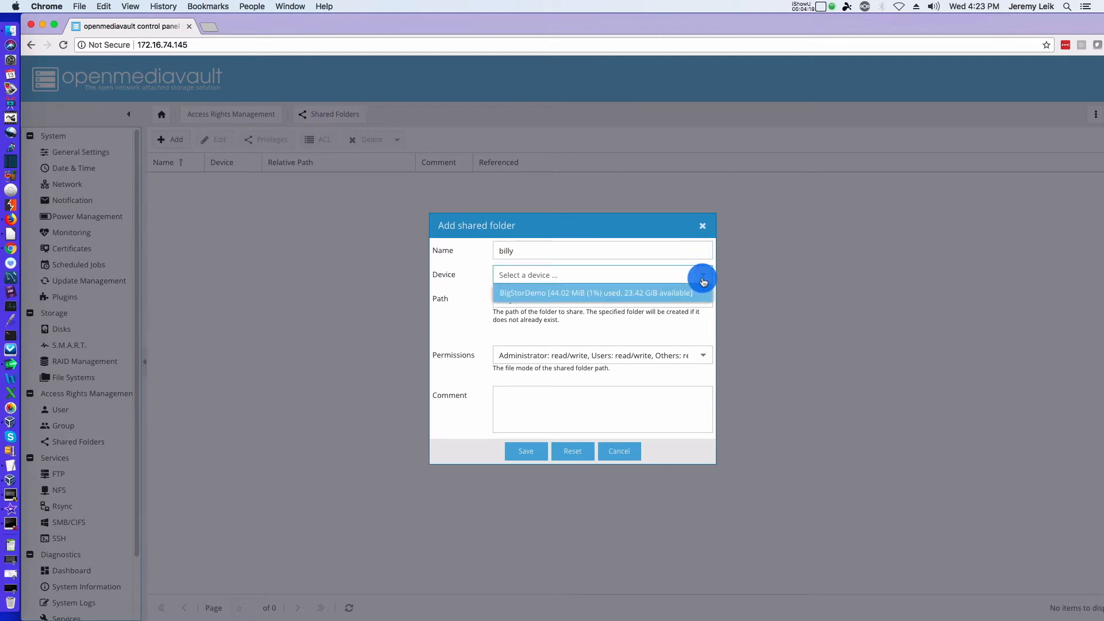
pyautogui.click(595, 293)
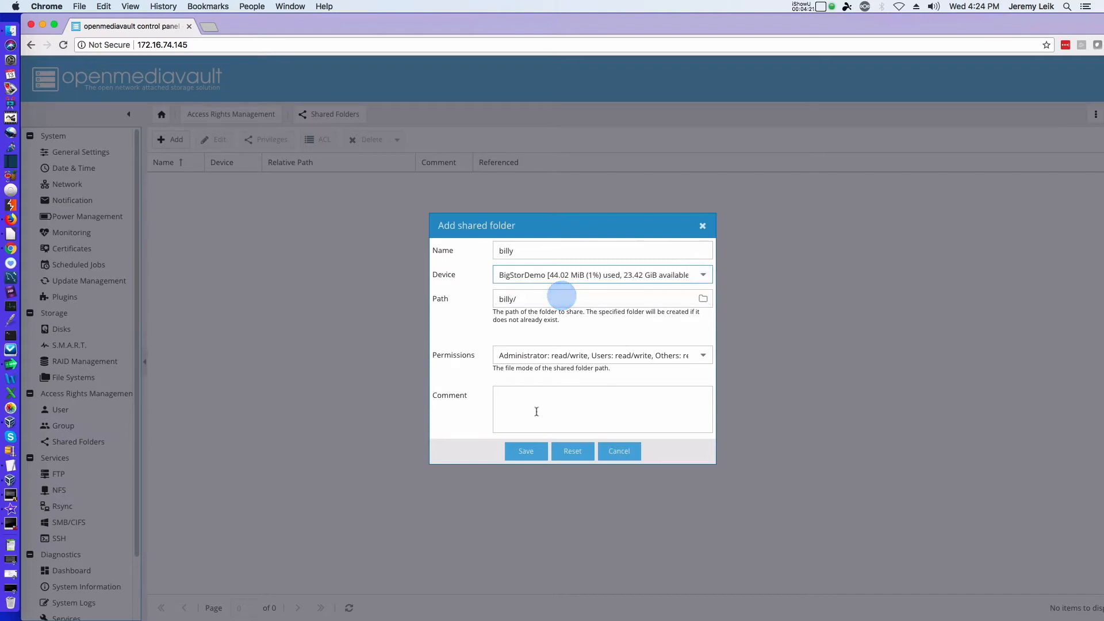
pyautogui.click(526, 451)
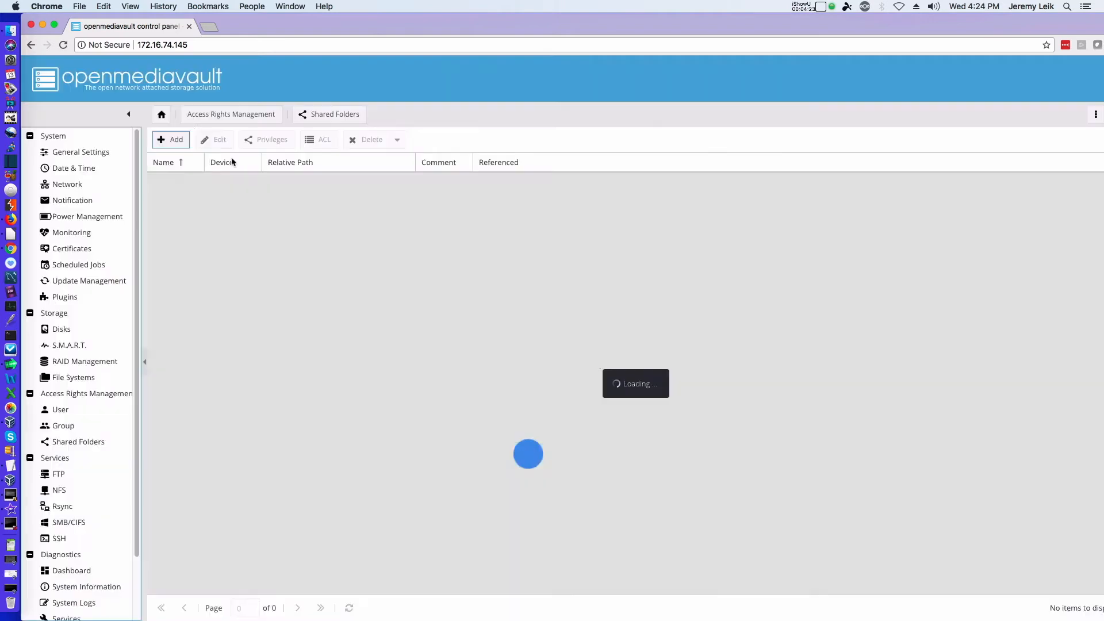
pyautogui.click(170, 139)
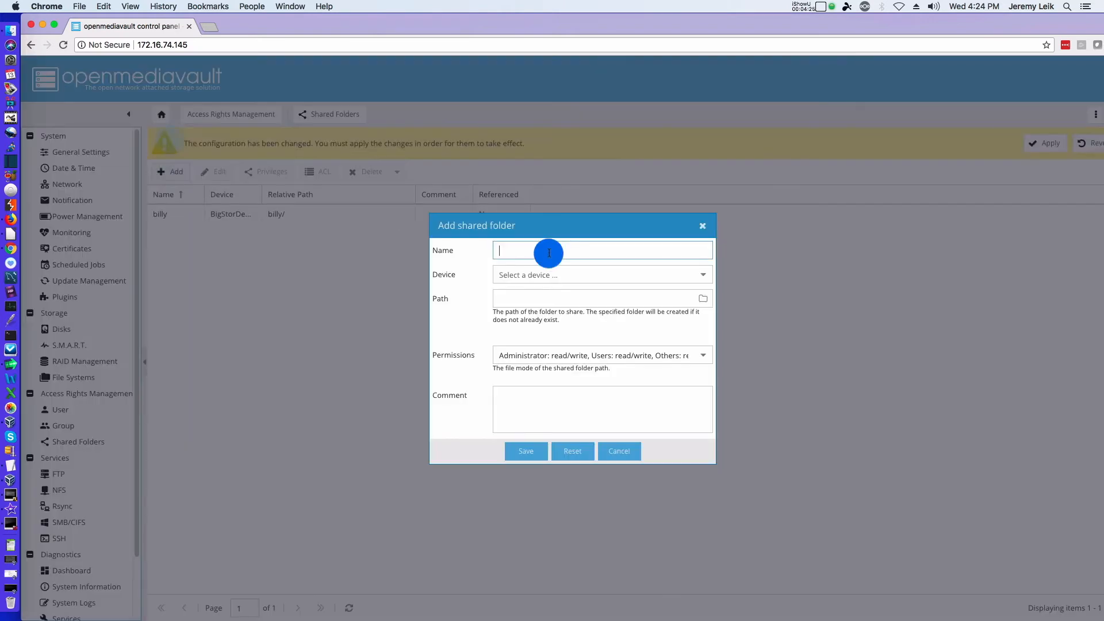
pyautogui.write('bobby')
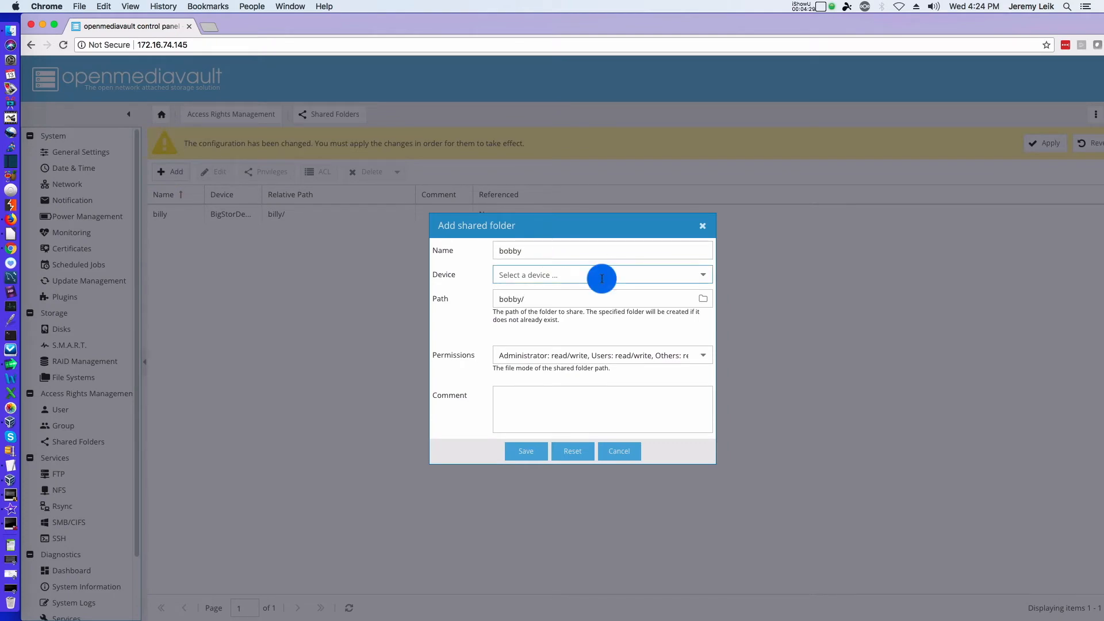
pyautogui.click(602, 275)
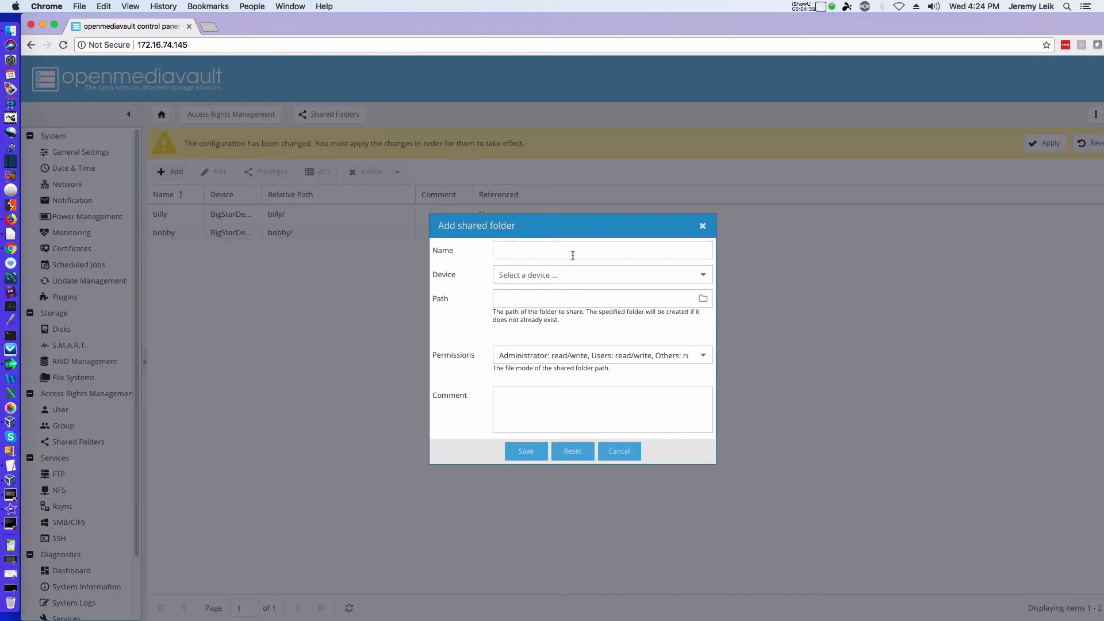
# Create the jimmy and joey shared folders on BigStorDemo
pyautogui.write('jimmy')
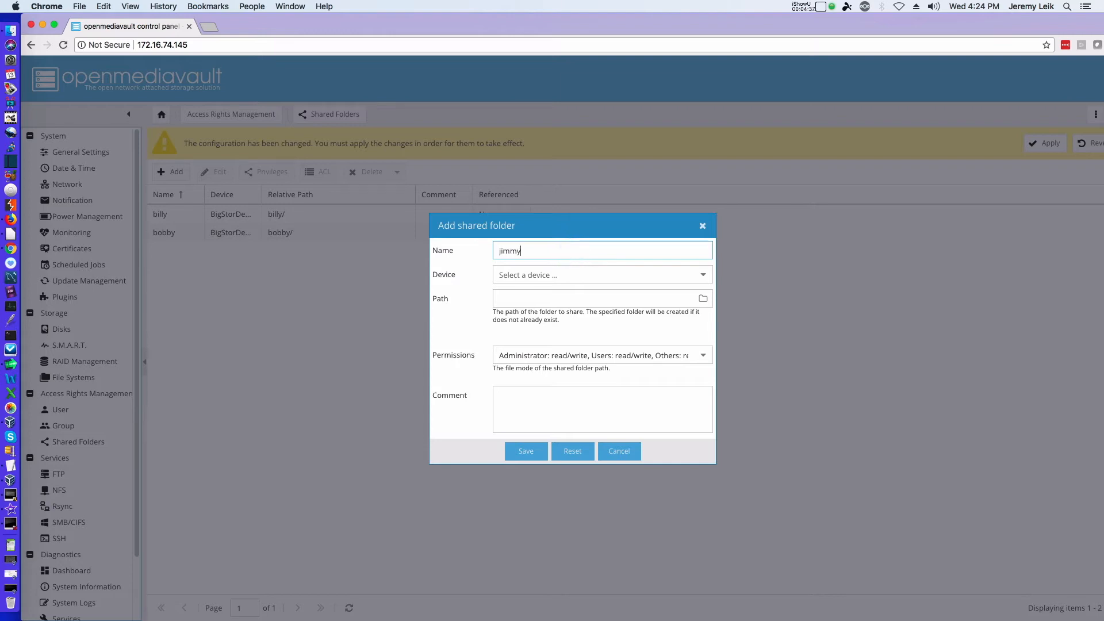
pyautogui.click(602, 275)
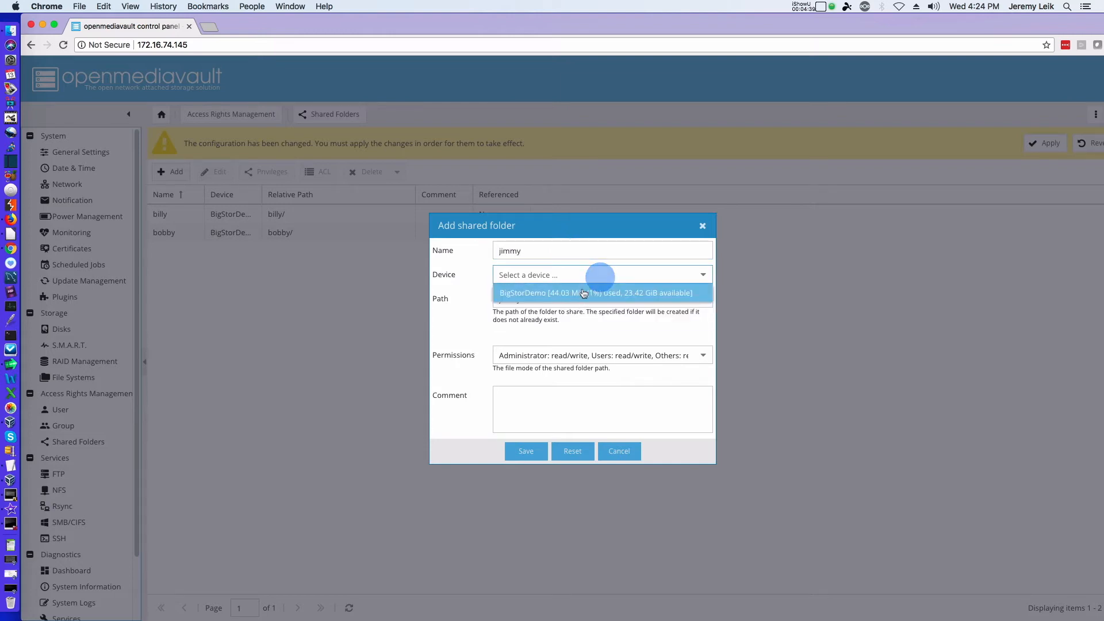
pyautogui.click(526, 451)
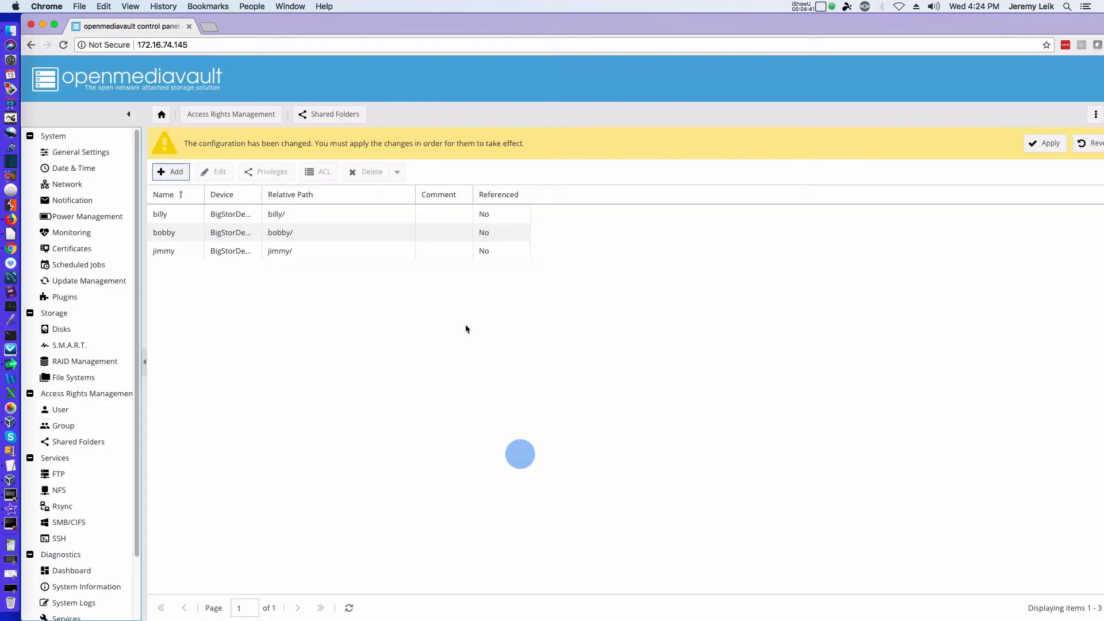
pyautogui.click(170, 172)
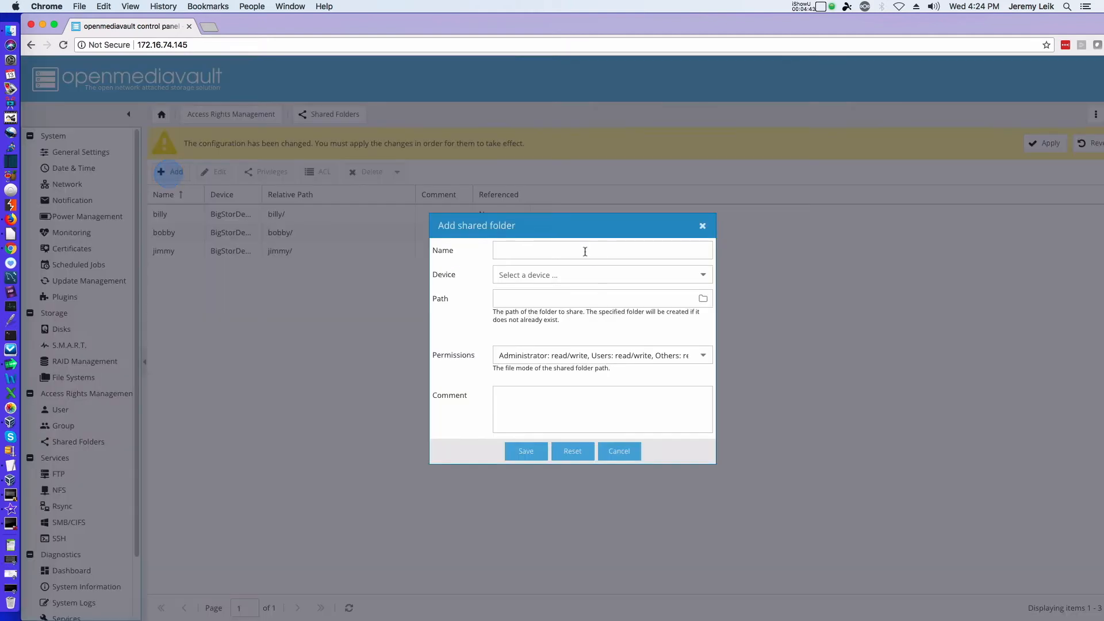
pyautogui.write('joey')
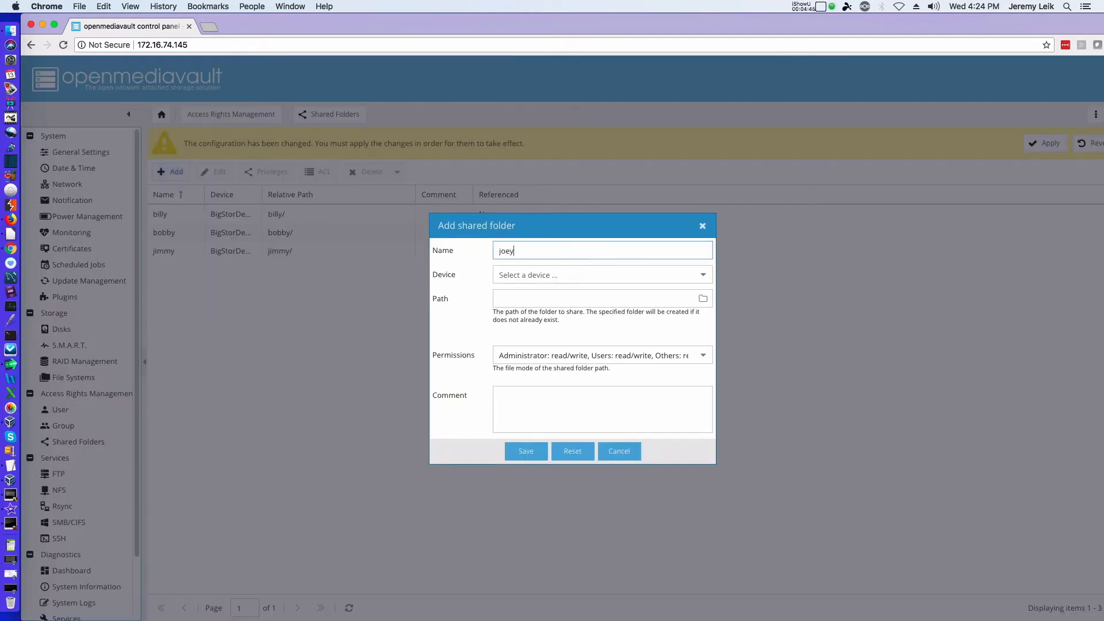
pyautogui.click(608, 274)
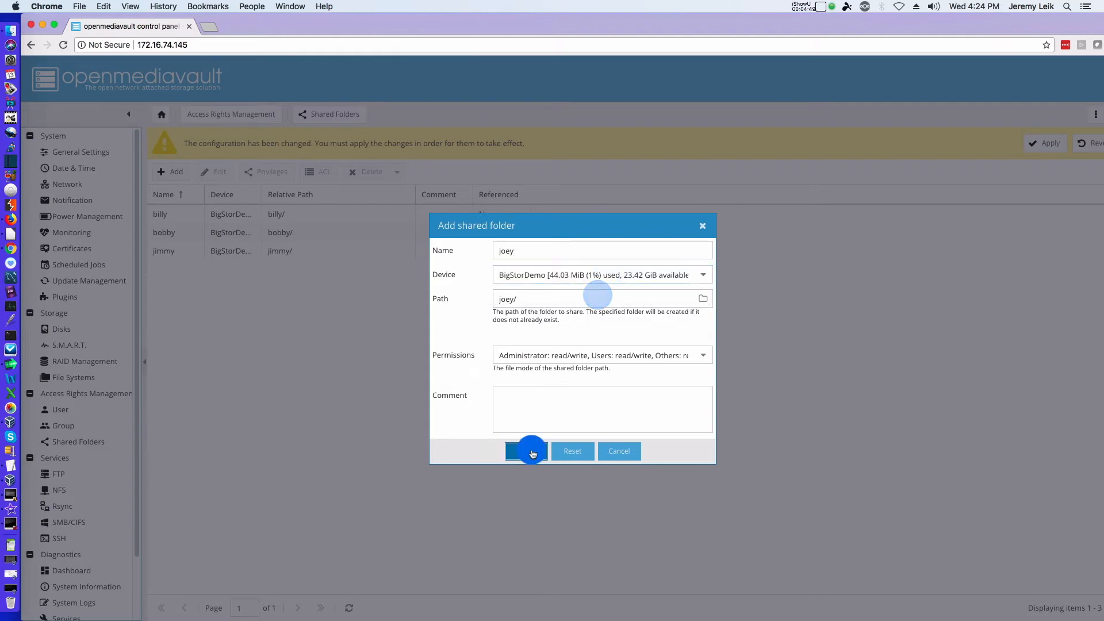
pyautogui.click(532, 451)
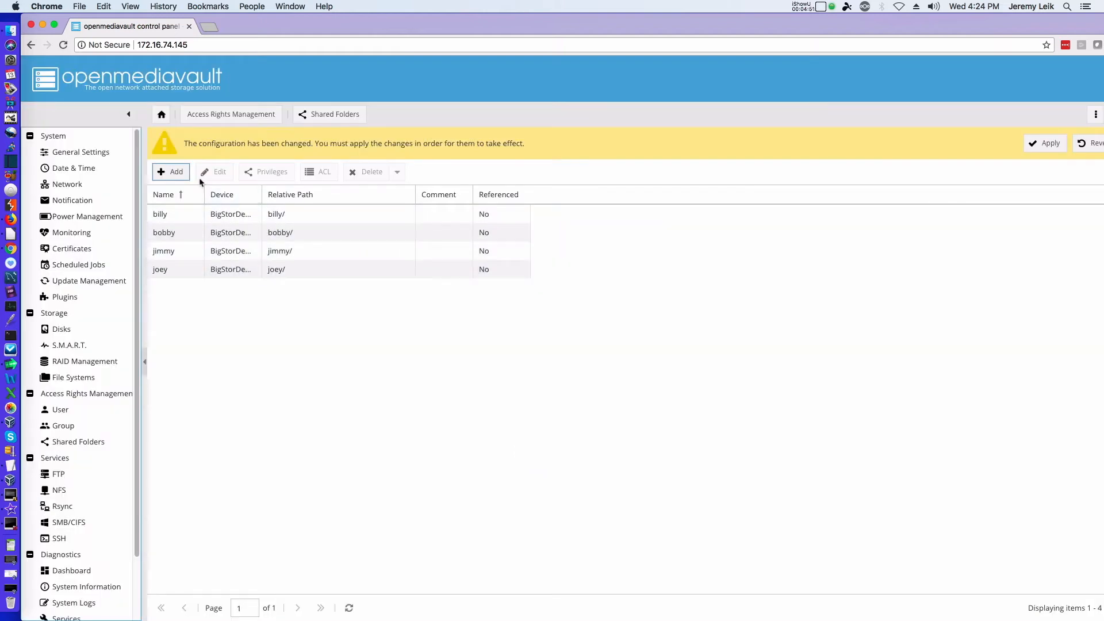
# Create the peter and tammy shared folders on BigStorDemo and apply the changes
pyautogui.click(170, 172)
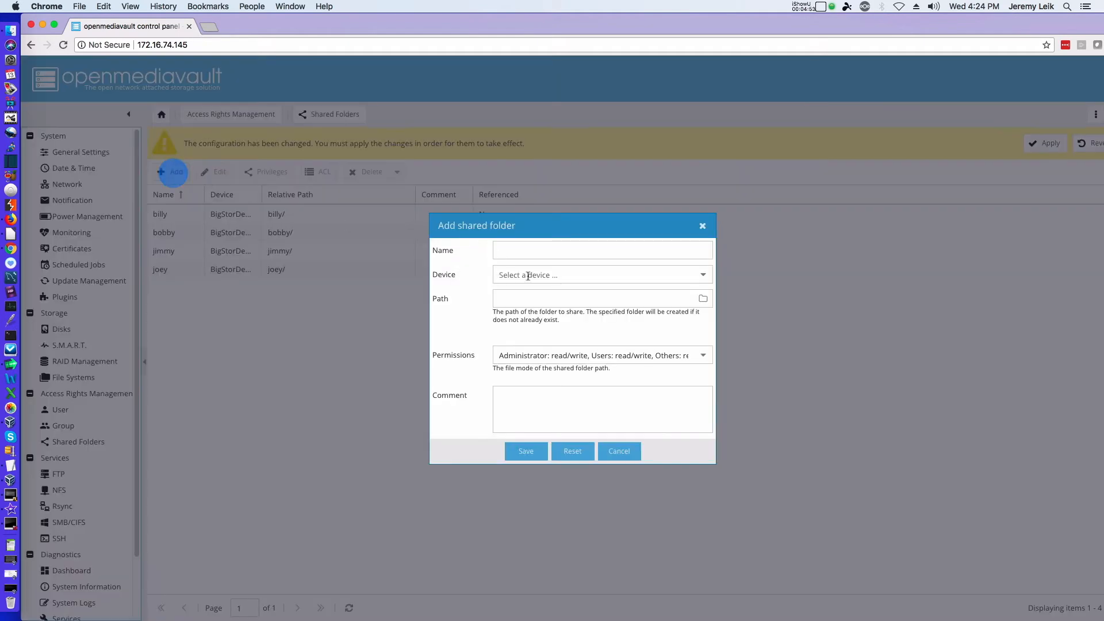
pyautogui.click(601, 250)
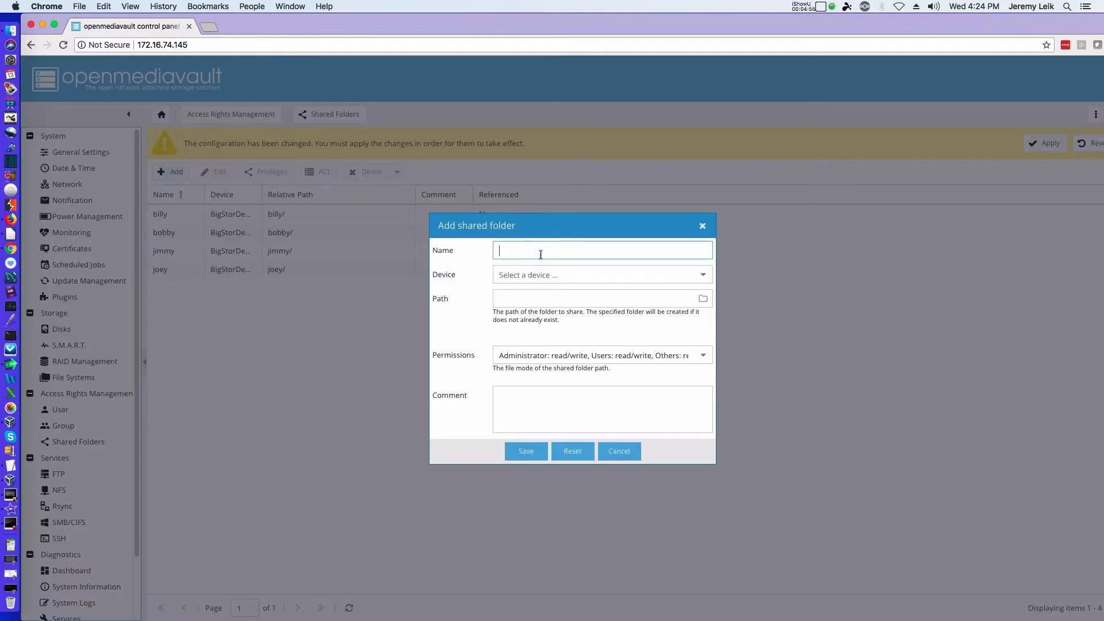
pyautogui.write('peter')
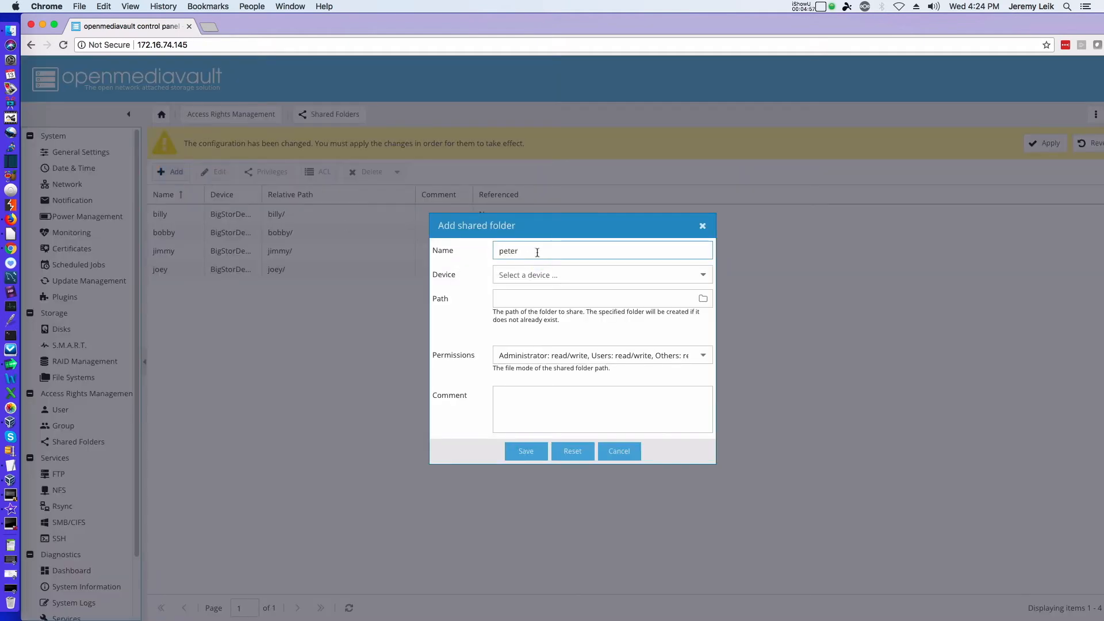
pyautogui.click(601, 275)
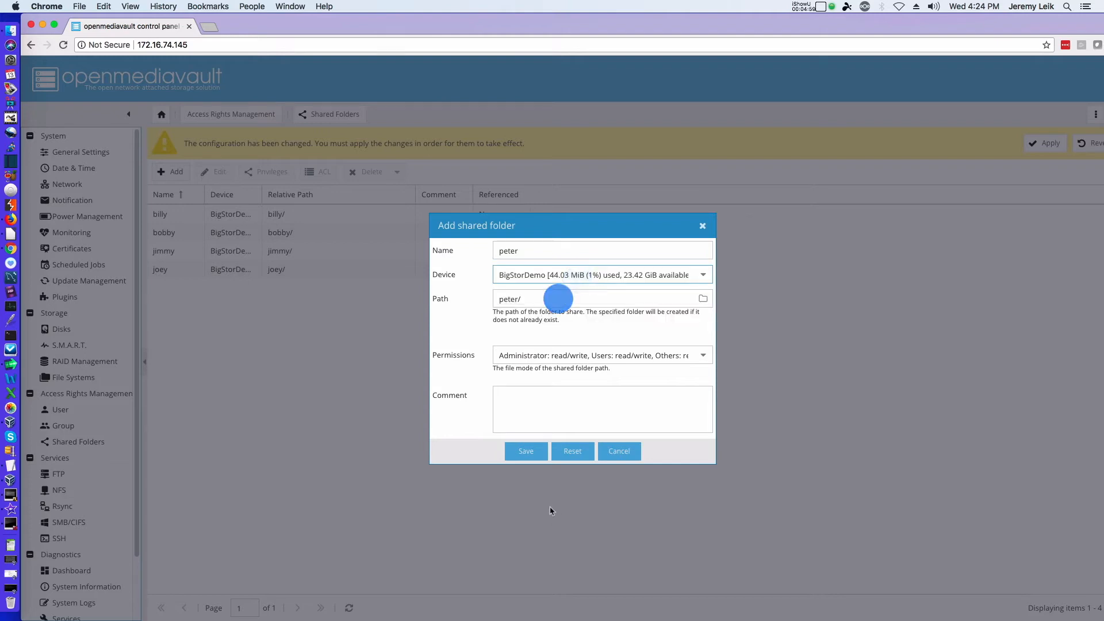
pyautogui.click(526, 451)
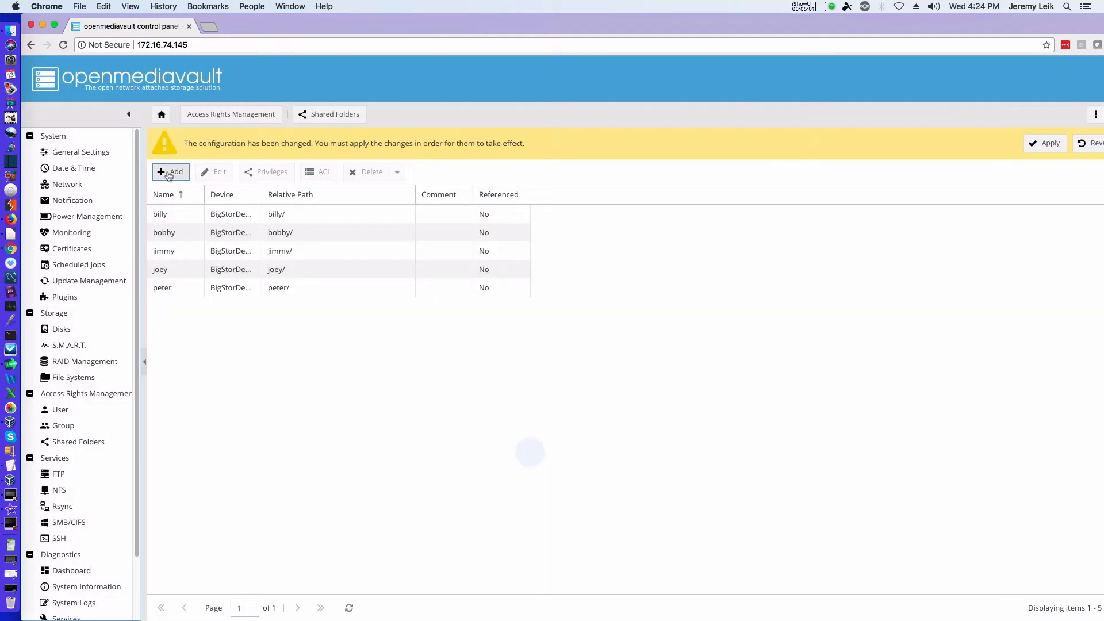
pyautogui.click(171, 172)
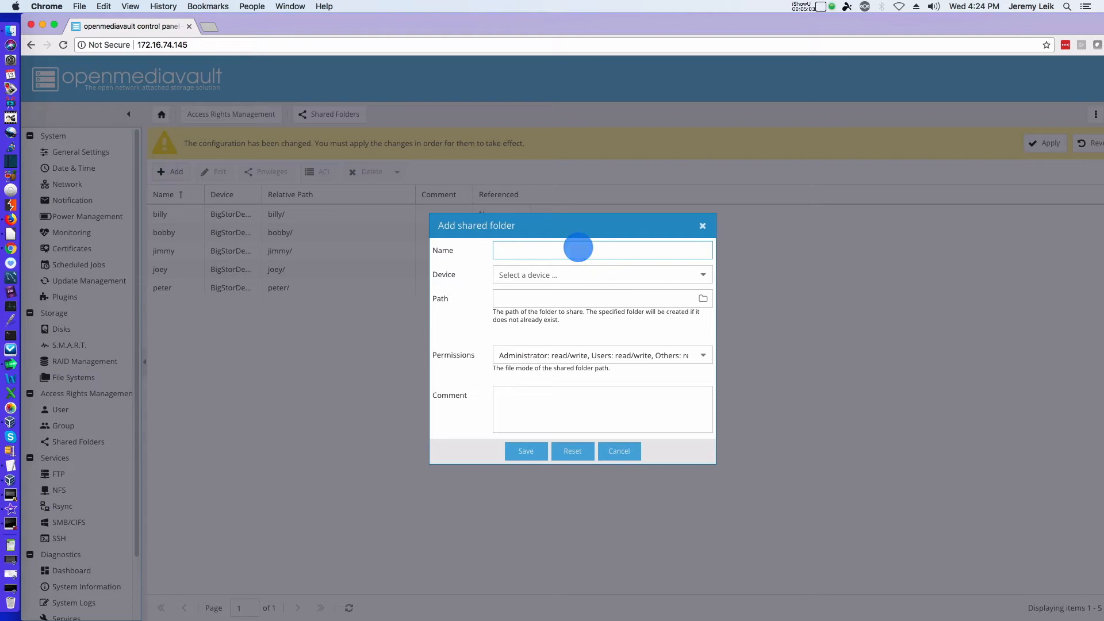
pyautogui.write('tammy')
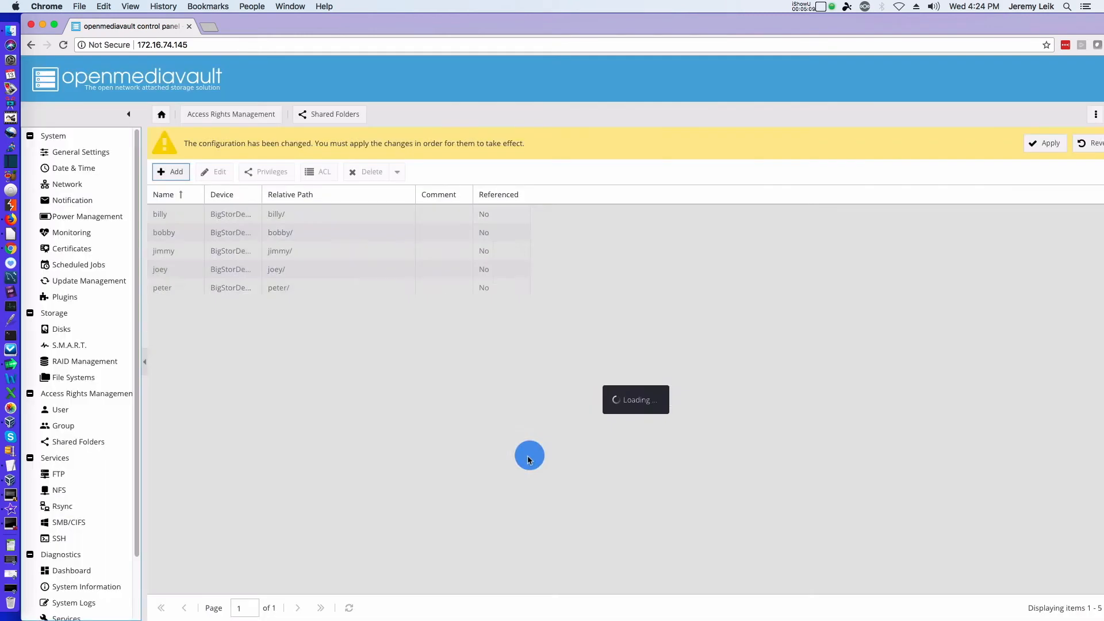
pyautogui.click(1045, 143)
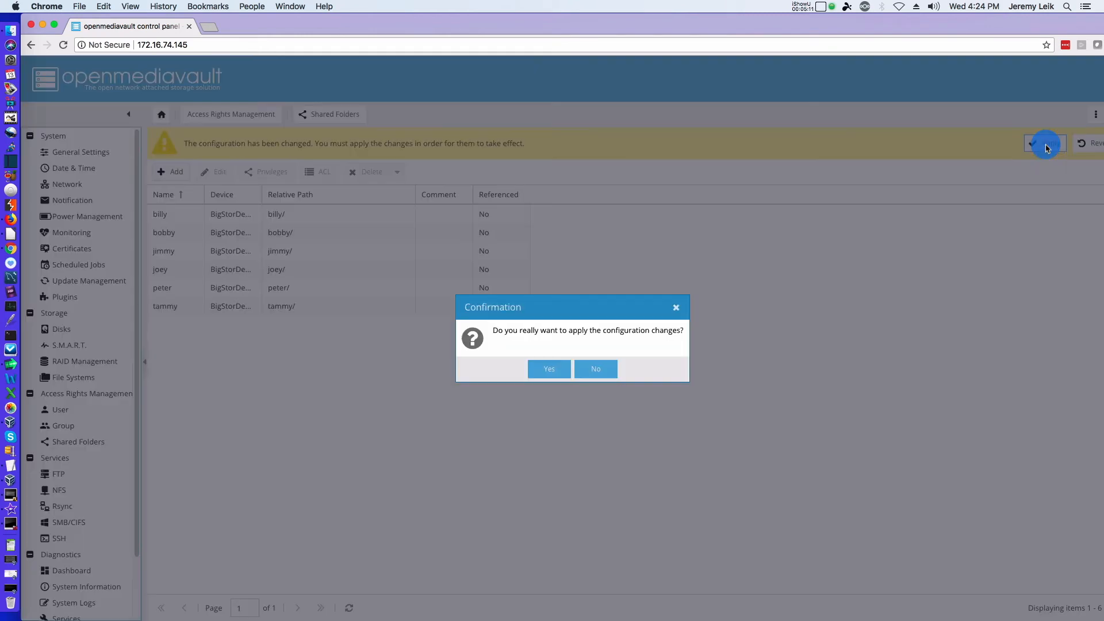
# Confirm with Yes to apply the changes so the six shared folders become active
pyautogui.click(549, 369)
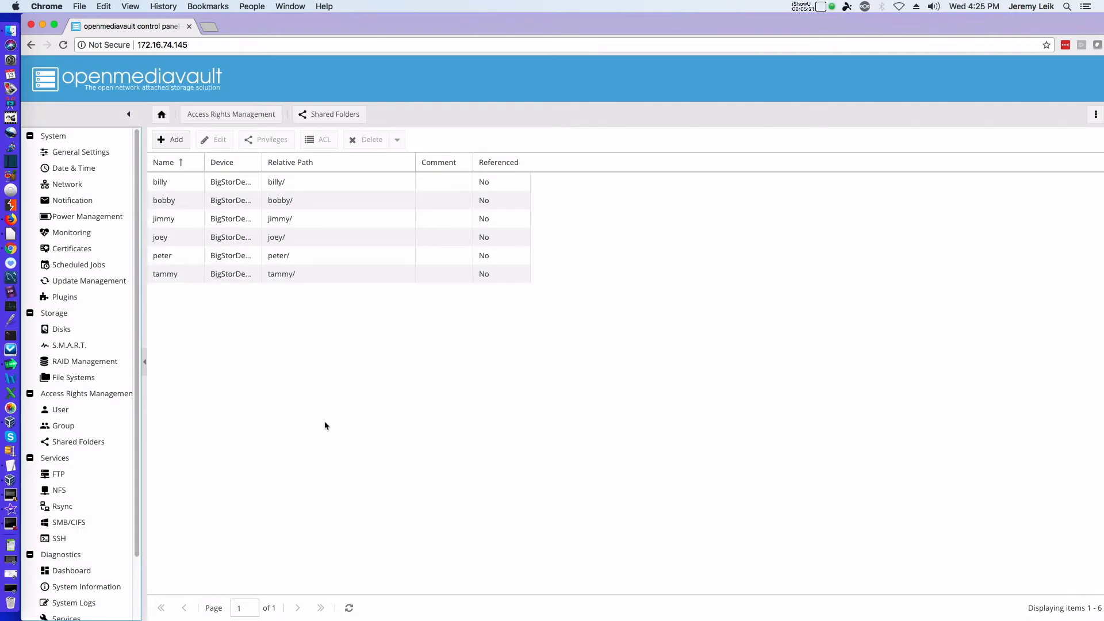
pyautogui.moveTo(339, 559)
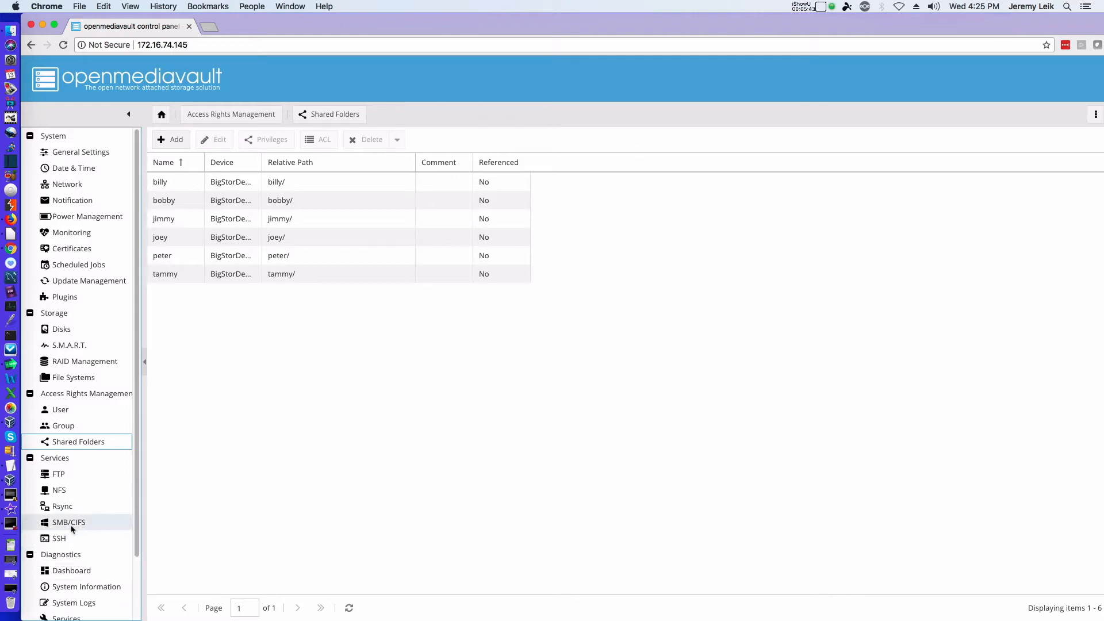
# Add and save an SMB/CIFS share for the billy shared folder
pyautogui.click(68, 522)
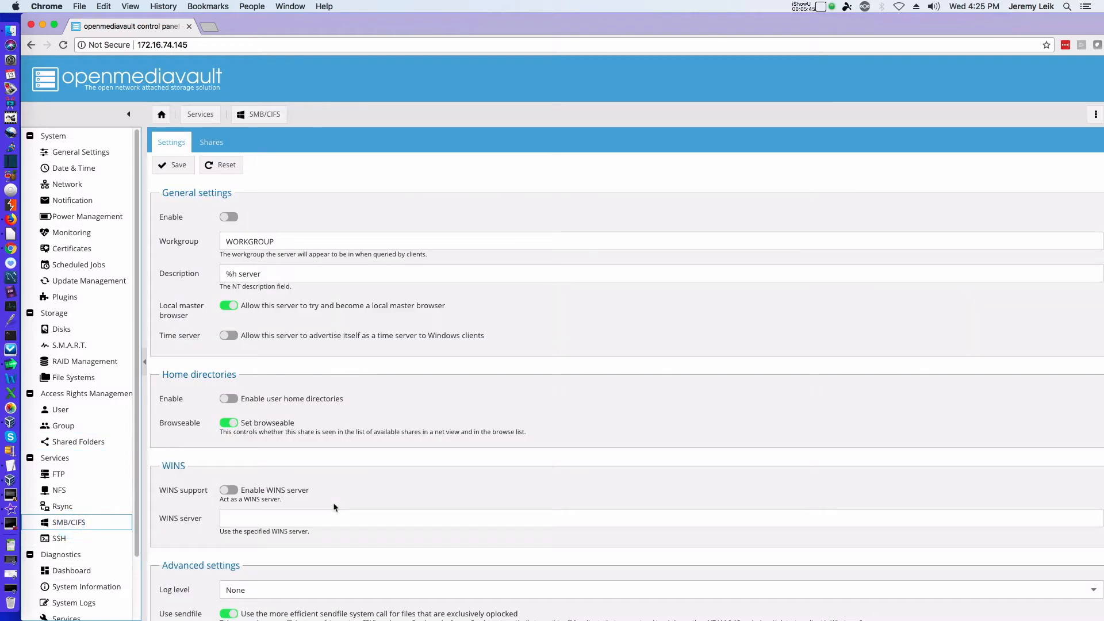
pyautogui.click(211, 142)
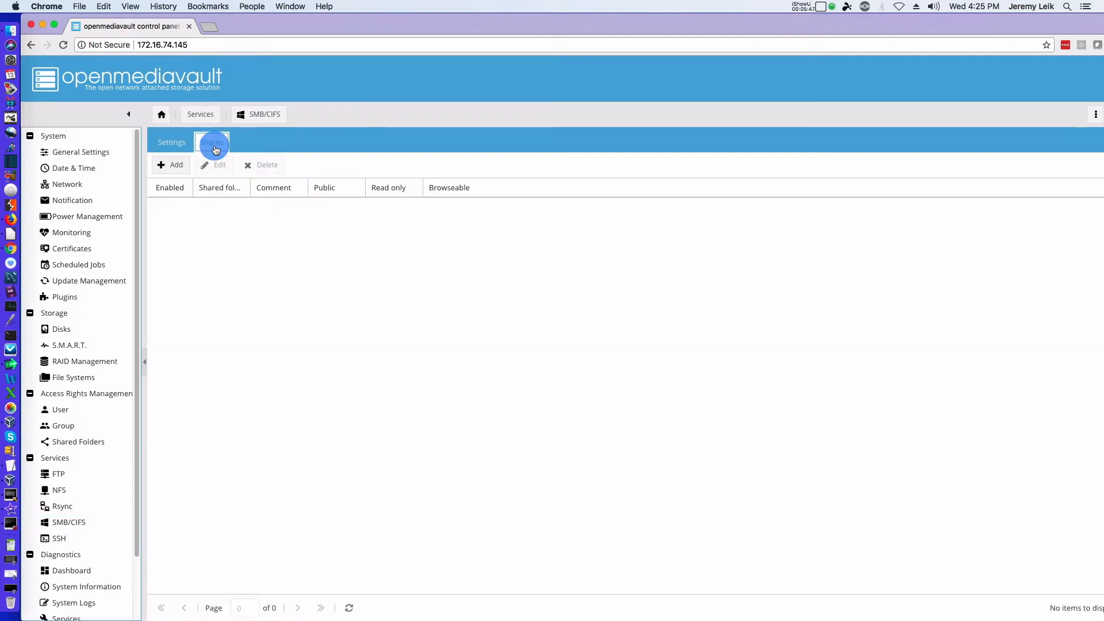
pyautogui.click(171, 166)
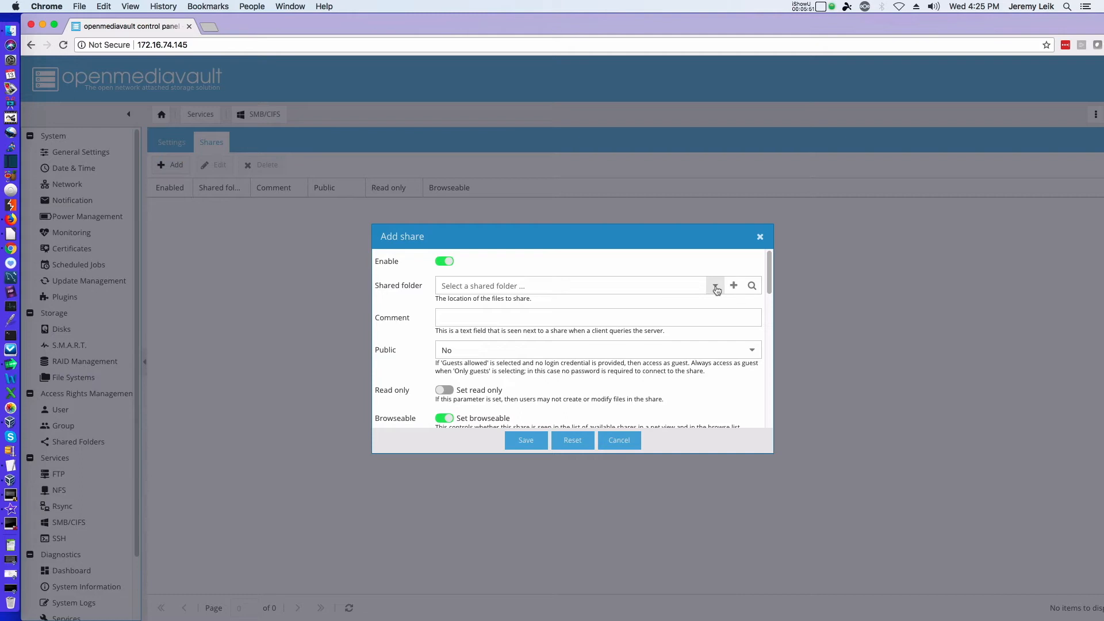
pyautogui.click(715, 285)
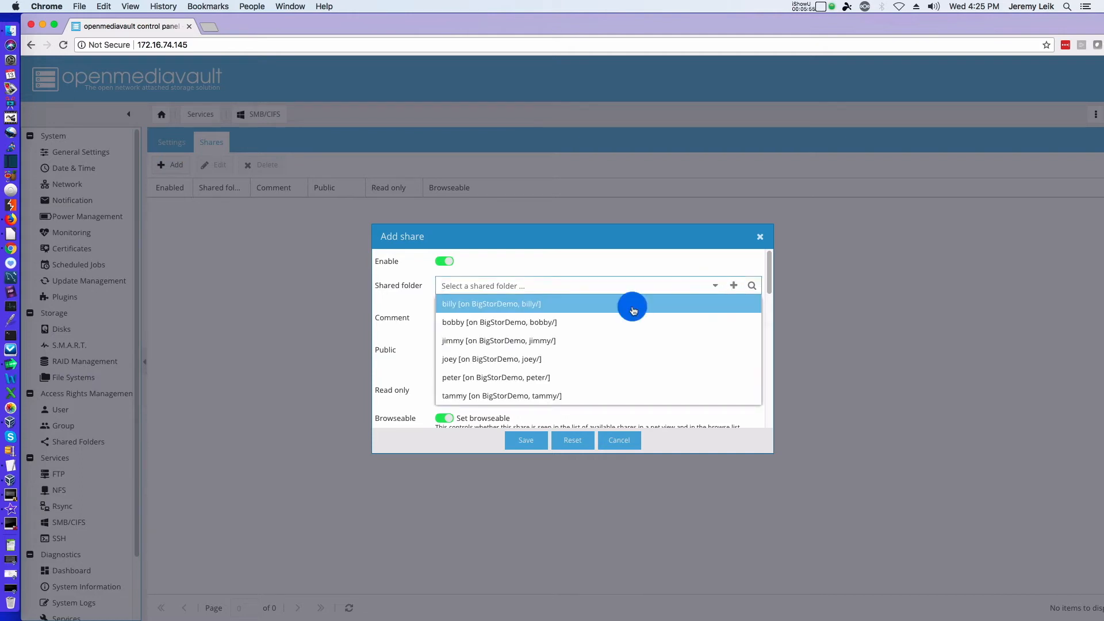
pyautogui.click(491, 303)
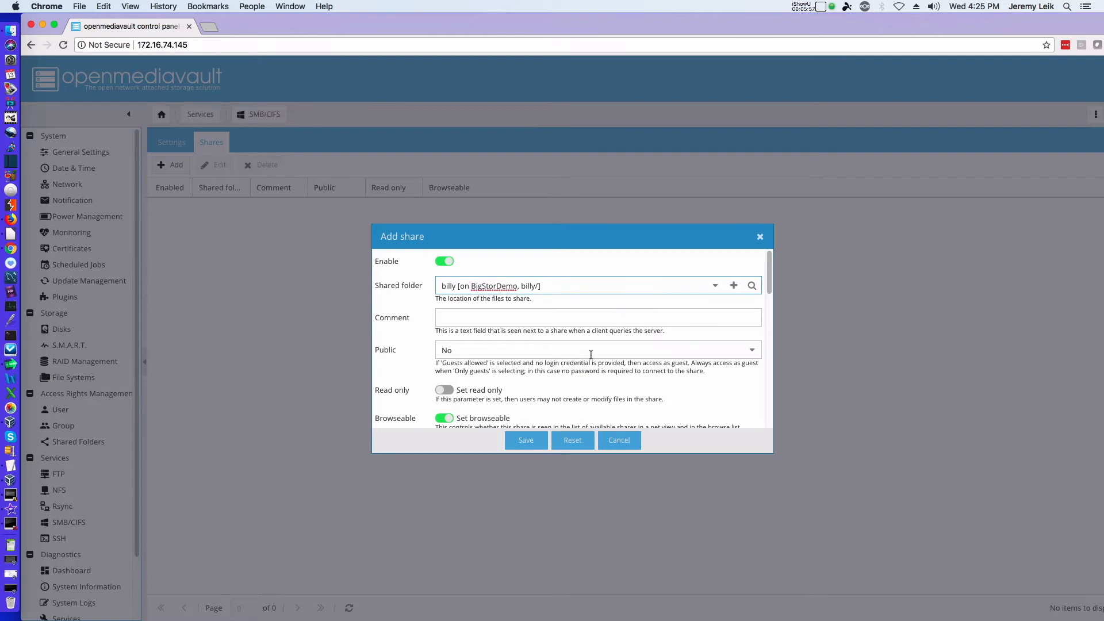
pyautogui.scroll(-3)
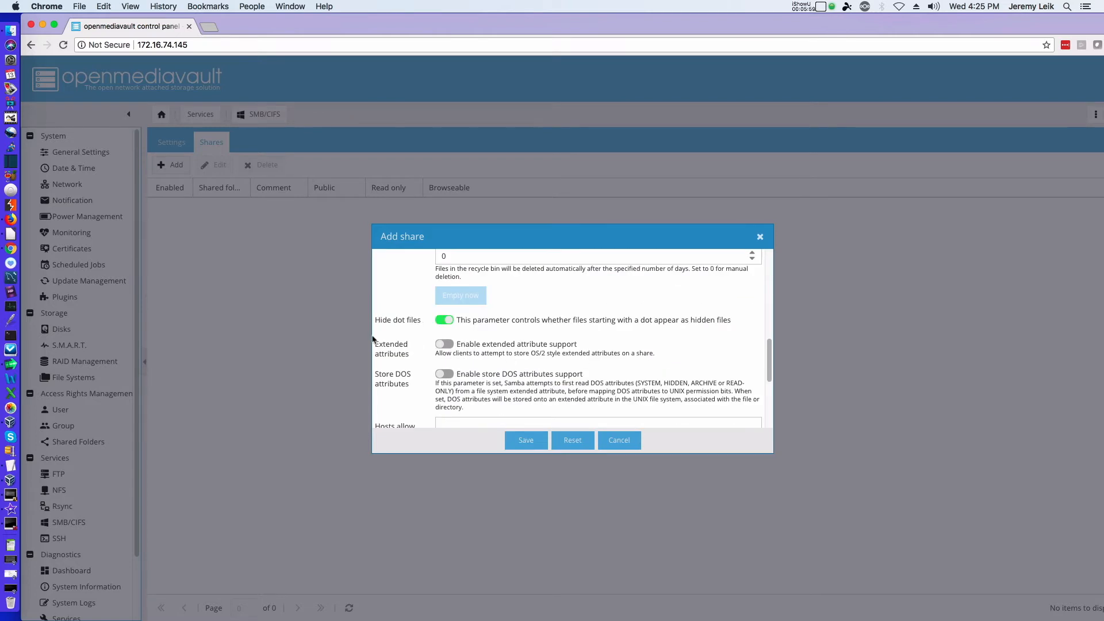
pyautogui.click(525, 440)
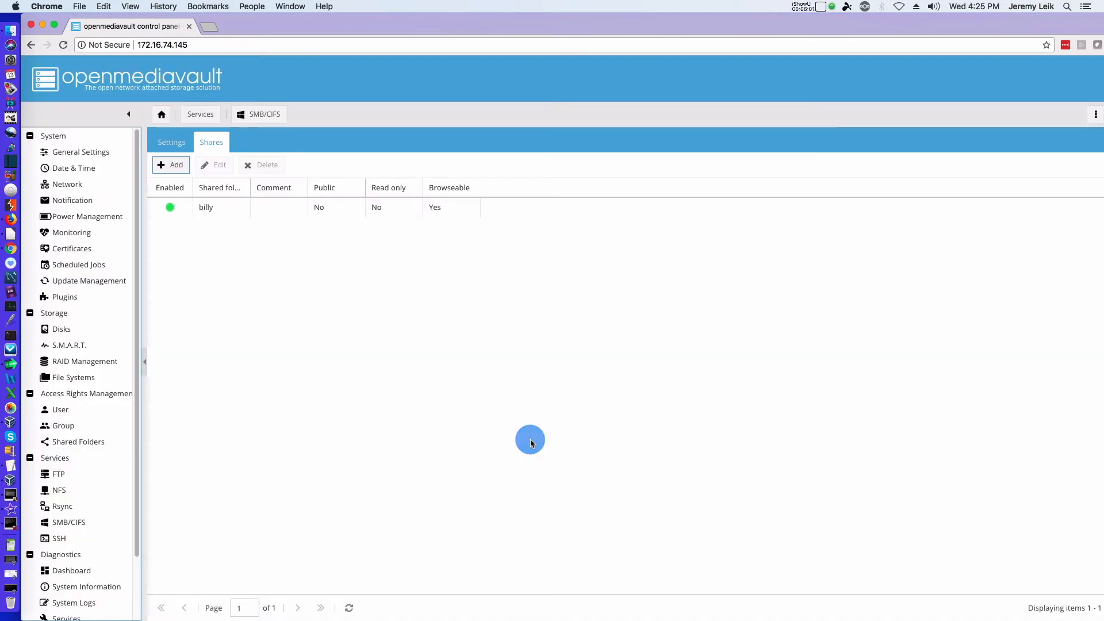
# Add SMB shares for the bobby and jimmy folders
pyautogui.click(171, 165)
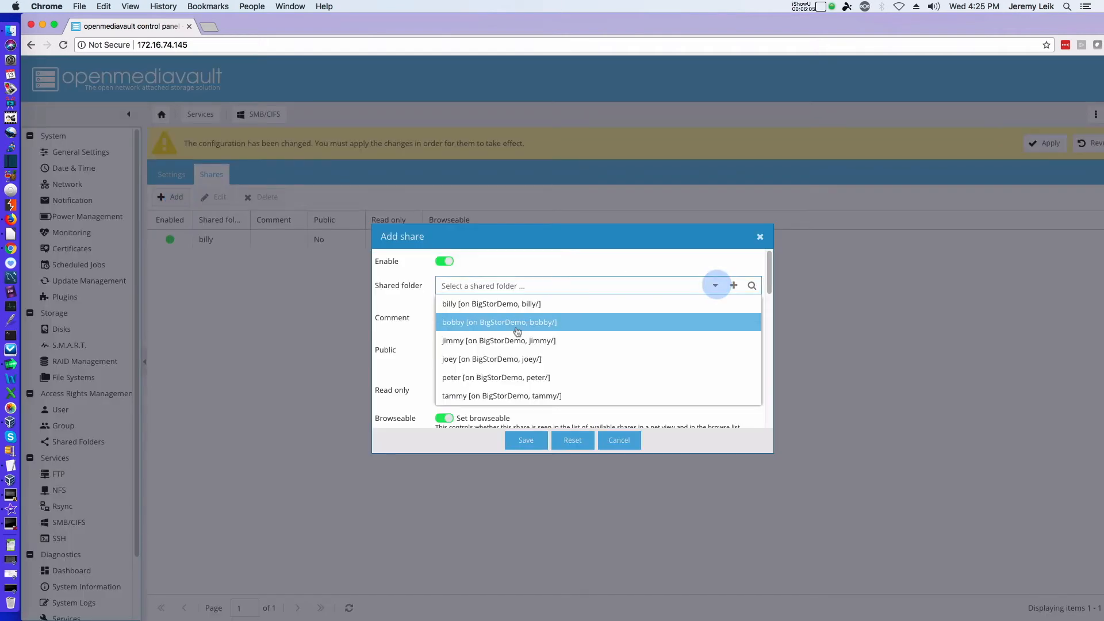
pyautogui.click(498, 322)
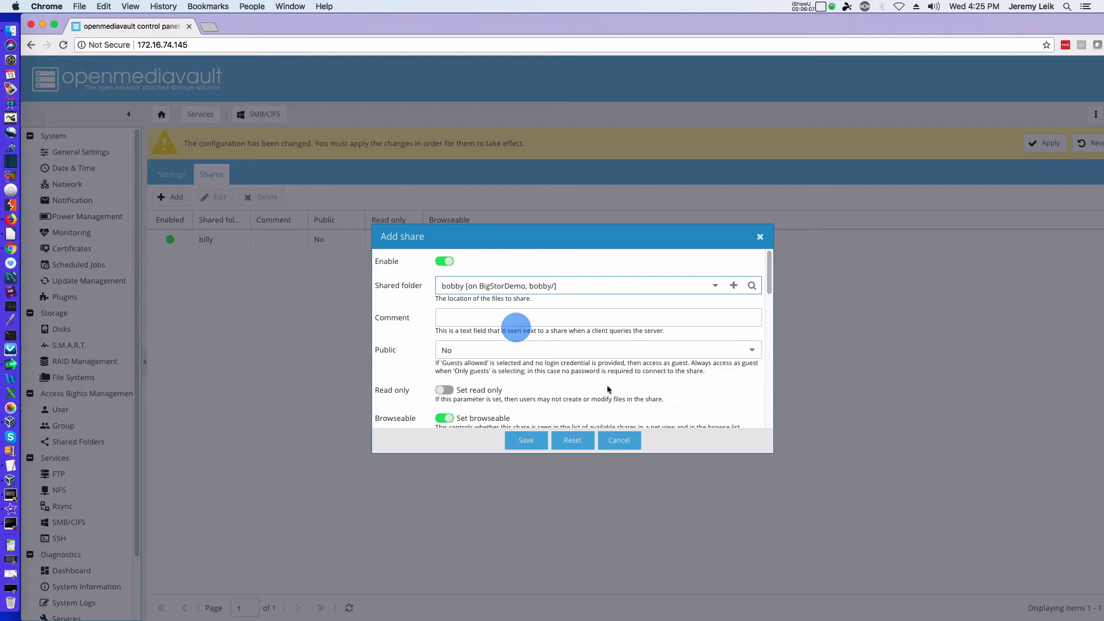
pyautogui.click(525, 440)
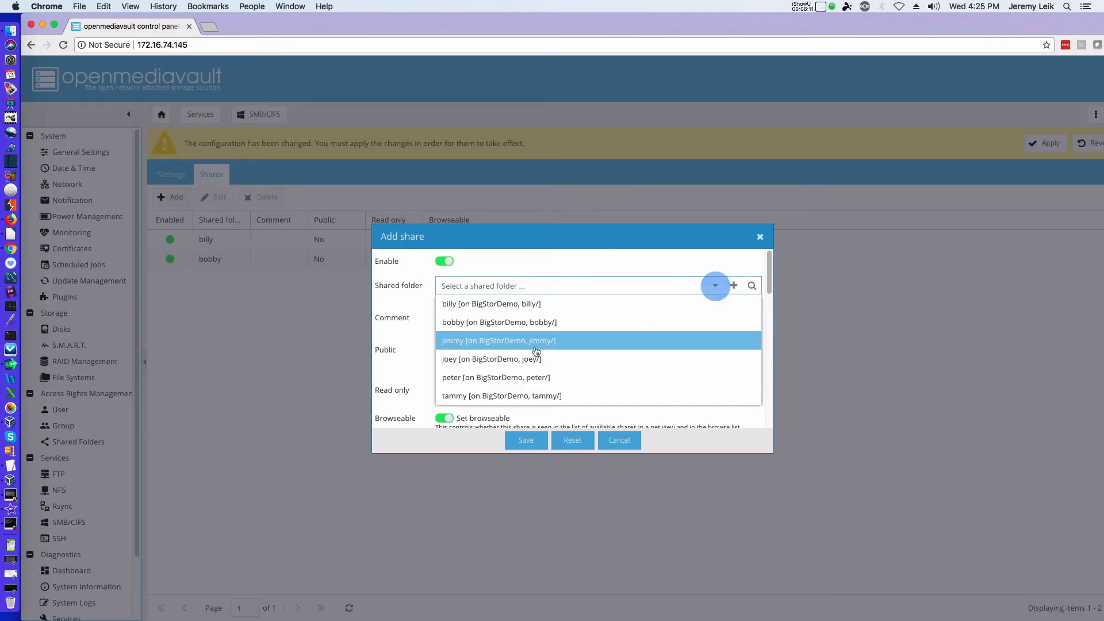
pyautogui.click(499, 340)
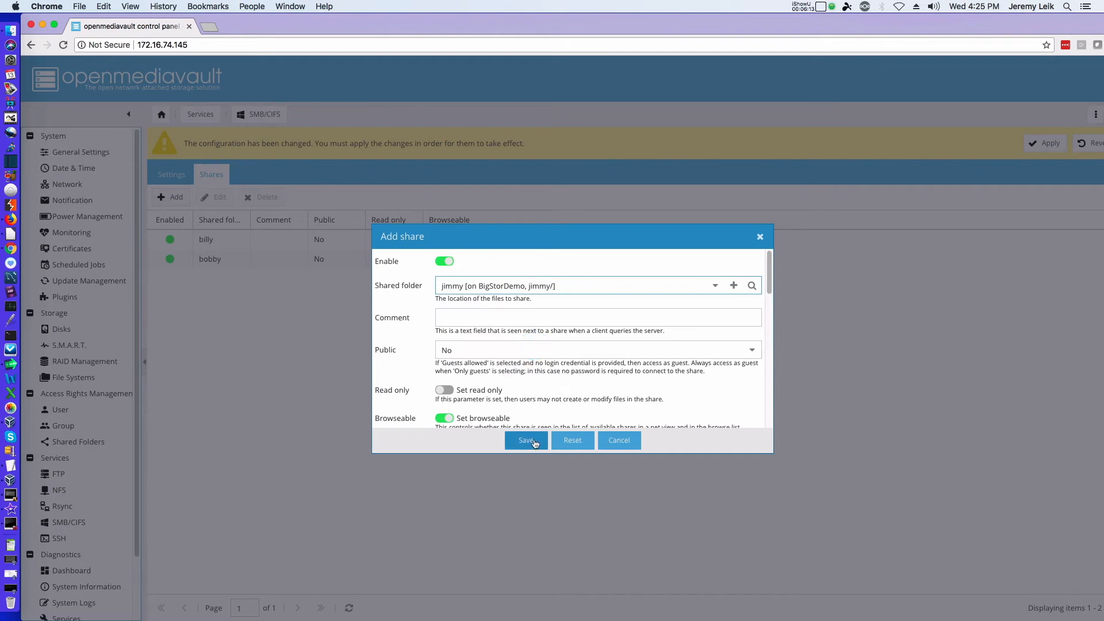
pyautogui.click(526, 440)
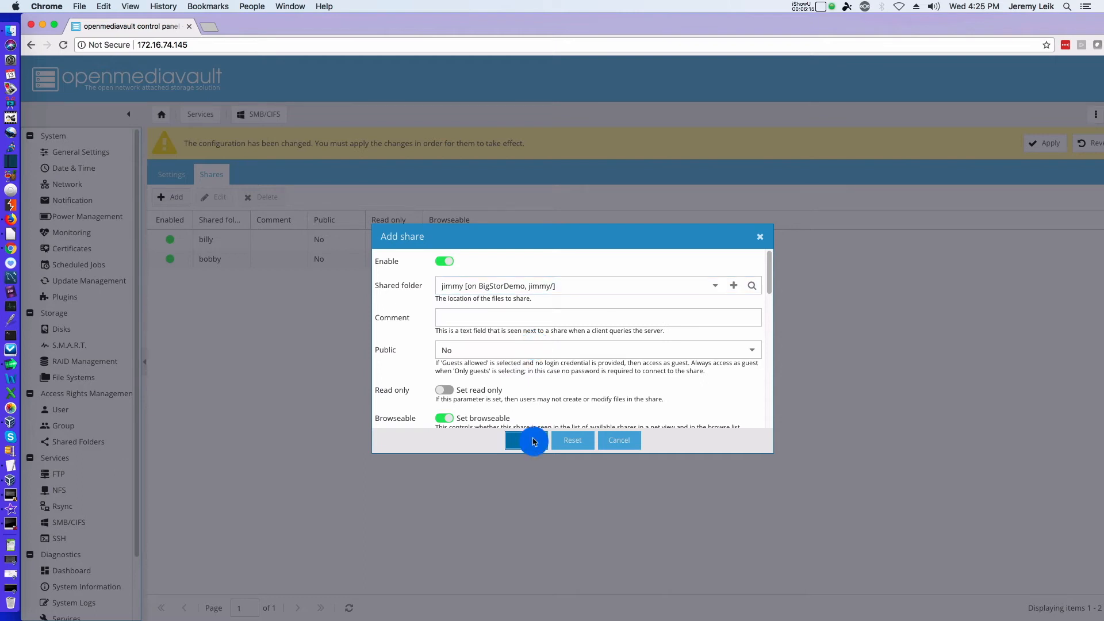
# Add SMB shares for the joey, peter and tammy folders
pyautogui.click(526, 440)
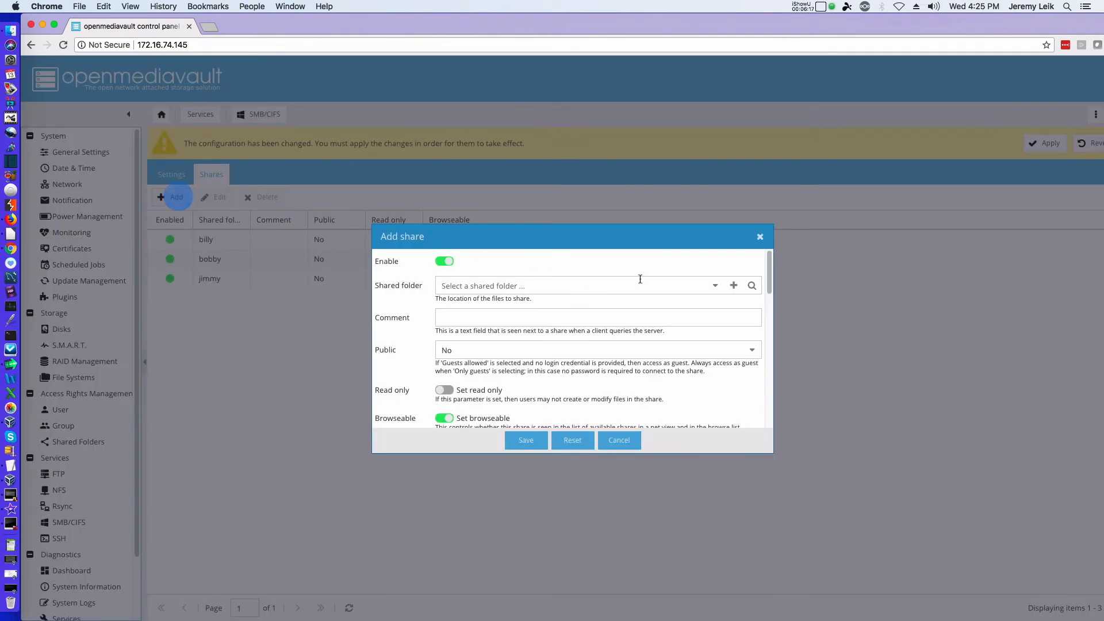
pyautogui.click(715, 285)
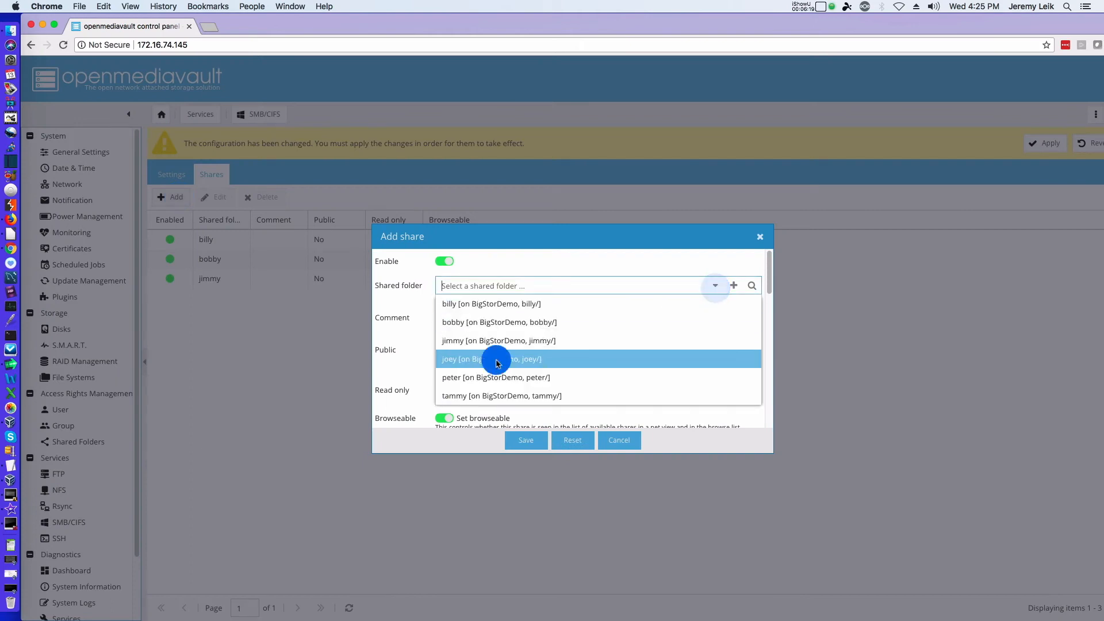
pyautogui.click(526, 440)
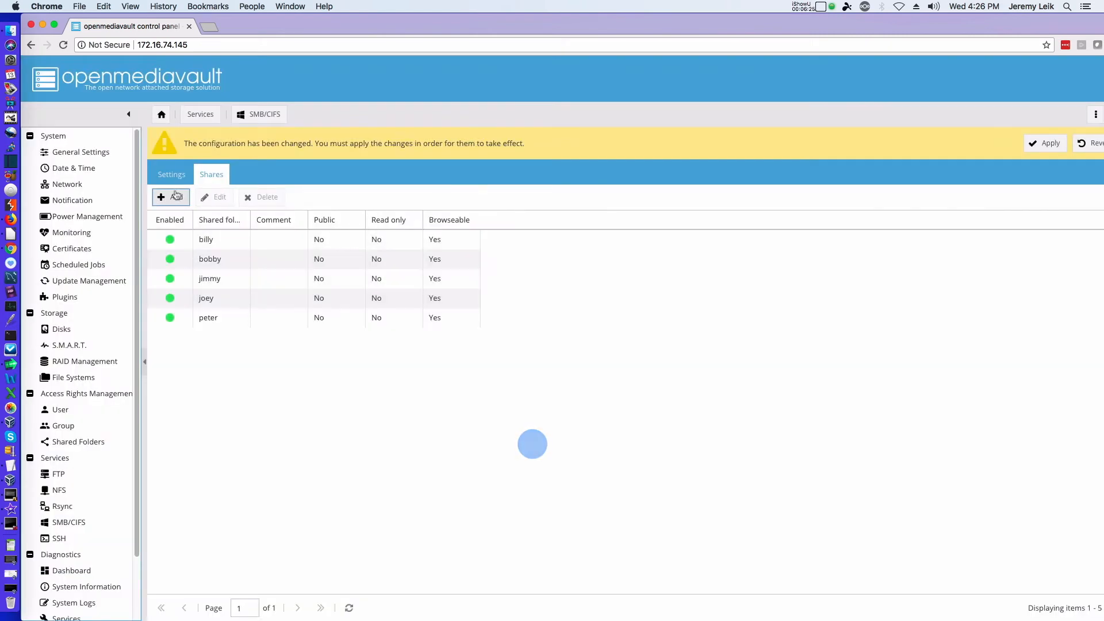
pyautogui.click(170, 197)
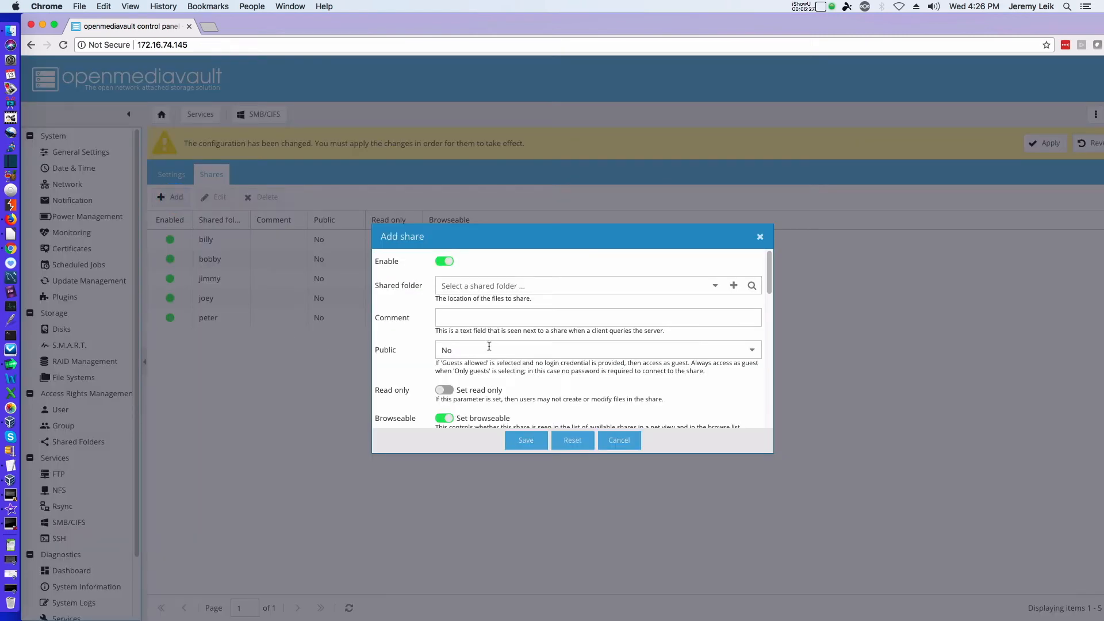
pyautogui.click(715, 285)
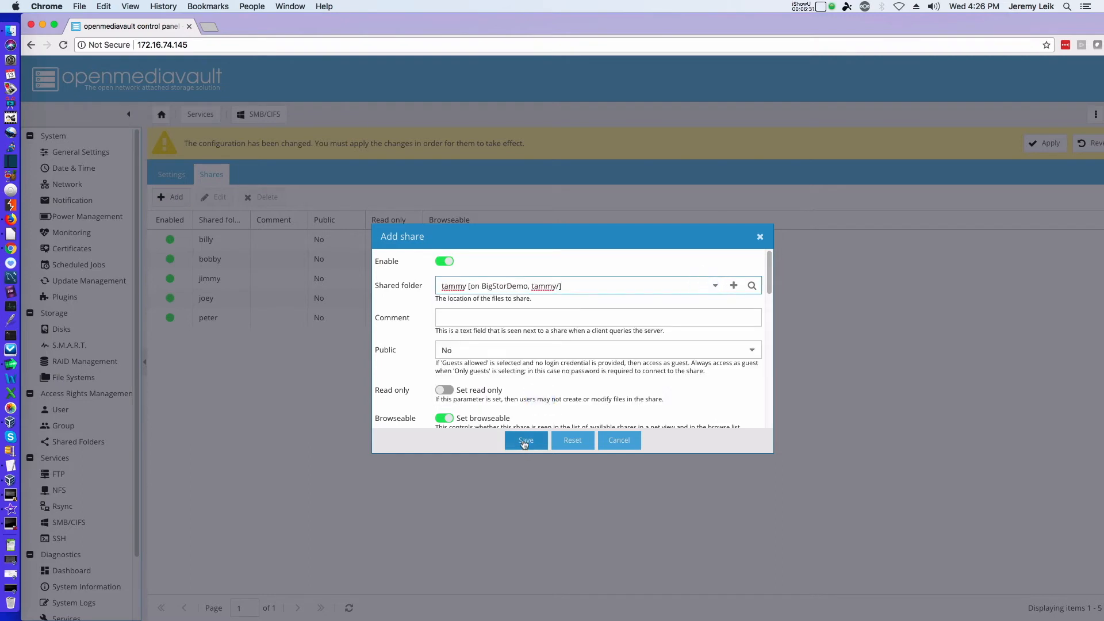
pyautogui.click(526, 440)
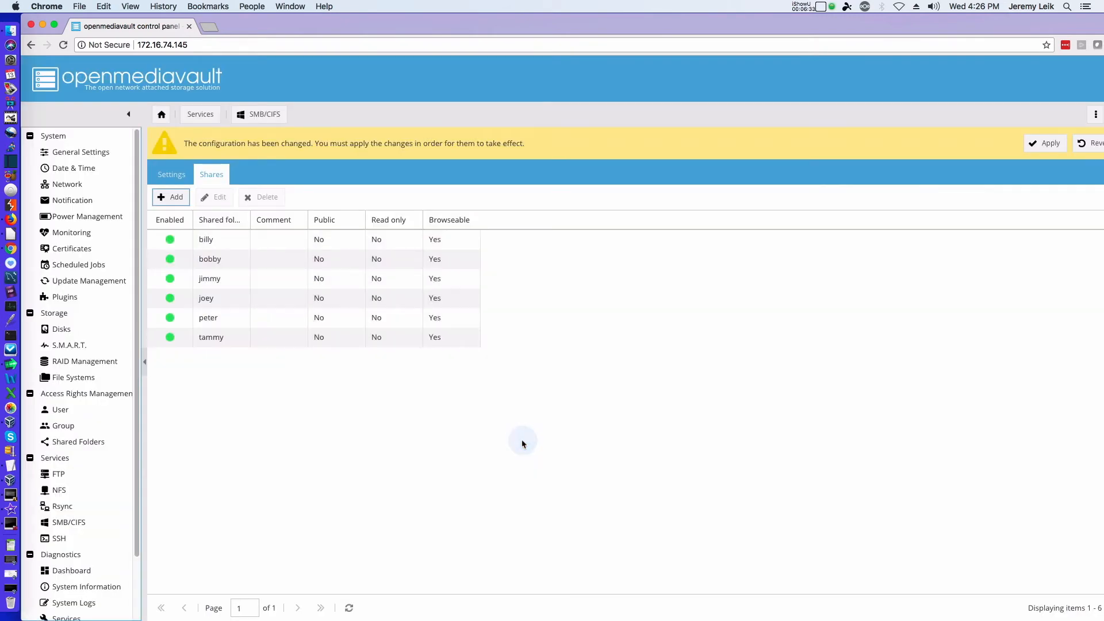
# Apply and confirm the pending changes so all six SMB shares go live
pyautogui.click(1046, 143)
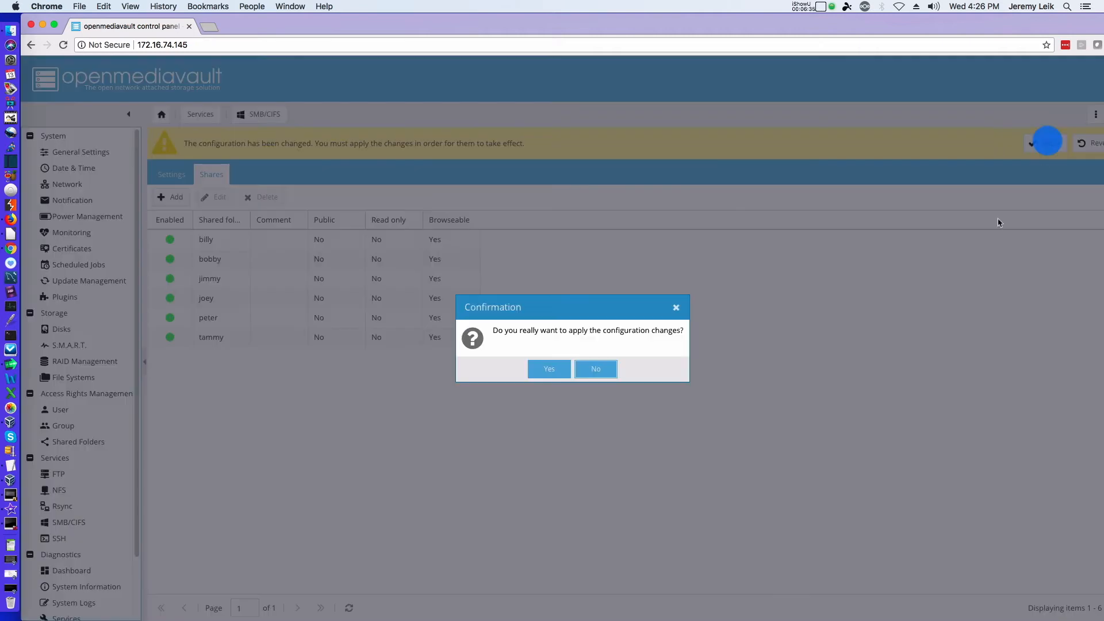
pyautogui.click(549, 369)
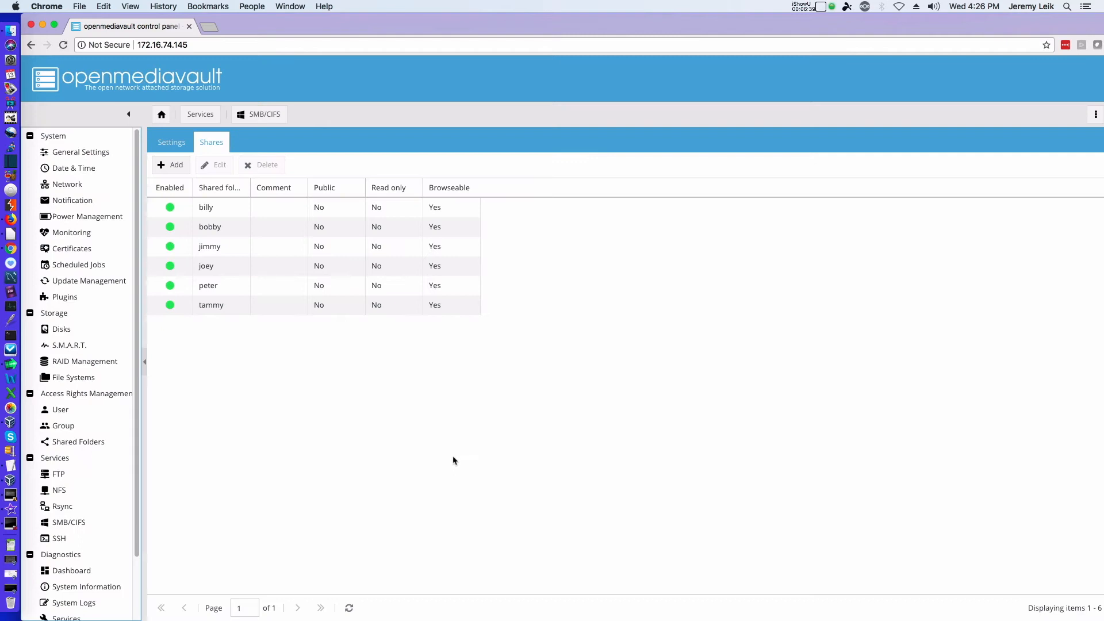
pyautogui.moveTo(514, 355)
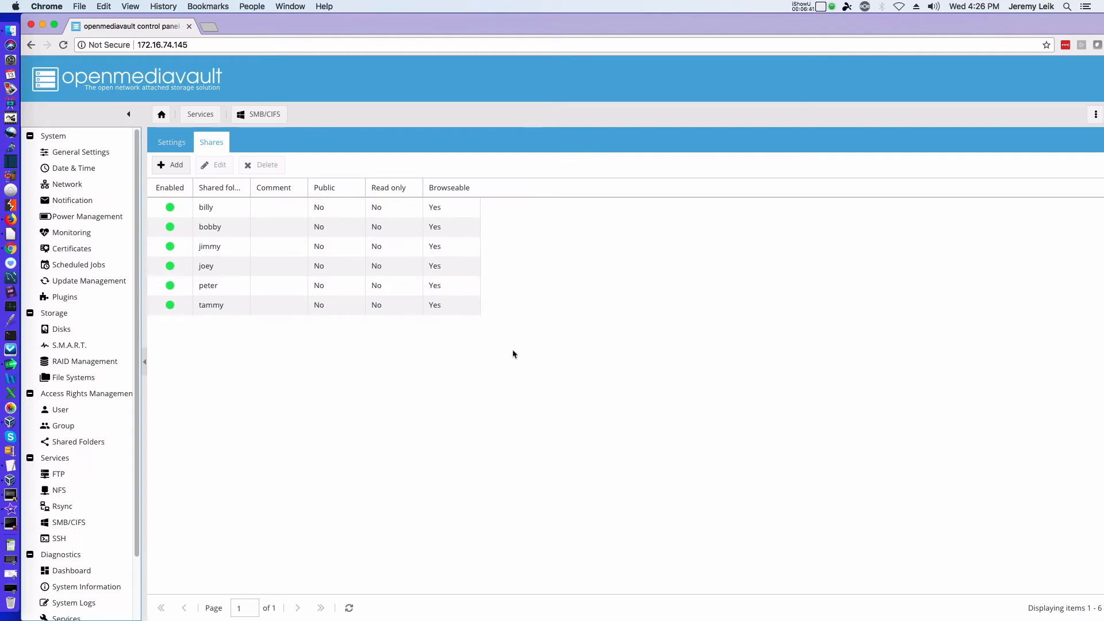
pyautogui.moveTo(239, 455)
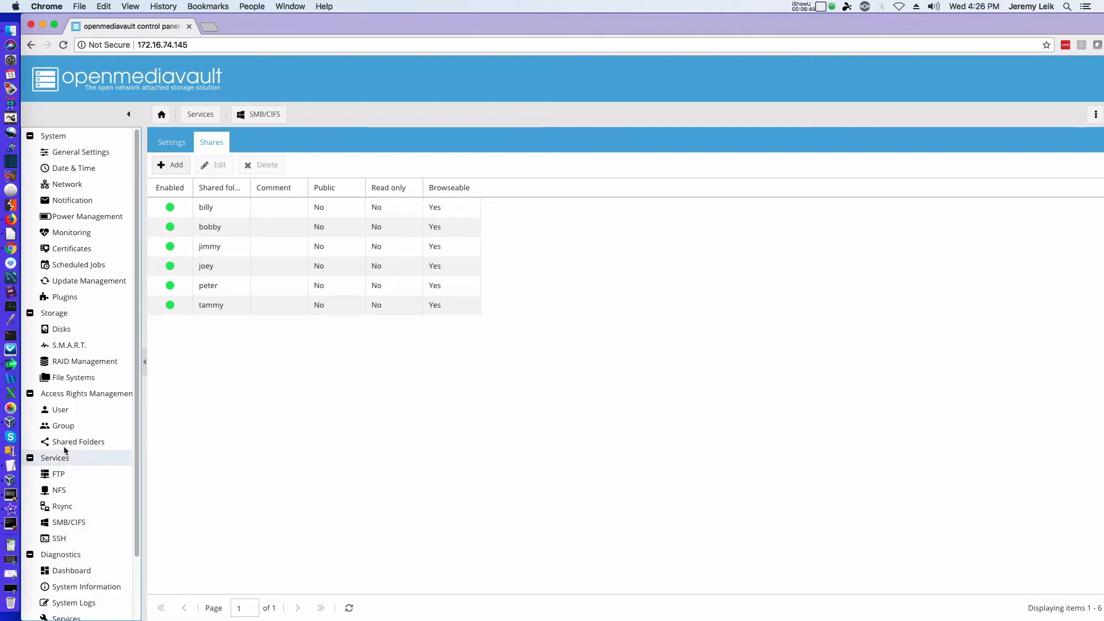
# Open the Shared Folders page and select the billy folder row
pyautogui.click(63, 441)
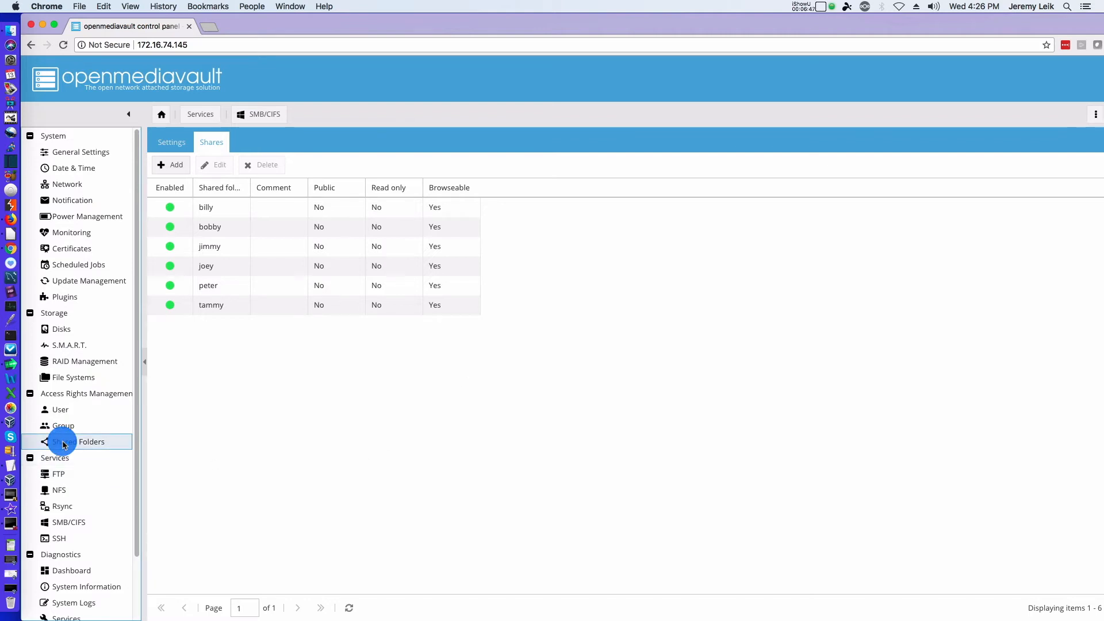
pyautogui.click(64, 441)
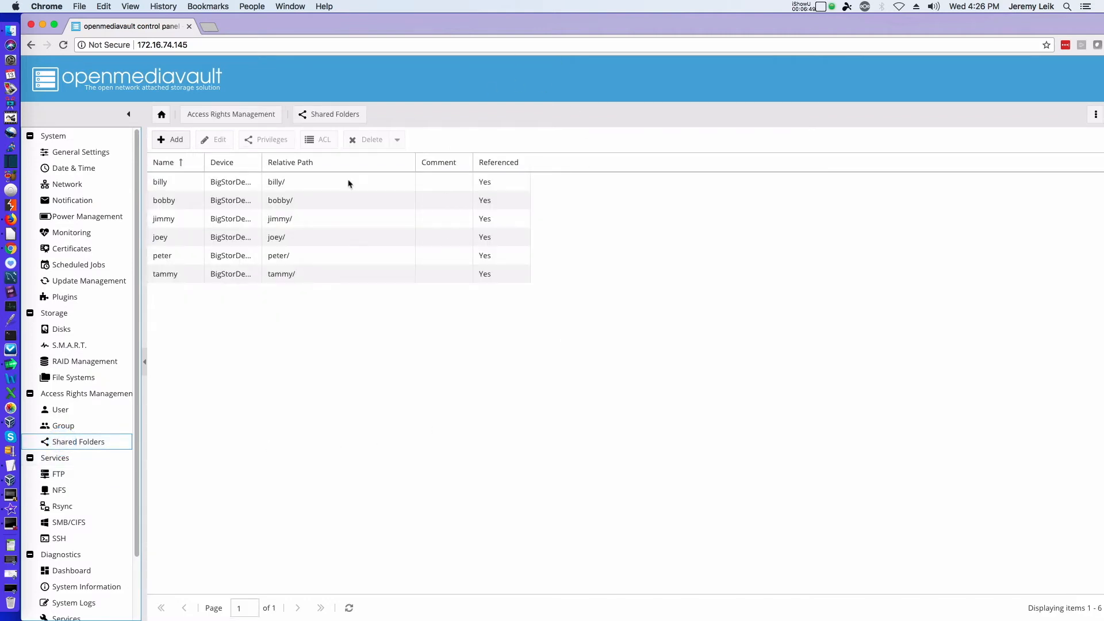
pyautogui.moveTo(482, 264)
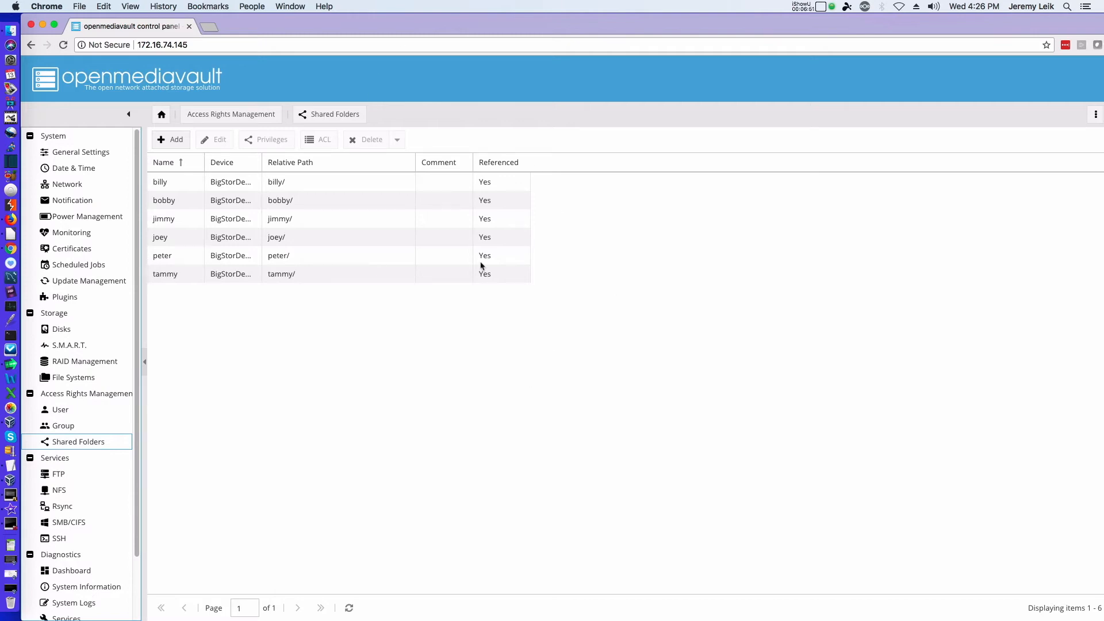
pyautogui.click(286, 181)
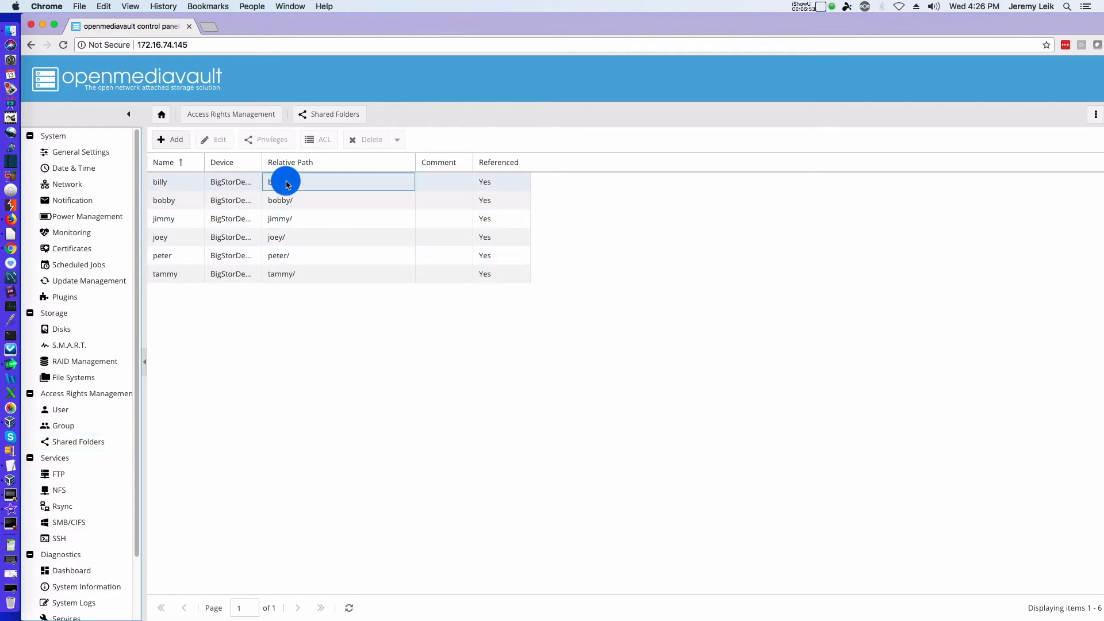
pyautogui.click(286, 184)
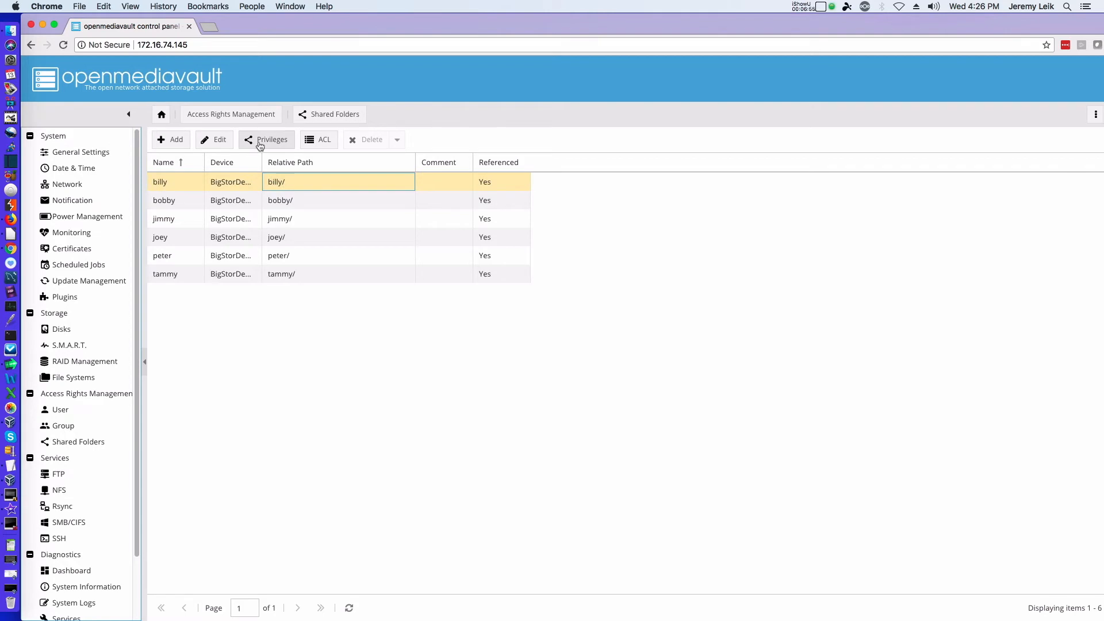
# Give billy read/write on his folder and deny bobby, hr and tammy access
pyautogui.click(272, 139)
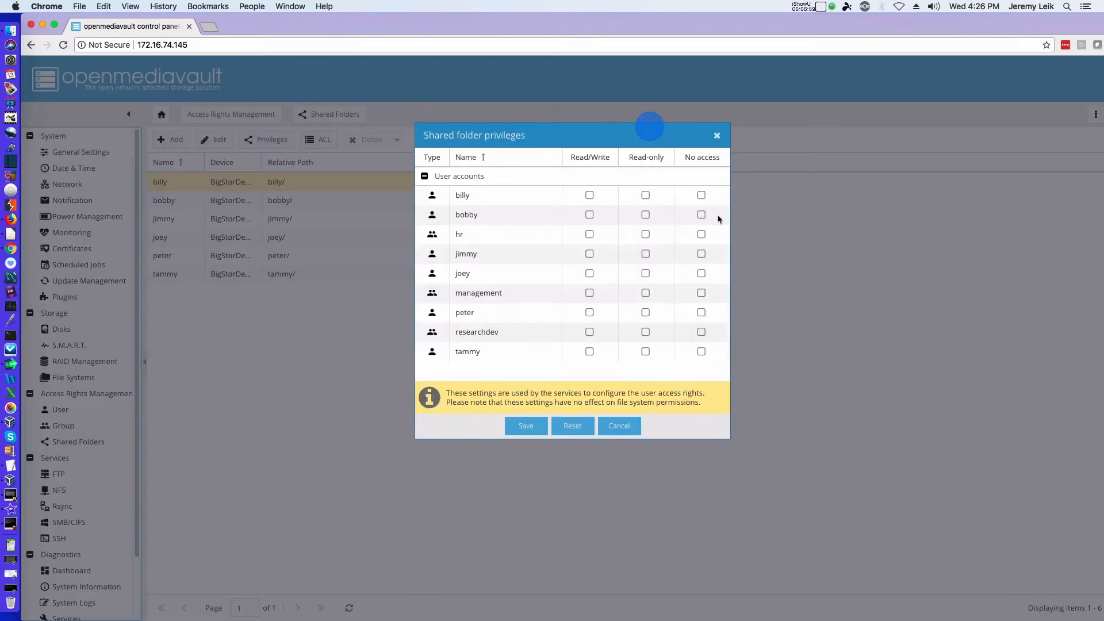
pyautogui.click(701, 195)
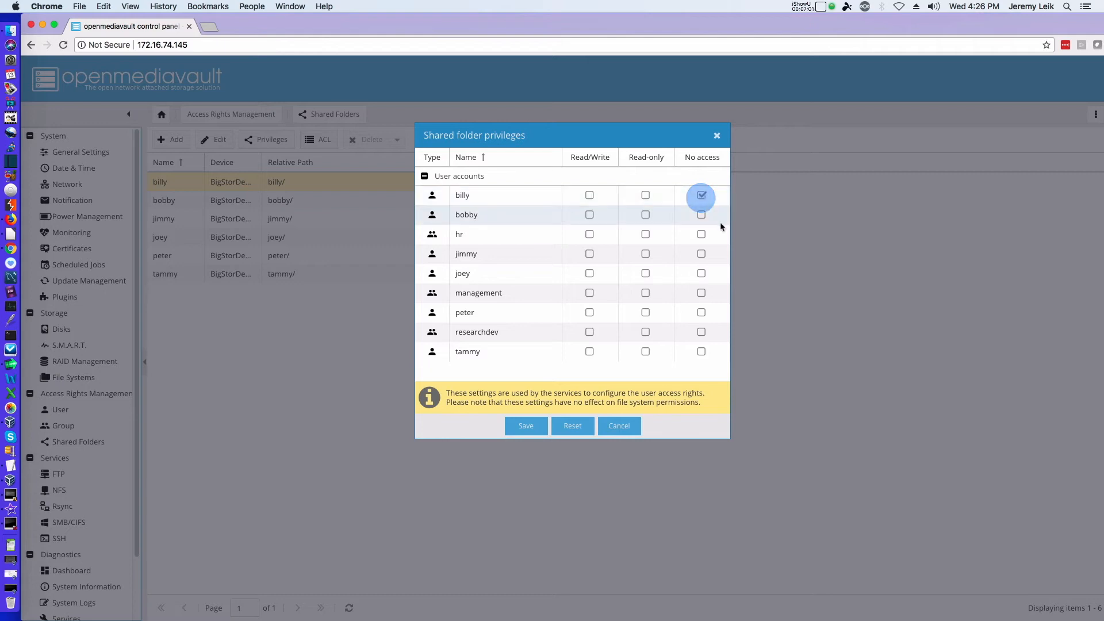
pyautogui.click(701, 214)
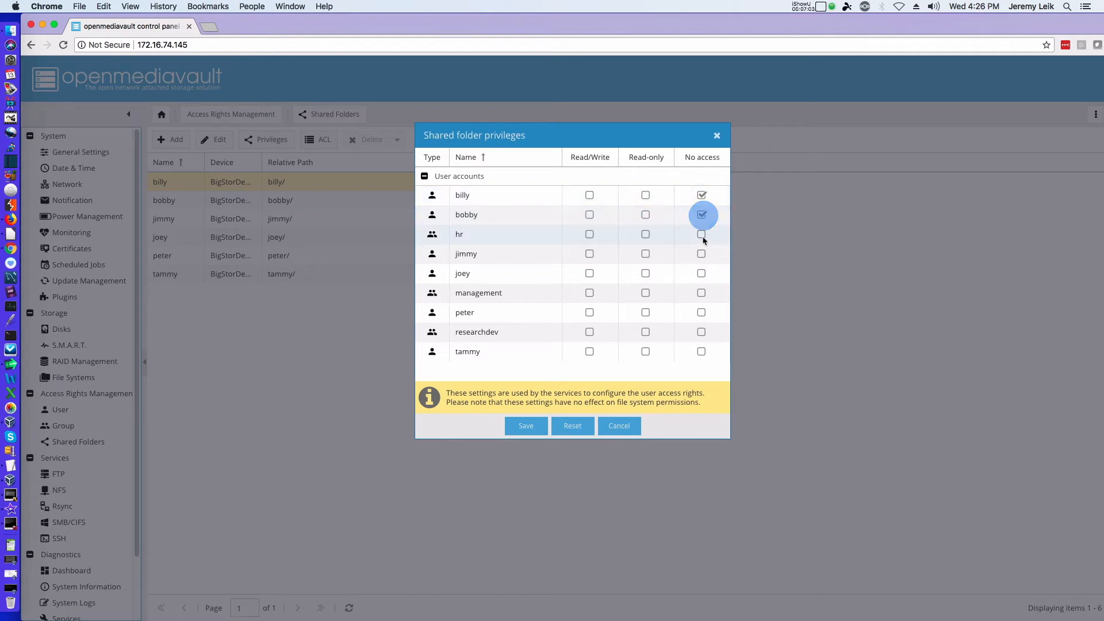
pyautogui.click(700, 234)
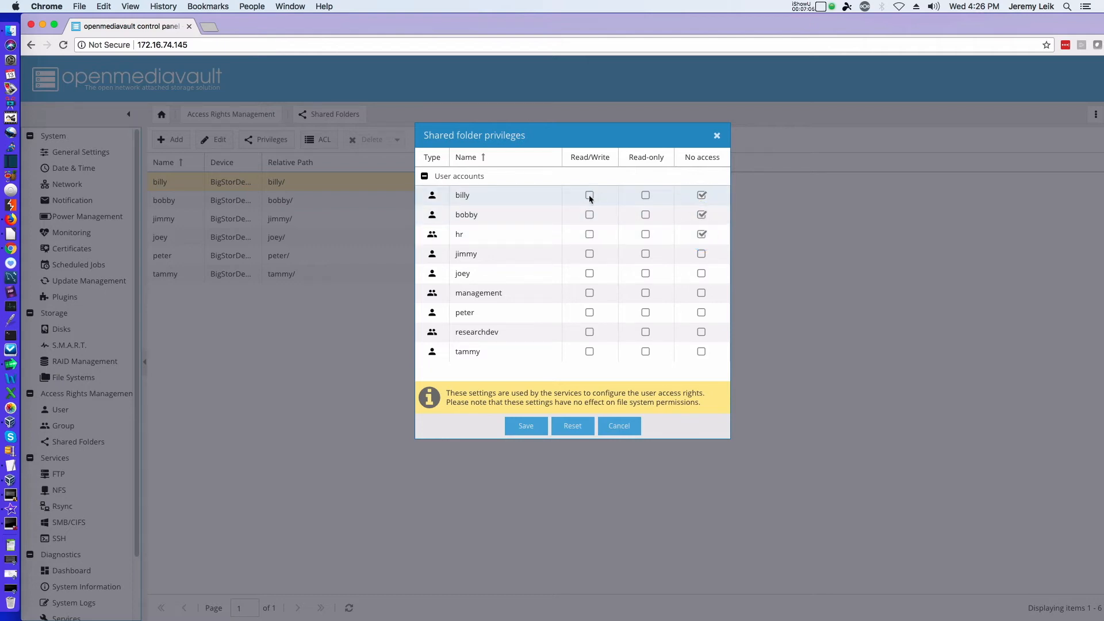
pyautogui.click(590, 195)
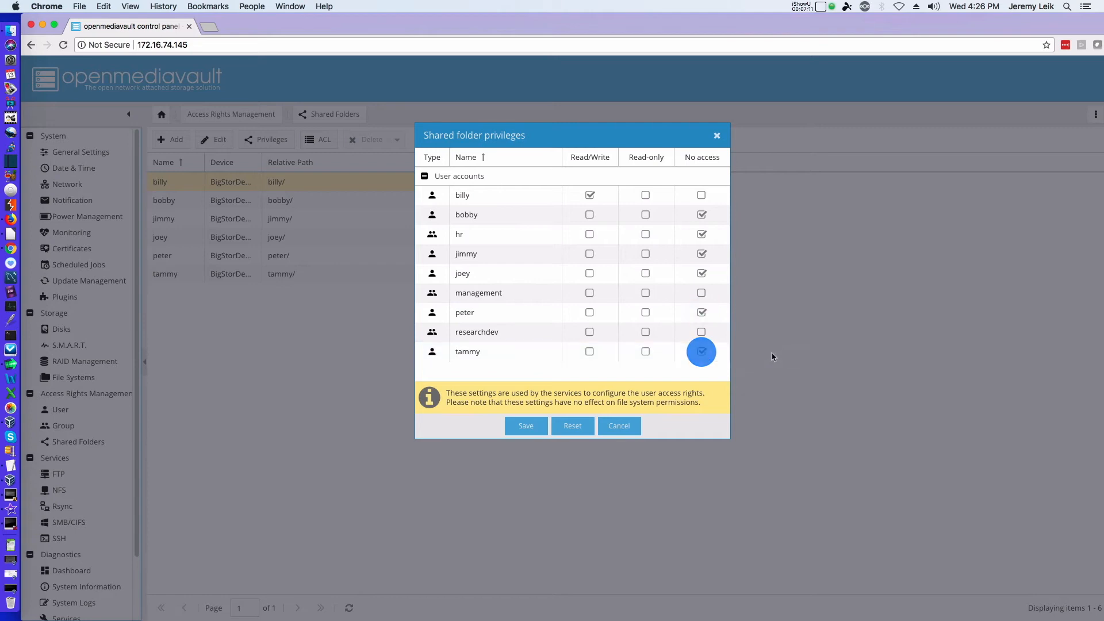
pyautogui.click(701, 352)
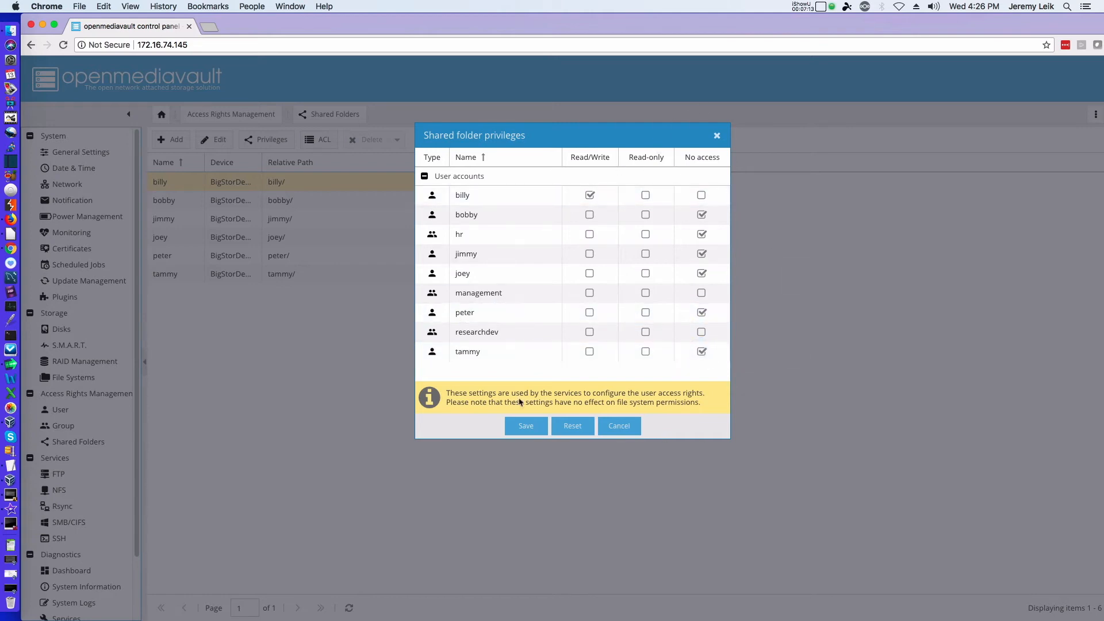
pyautogui.moveTo(505, 470)
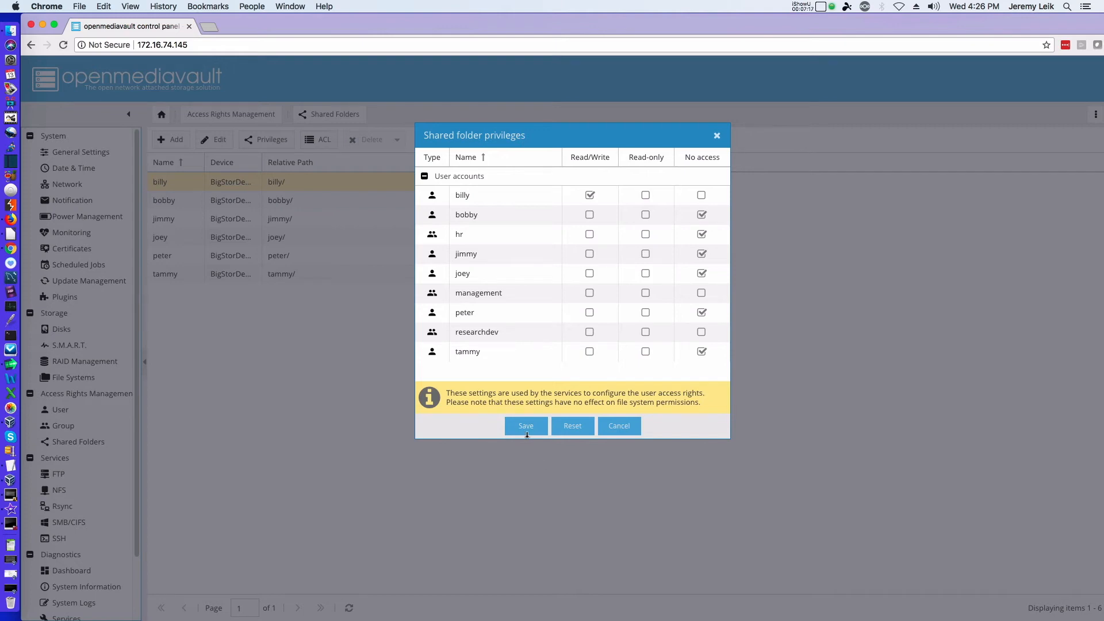
pyautogui.click(526, 426)
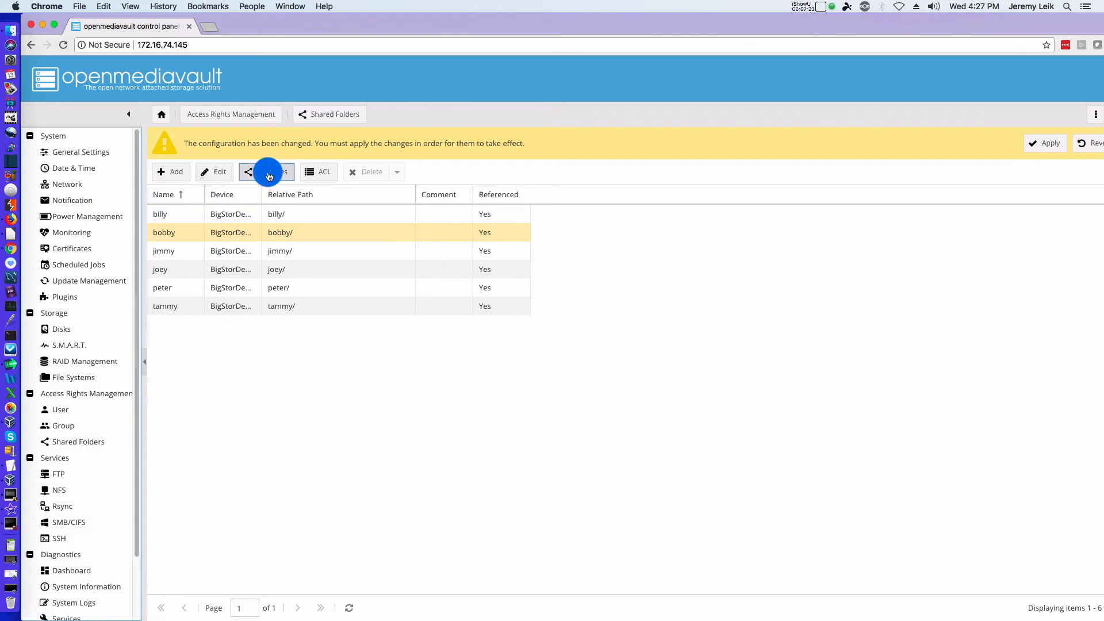
# Set bobby's and joey's folder privileges: owner read/write, other users no access
pyautogui.click(266, 171)
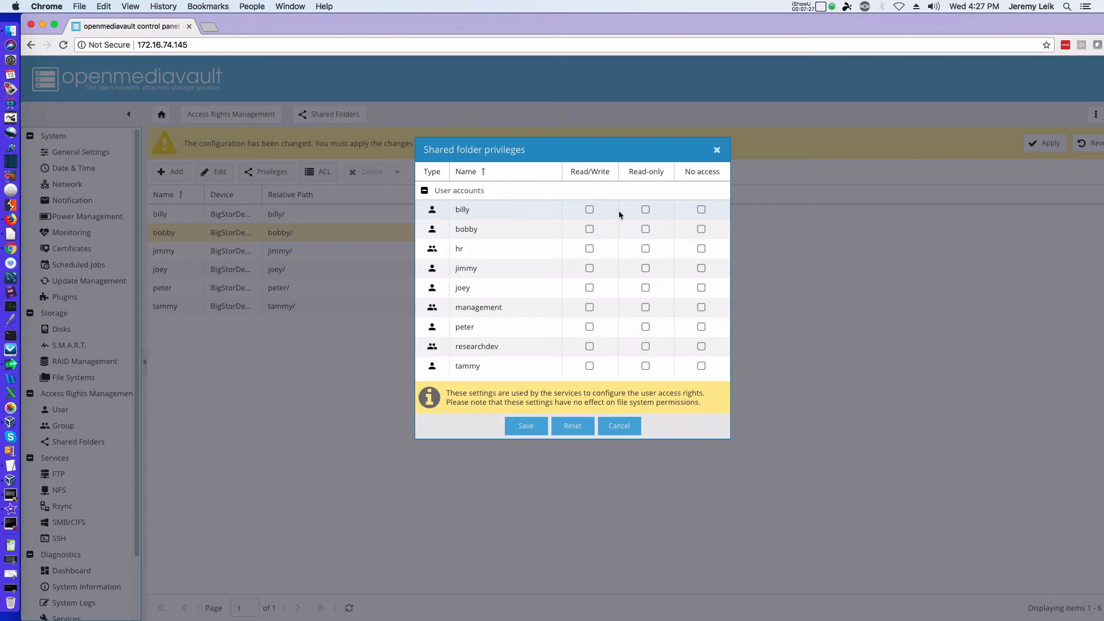
pyautogui.click(589, 229)
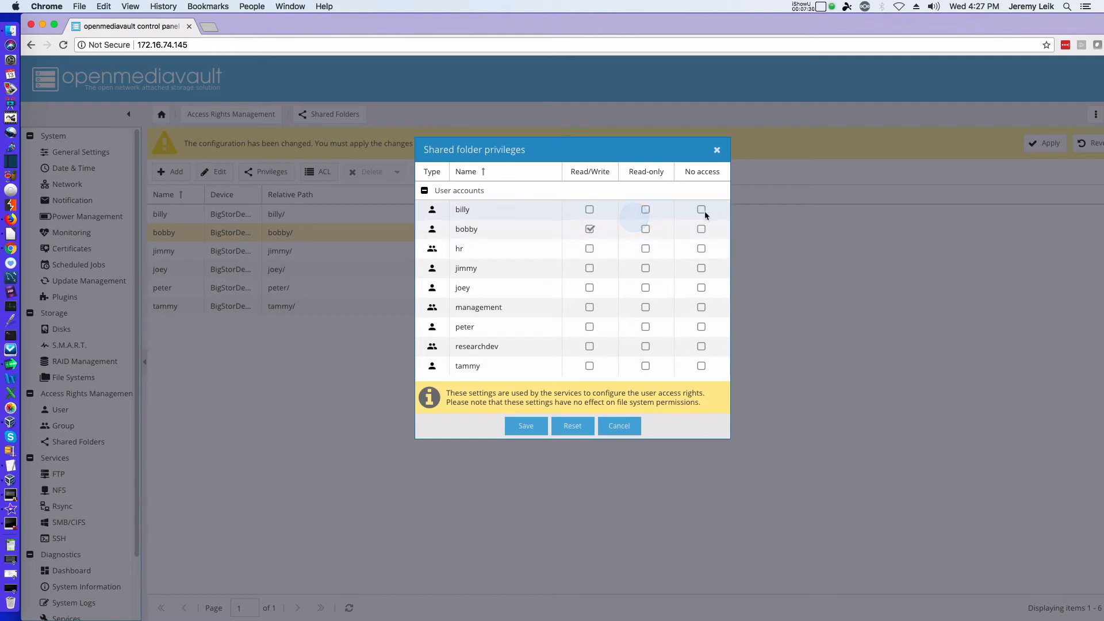
pyautogui.click(701, 210)
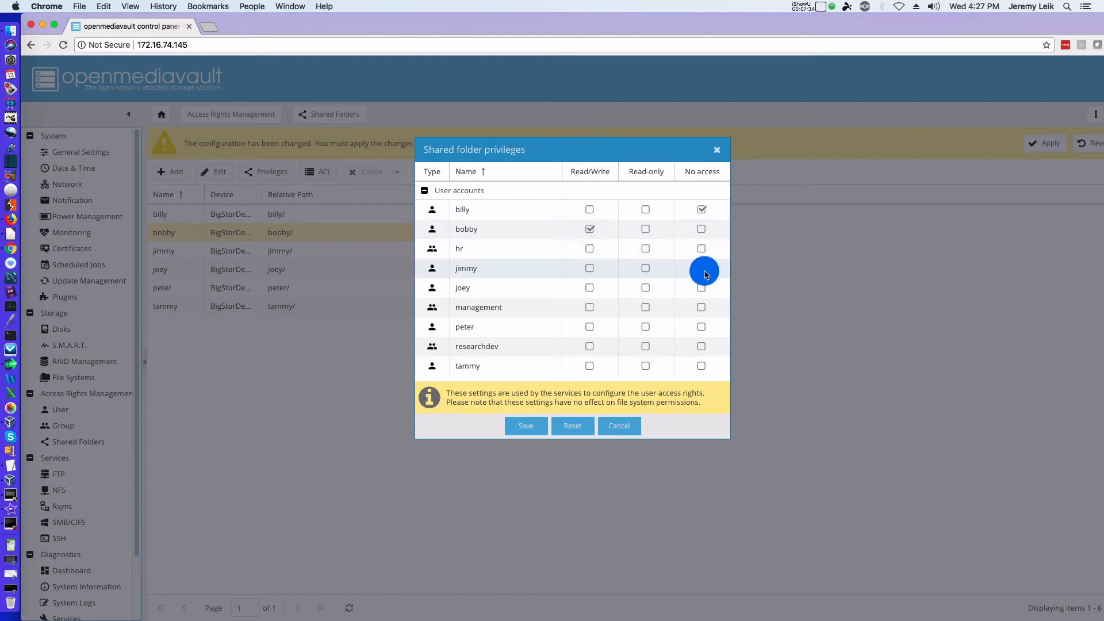
pyautogui.click(526, 425)
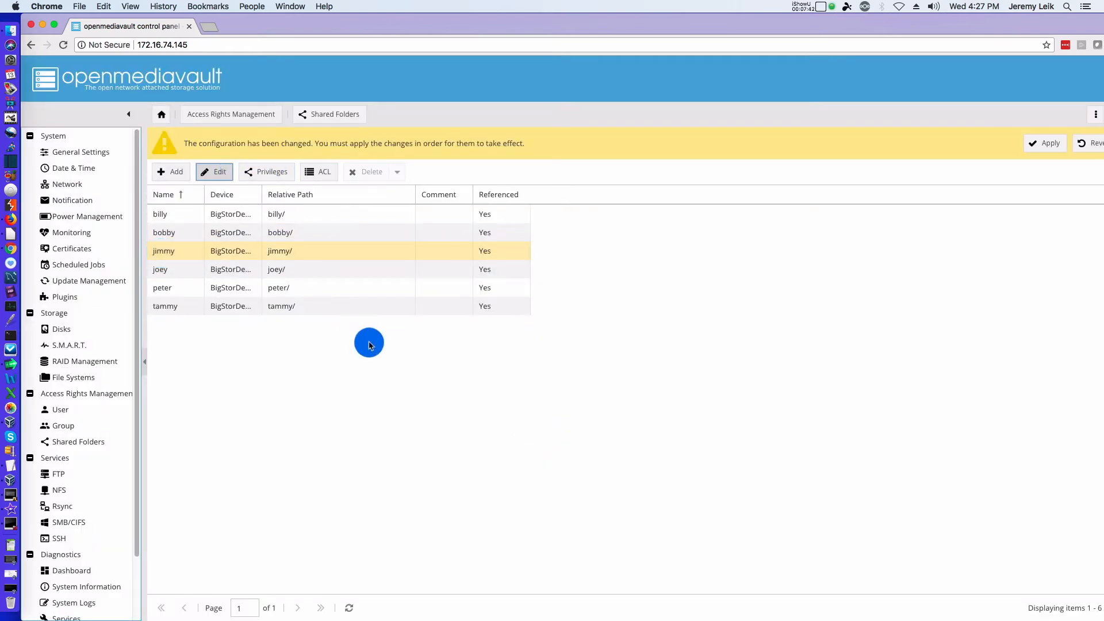
pyautogui.click(266, 172)
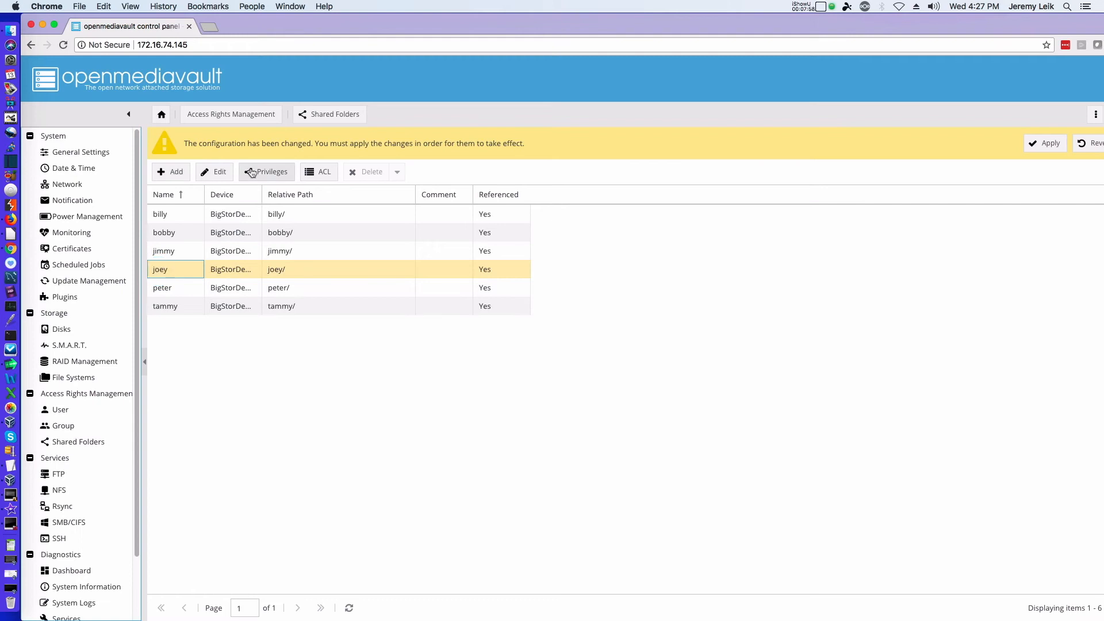
pyautogui.click(266, 171)
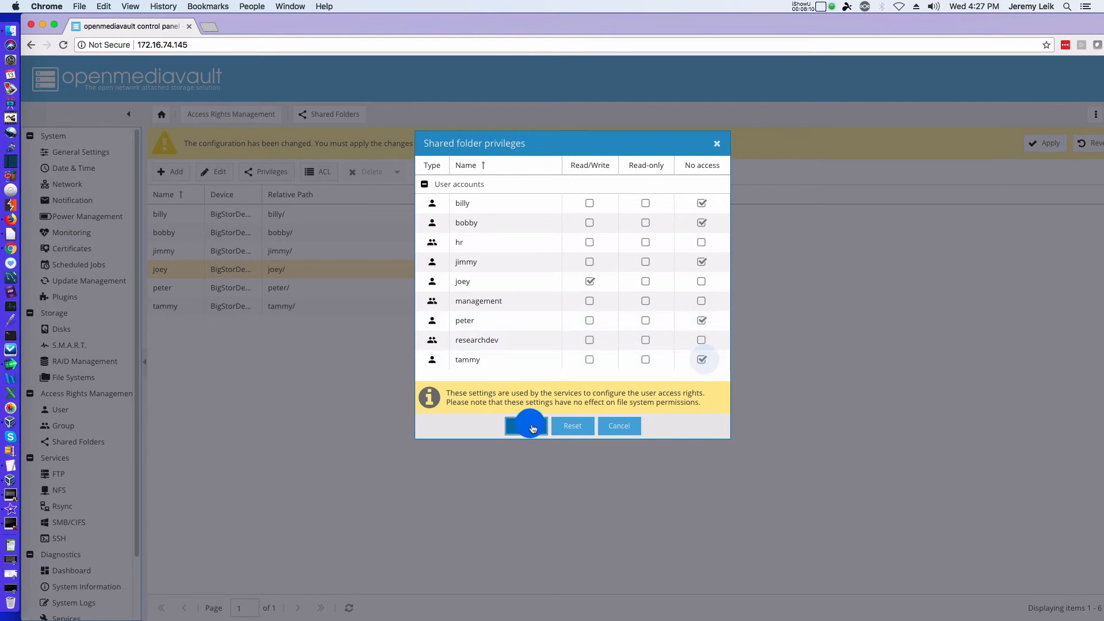
pyautogui.click(526, 426)
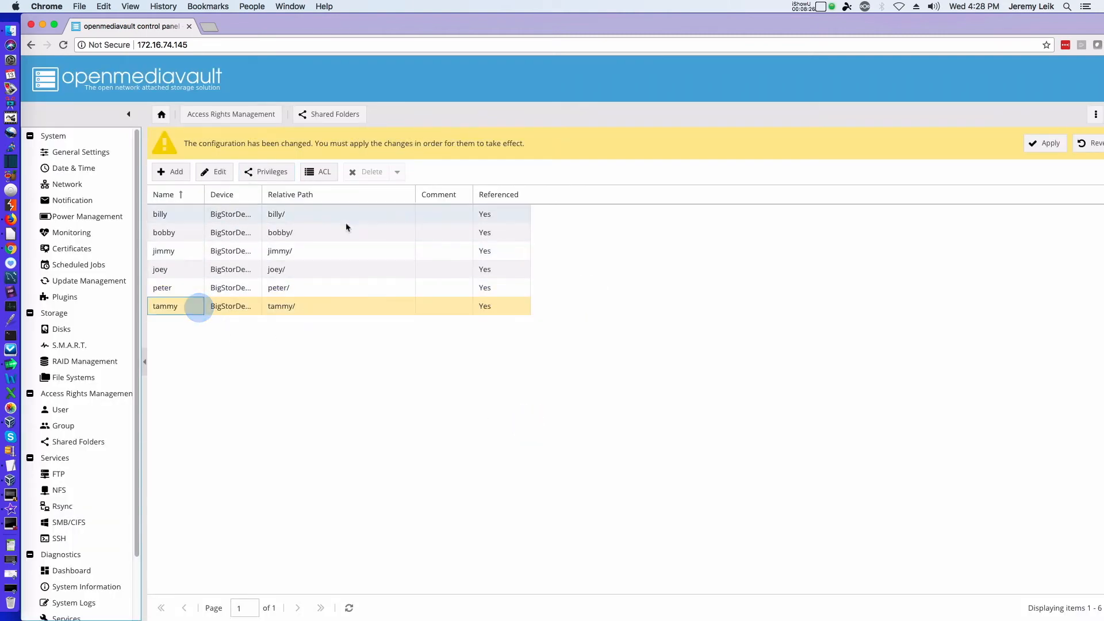
pyautogui.click(266, 171)
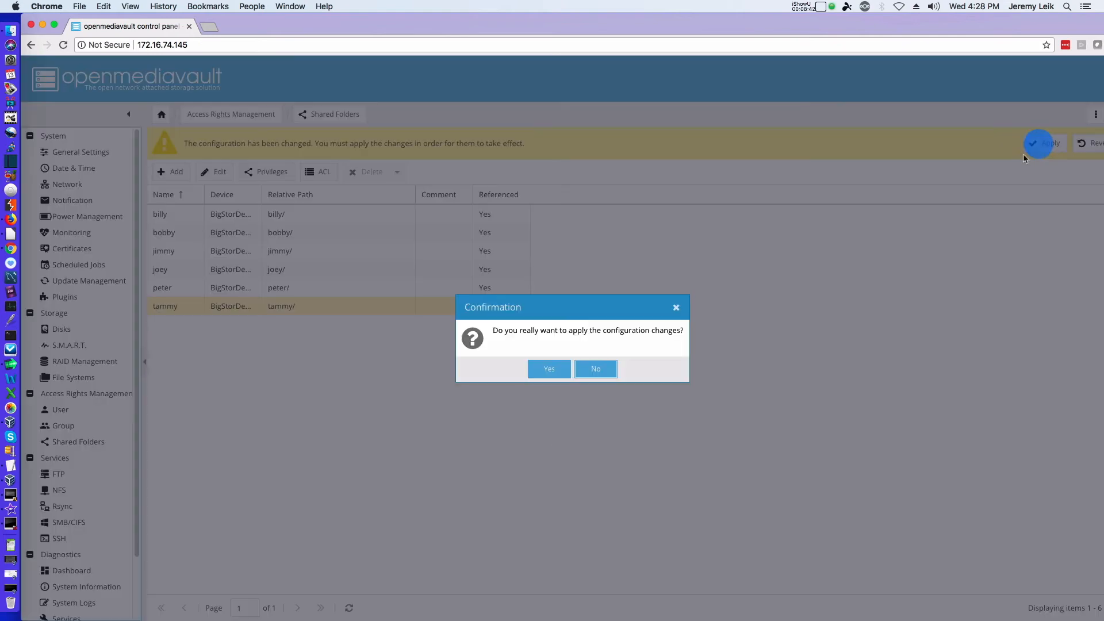
# Confirm applying the pending shared-folder privilege changes
pyautogui.click(549, 368)
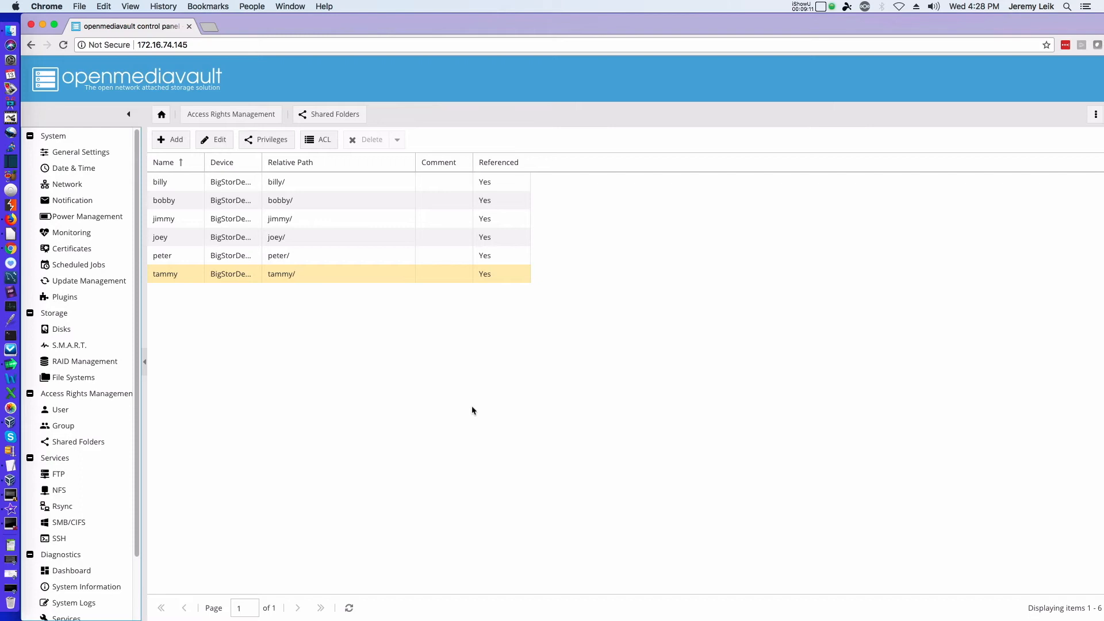
pyautogui.moveTo(519, 381)
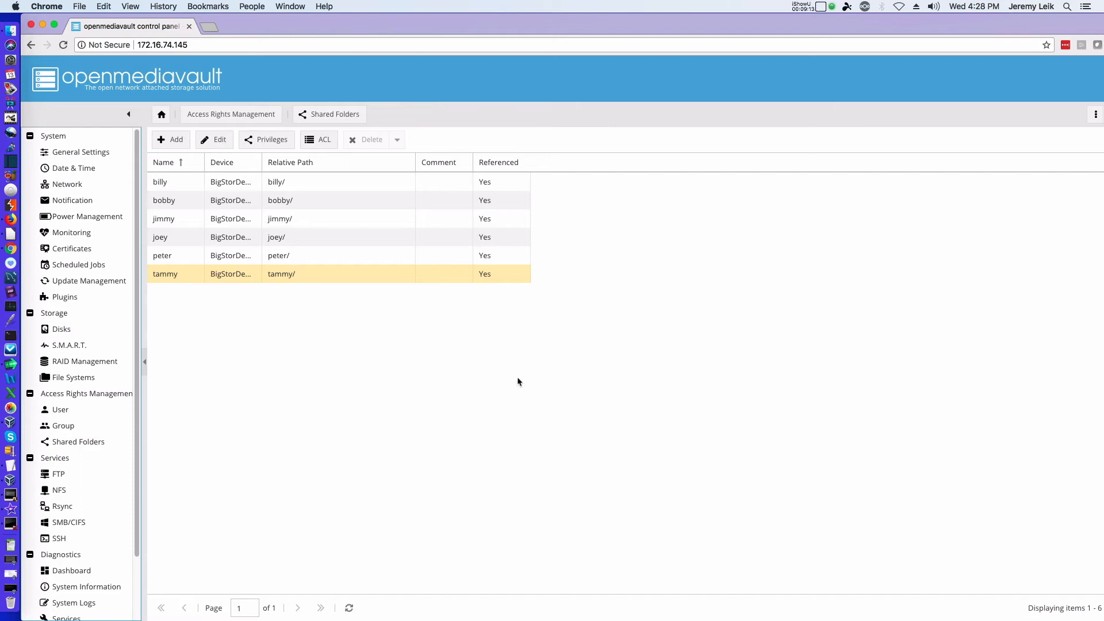
pyautogui.moveTo(469, 402)
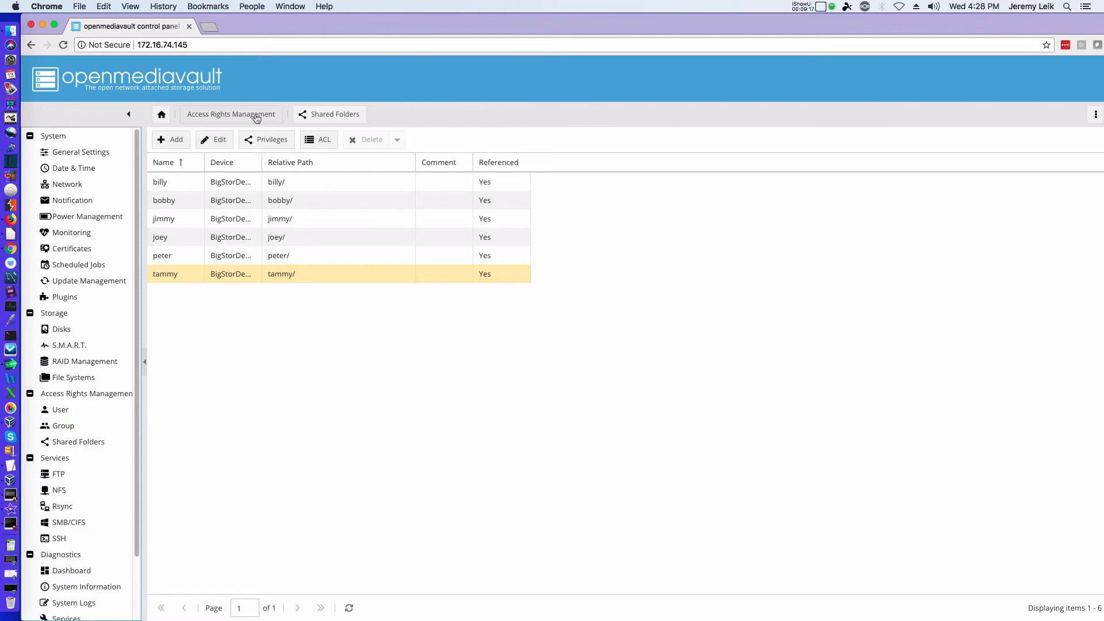
# Launch Splashtop Business, connect to Acer-Win10 and sign in to Windows
pyautogui.write('s')
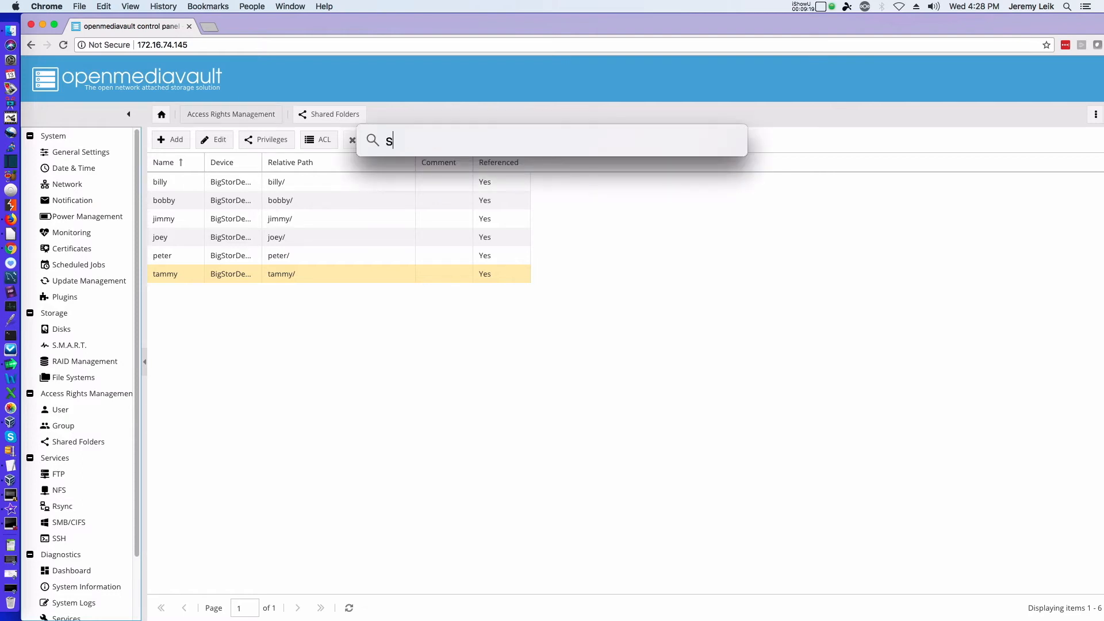
pyautogui.write('plashtop Business')
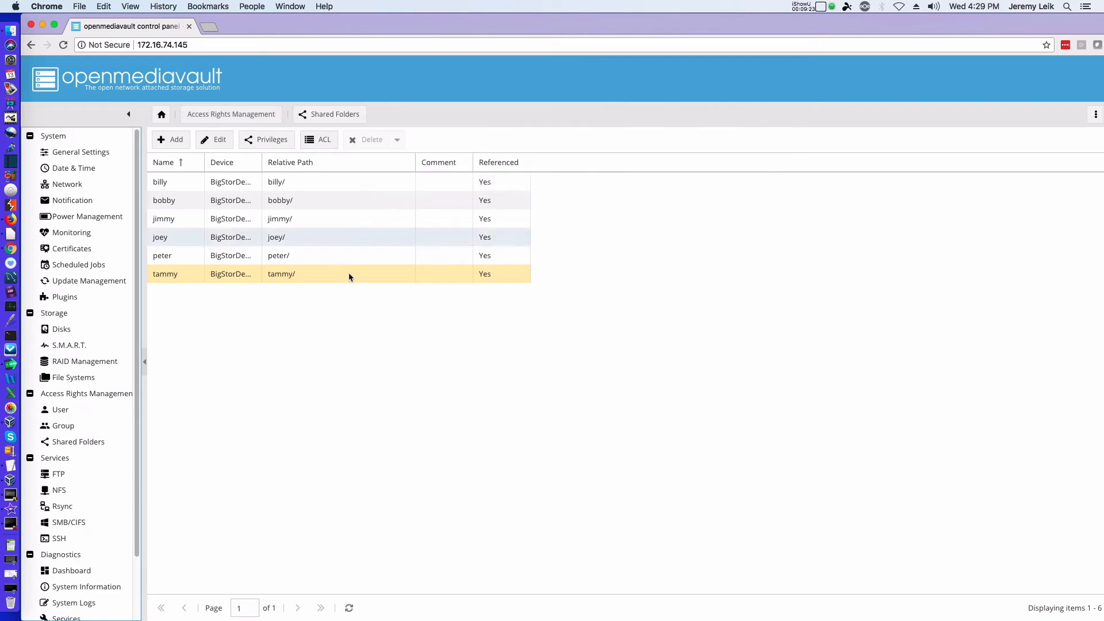
pyautogui.moveTo(435, 272)
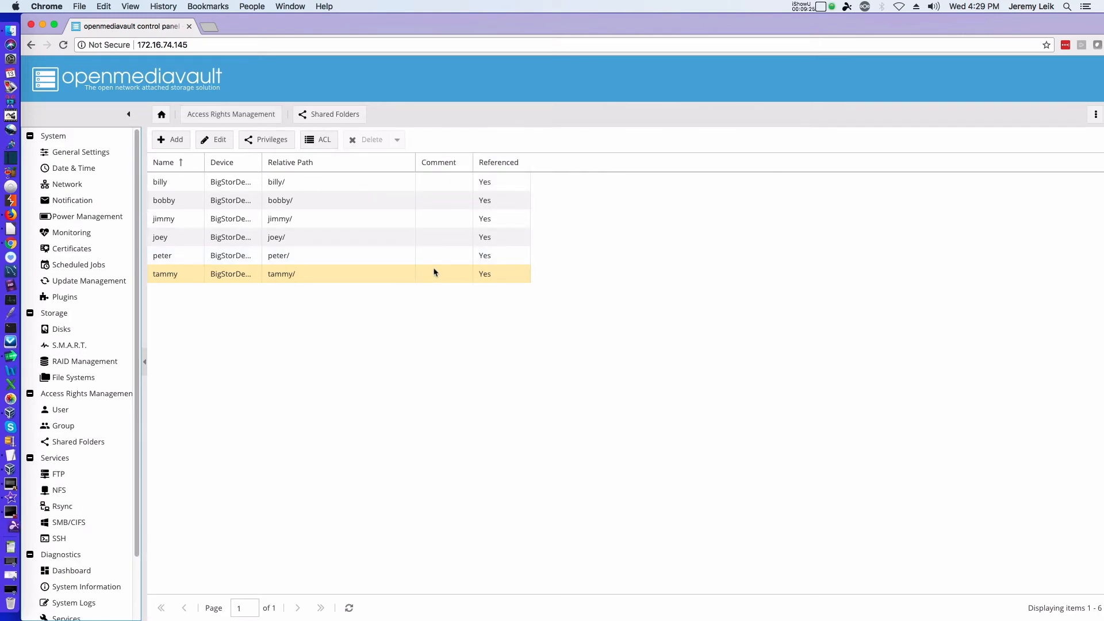
pyautogui.moveTo(392, 328)
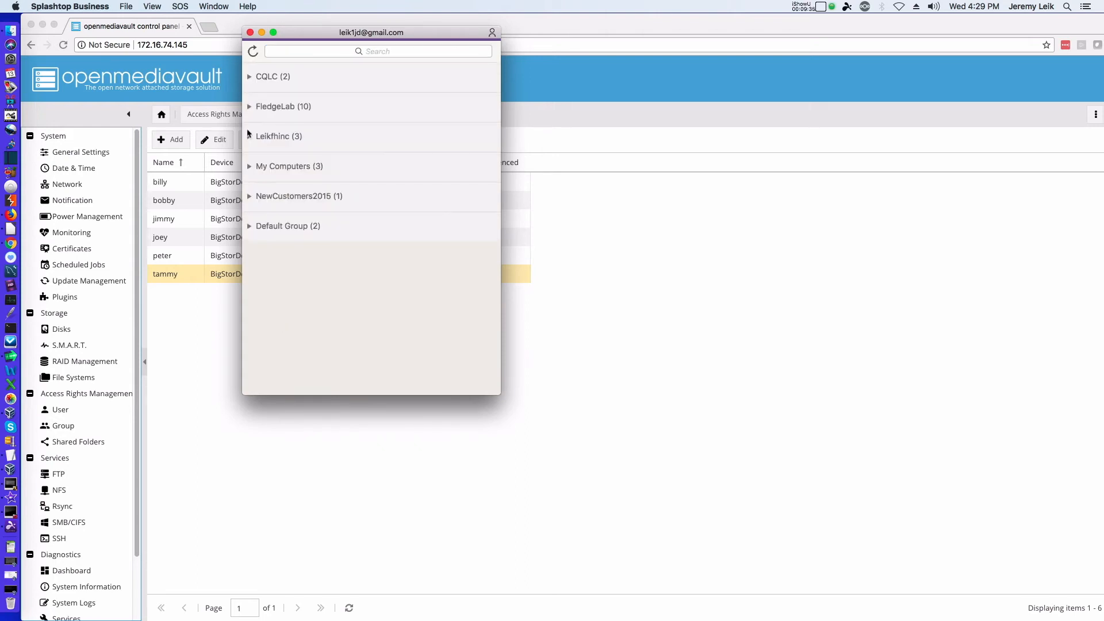
pyautogui.click(246, 169)
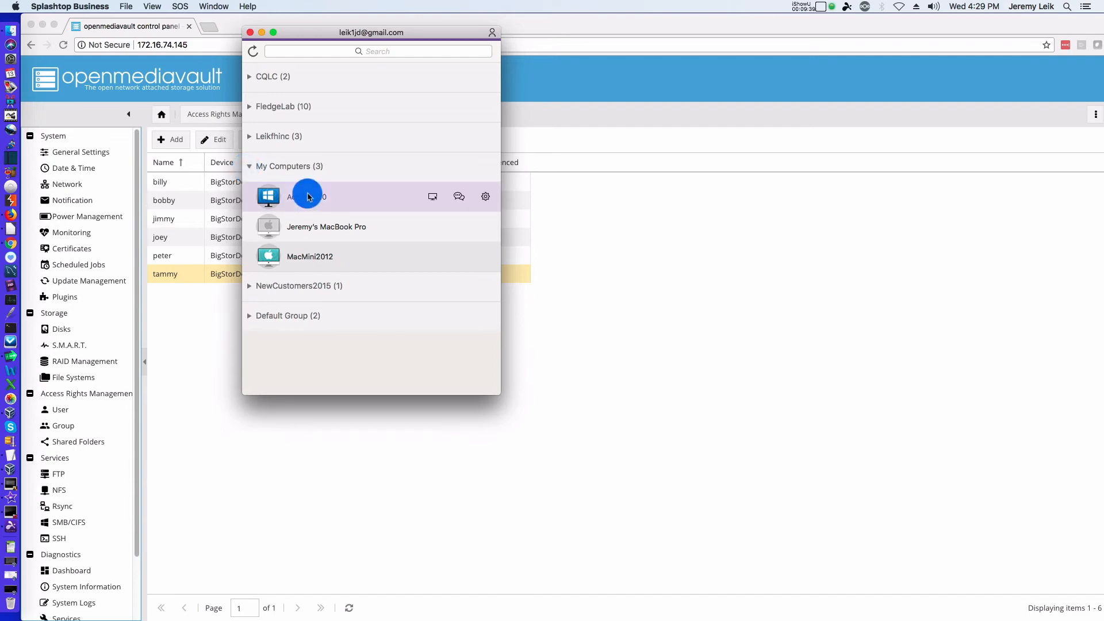
pyautogui.doubleClick(309, 196)
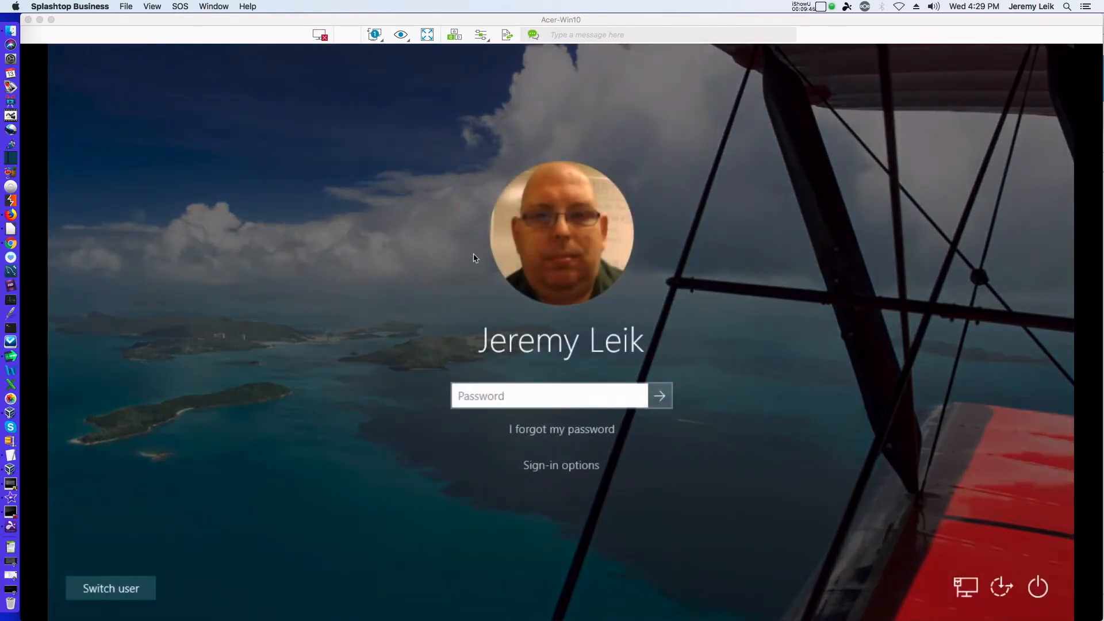
pyautogui.click(572, 396)
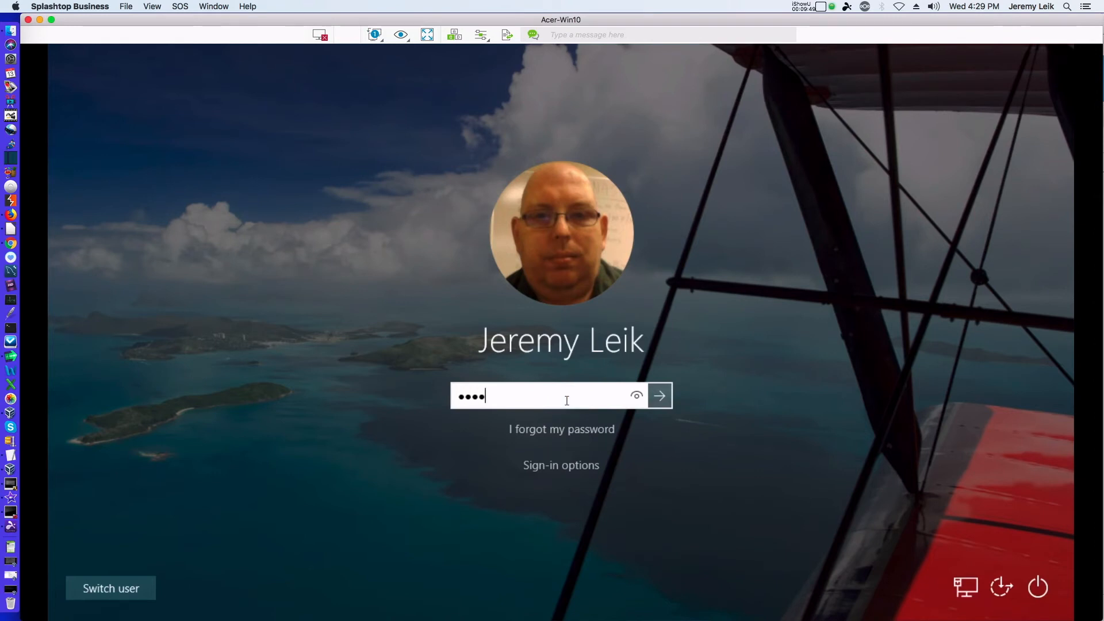
pyautogui.click(658, 395)
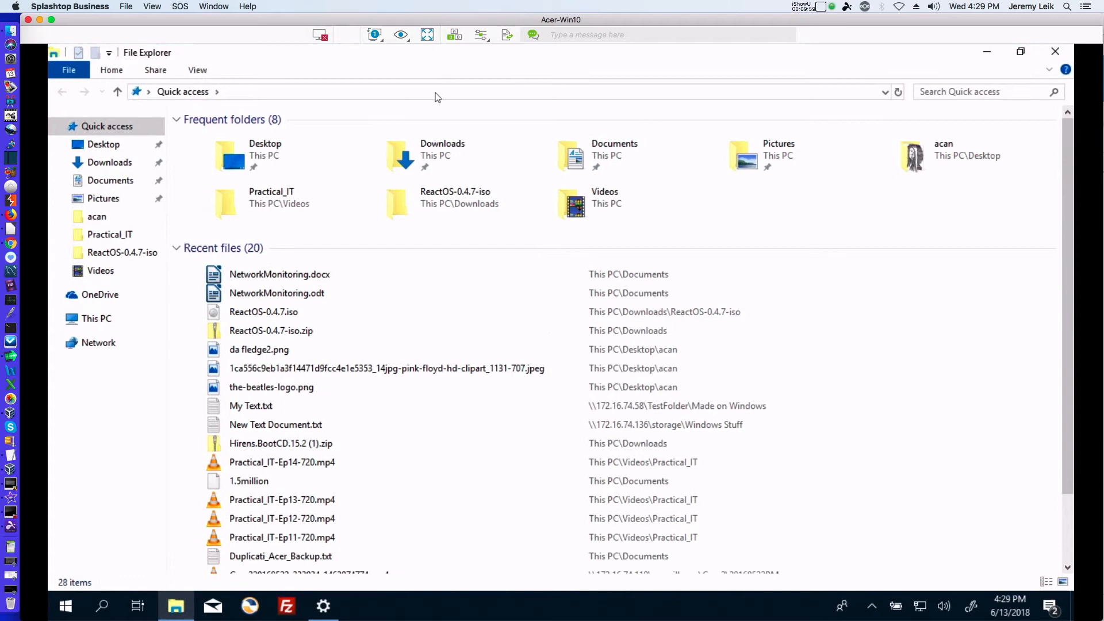
# Try opening \\172.16.74.145\billy in File Explorer and dismiss the network error
pyautogui.click(464, 93)
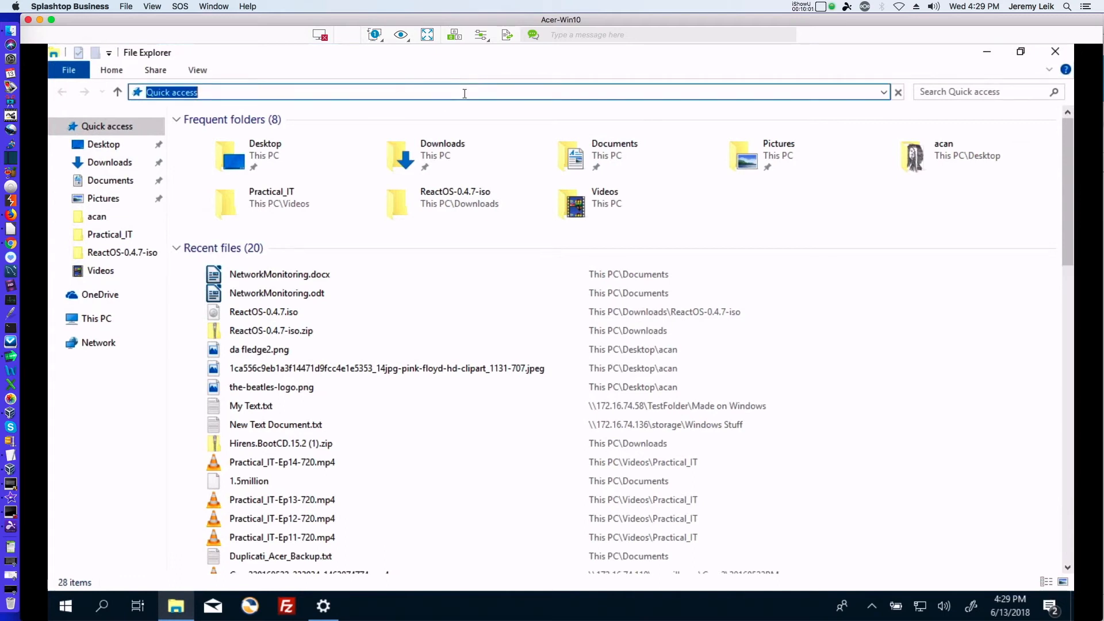
pyautogui.write('\\\\172')
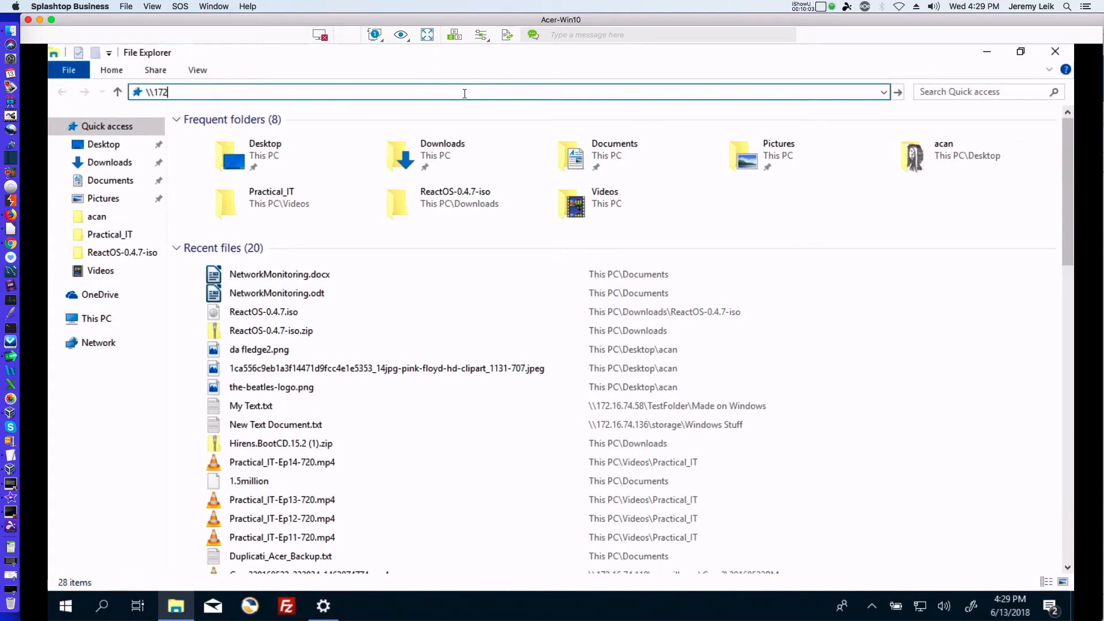
pyautogui.write('.16.74.145\\')
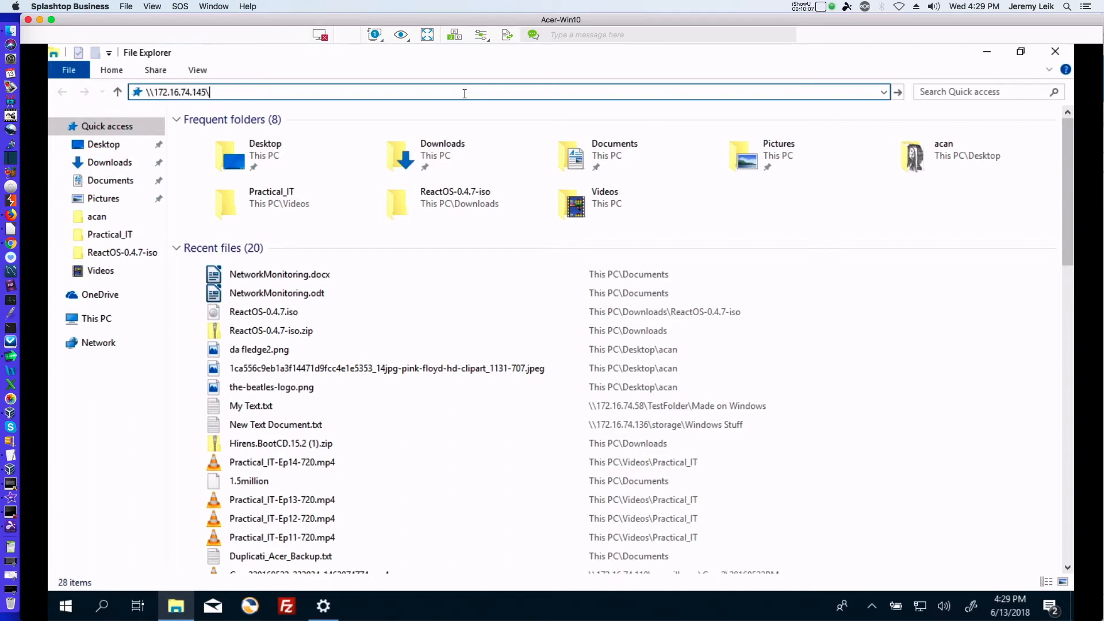
pyautogui.write('billy')
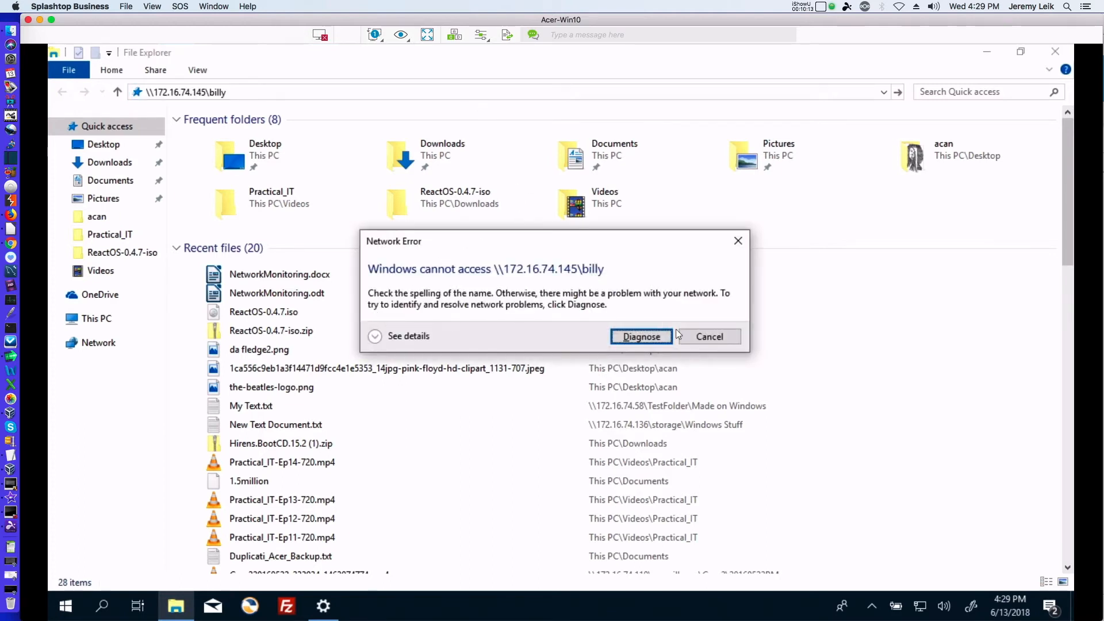
pyautogui.click(710, 336)
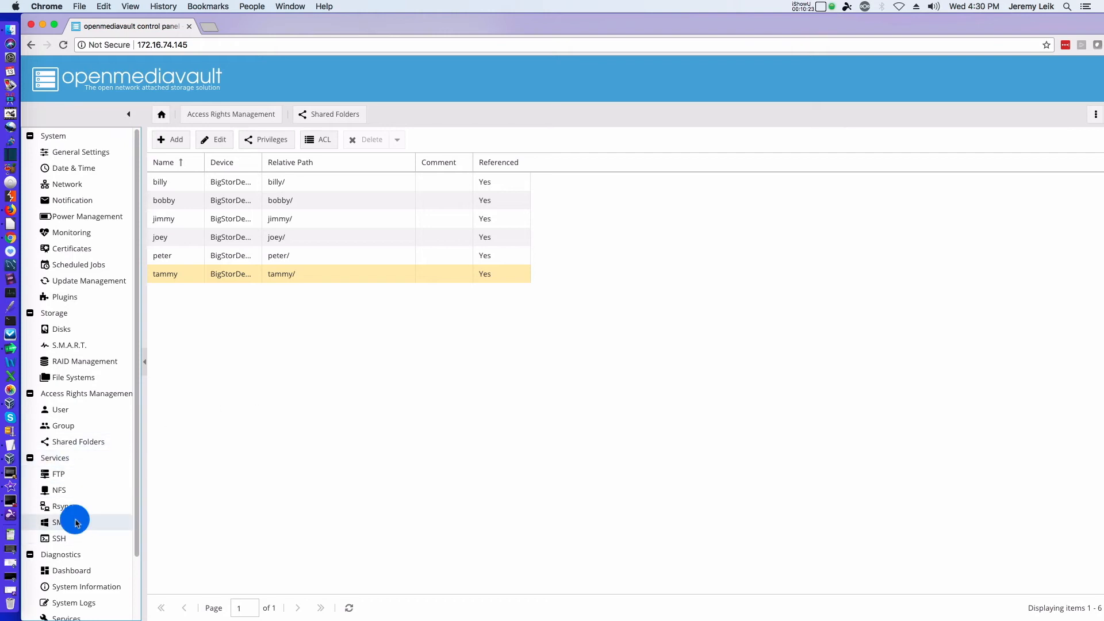
# Enable the SMB/CIFS service, save it and apply the configuration change
pyautogui.click(57, 522)
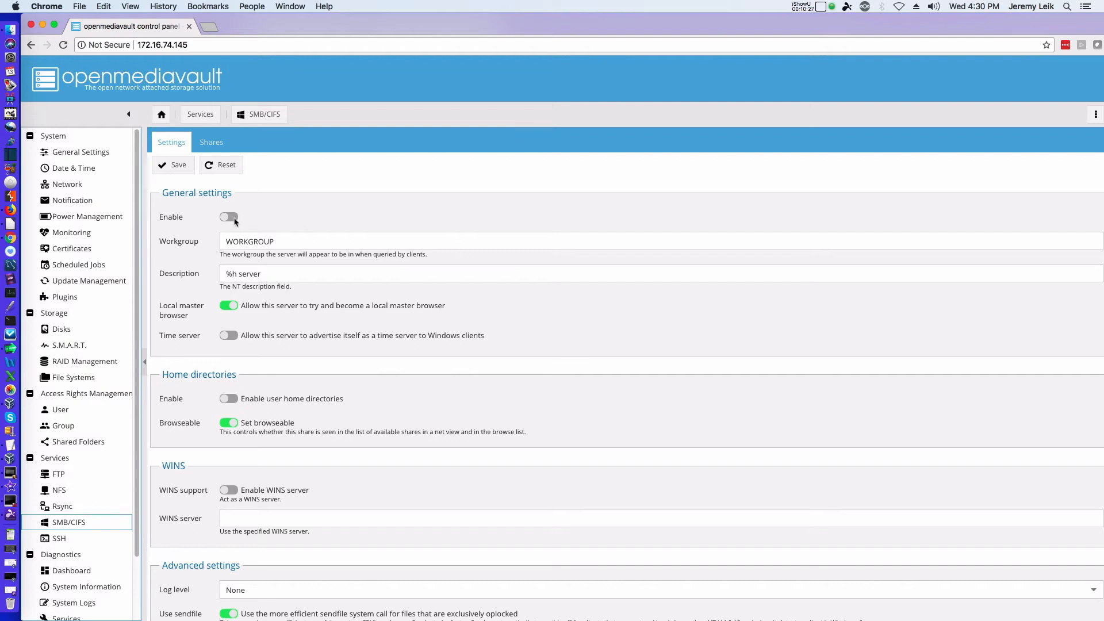
pyautogui.click(228, 217)
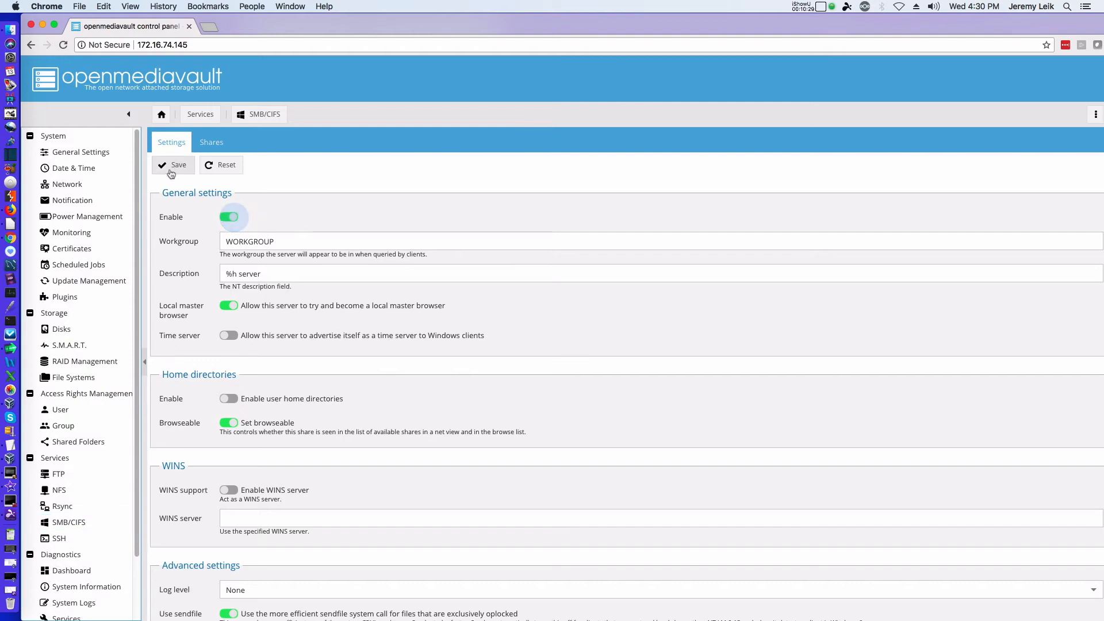
pyautogui.click(172, 165)
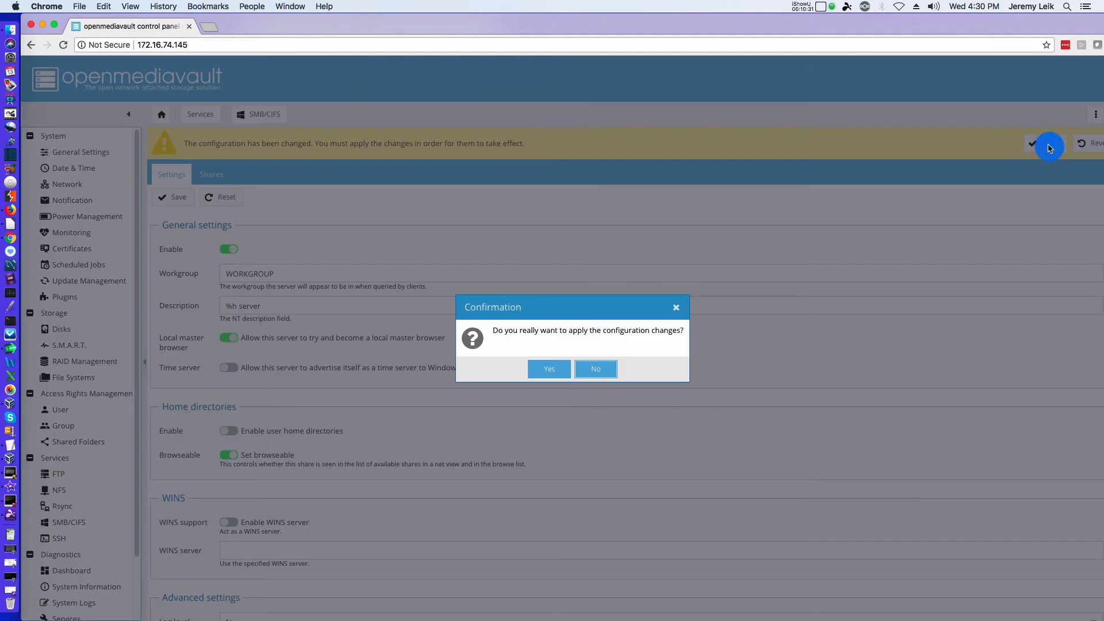
pyautogui.click(549, 369)
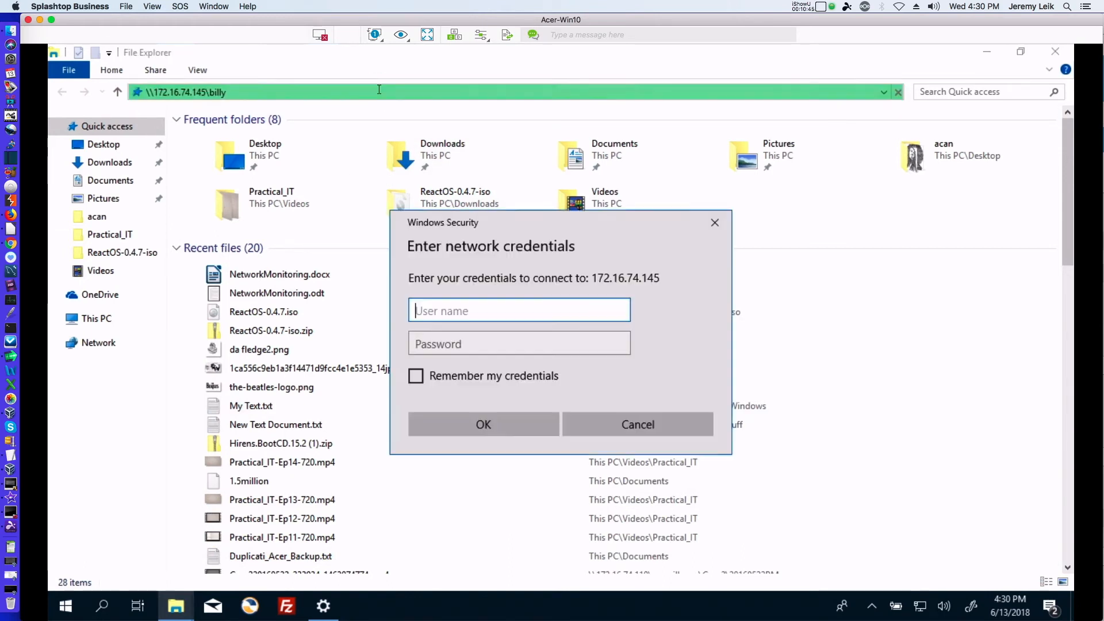
# Sign in to the billy share with billy's network credentials
pyautogui.write('billy')
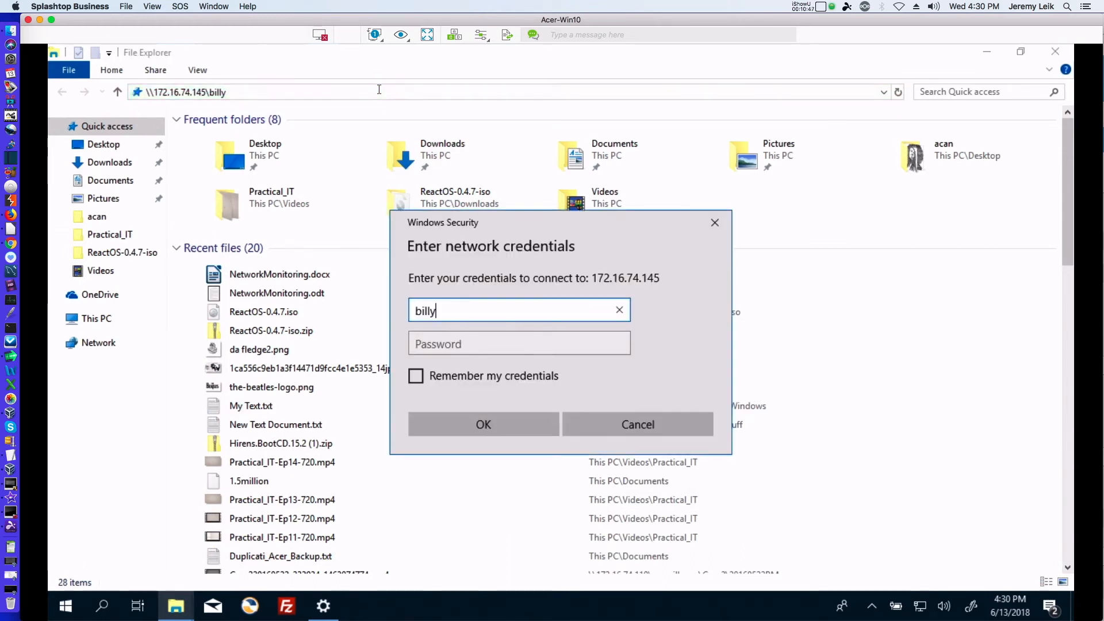
pyautogui.write('••••')
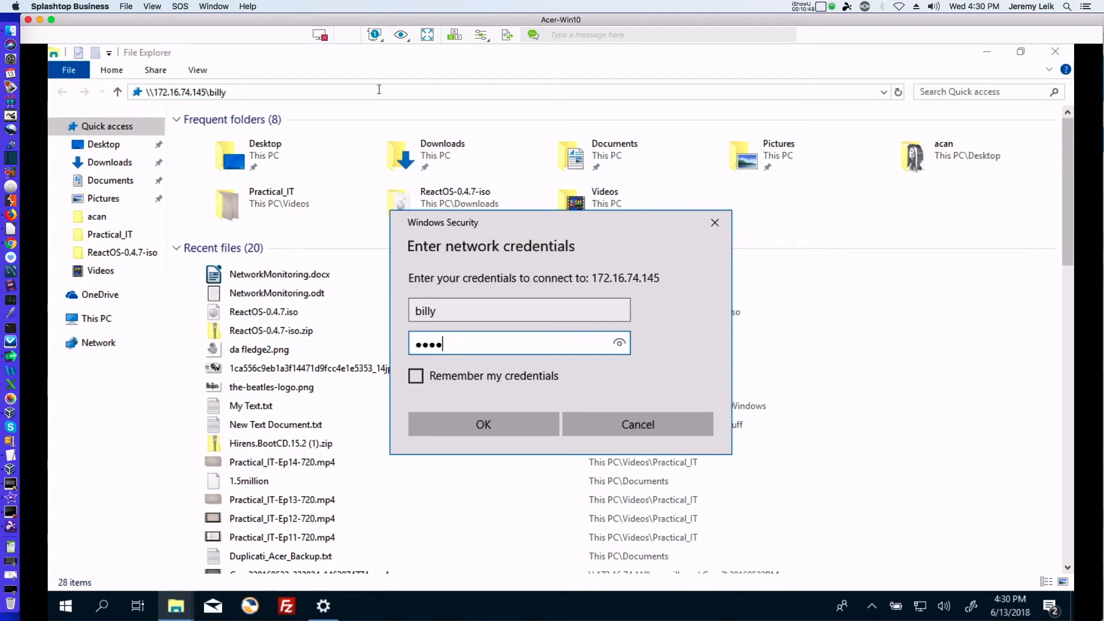
pyautogui.click(483, 424)
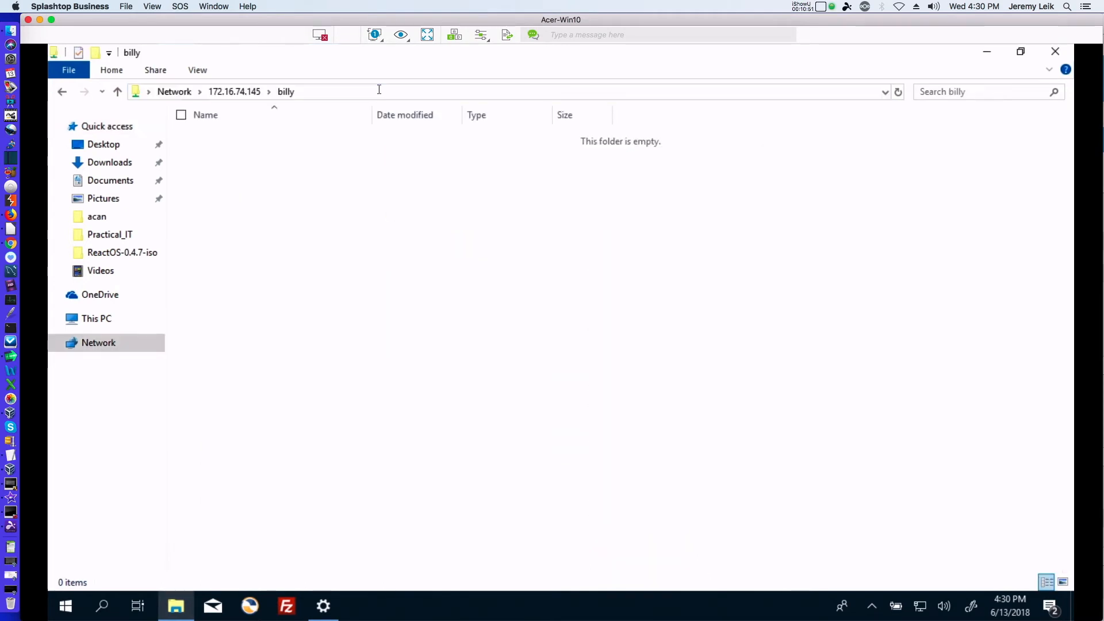
pyautogui.moveTo(324, 203)
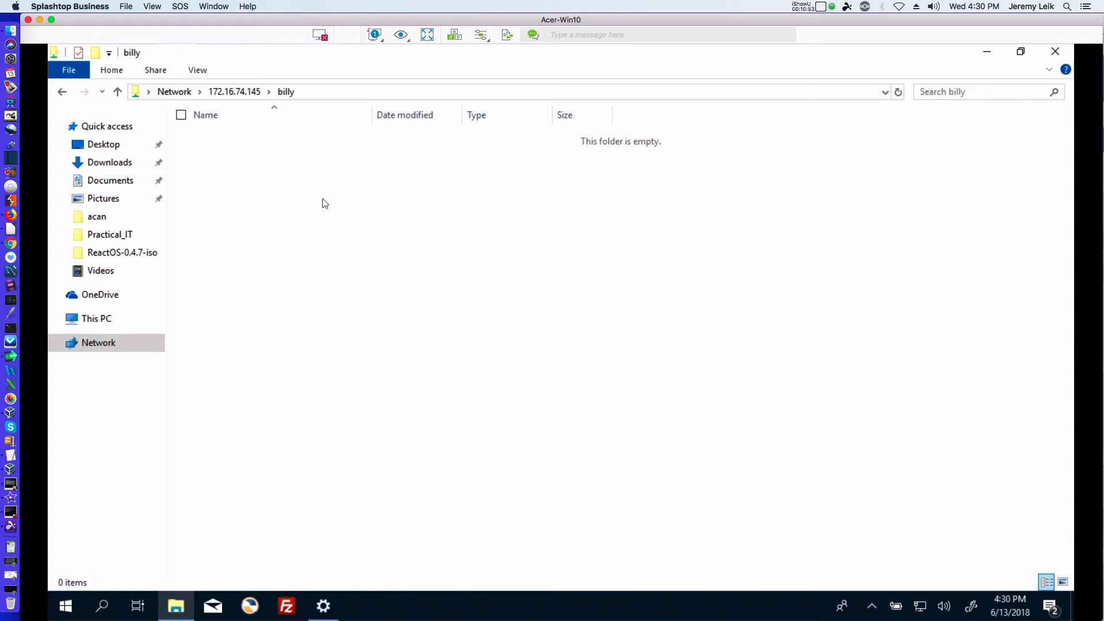
# Create a new folder named 'test' in the billy share
pyautogui.rightClick(324, 203)
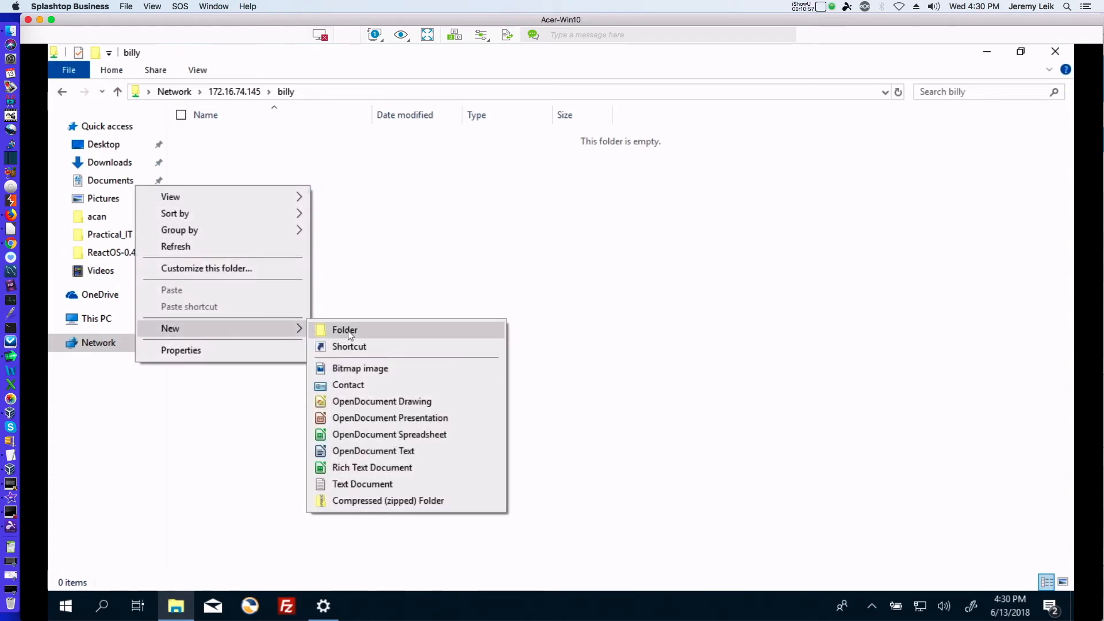
pyautogui.click(345, 330)
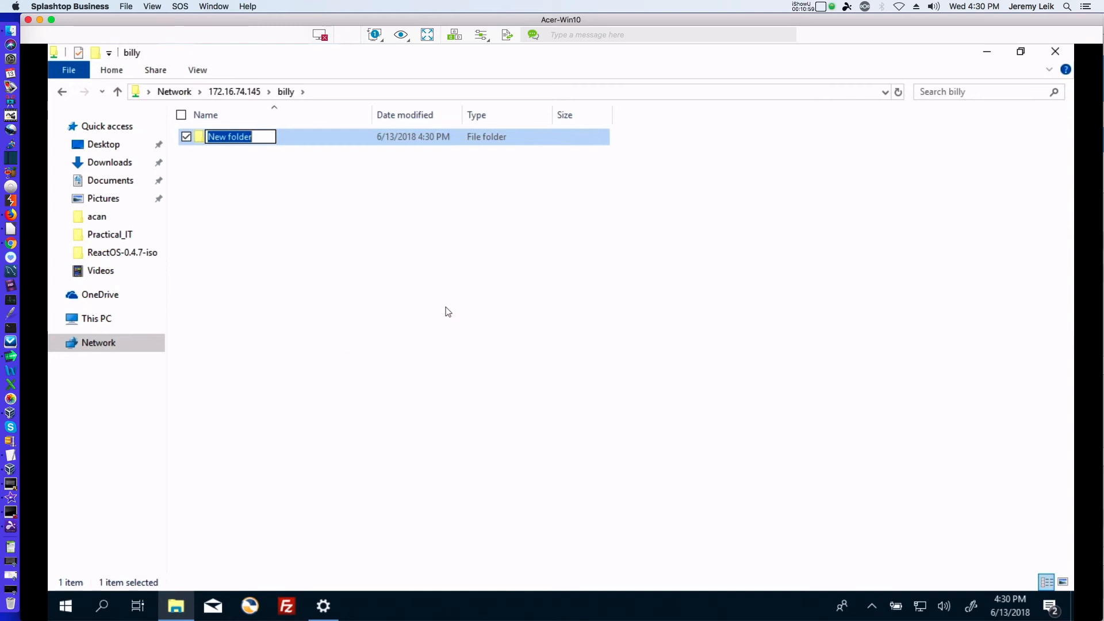
pyautogui.write('test')
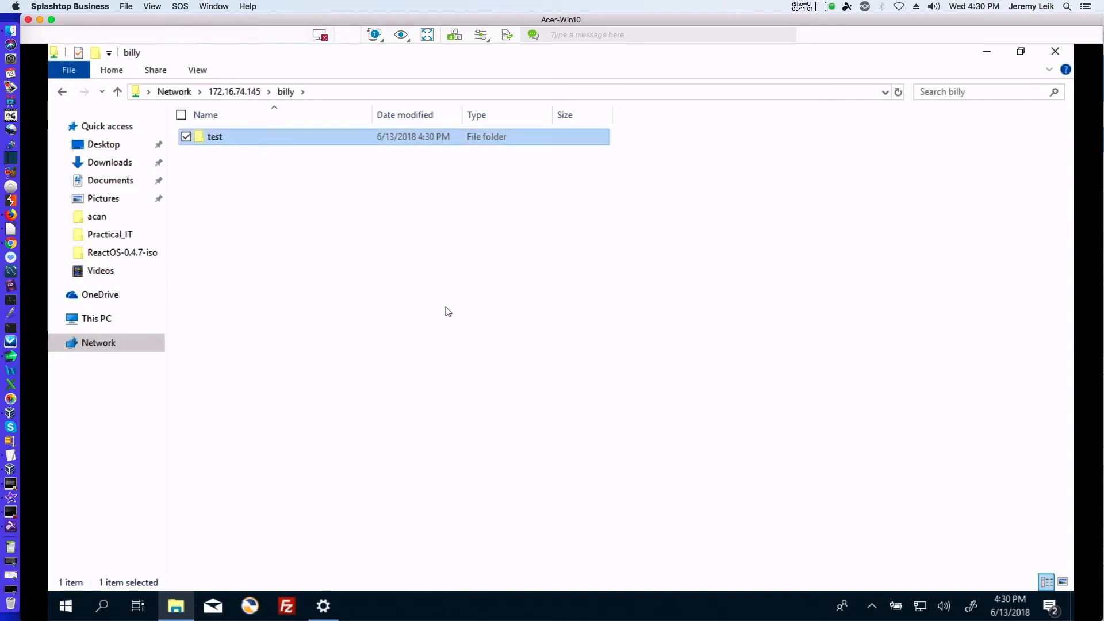
pyautogui.moveTo(392, 420)
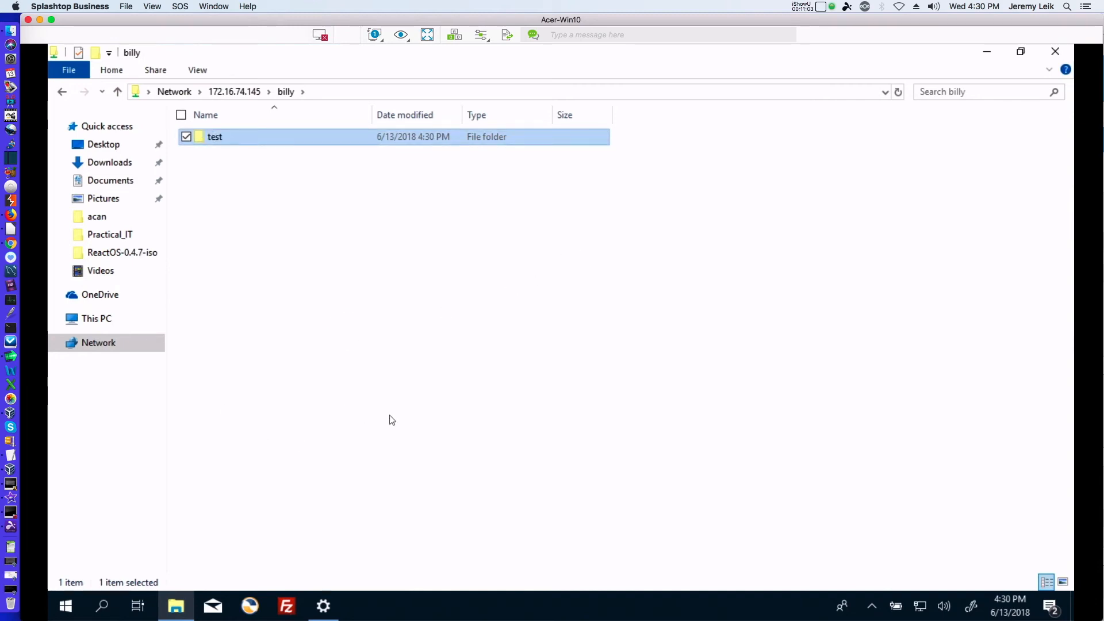
pyautogui.moveTo(692, 174)
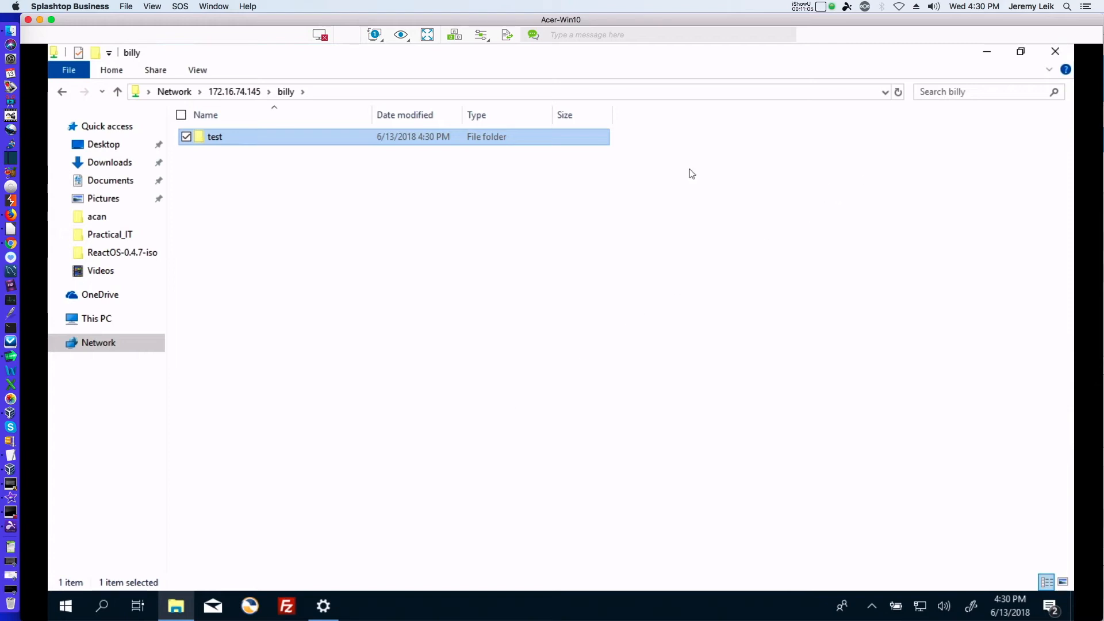
pyautogui.moveTo(399, 135)
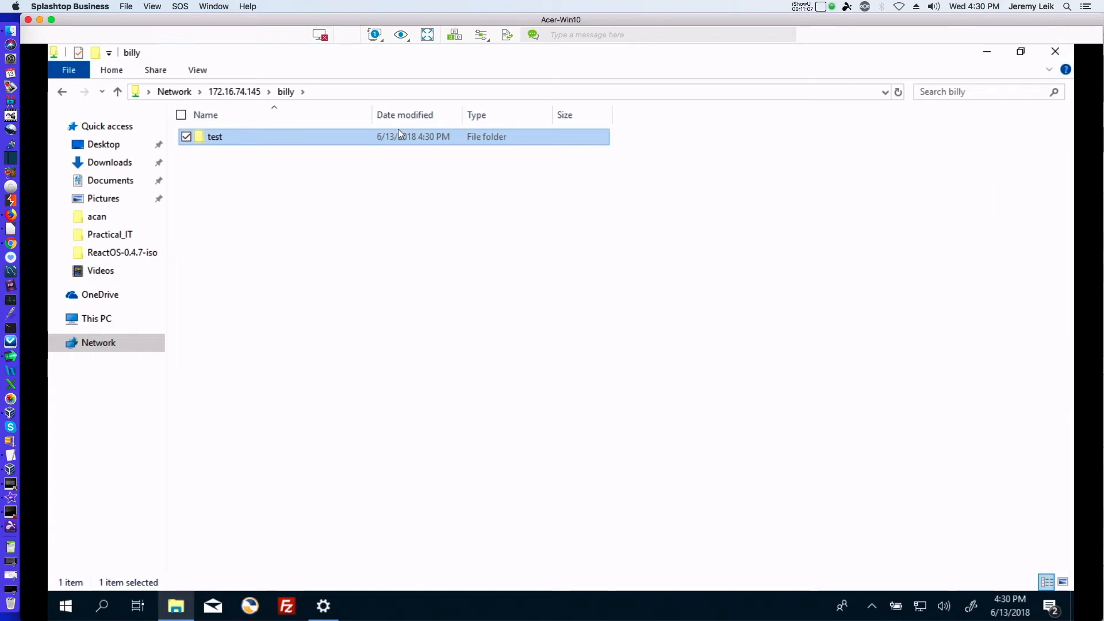
# Access \\172.16.74.145\bobby with billy's credentials and cancel after 'Access is denied'
pyautogui.click(398, 90)
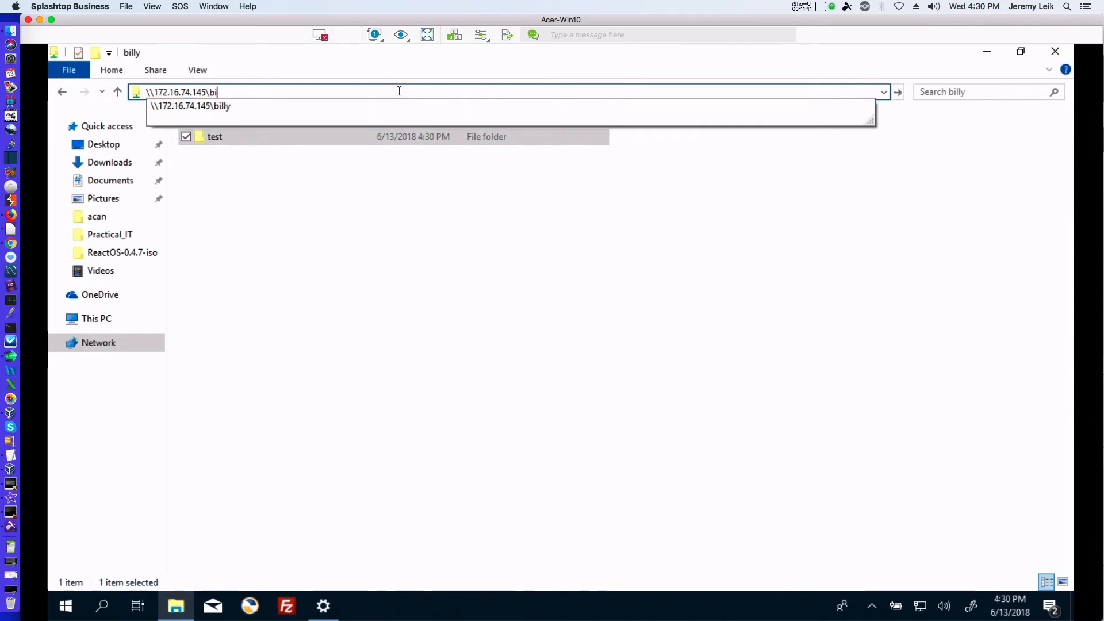
pyautogui.write('bobby')
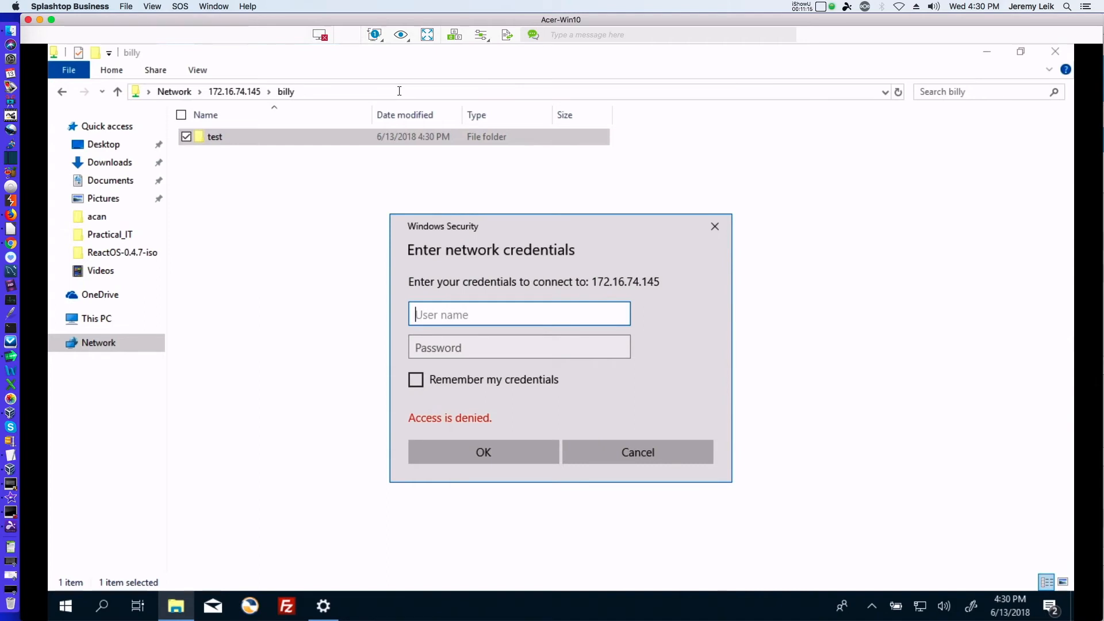
pyautogui.write('billy')
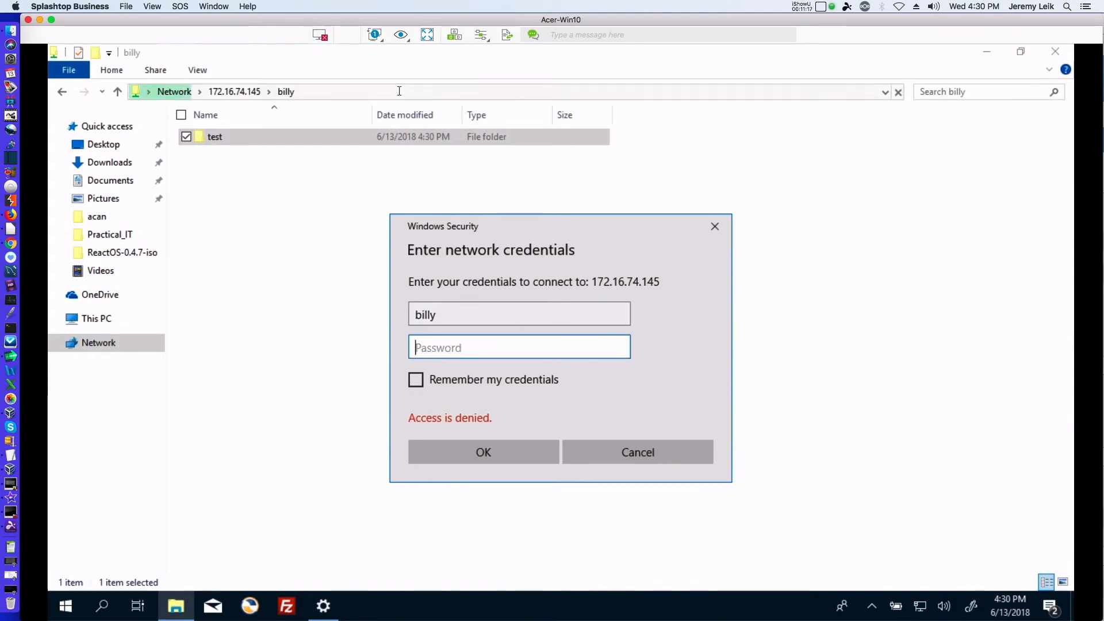
pyautogui.write('•••••••')
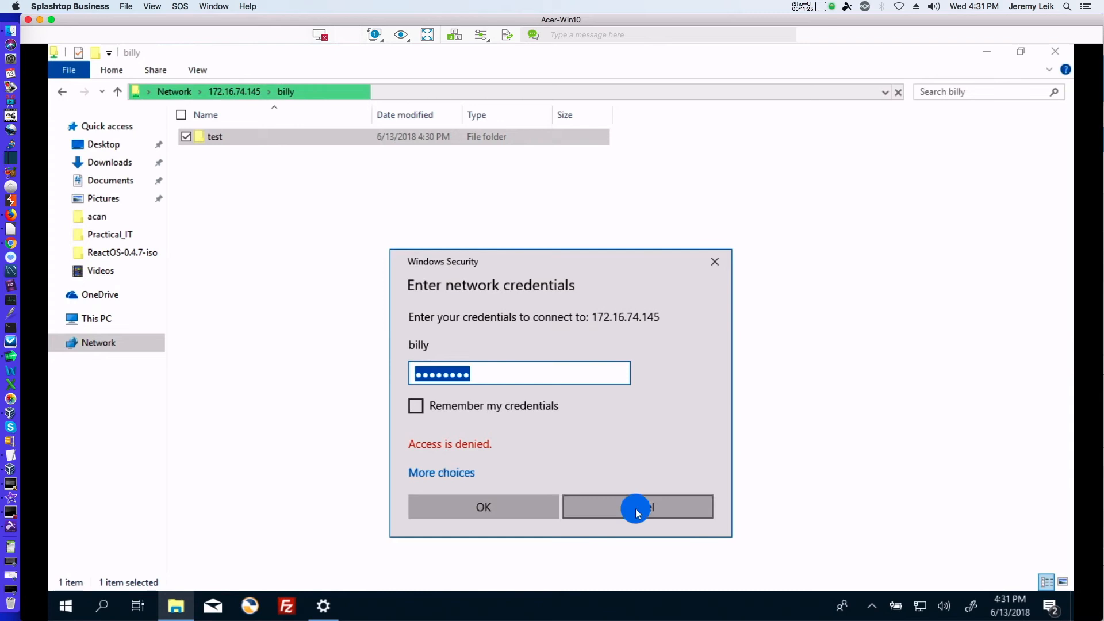
pyautogui.click(637, 507)
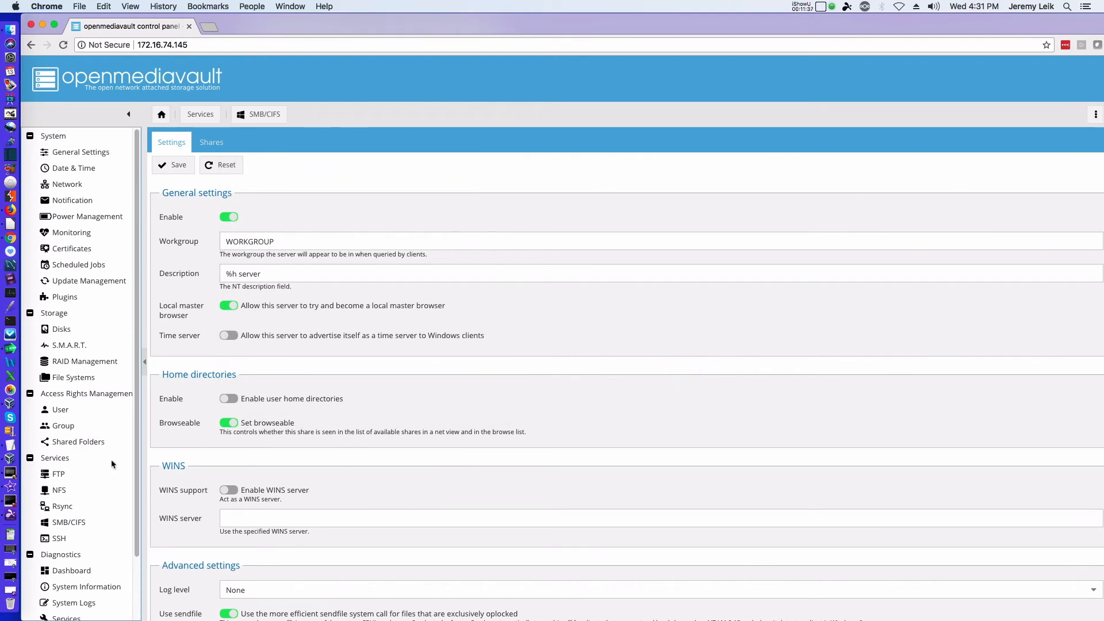
# Add billy and bobby as members of the hr group
pyautogui.click(63, 425)
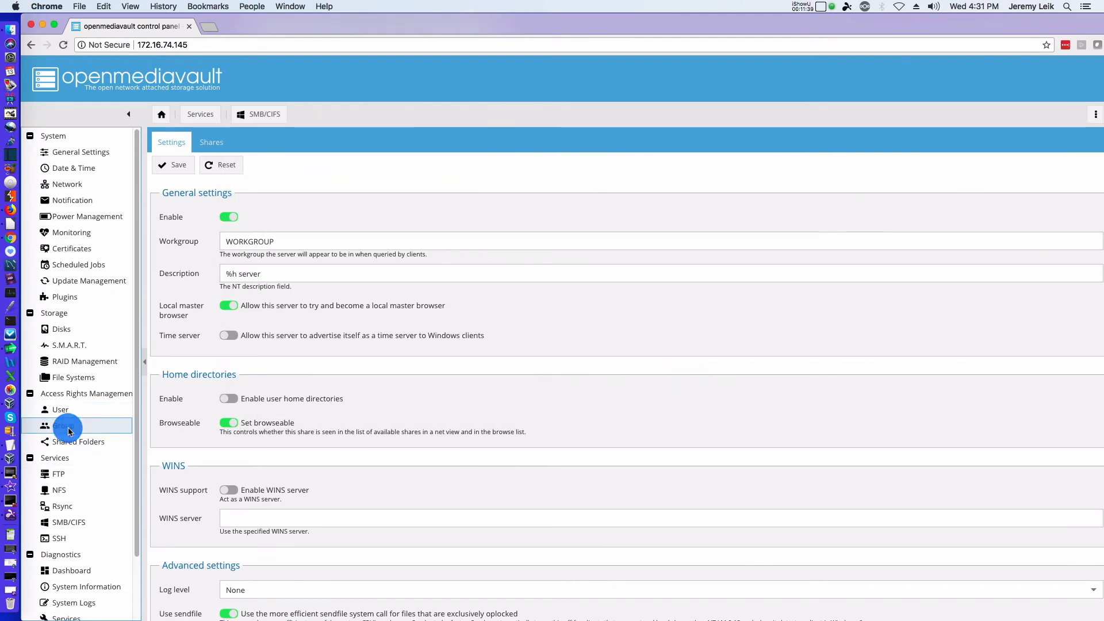
pyautogui.click(63, 426)
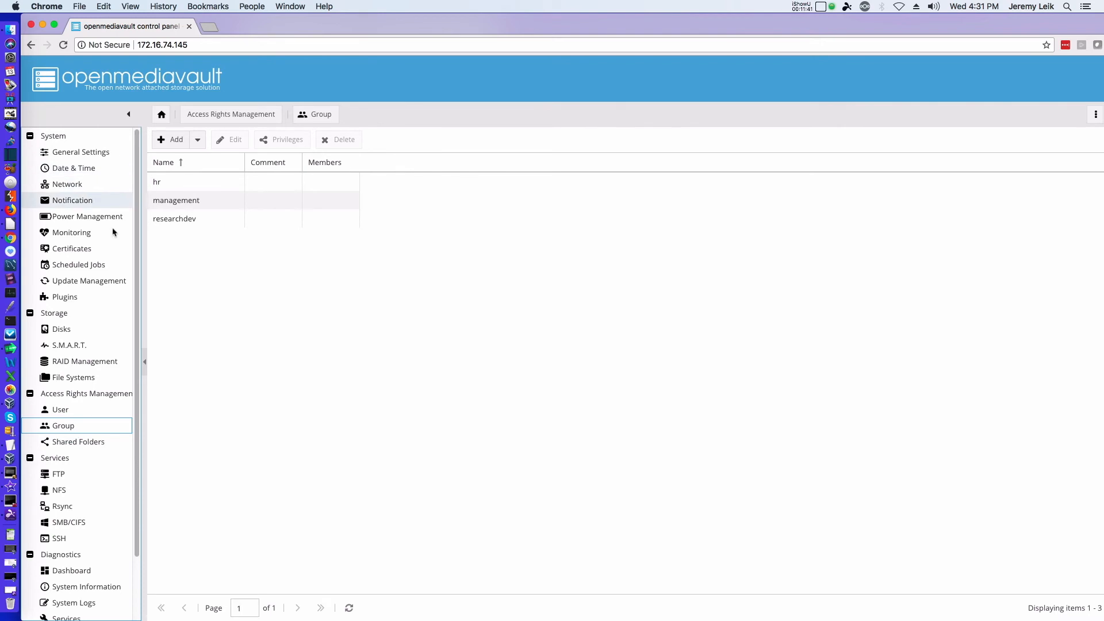
pyautogui.click(164, 182)
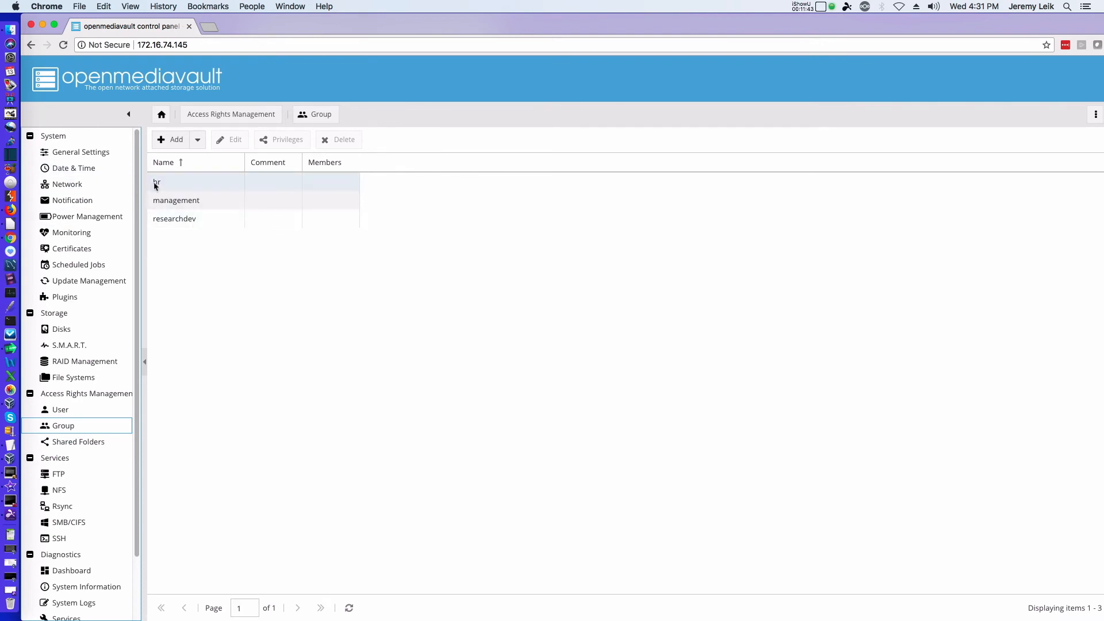
pyautogui.click(166, 182)
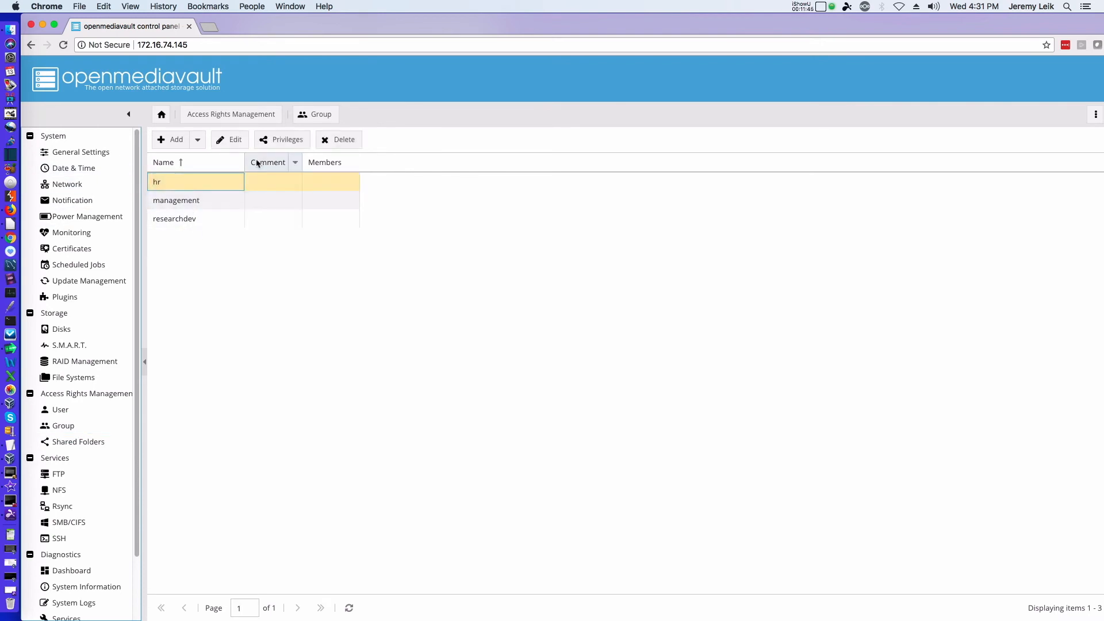
pyautogui.click(234, 139)
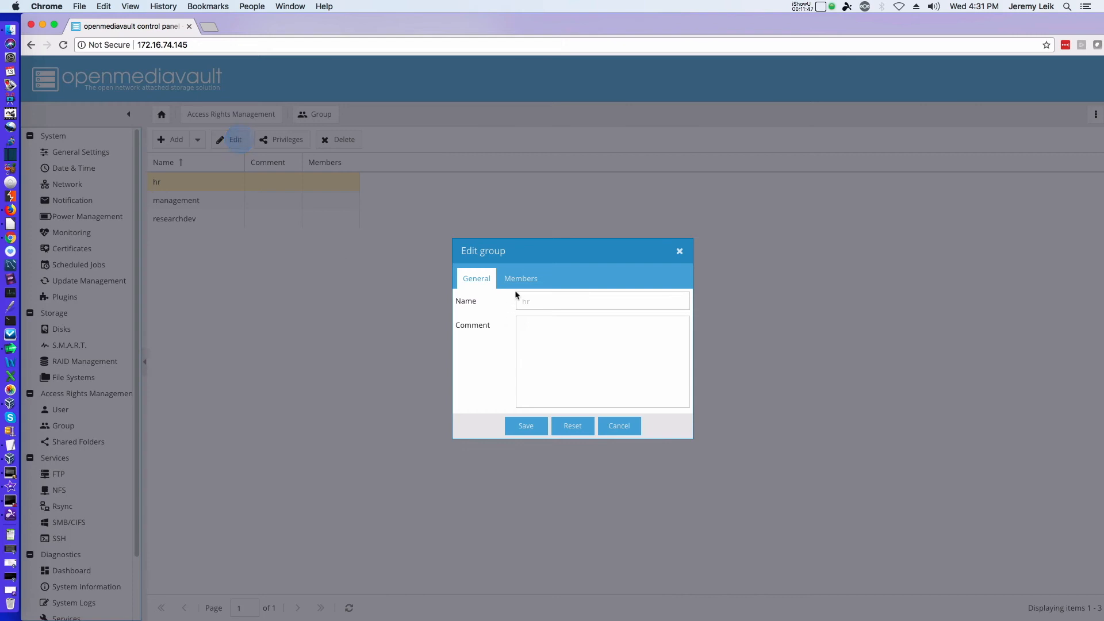
pyautogui.click(520, 278)
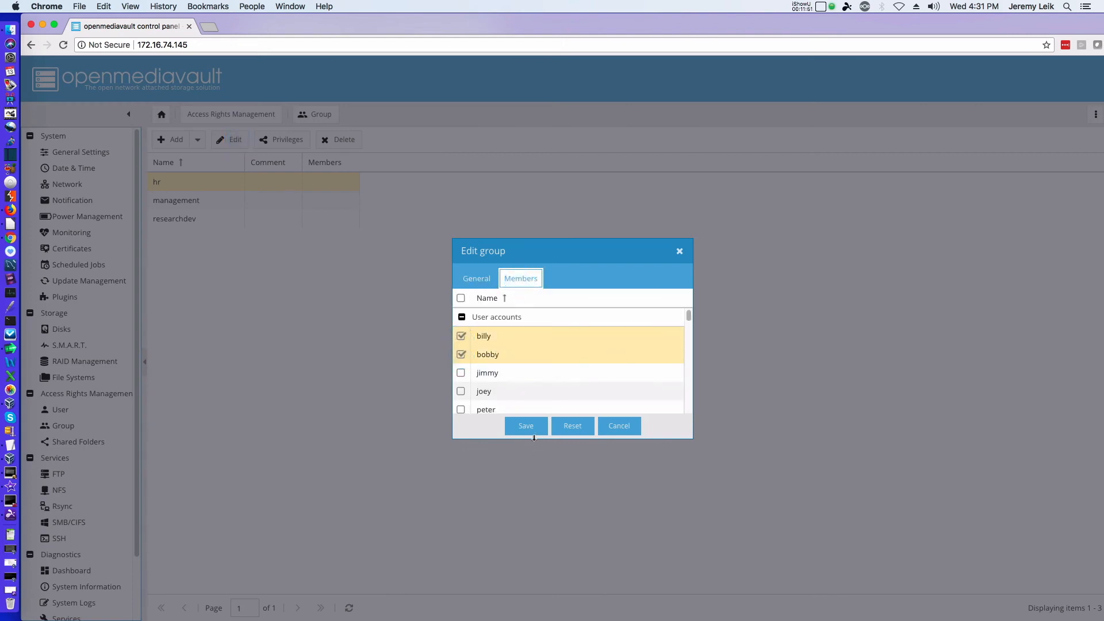
pyautogui.click(525, 426)
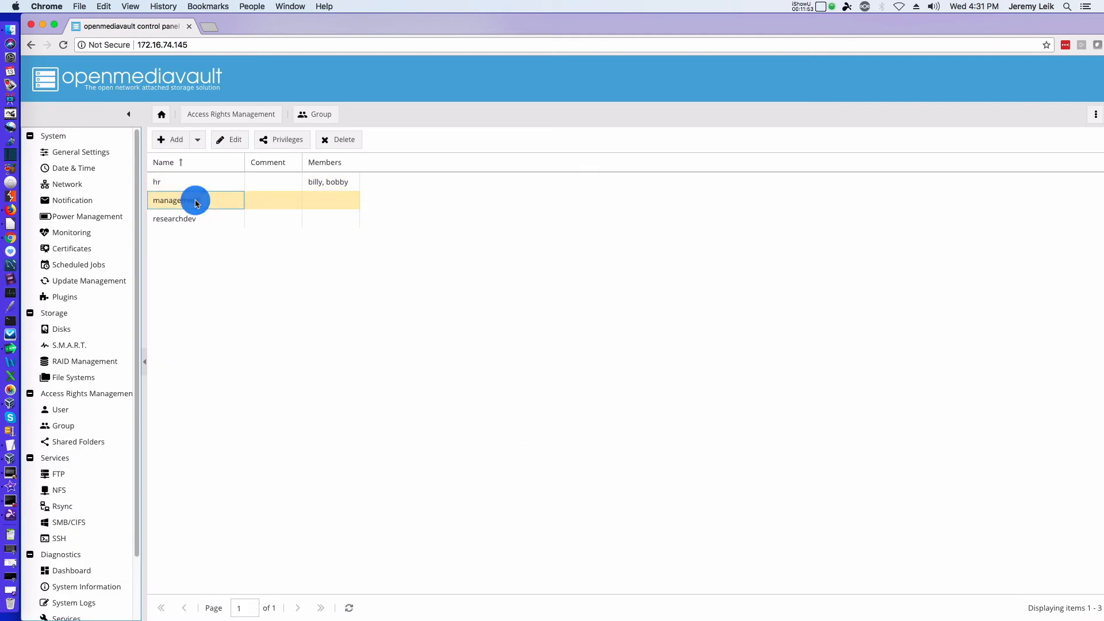
# Add jimmy and joey to management, and peter and tammy to researchdev
pyautogui.click(228, 139)
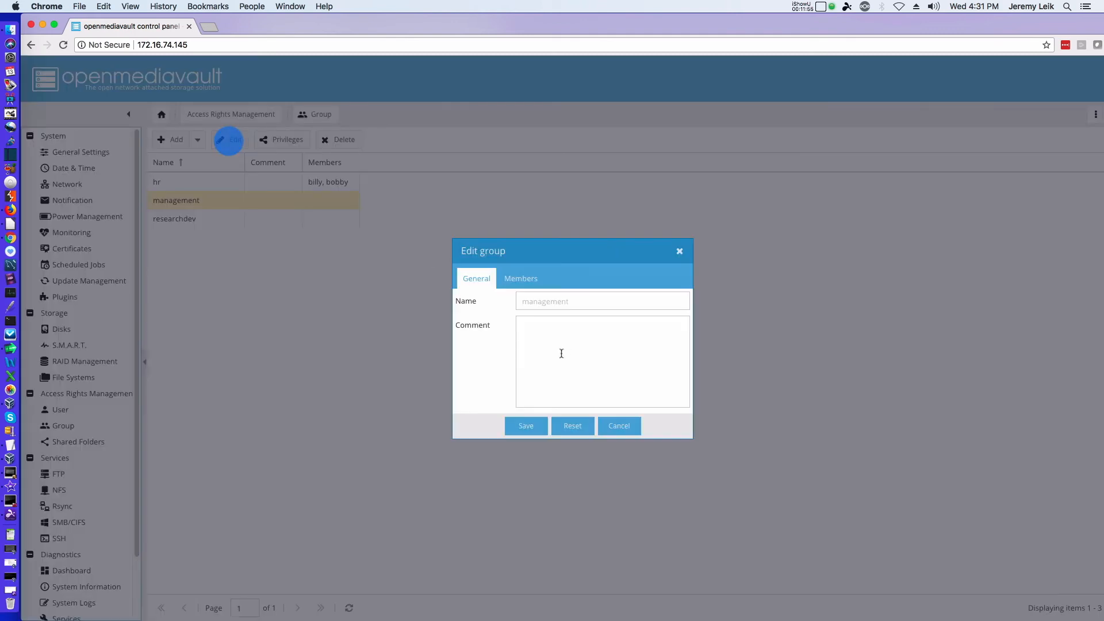
pyautogui.click(520, 279)
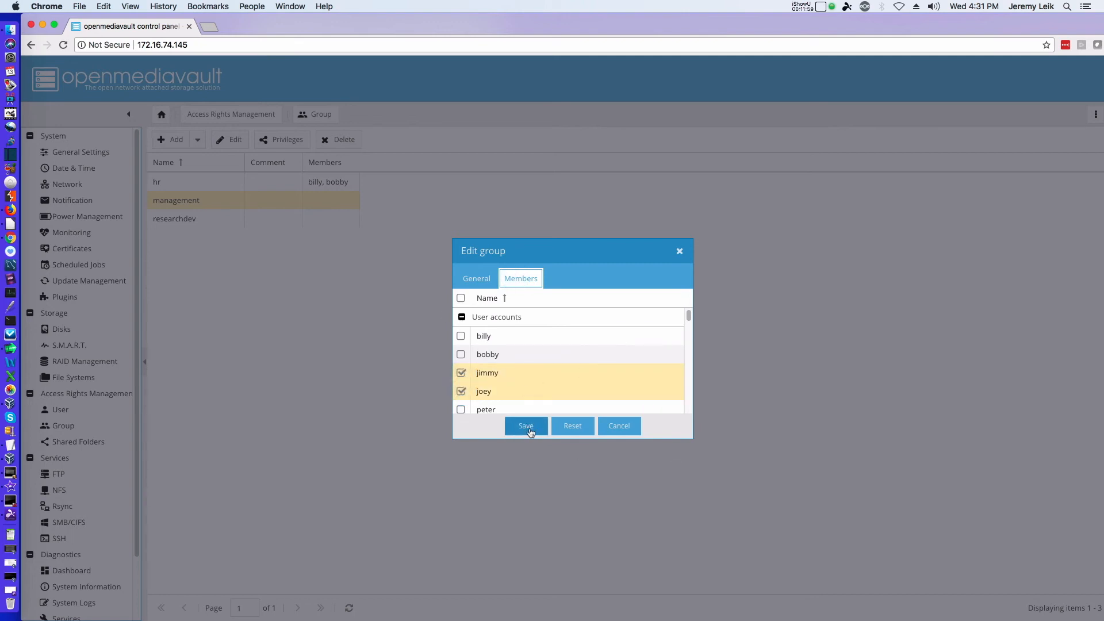
pyautogui.click(526, 425)
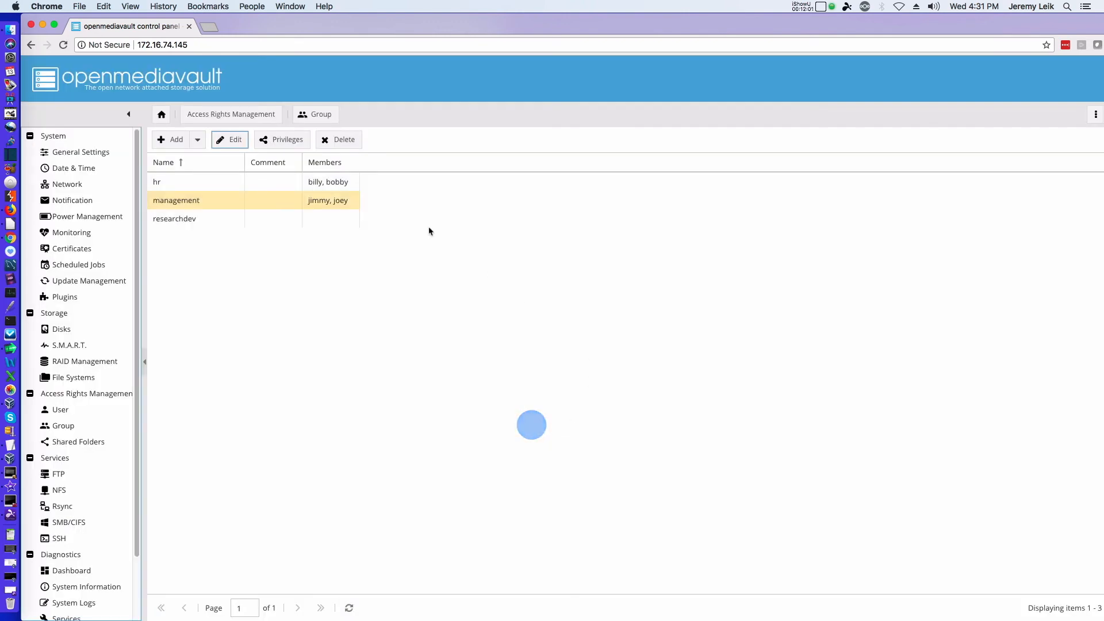
pyautogui.click(227, 139)
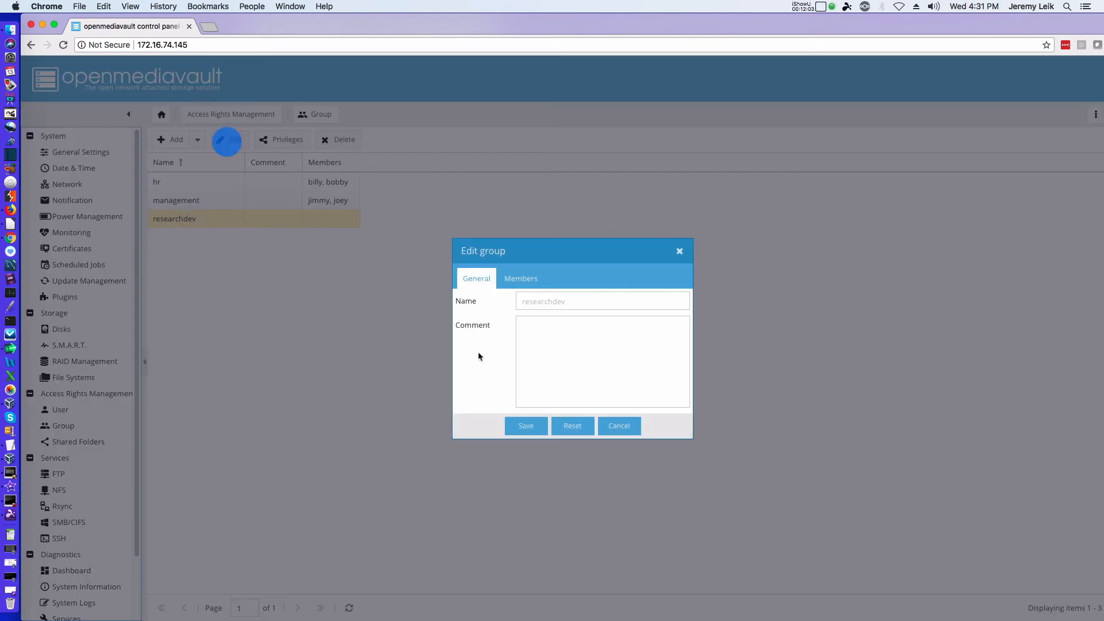
pyautogui.click(521, 278)
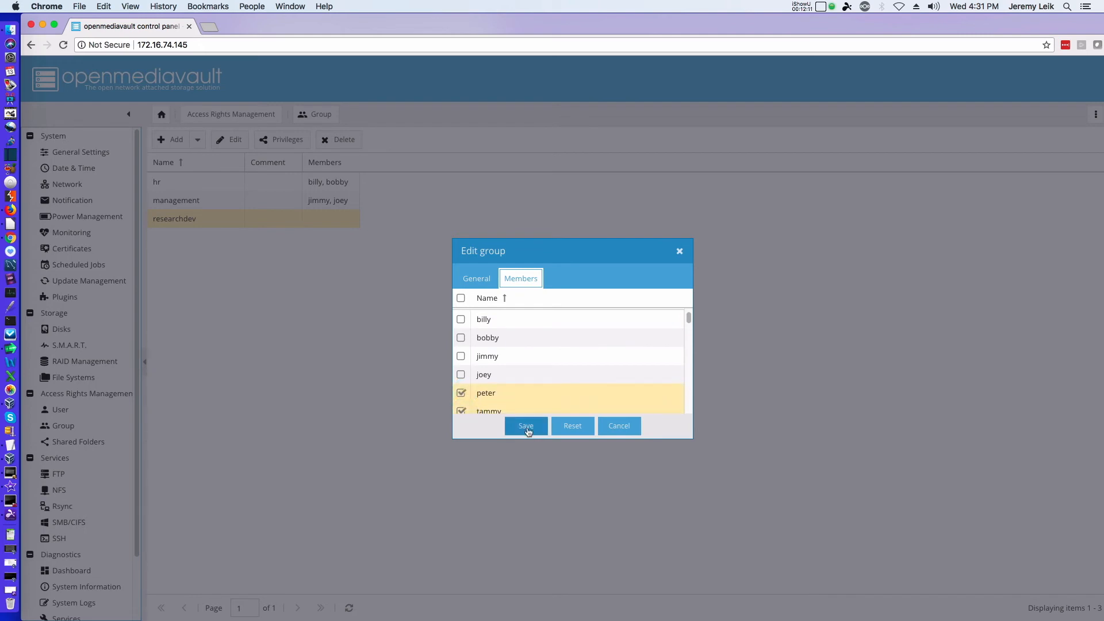
pyautogui.click(526, 426)
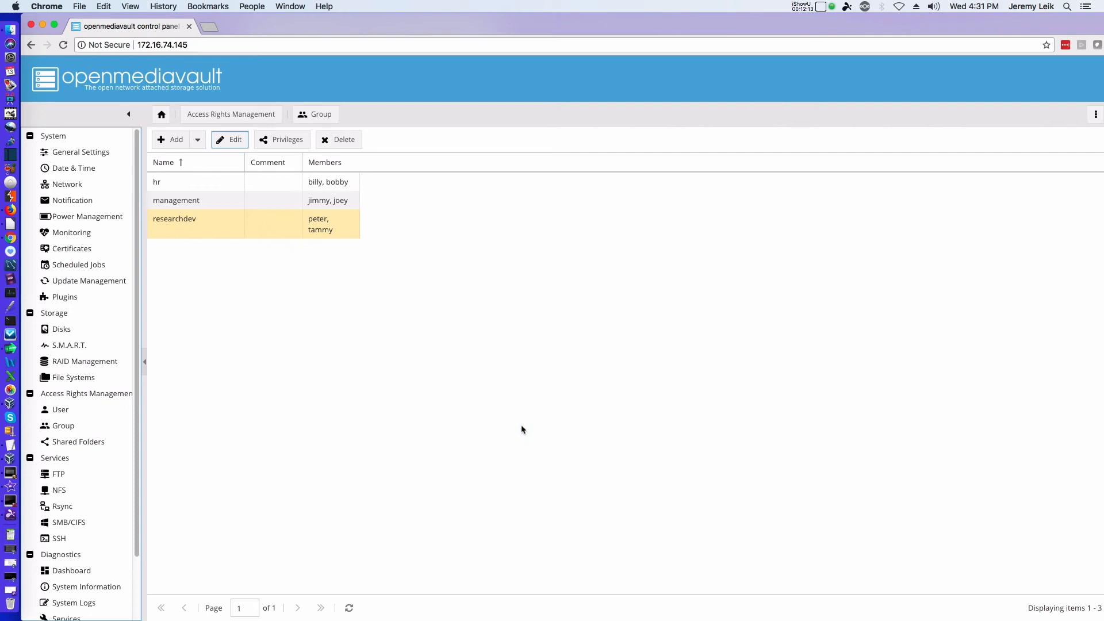
pyautogui.moveTo(799, 239)
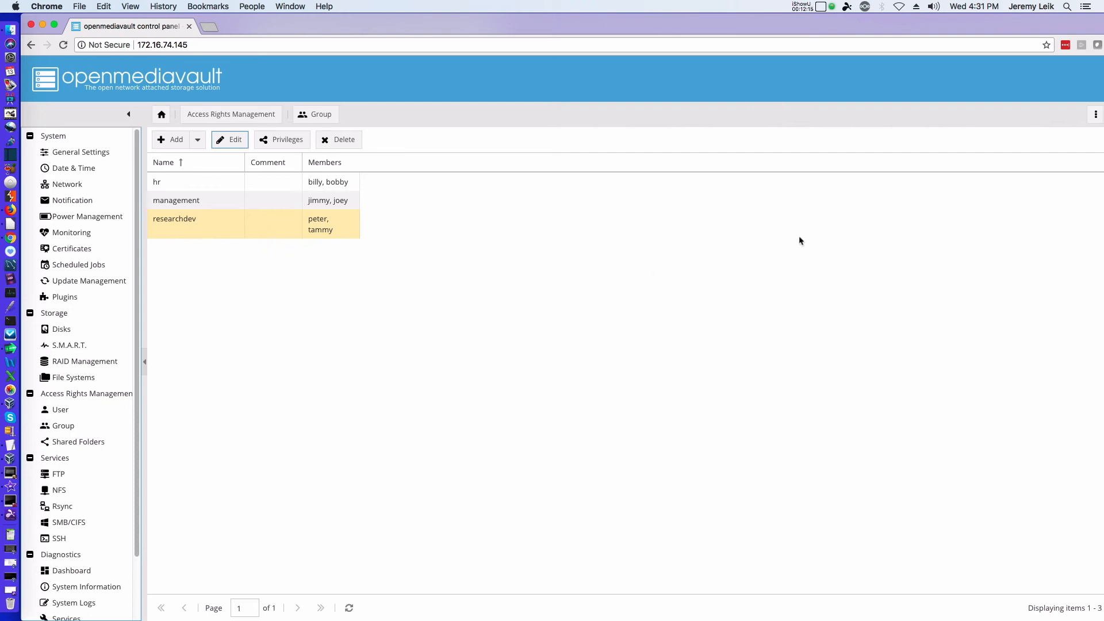
pyautogui.moveTo(446, 156)
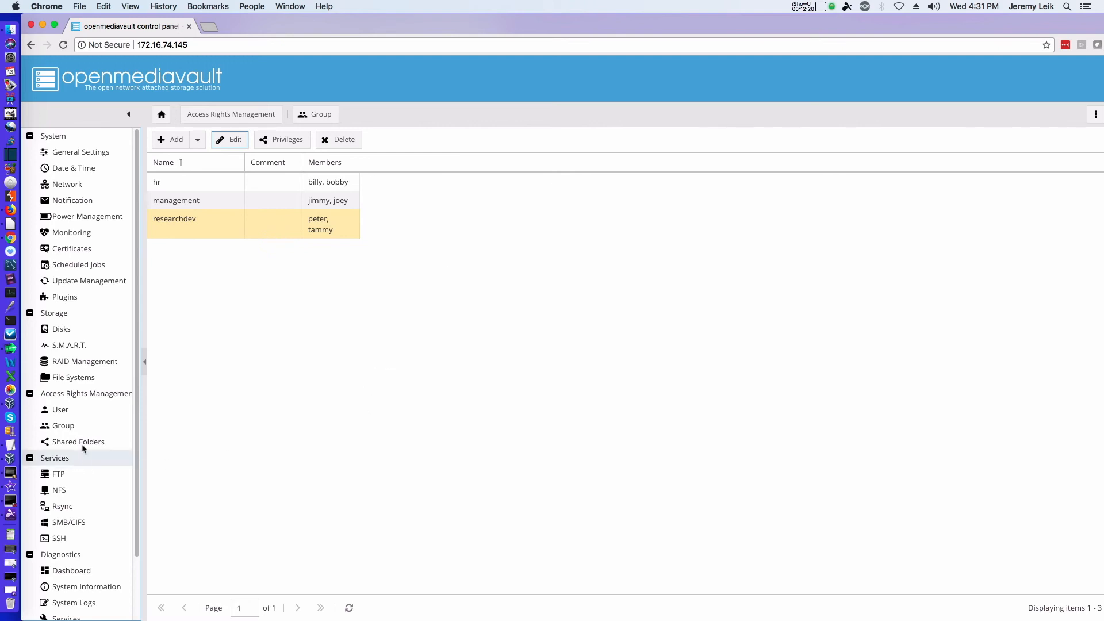
# Create an hr shared folder on the BigStorDemo volume
pyautogui.click(78, 442)
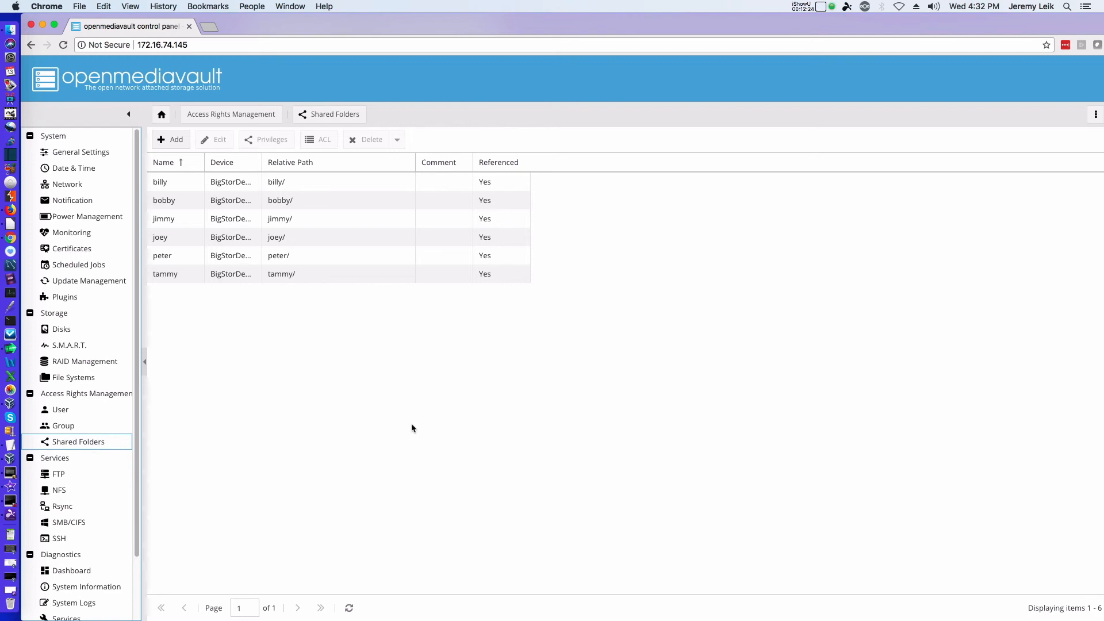
pyautogui.click(171, 139)
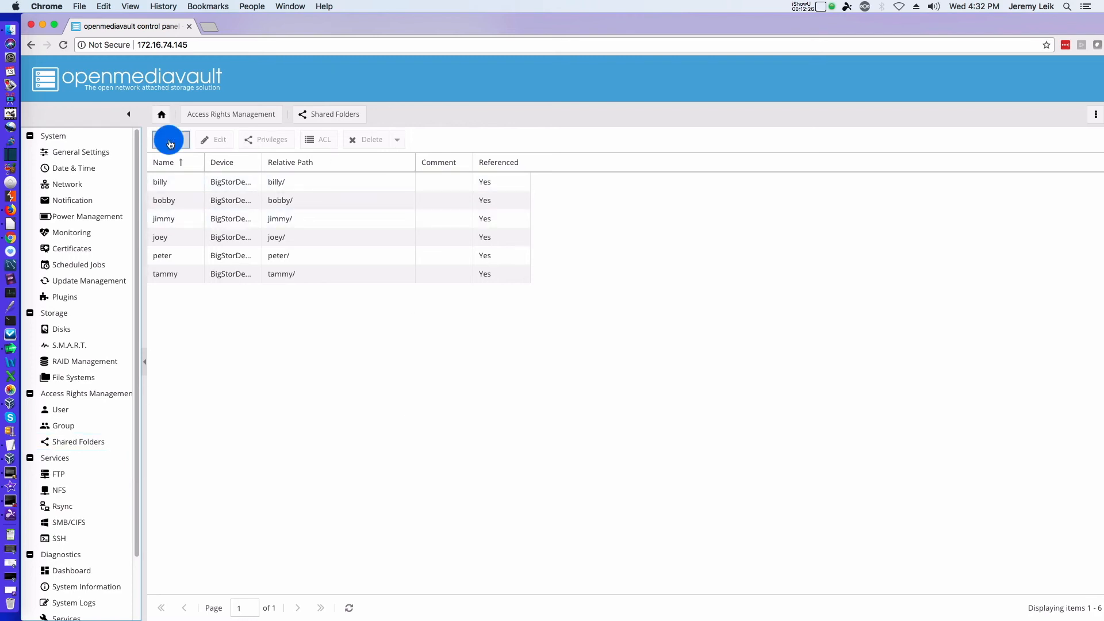
pyautogui.click(170, 140)
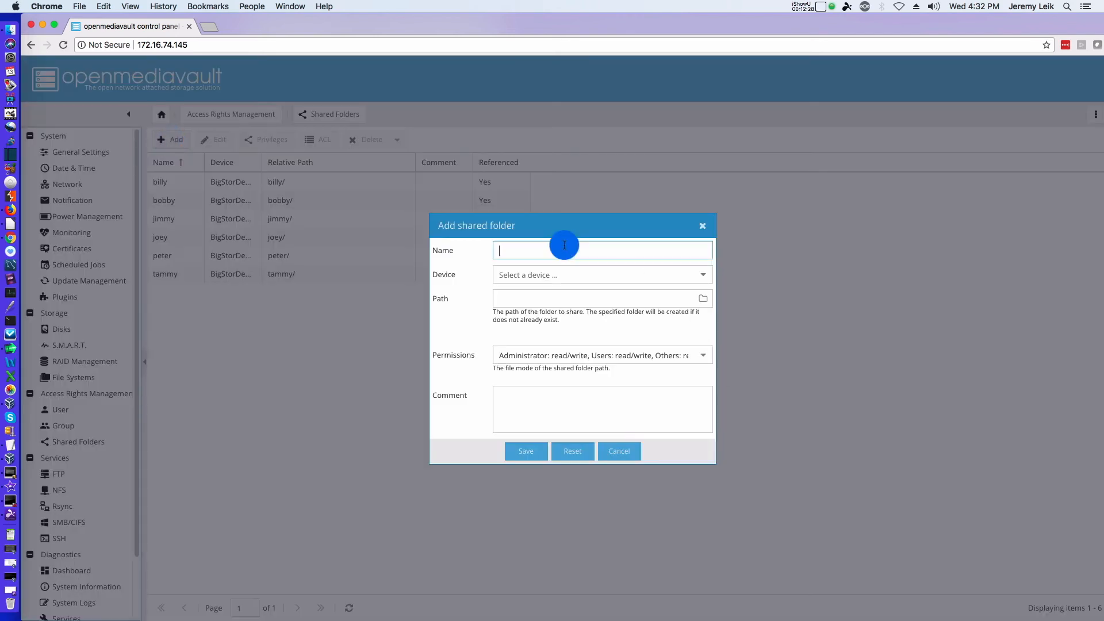
pyautogui.write('hr')
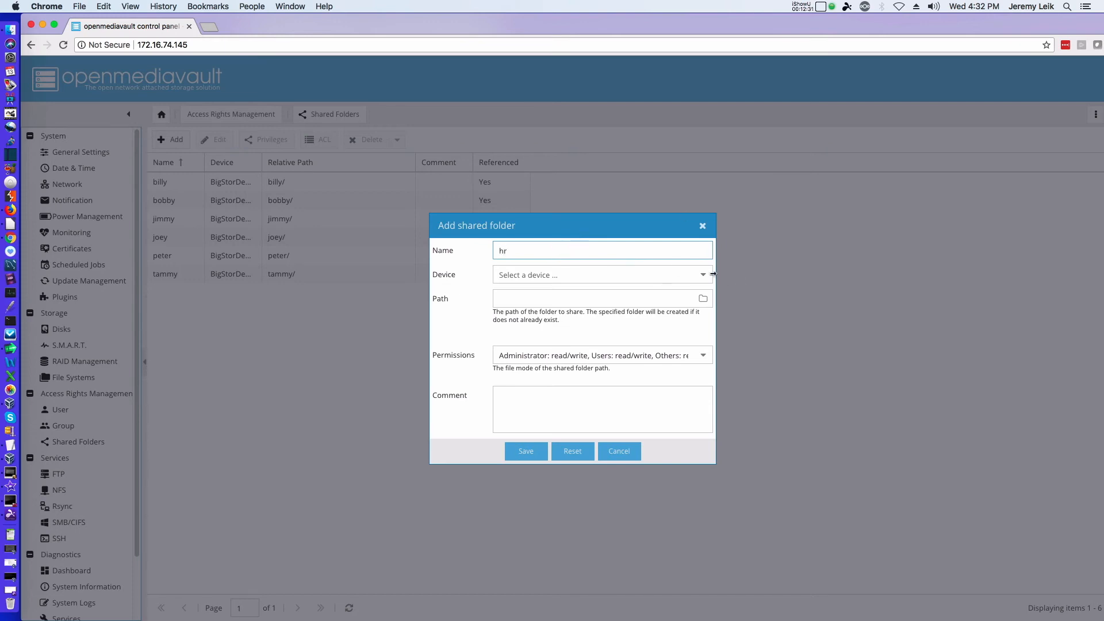
pyautogui.click(602, 275)
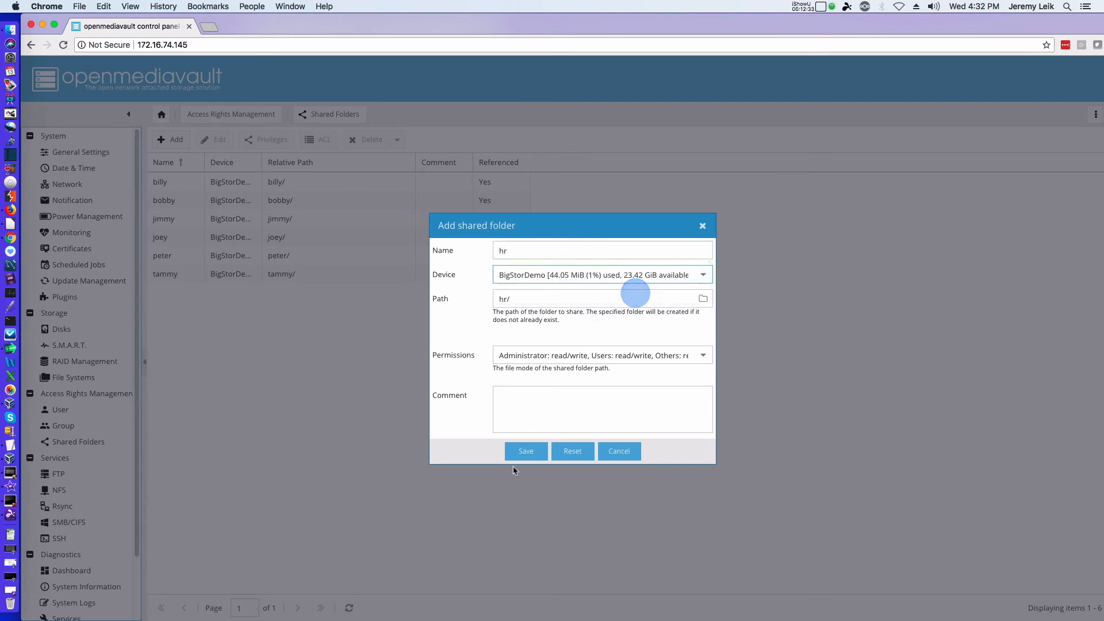
pyautogui.click(525, 451)
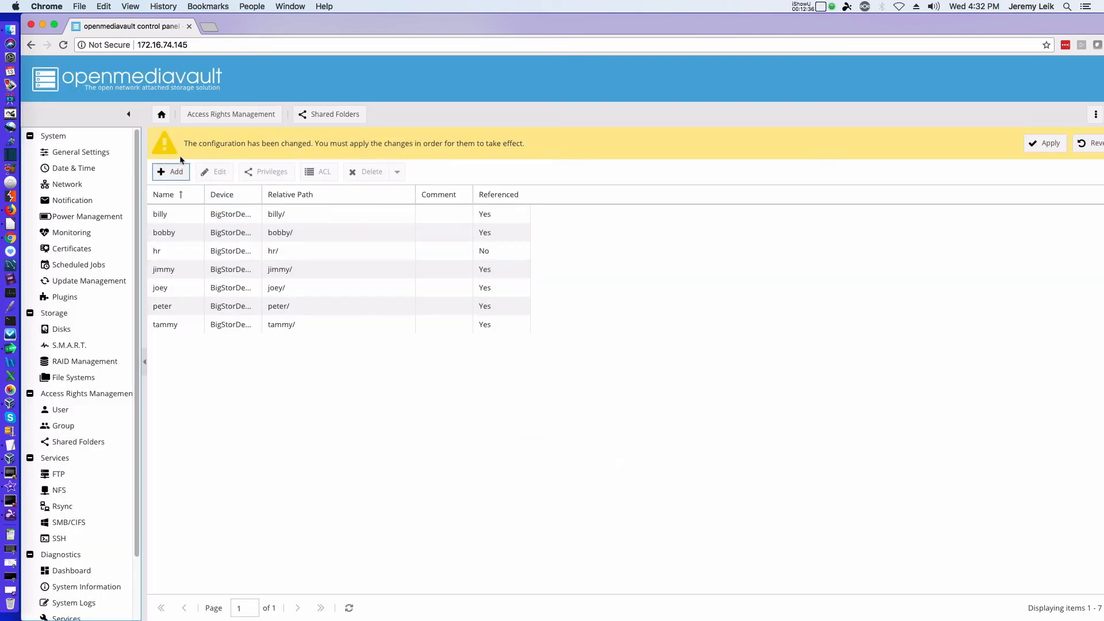
# Add management and researchdev shared folders on BigStorDemo
pyautogui.click(171, 171)
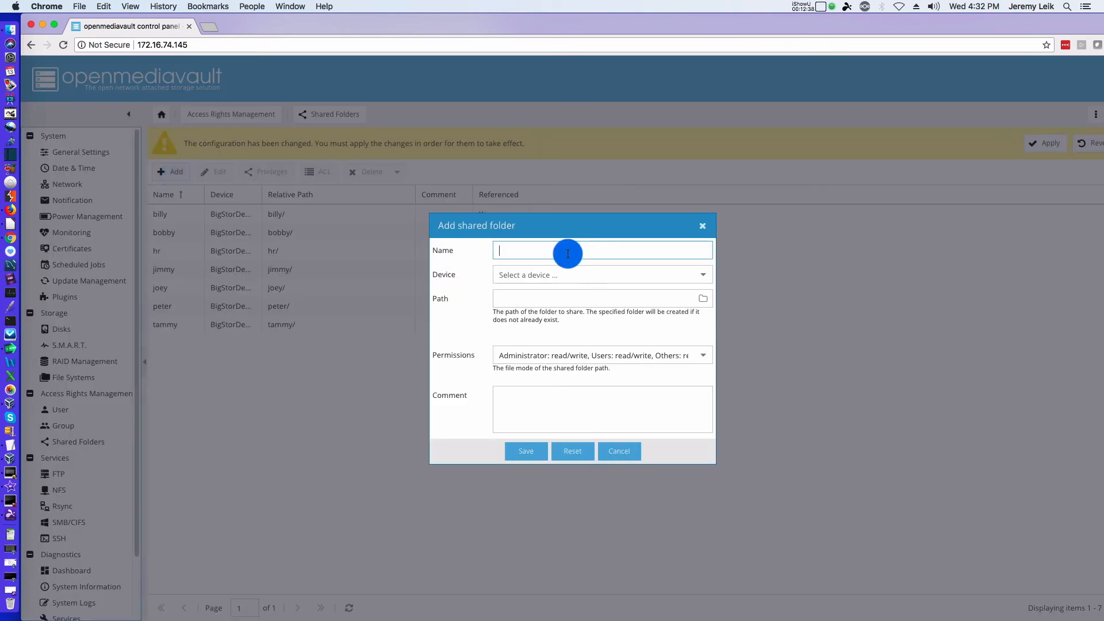
pyautogui.write('management')
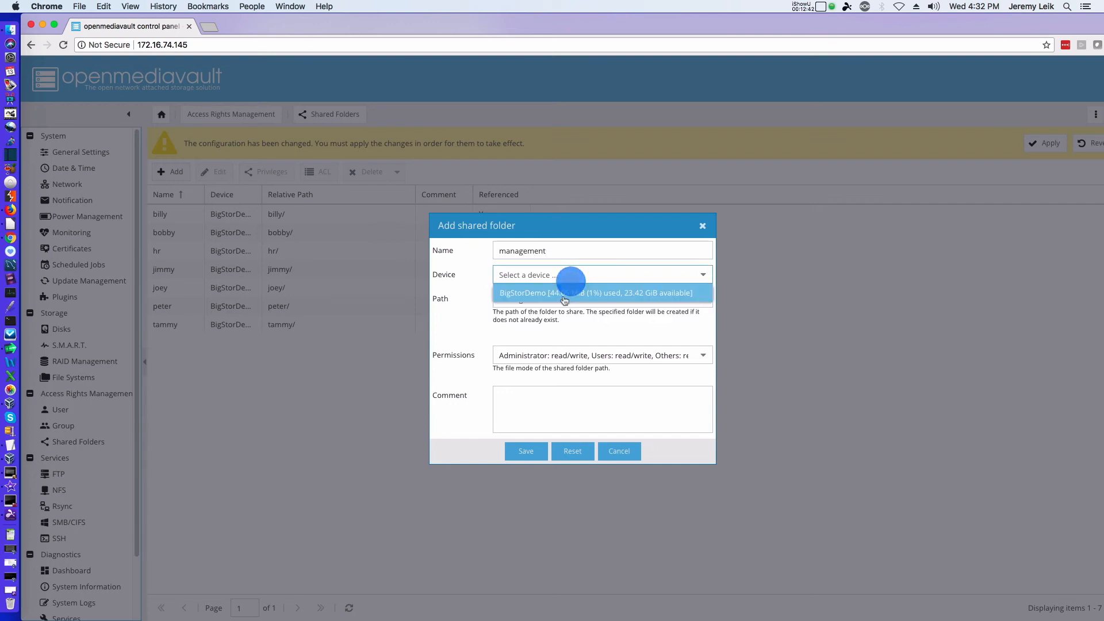
pyautogui.click(526, 451)
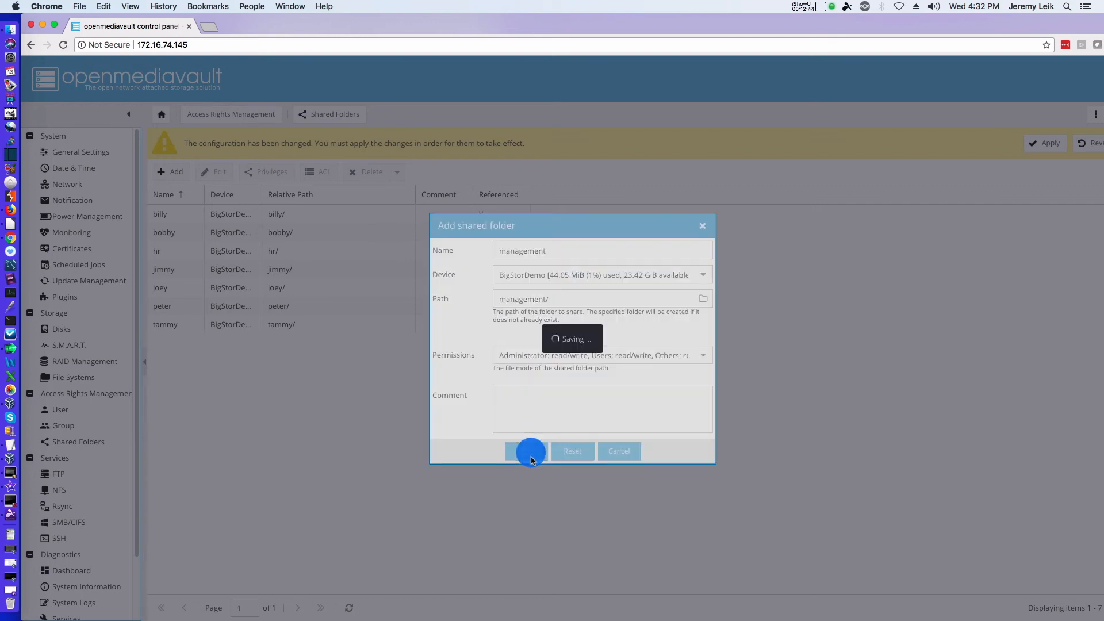
pyautogui.click(529, 450)
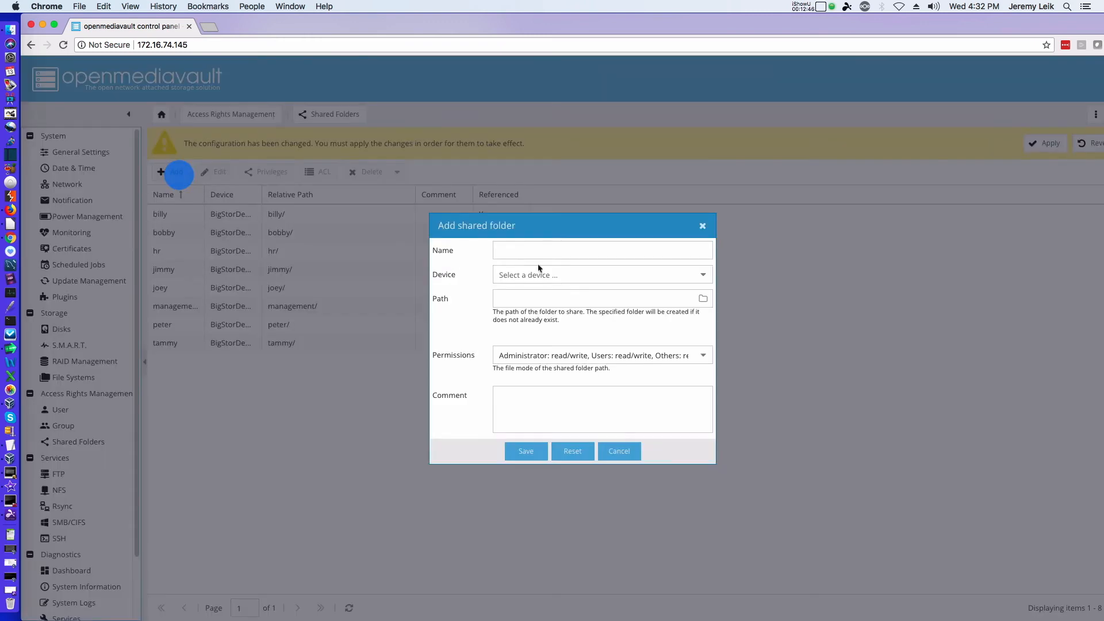
pyautogui.write('researchdev')
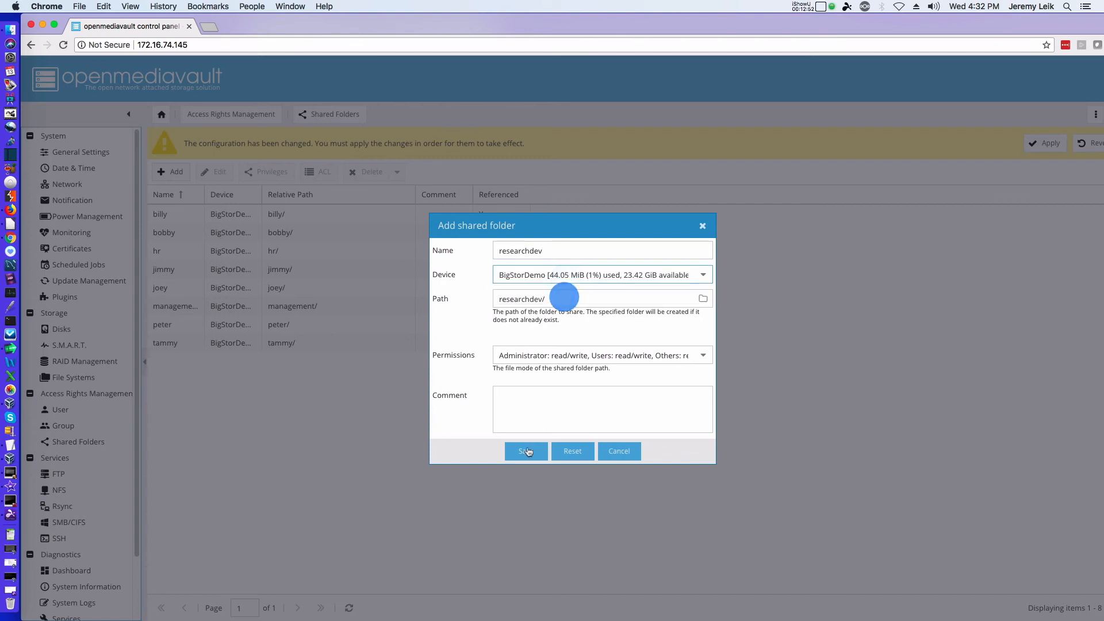
pyautogui.click(526, 451)
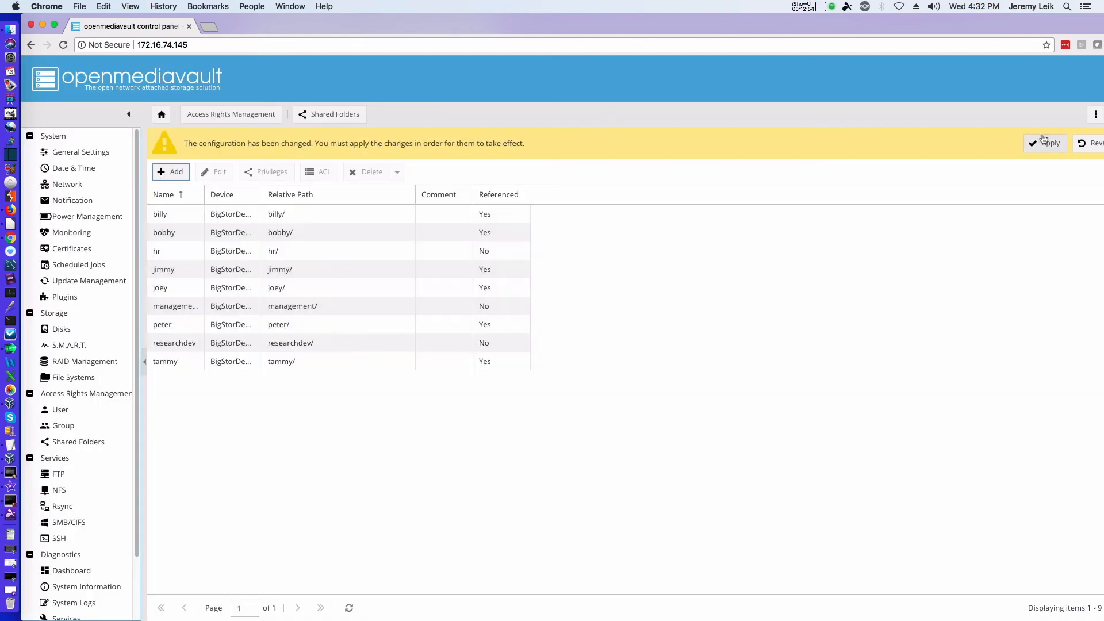
# Apply and confirm the pending changes, then return to the shared folders list
pyautogui.click(1045, 143)
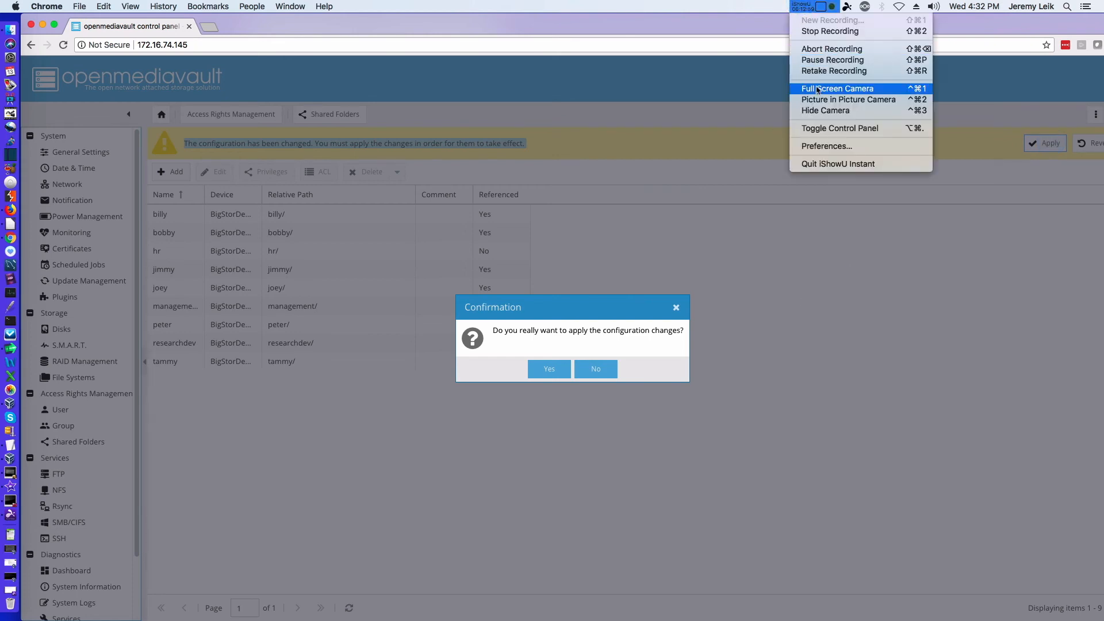
pyautogui.moveTo(834, 104)
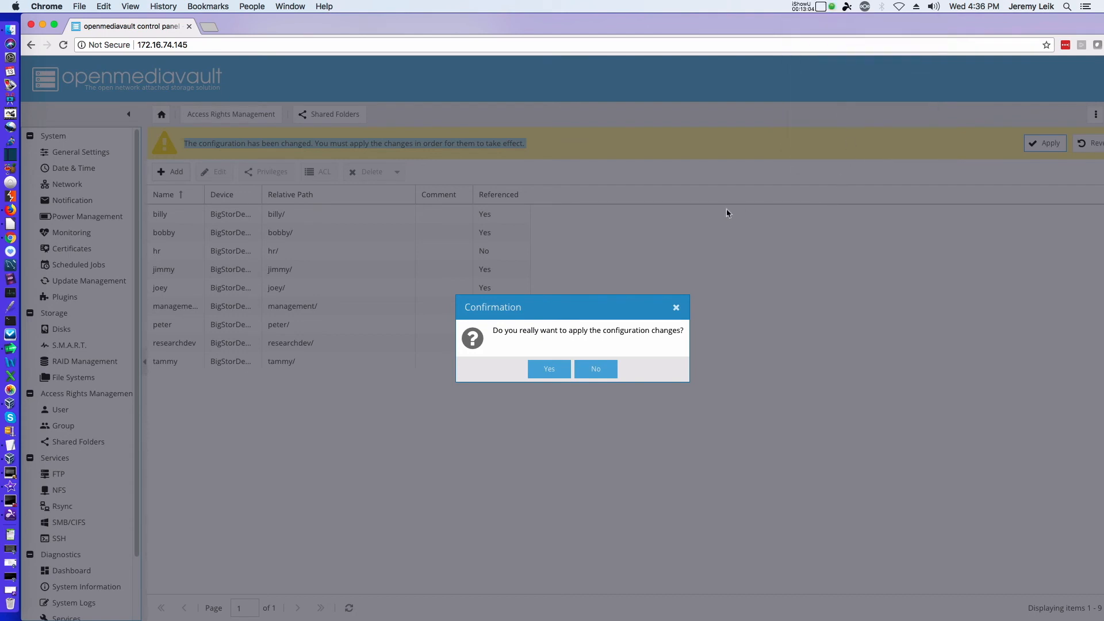
pyautogui.moveTo(549, 369)
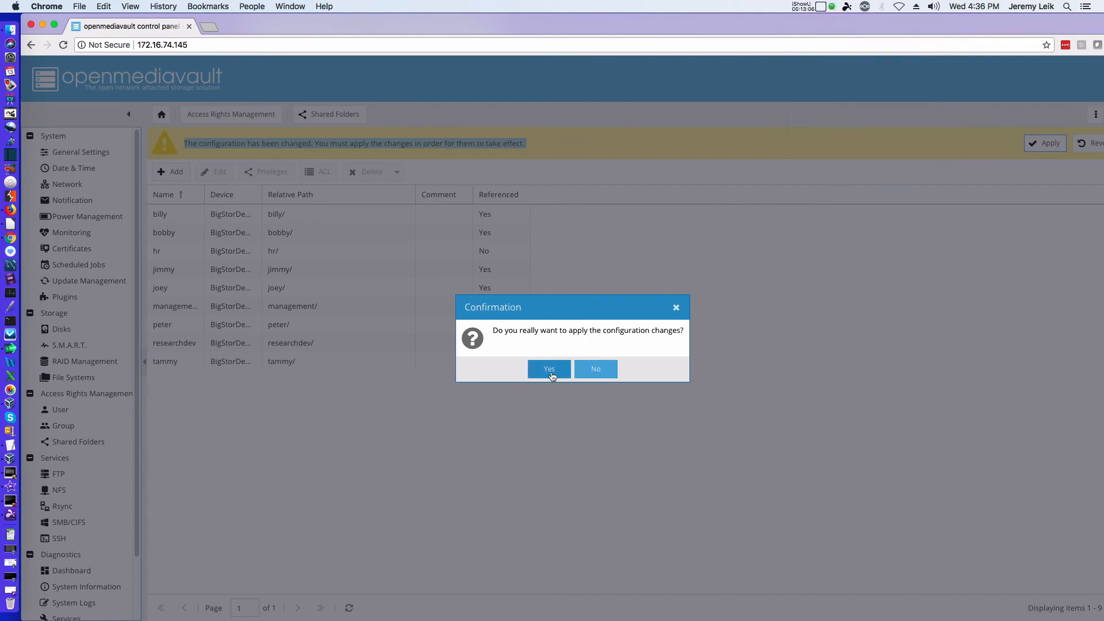
pyautogui.click(548, 369)
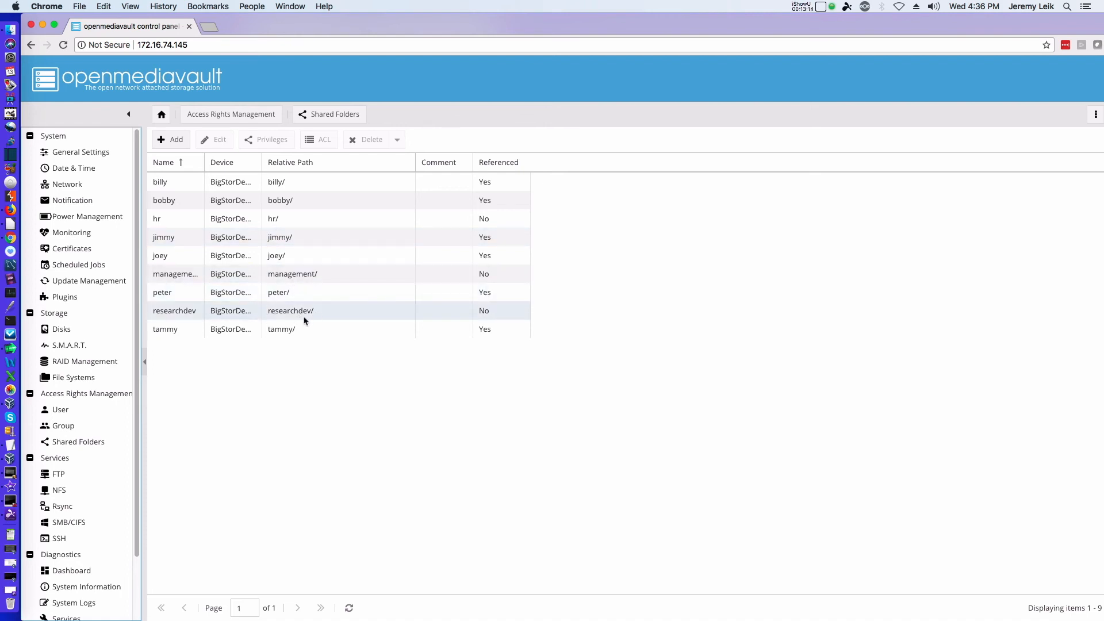
pyautogui.moveTo(336, 321)
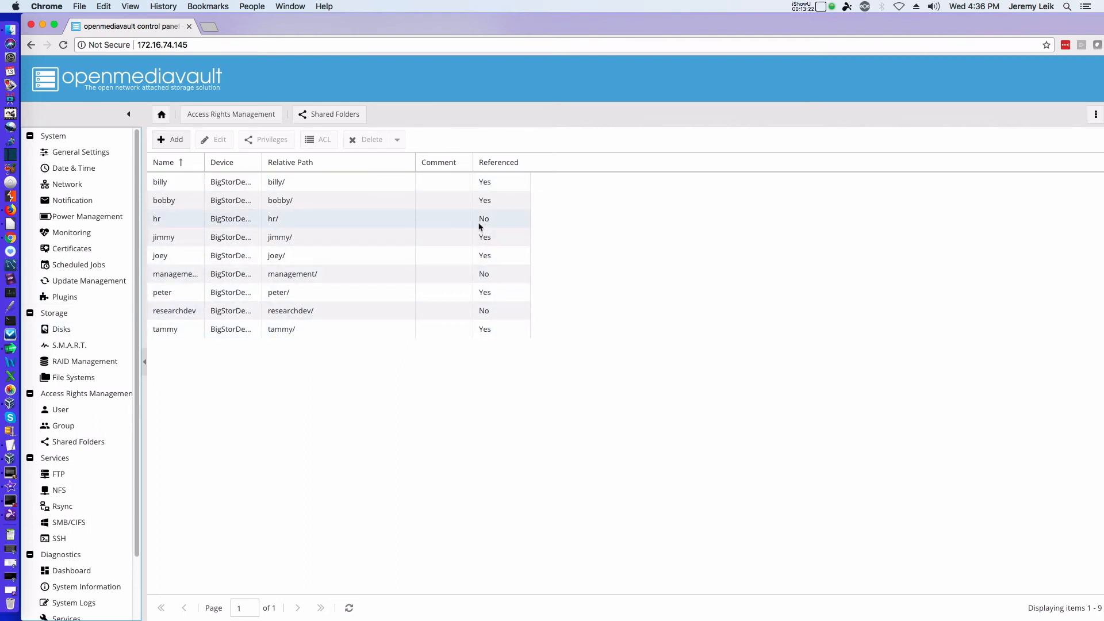
pyautogui.click(78, 442)
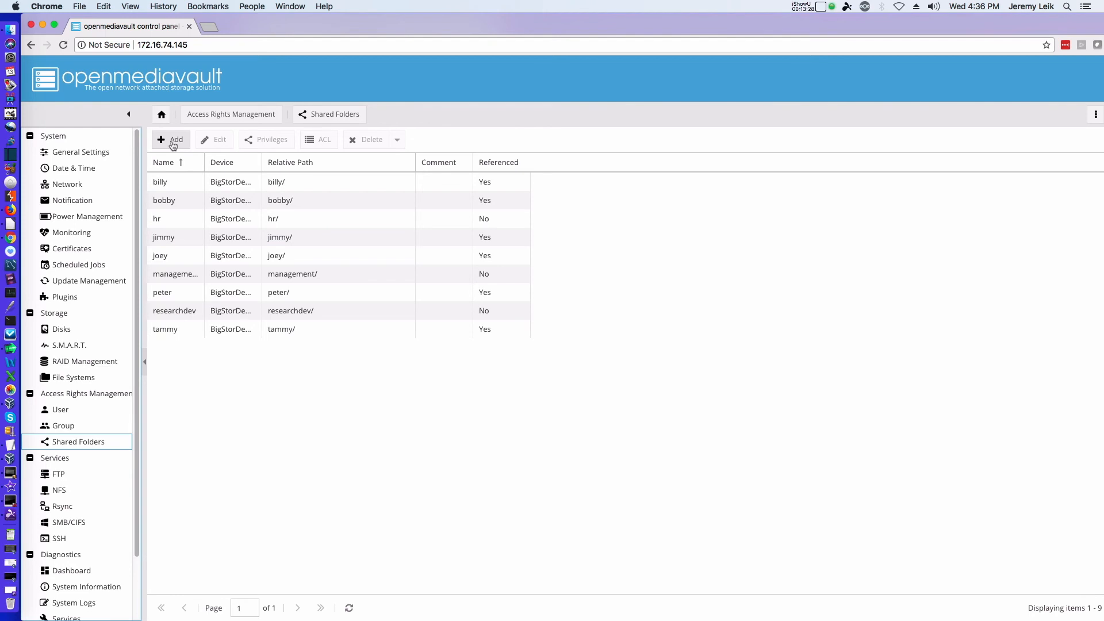
# Create an SMB share for the hr shared folder
pyautogui.click(68, 522)
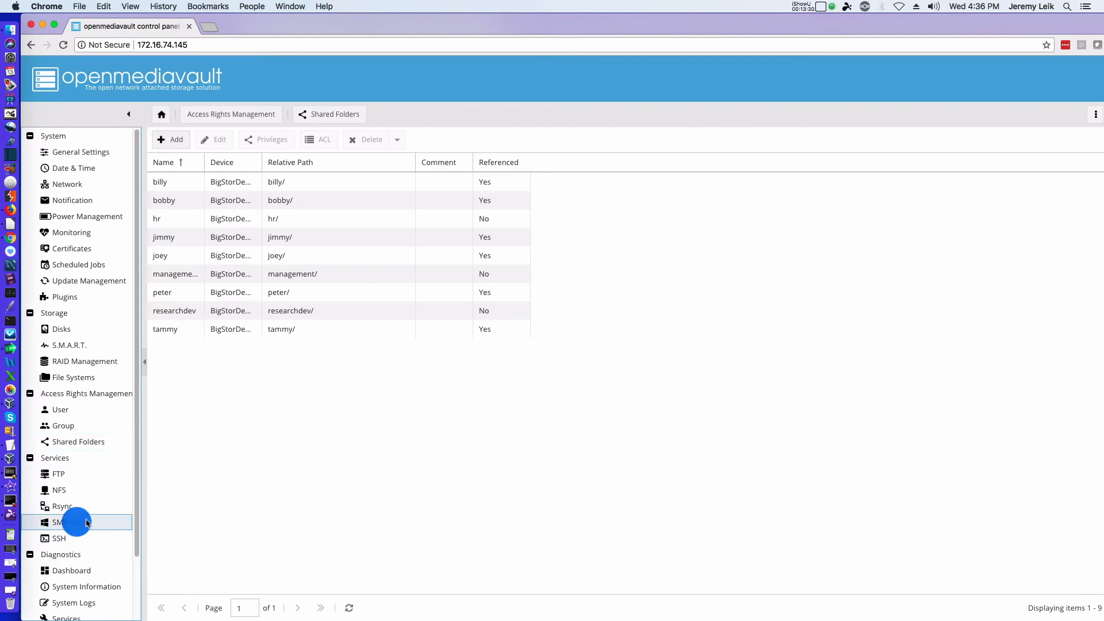
pyautogui.click(63, 522)
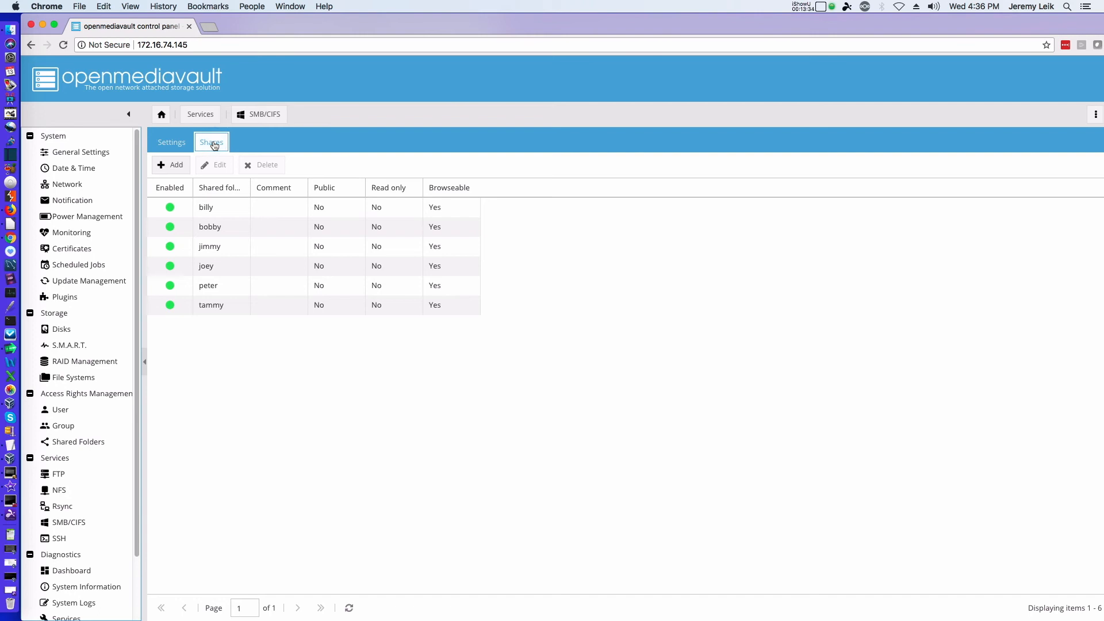
pyautogui.click(170, 170)
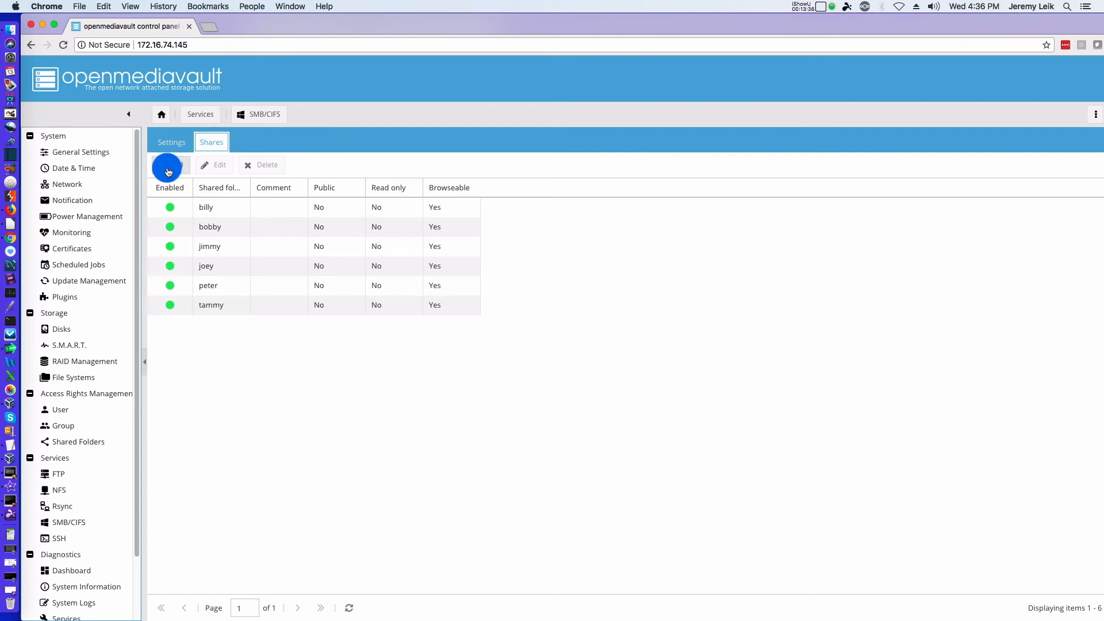
pyautogui.click(168, 170)
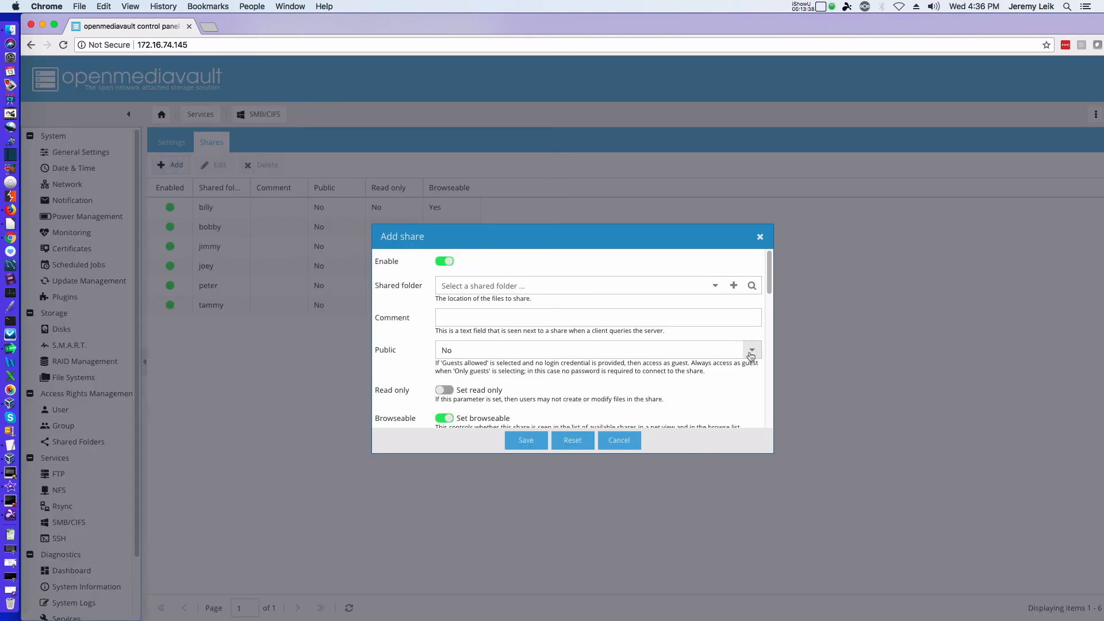
pyautogui.click(715, 285)
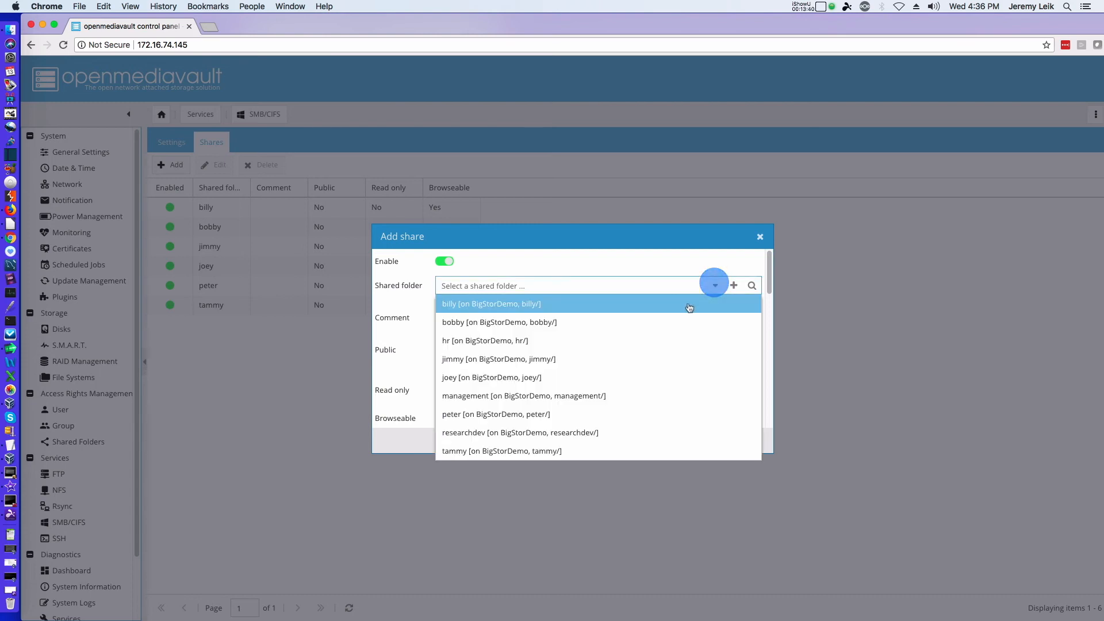
pyautogui.click(484, 340)
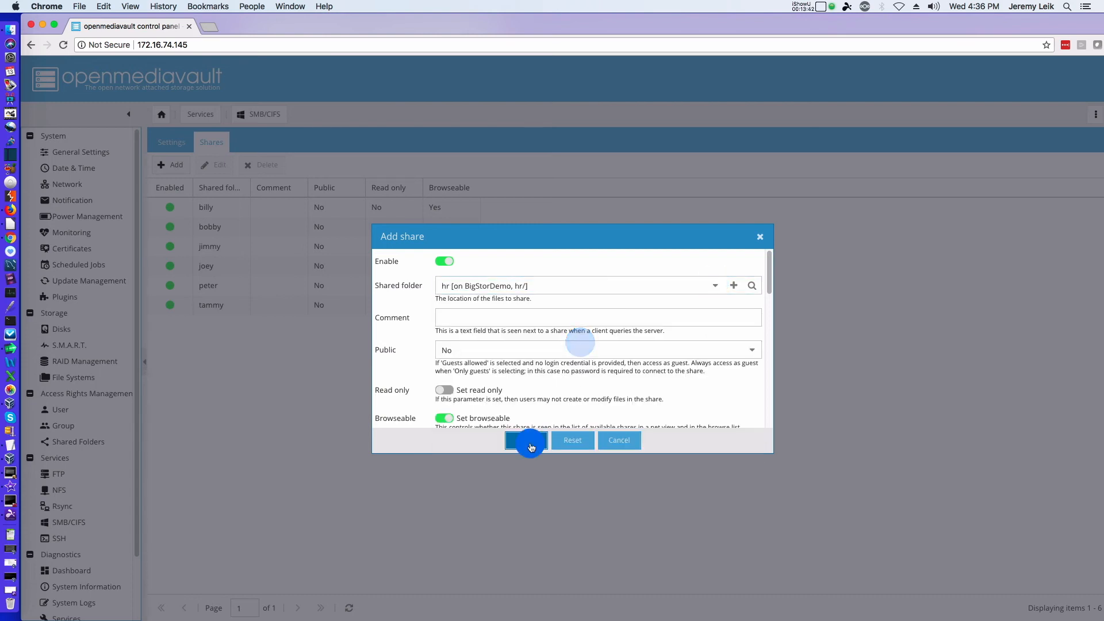
pyautogui.click(524, 440)
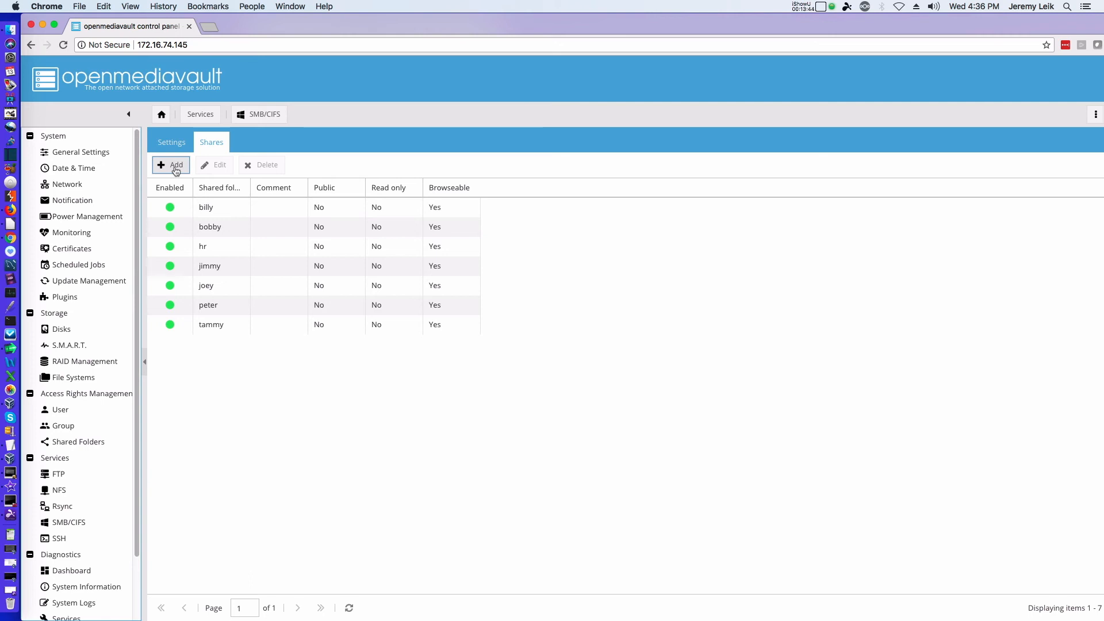
# Add the management SMB share, apply the changes, and review Shared Folders
pyautogui.click(170, 165)
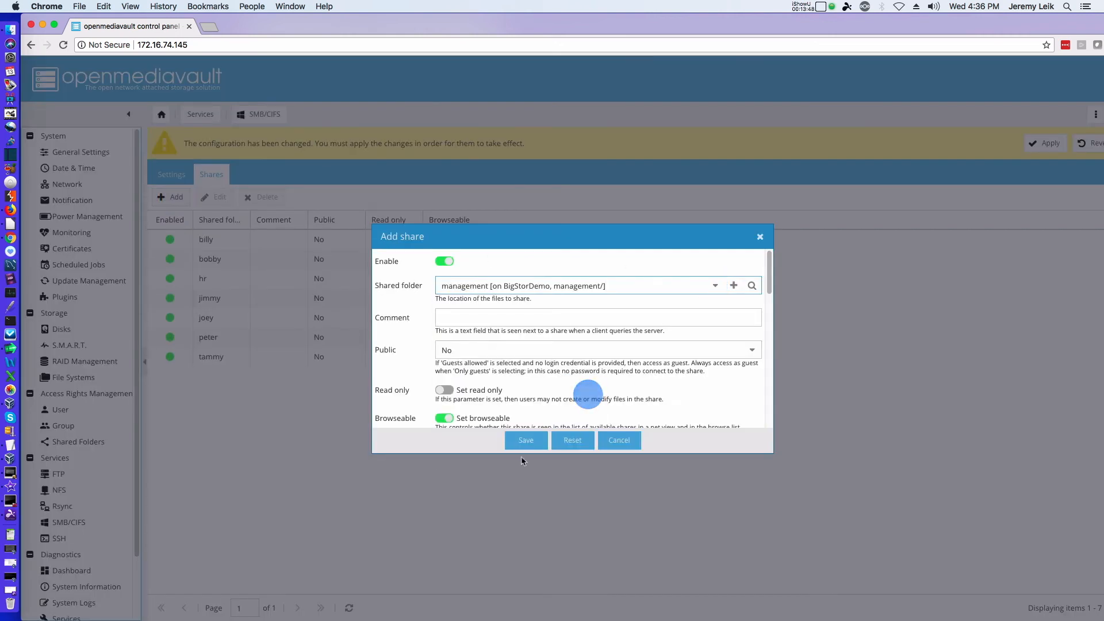
pyautogui.click(525, 440)
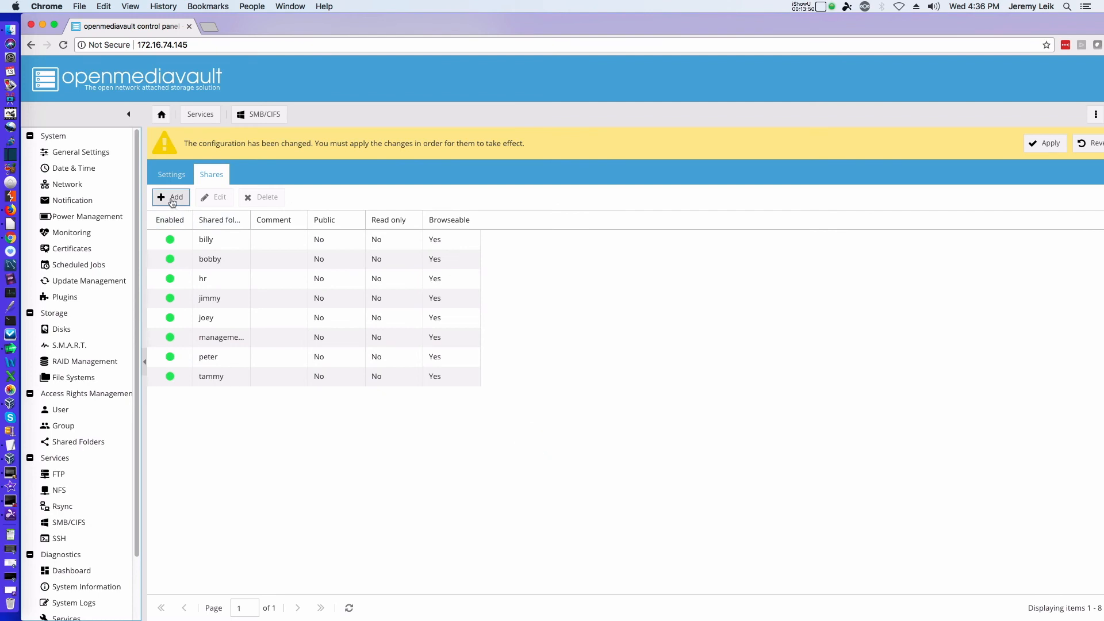
pyautogui.click(172, 197)
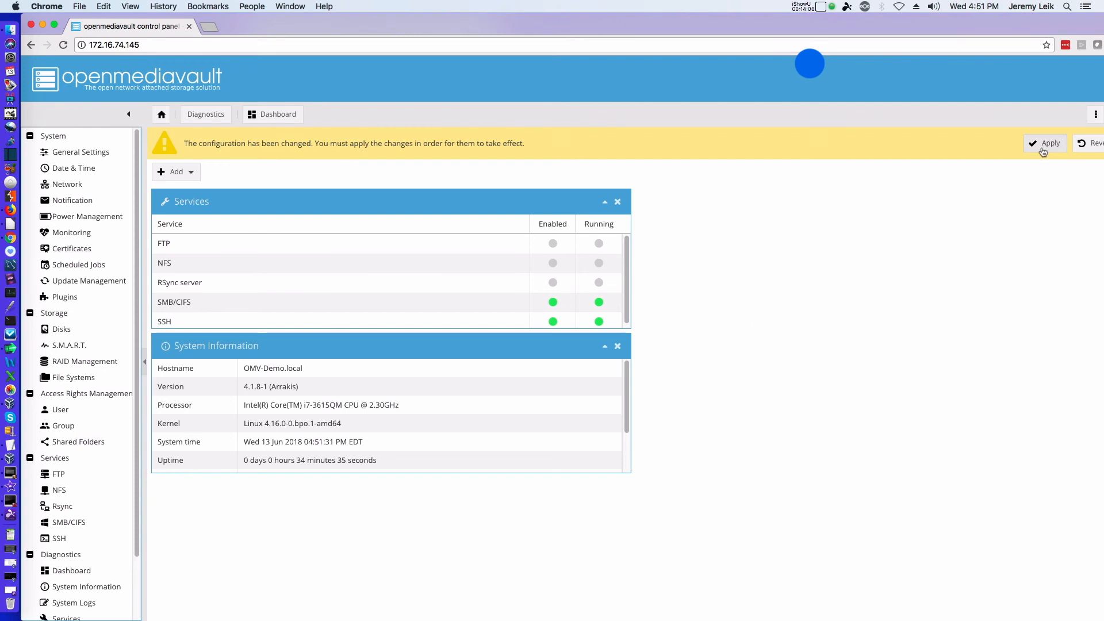
pyautogui.click(1045, 143)
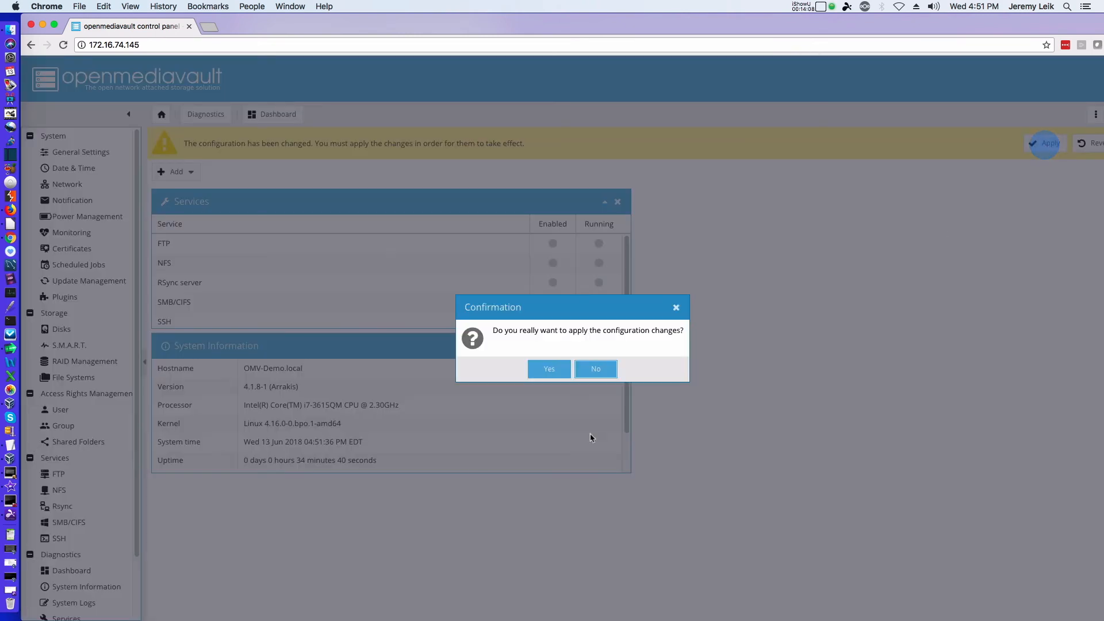
pyautogui.click(548, 369)
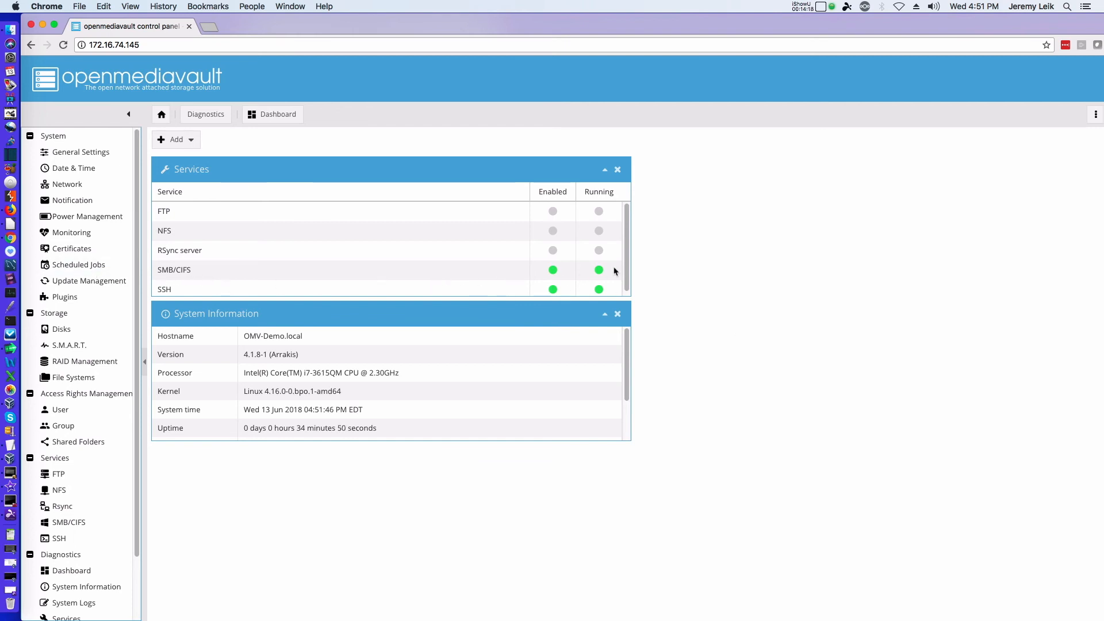
pyautogui.moveTo(86, 381)
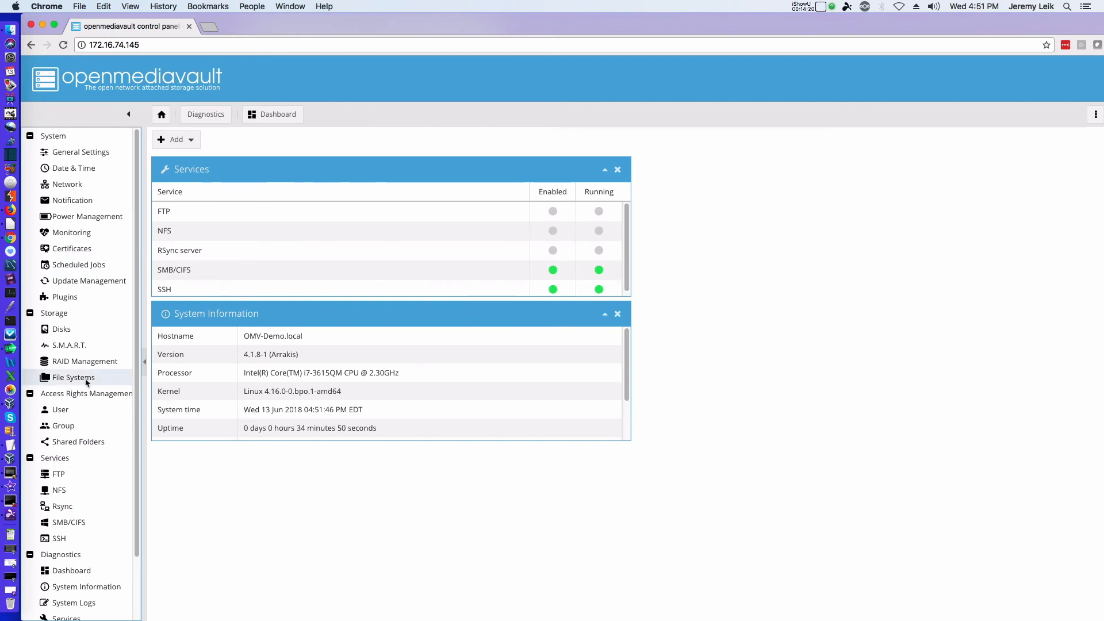
pyautogui.click(78, 442)
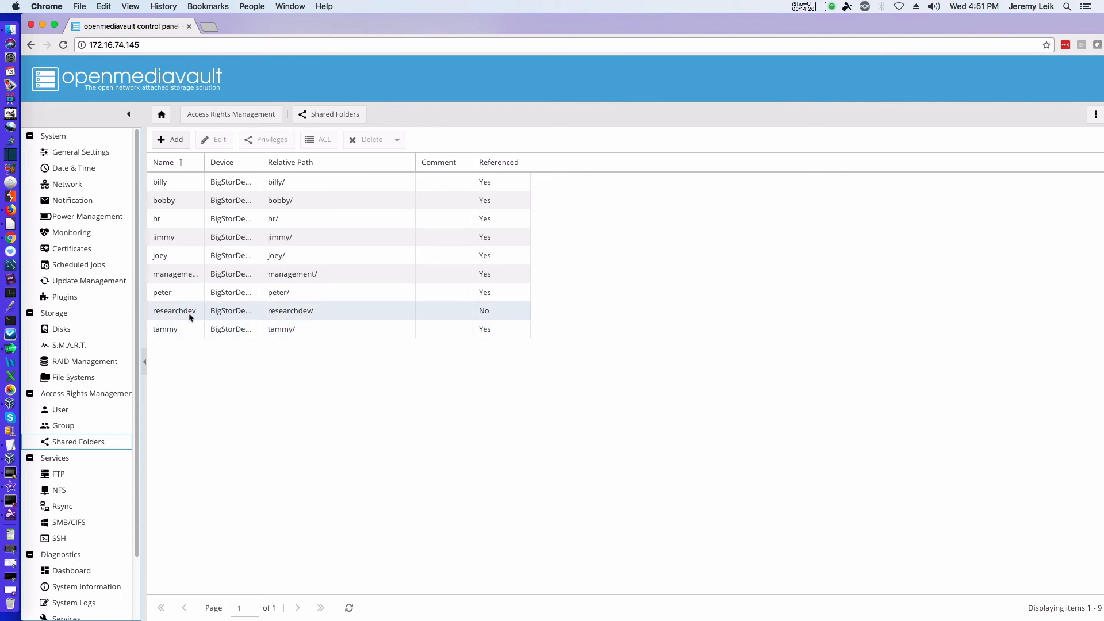
pyautogui.moveTo(65, 425)
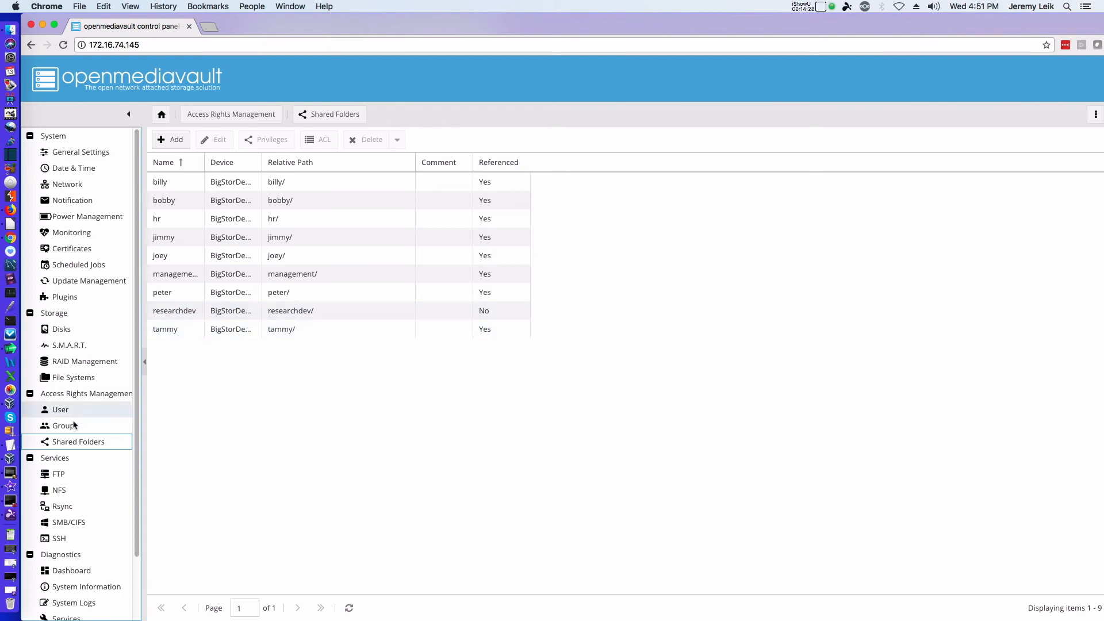
# Add an SMB/CIFS share for the researchdev folder and apply the configuration change
pyautogui.click(68, 522)
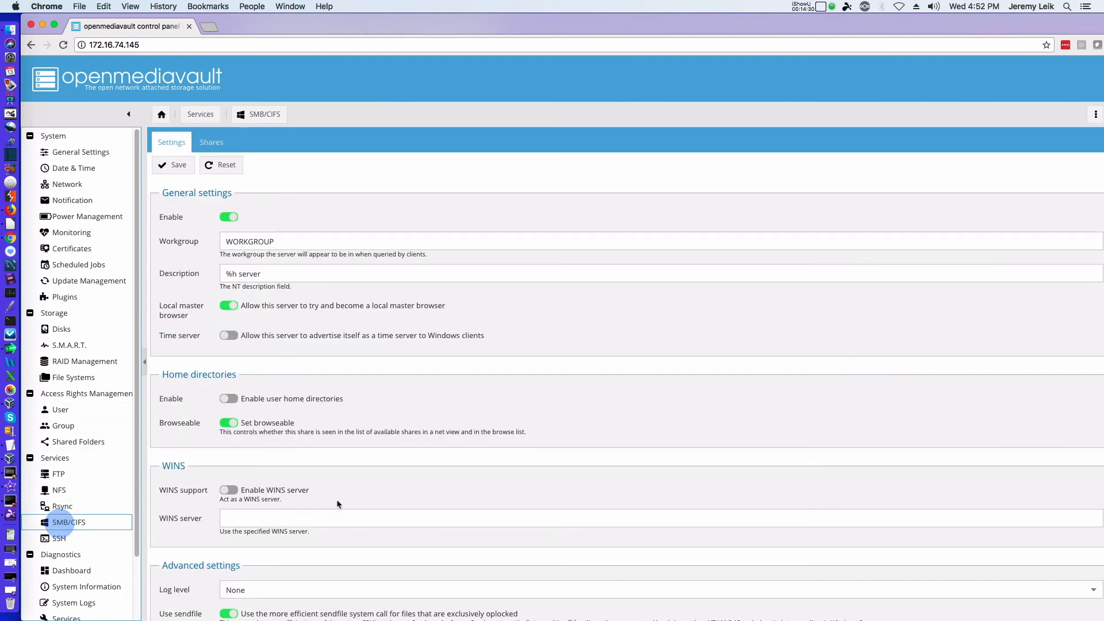
pyautogui.click(211, 142)
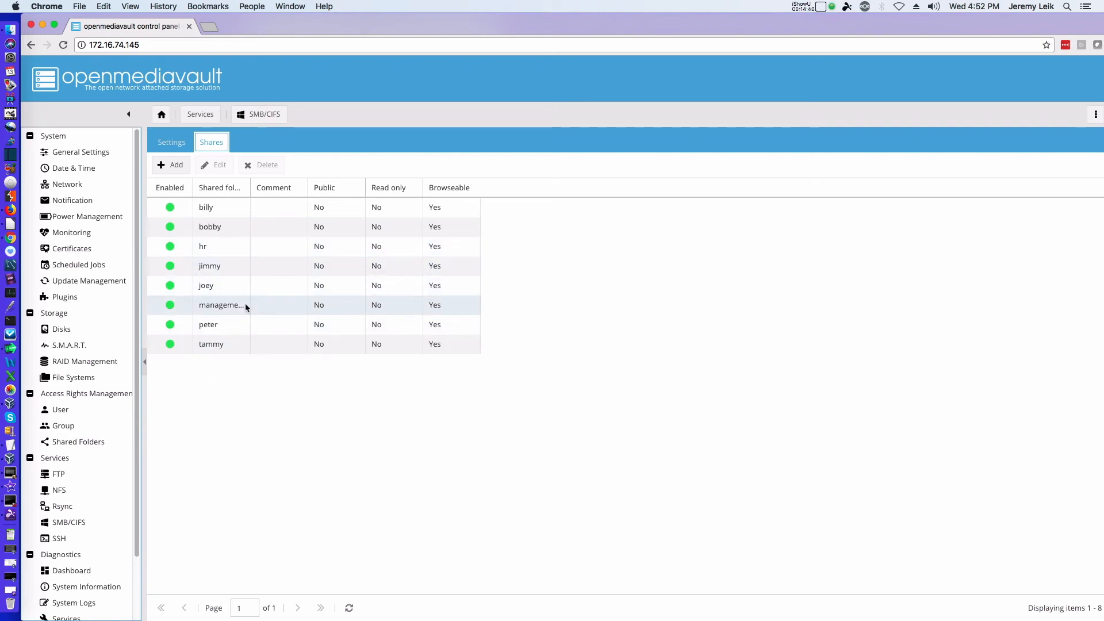
pyautogui.click(171, 165)
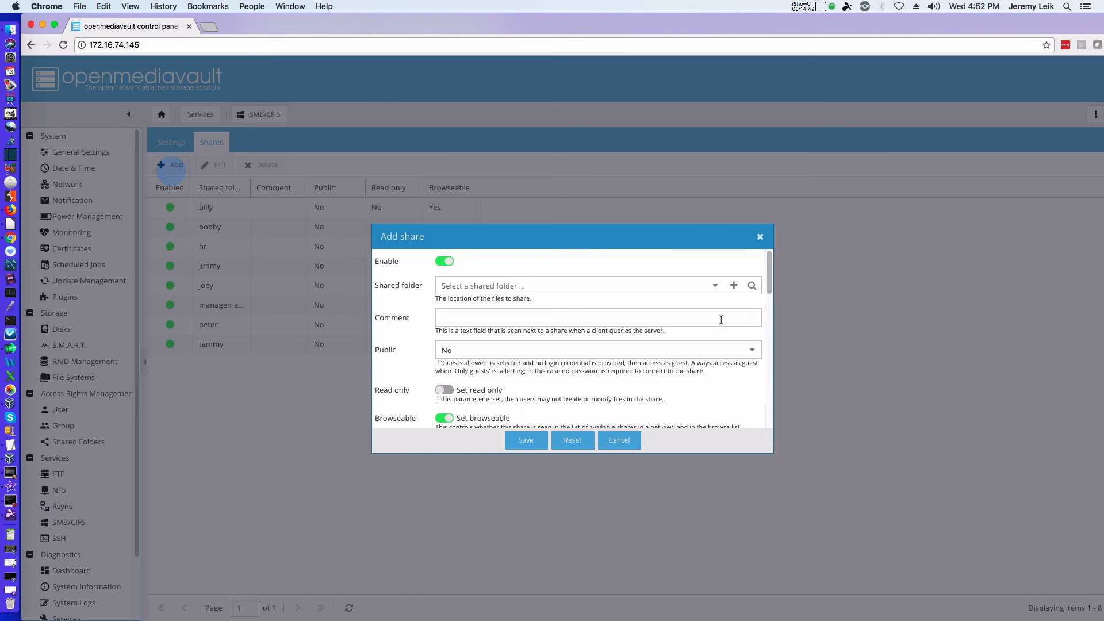
pyautogui.click(709, 285)
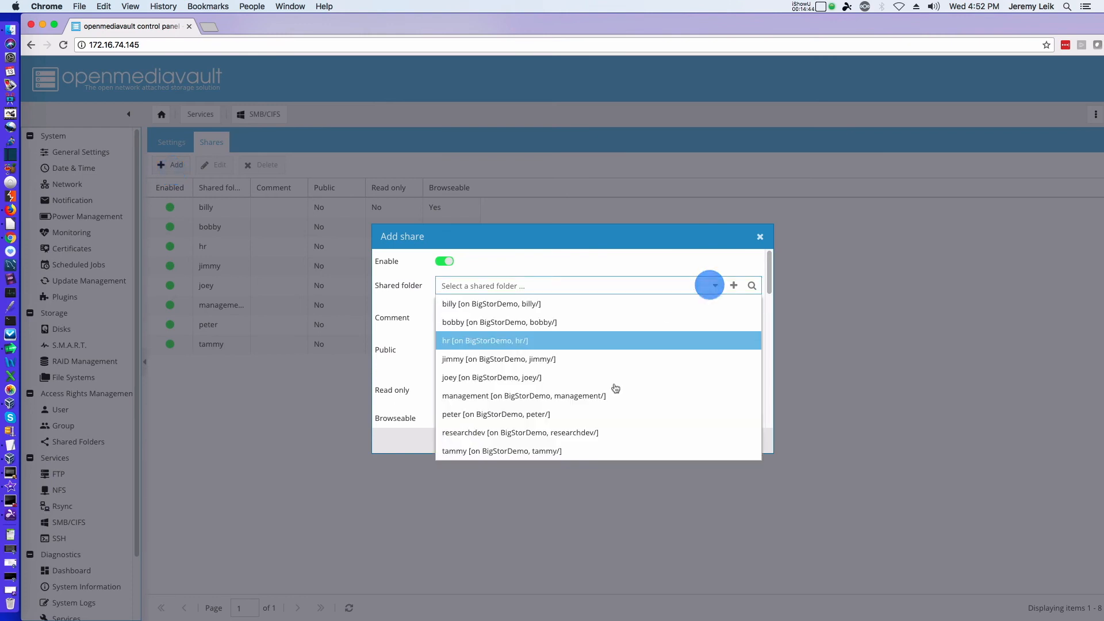
pyautogui.click(519, 432)
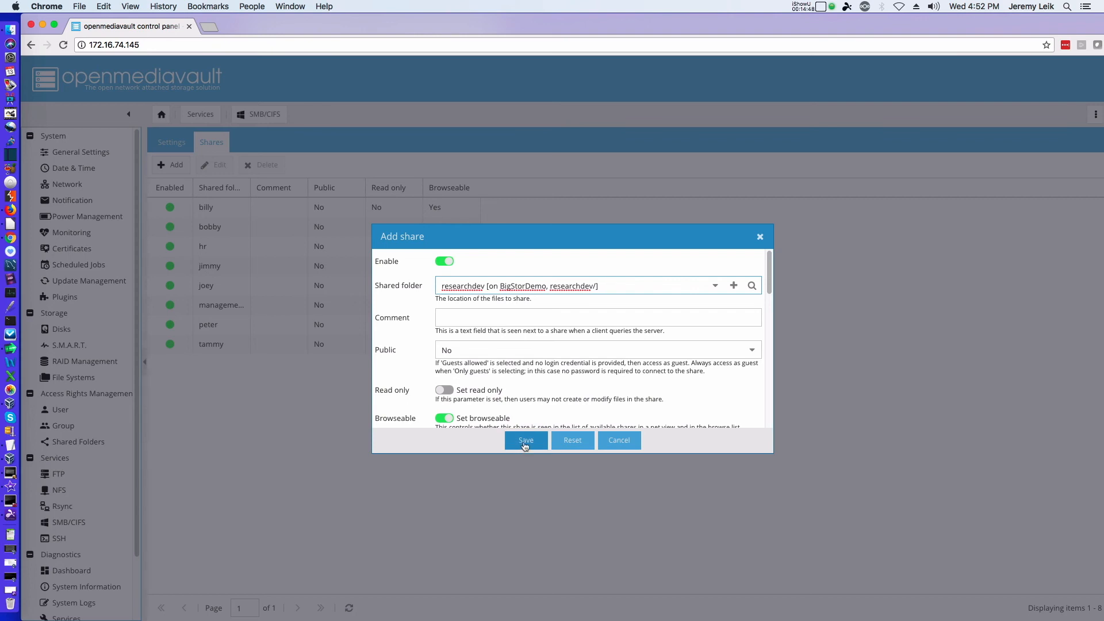
pyautogui.click(525, 440)
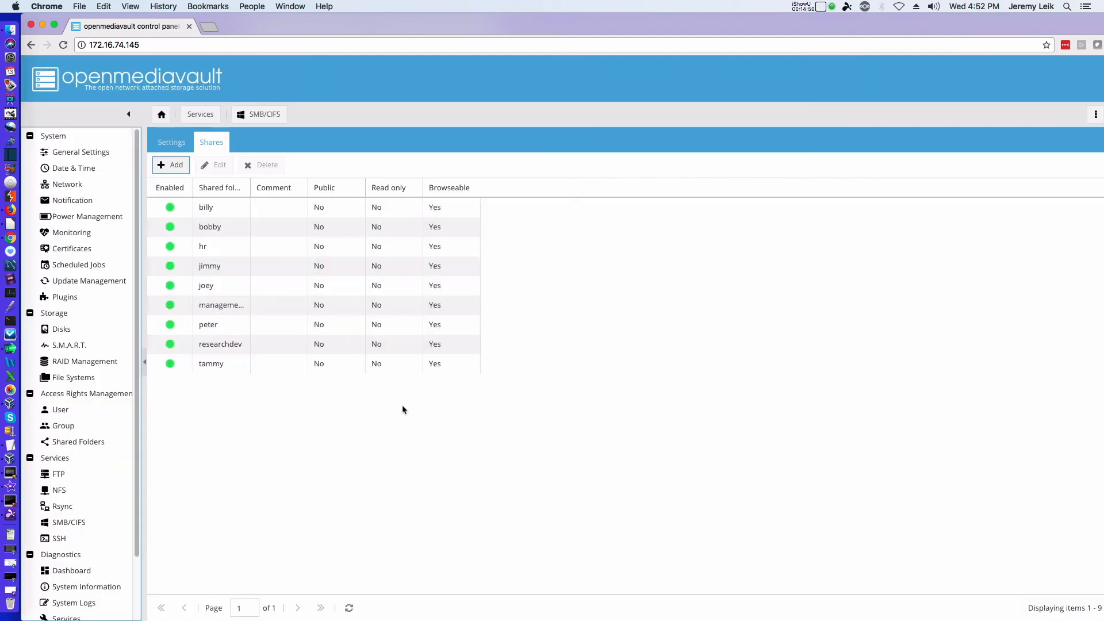
pyautogui.click(1032, 143)
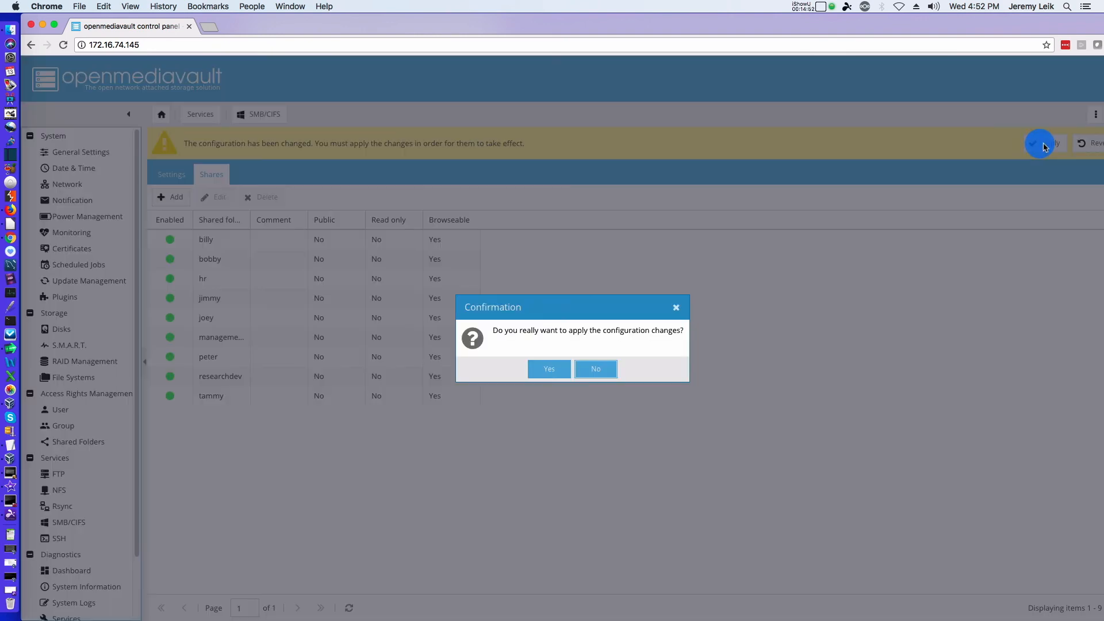
pyautogui.click(549, 369)
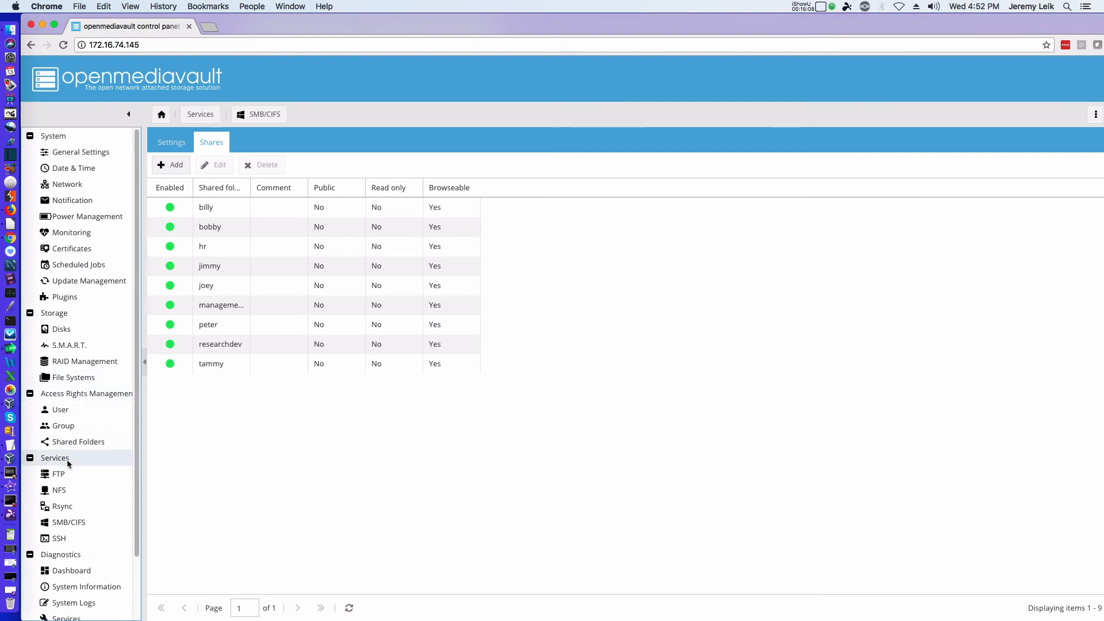
# Give the hr group read/write privileges on the hr shared folder
pyautogui.click(78, 442)
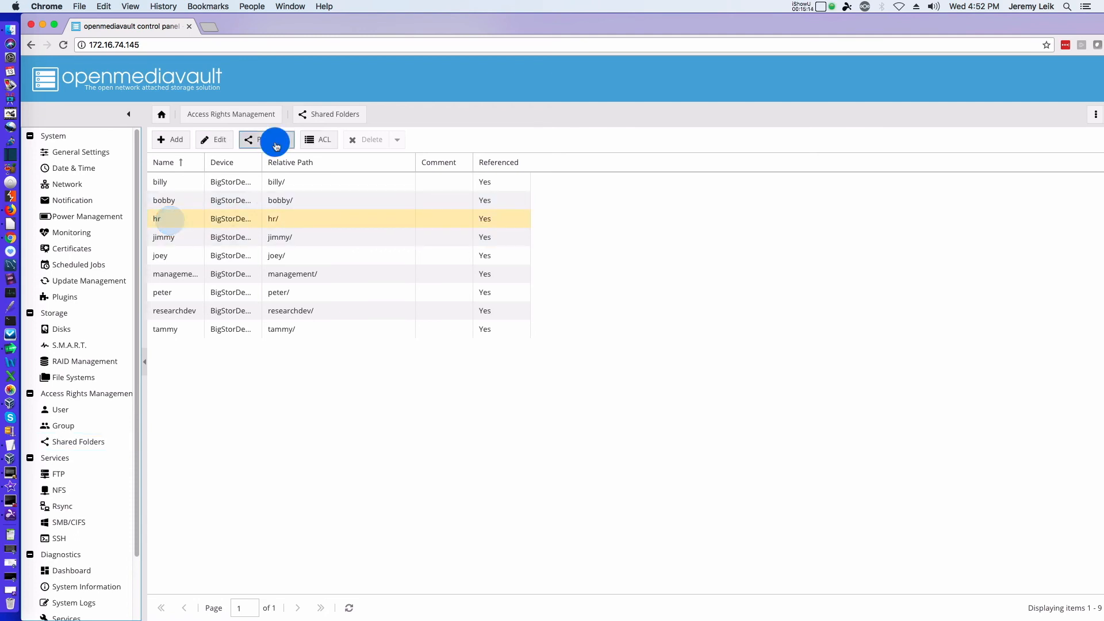
pyautogui.click(265, 140)
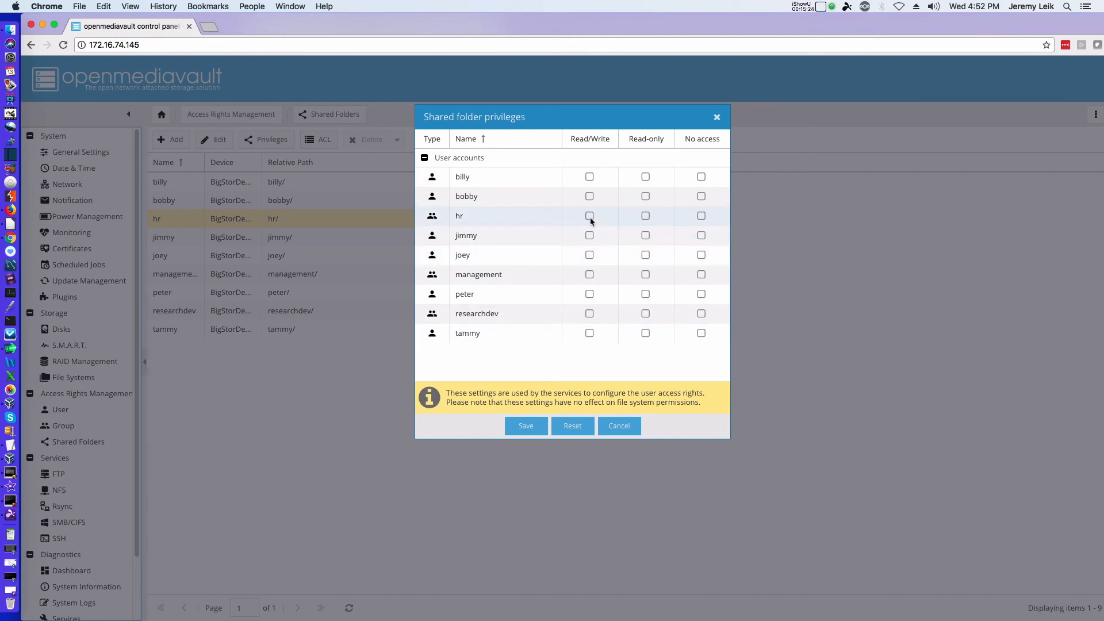
pyautogui.click(590, 216)
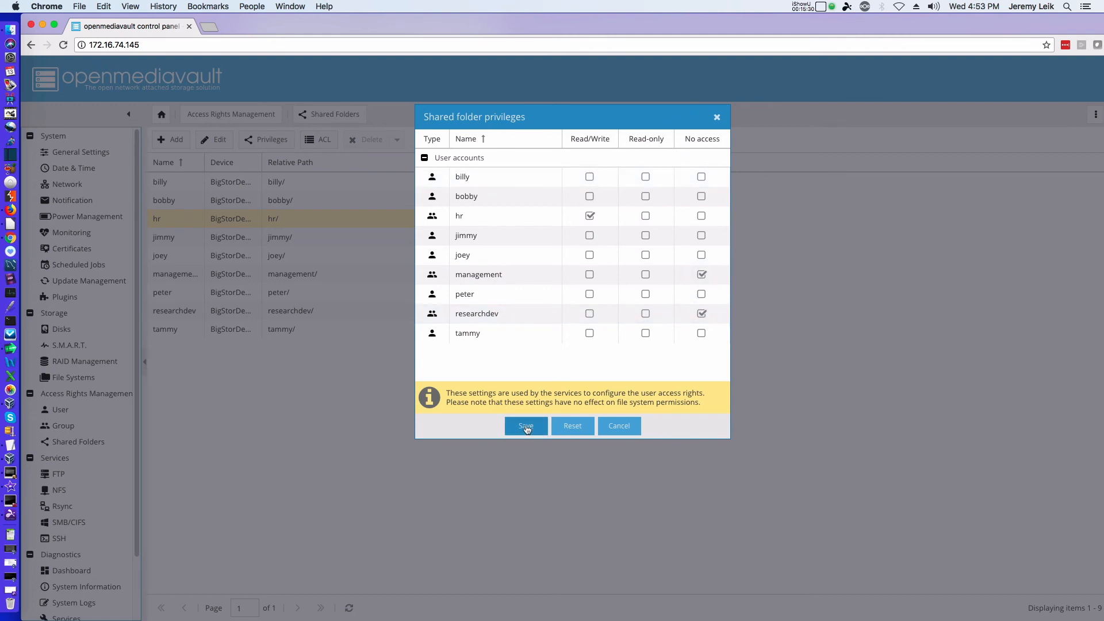
pyautogui.click(526, 426)
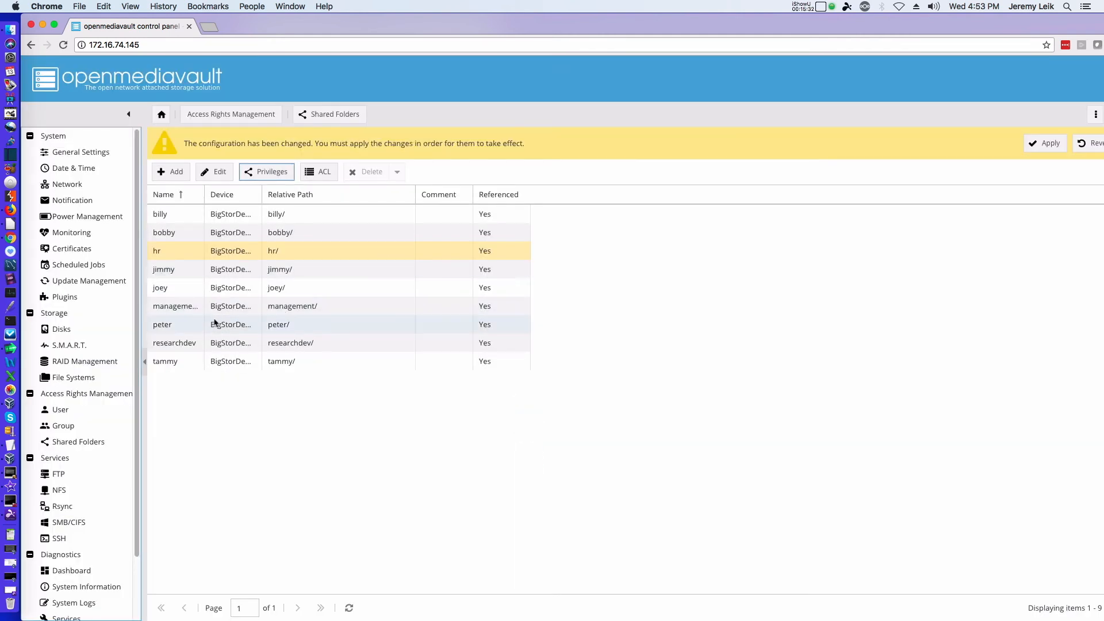
# Give management read/write on the management folder and deny researchdev access
pyautogui.click(175, 306)
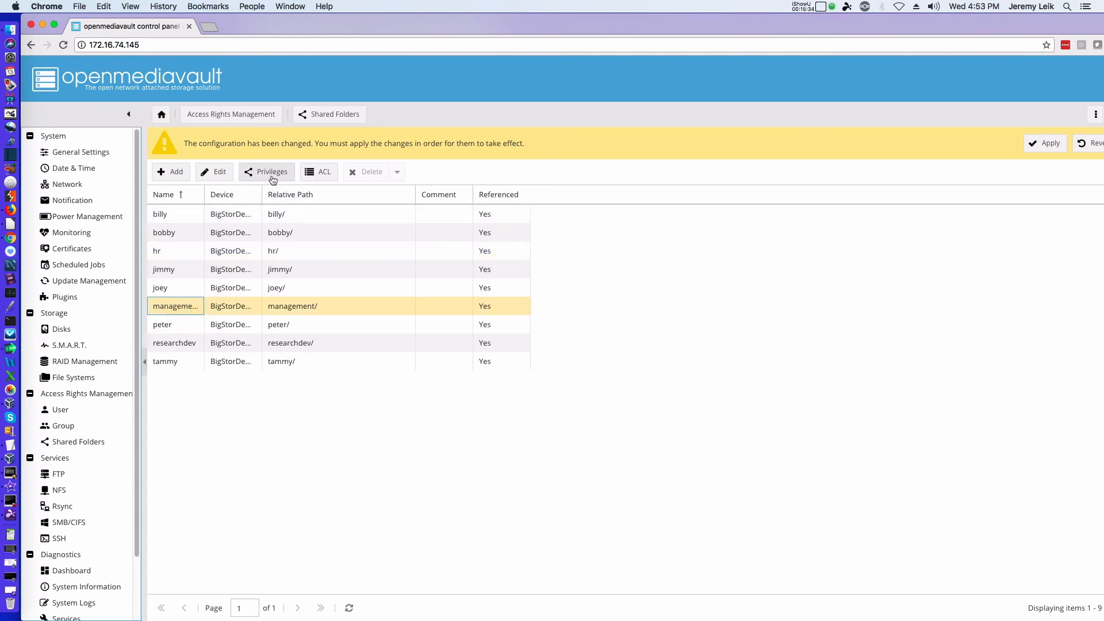
pyautogui.click(272, 171)
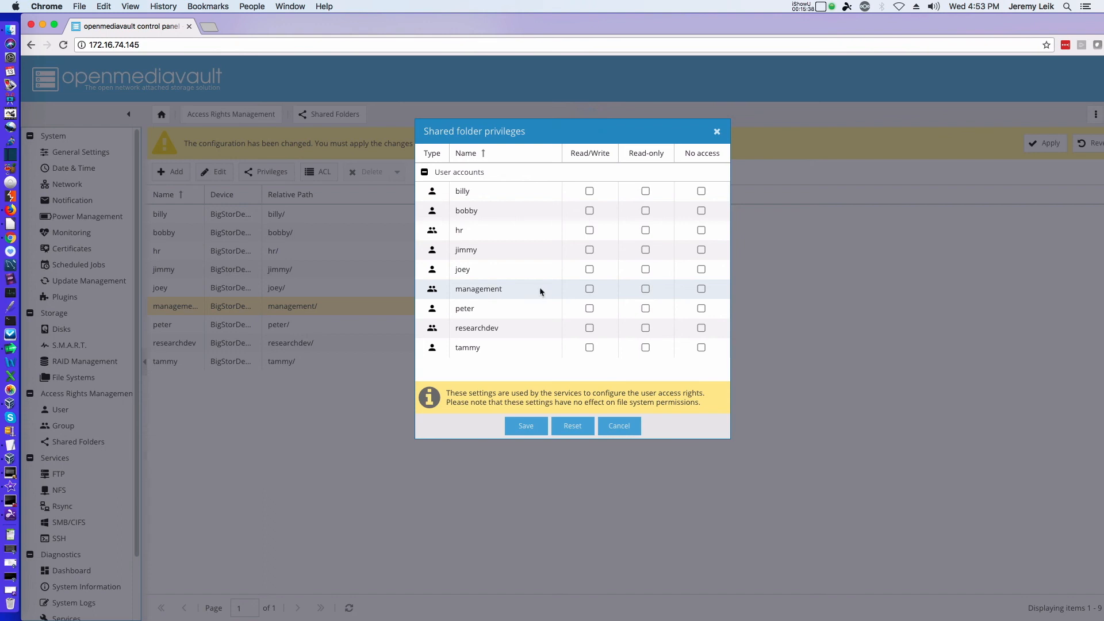
pyautogui.click(589, 289)
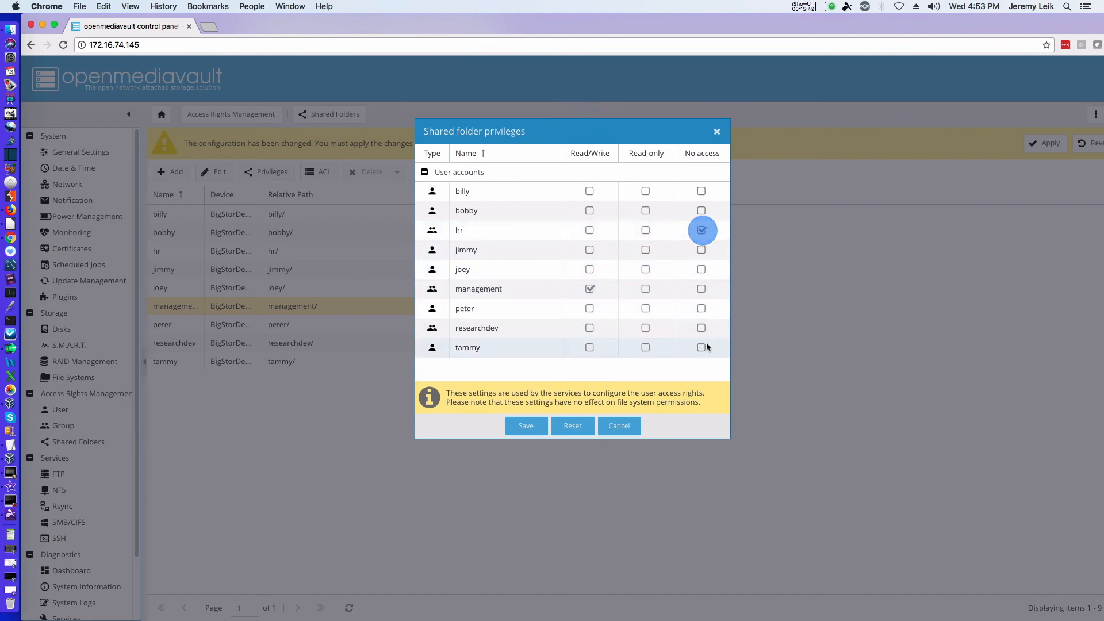
pyautogui.click(700, 328)
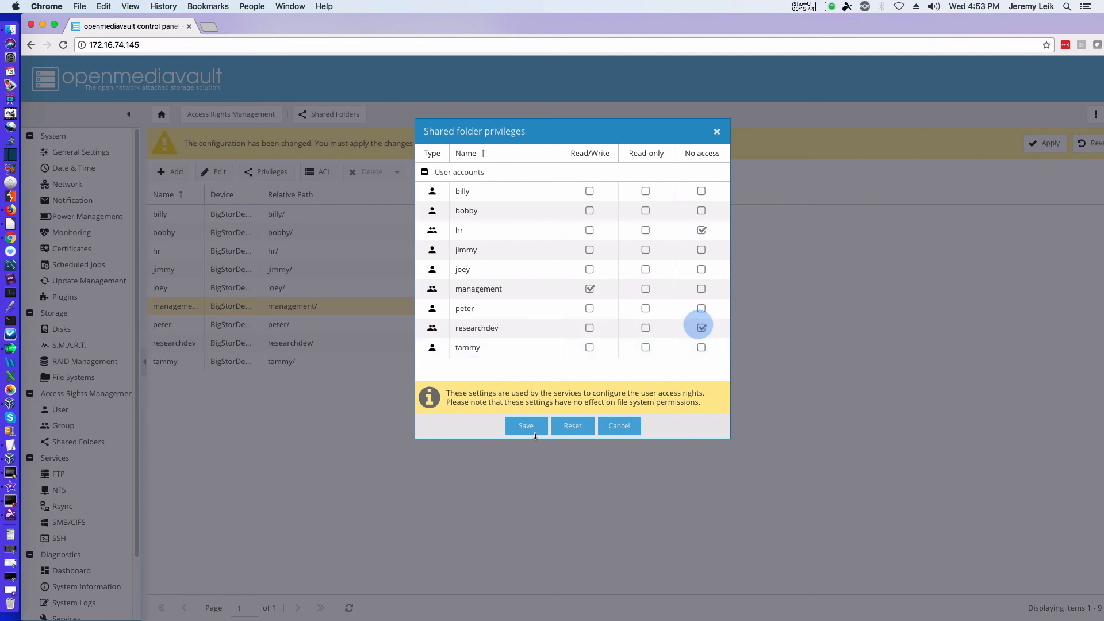
pyautogui.click(526, 426)
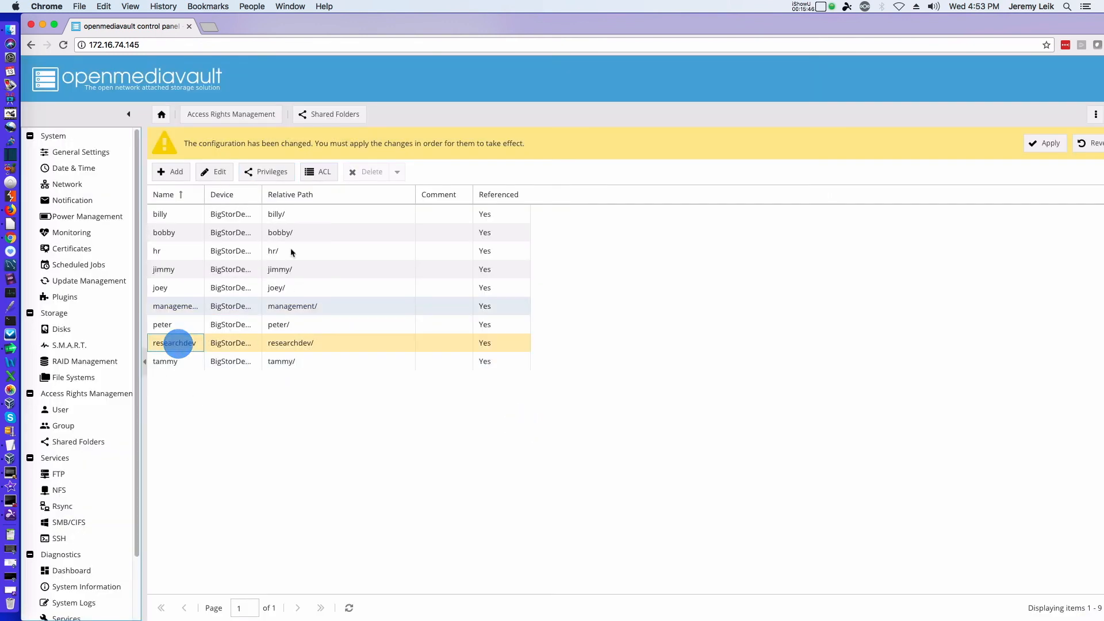
# Give researchdev read/write on its folder, deny hr and management, and apply changes
pyautogui.click(267, 171)
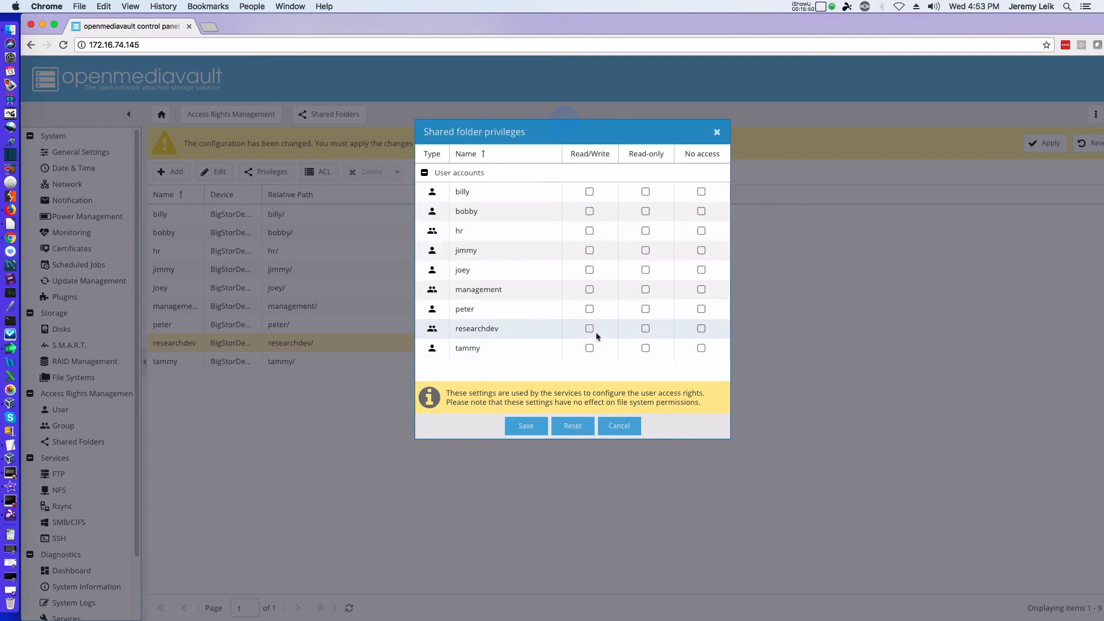
pyautogui.click(588, 328)
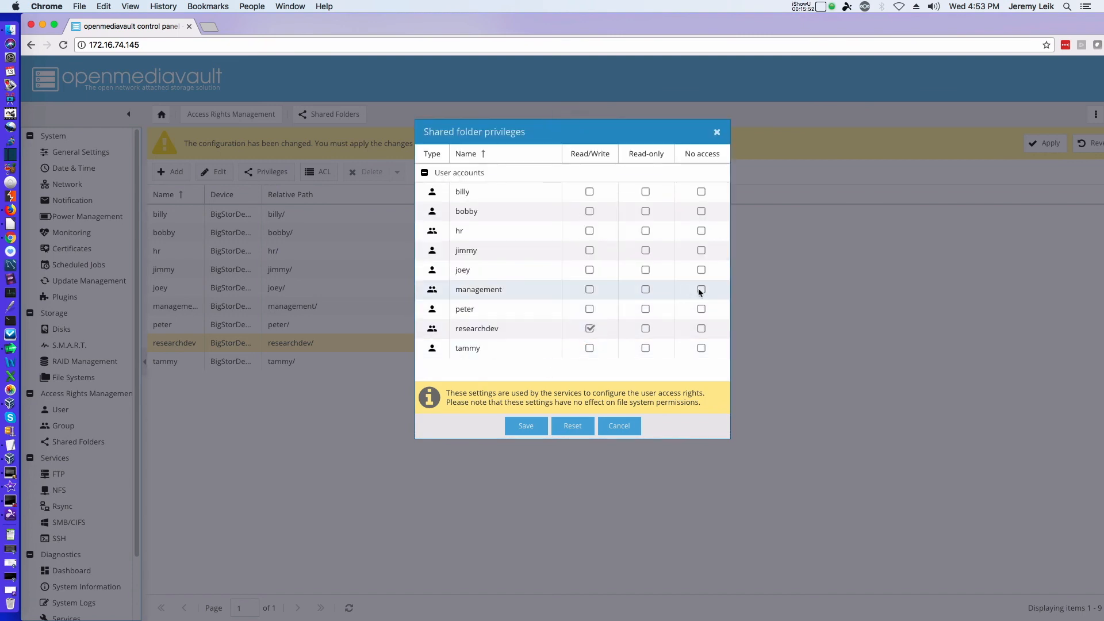
pyautogui.click(701, 289)
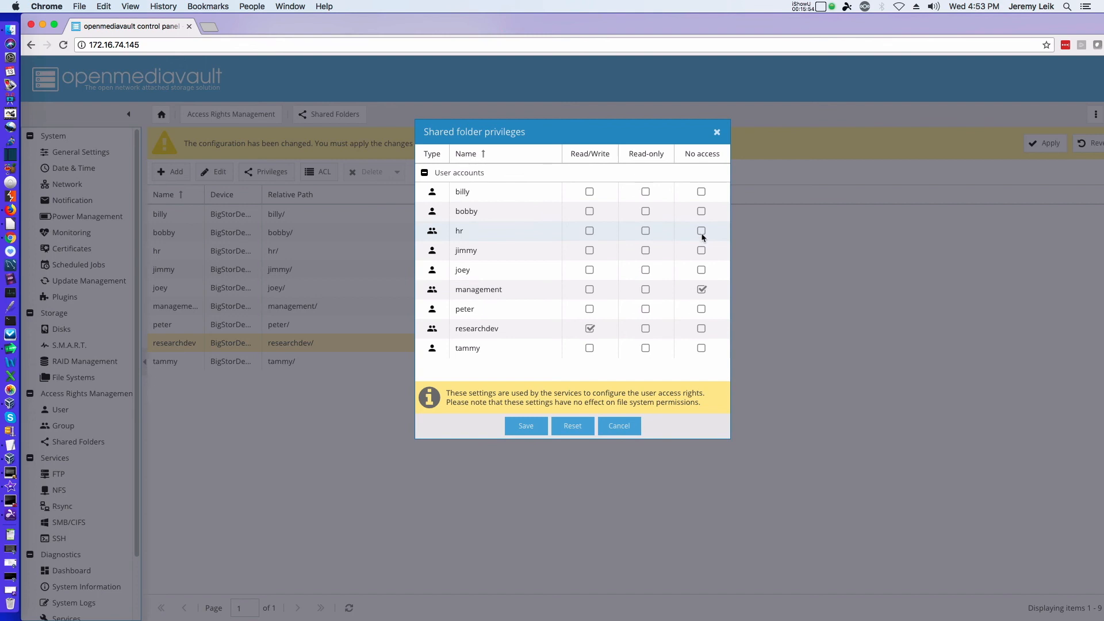
pyautogui.click(701, 231)
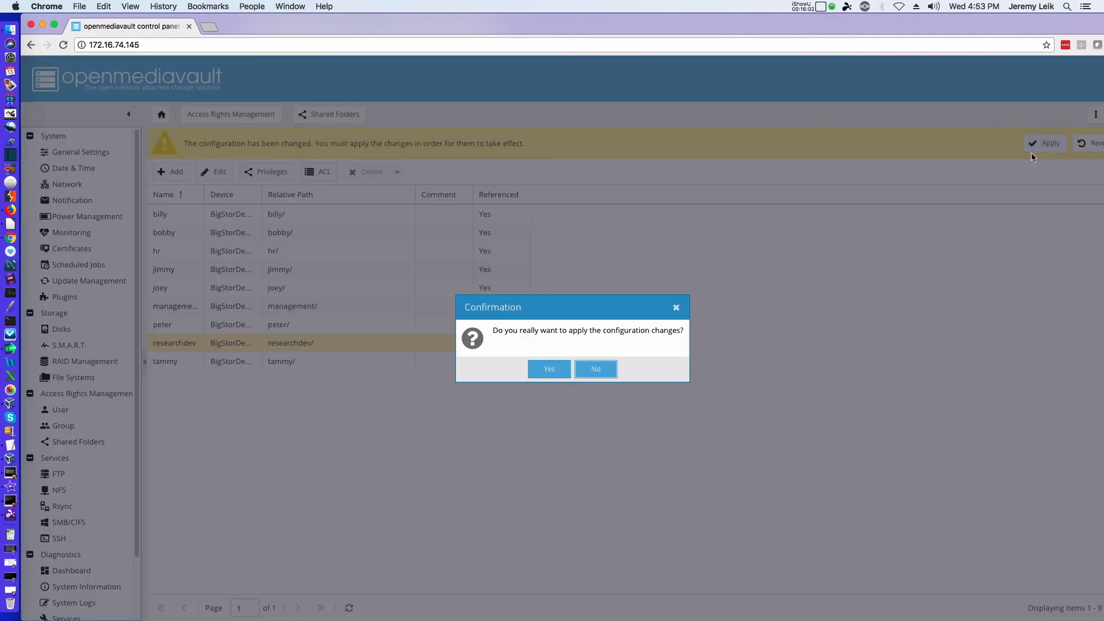
pyautogui.click(549, 368)
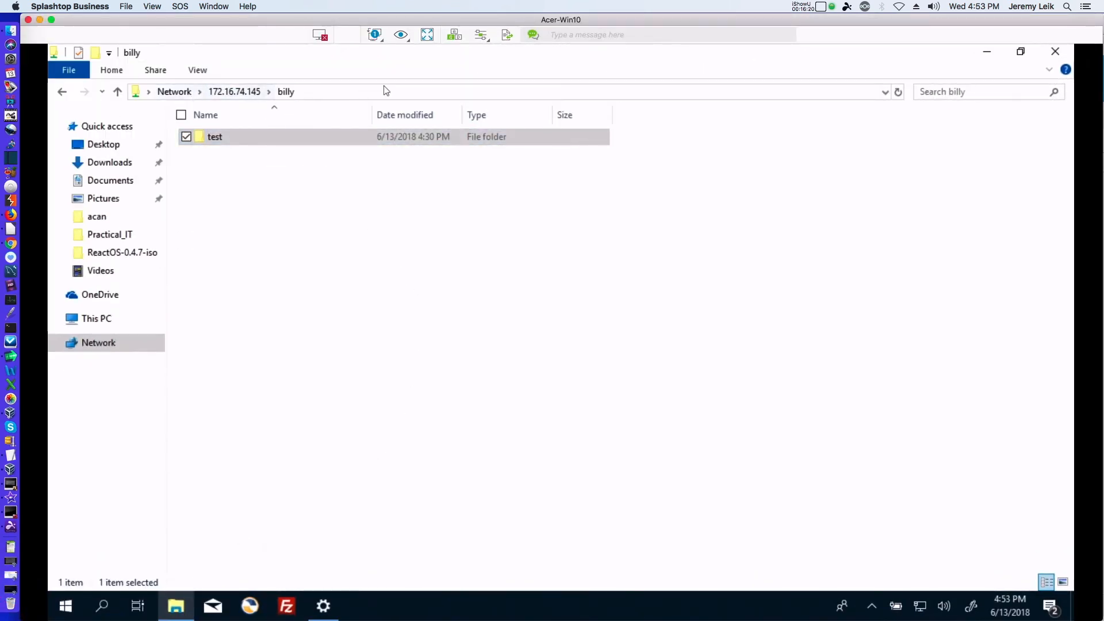
# Browse to \\172.16.74.145\ to list its shares and open the empty hr share
pyautogui.click(372, 92)
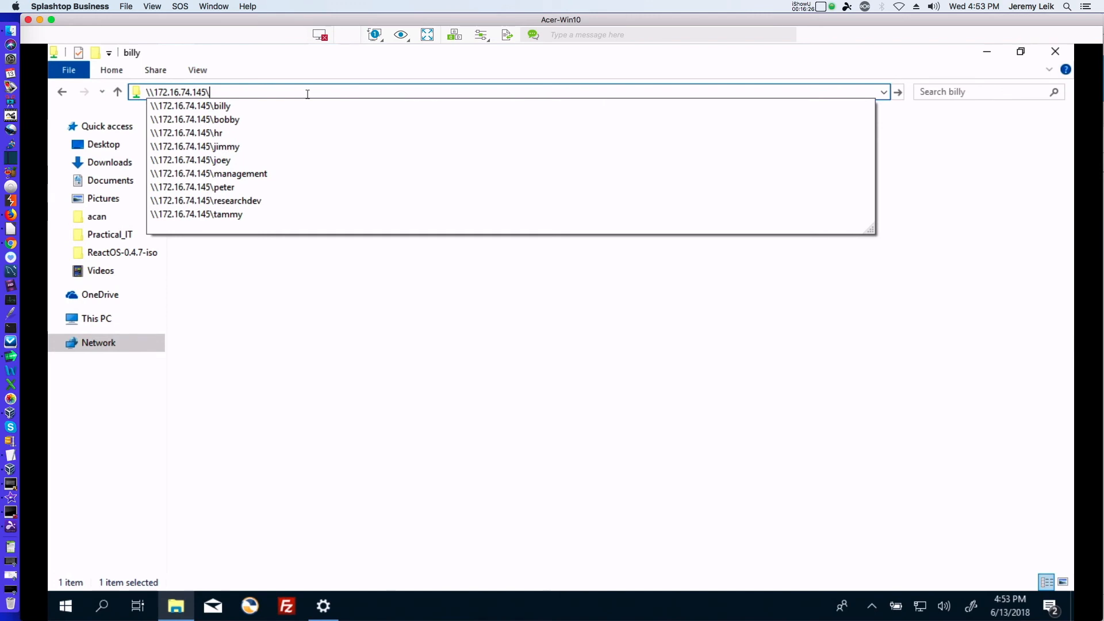
pyautogui.press('Enter')
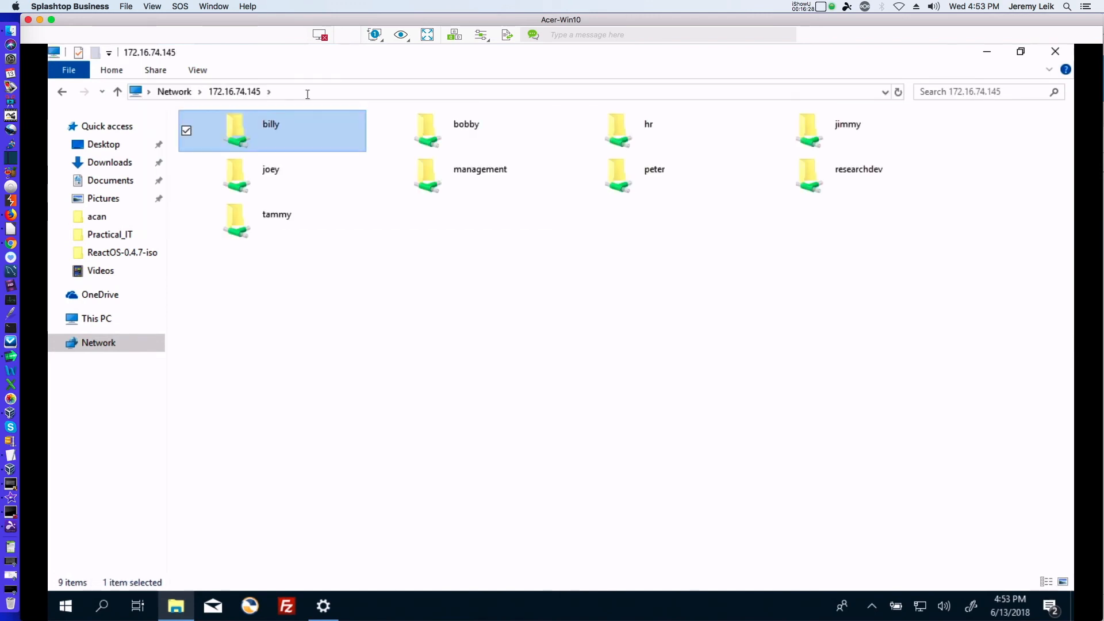
pyautogui.moveTo(753, 285)
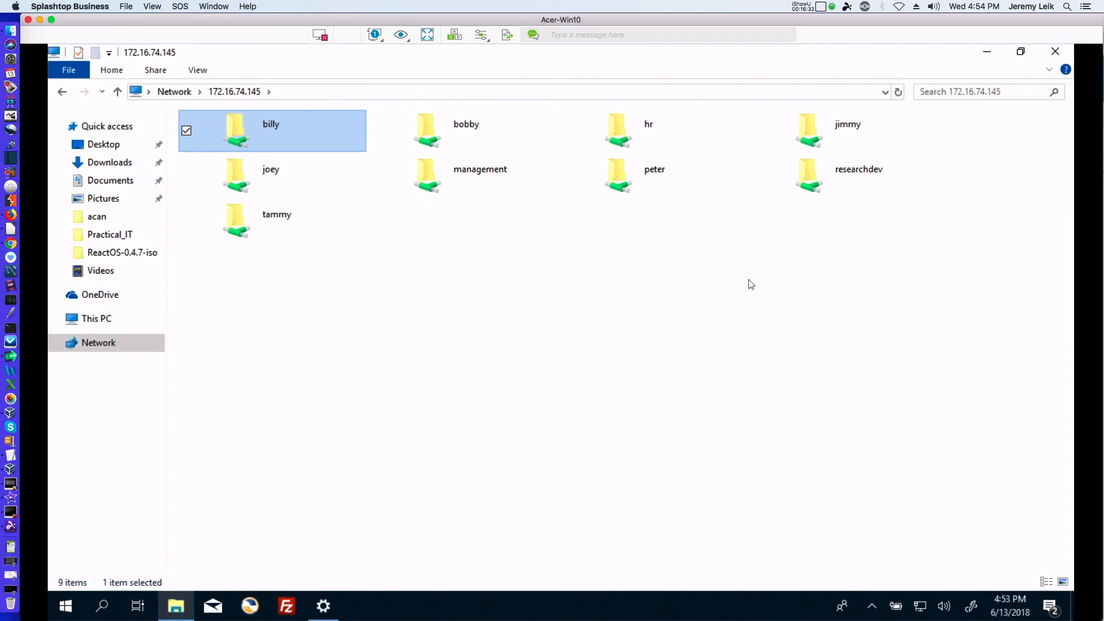
pyautogui.moveTo(788, 323)
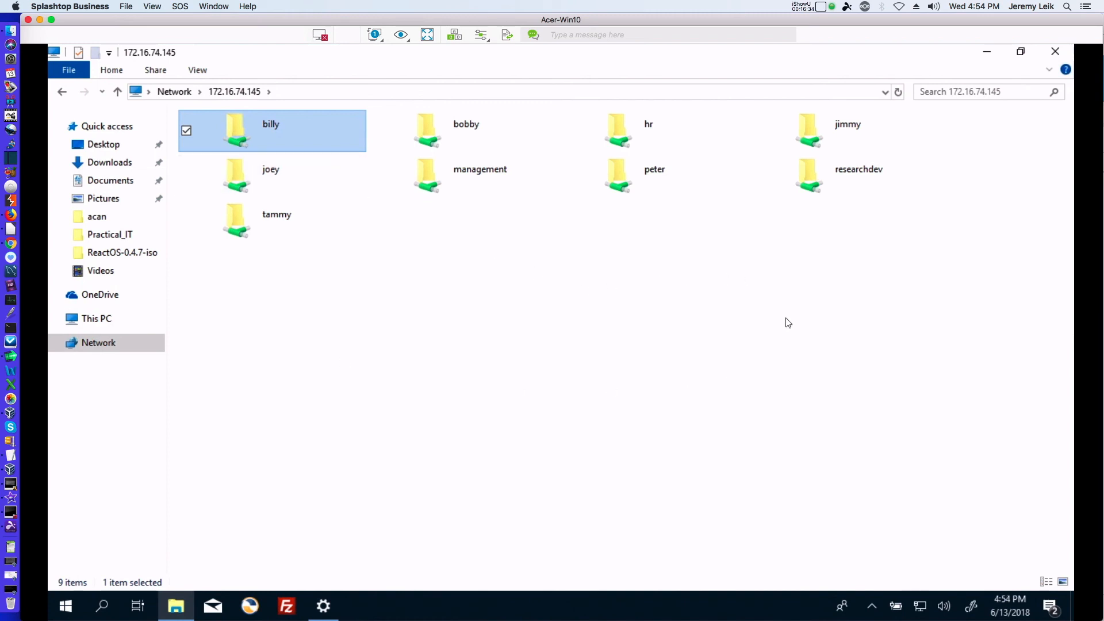
pyautogui.moveTo(221, 128)
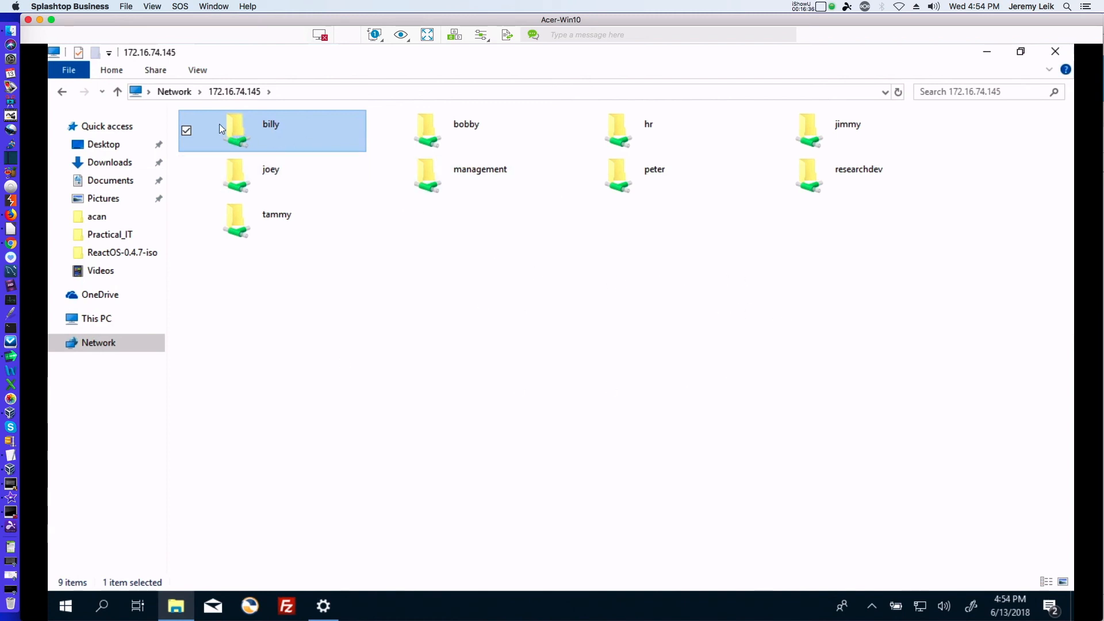
pyautogui.moveTo(274, 104)
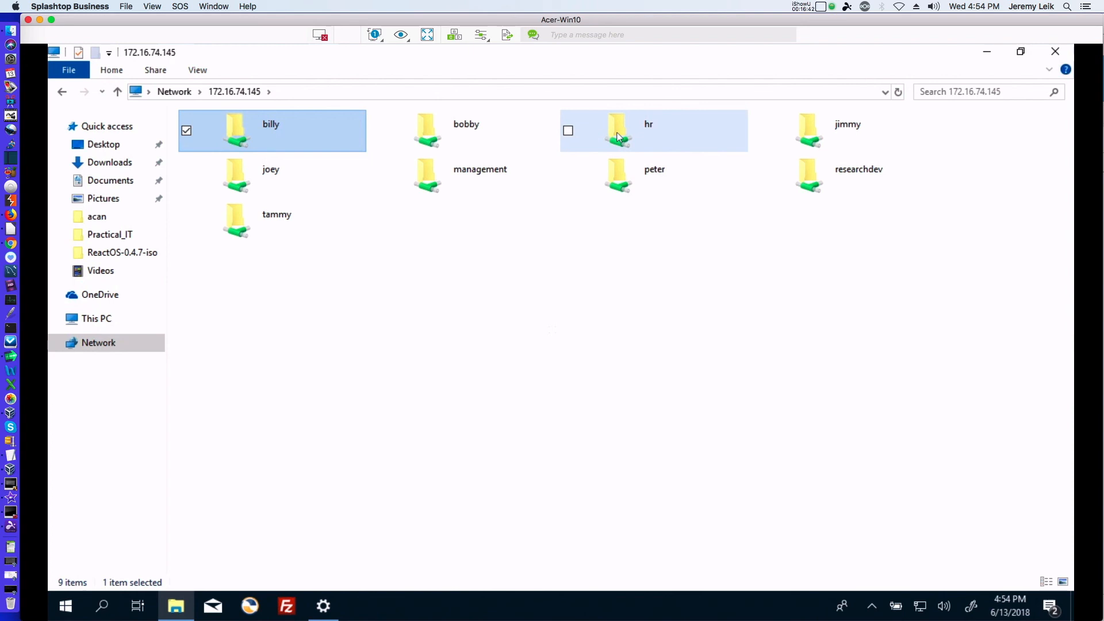
pyautogui.doubleClick(616, 130)
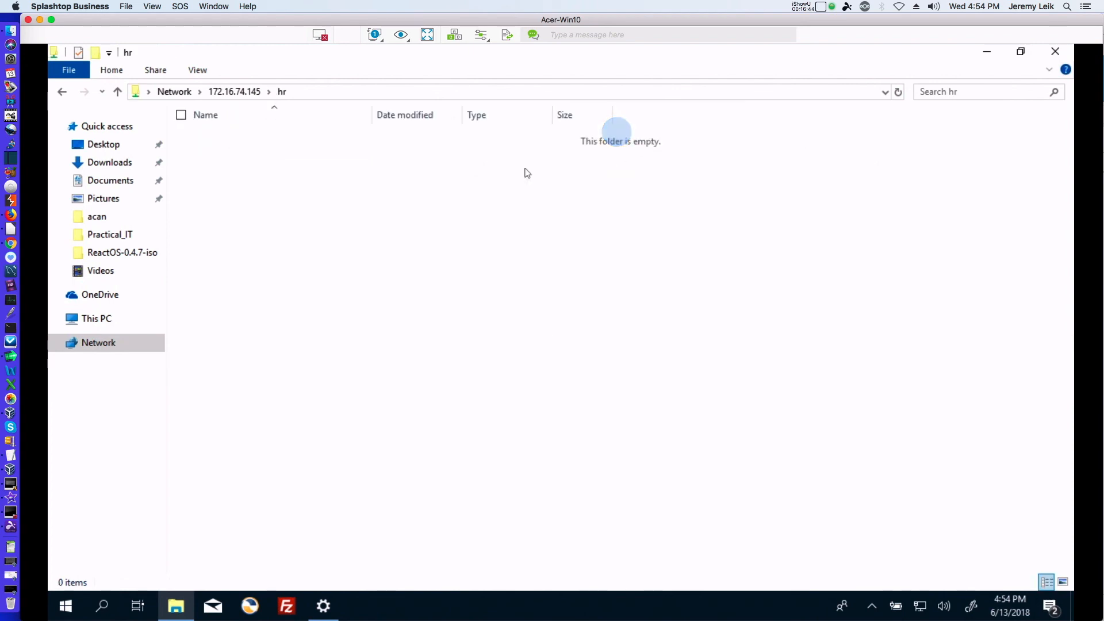
# Try the management, jimmy and tammy shares, getting Access is denied, and cancel the prompt
pyautogui.click(234, 91)
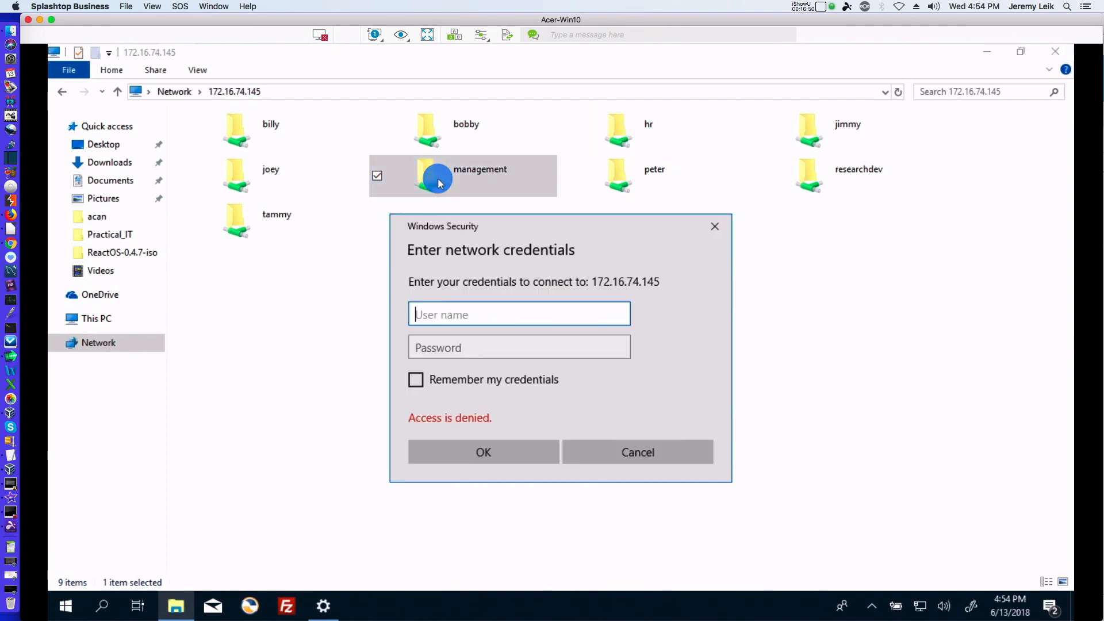
pyautogui.moveTo(604, 413)
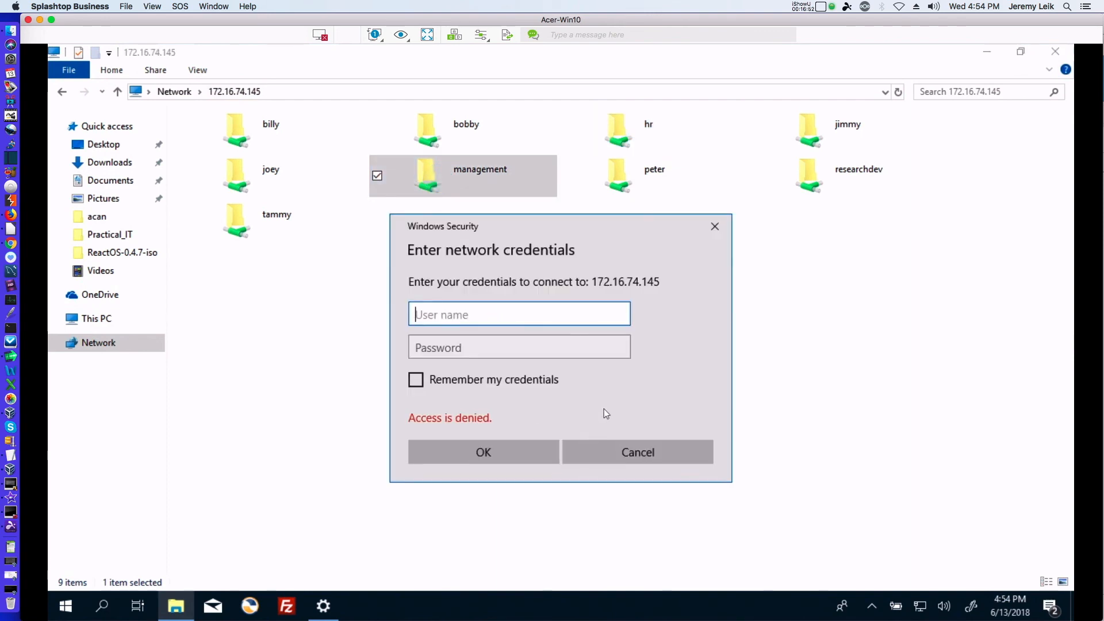
pyautogui.write('bill')
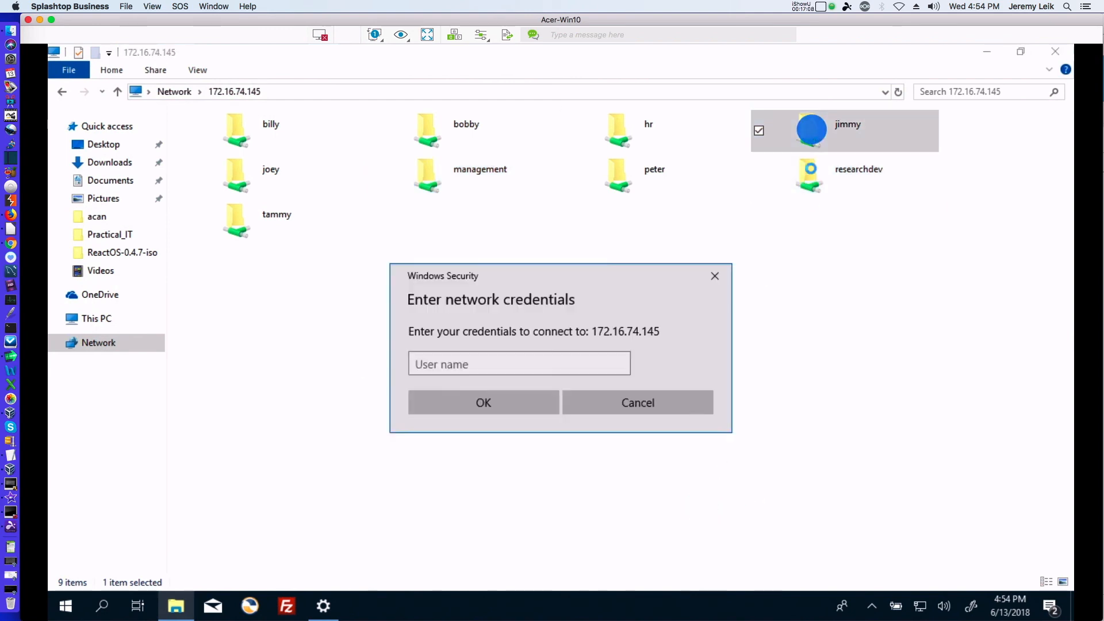
pyautogui.click(637, 403)
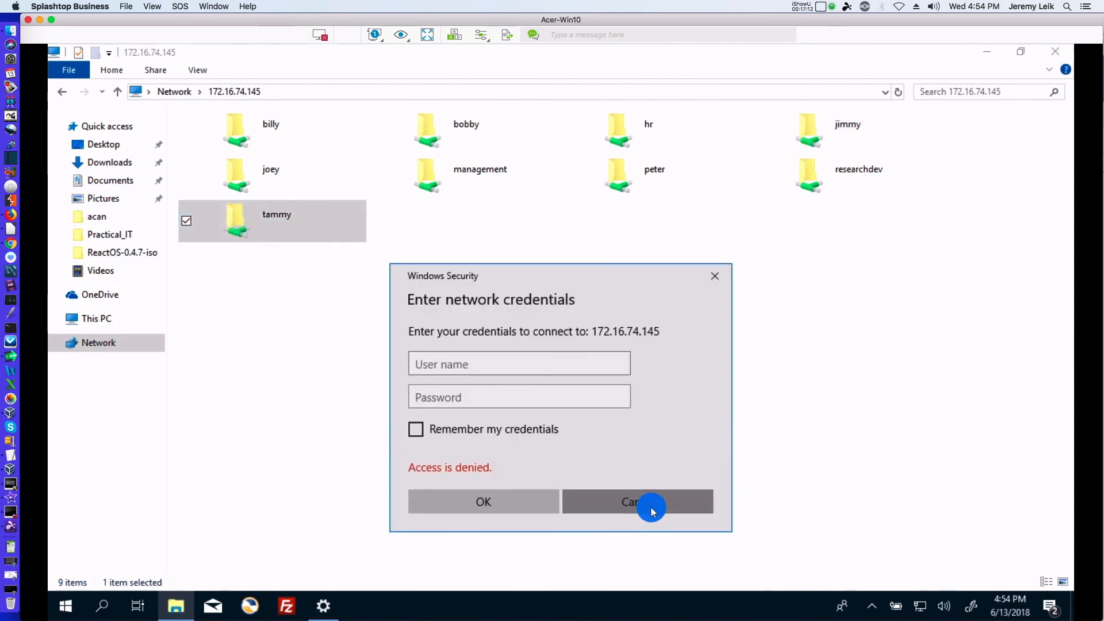
pyautogui.click(638, 501)
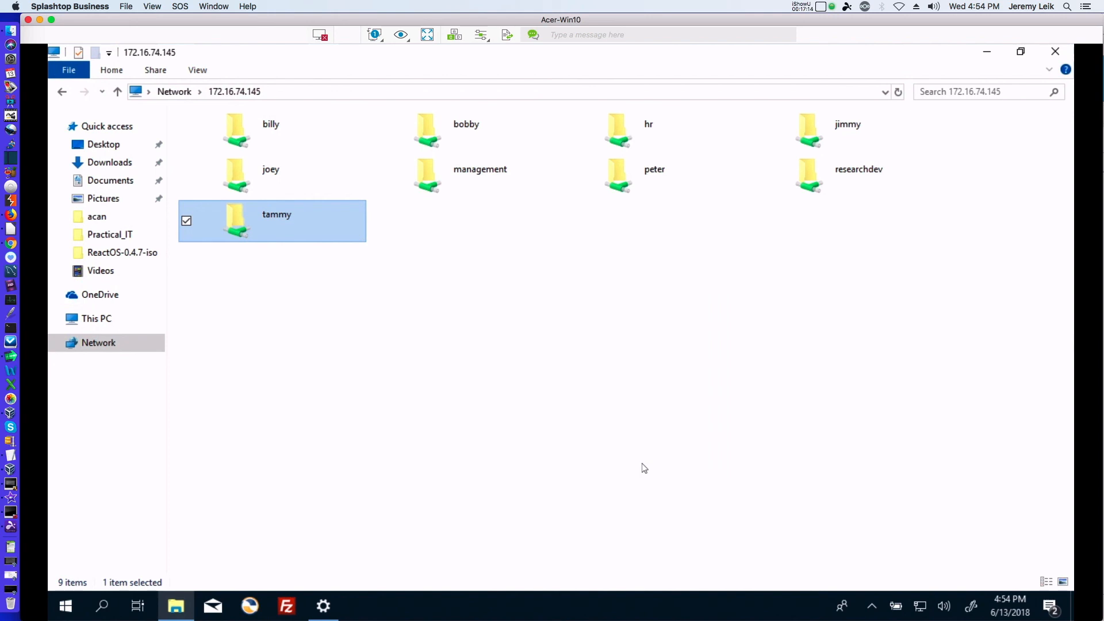